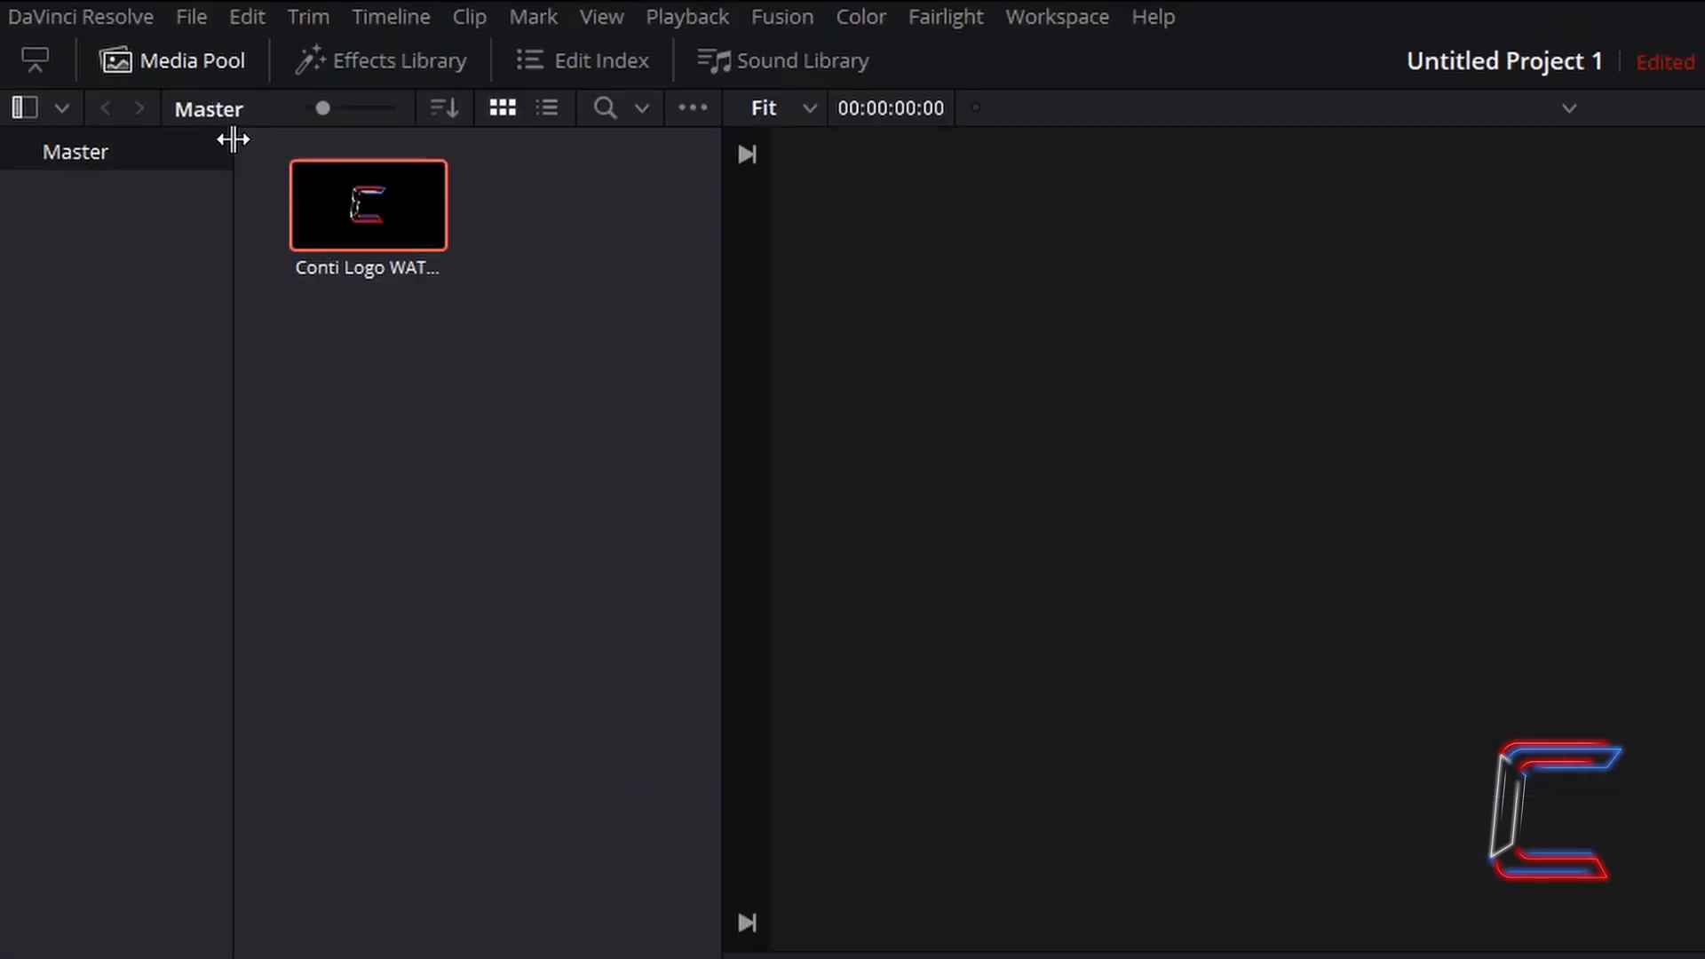
# Step: On the Edit page, drag the logo clip into the timeline to create Timeline 1
pyautogui.click(746, 943)
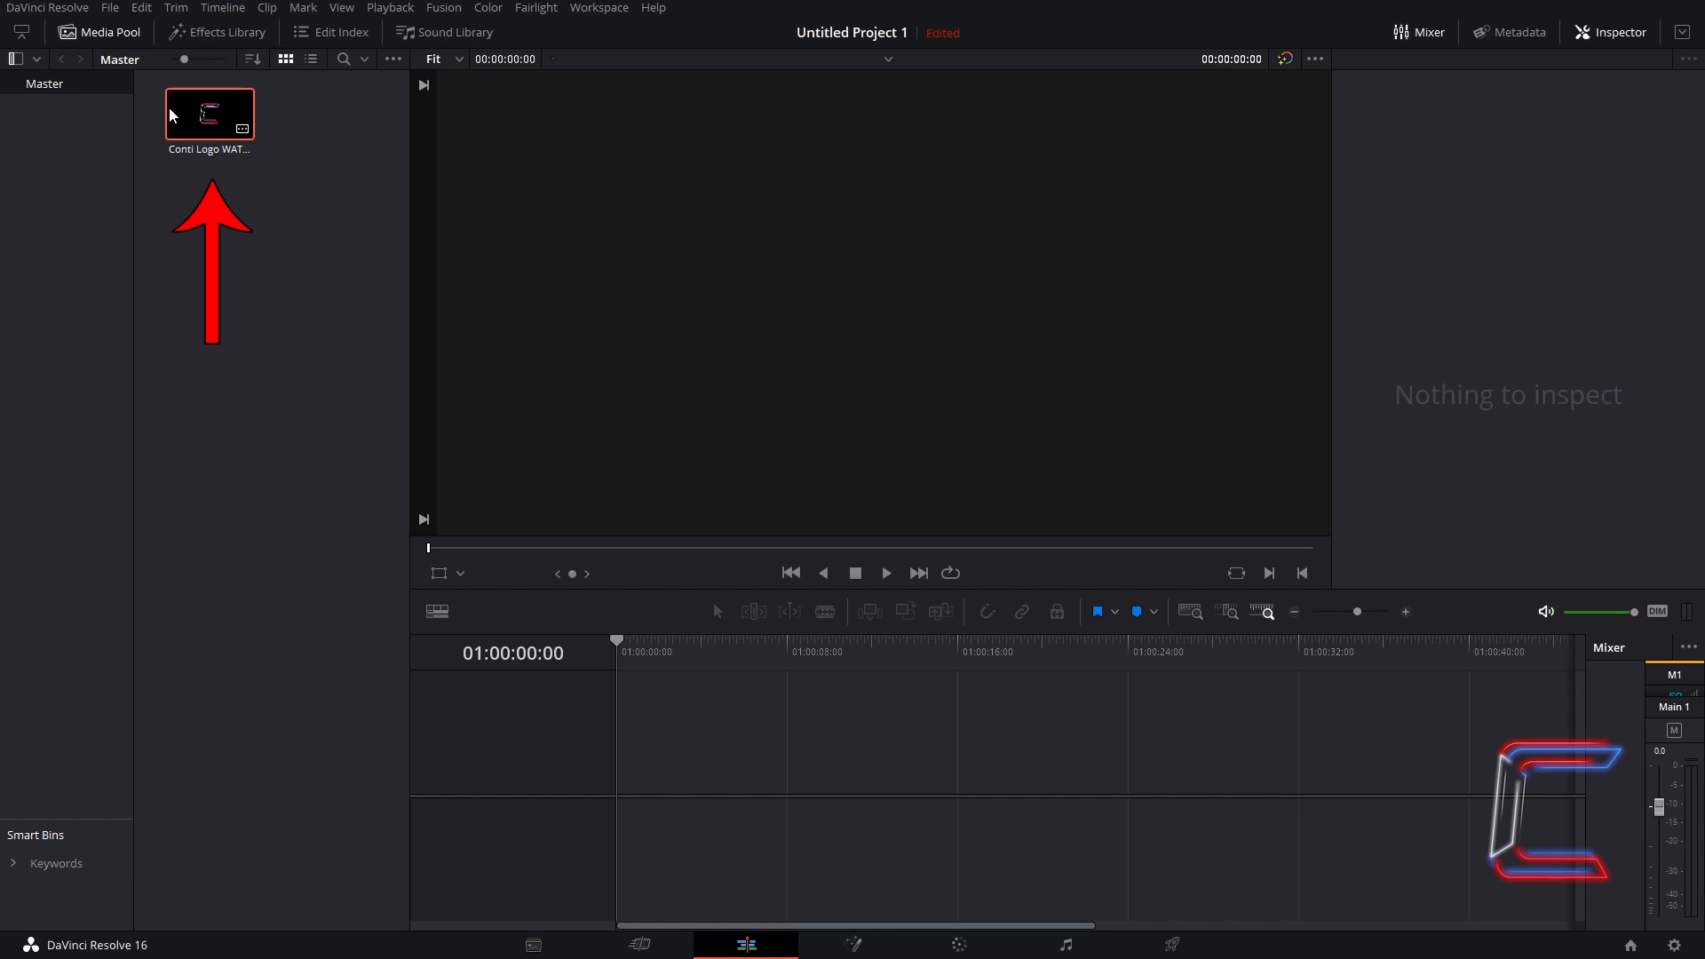
pyautogui.moveTo(209, 115); pyautogui.dragTo(314, 277)
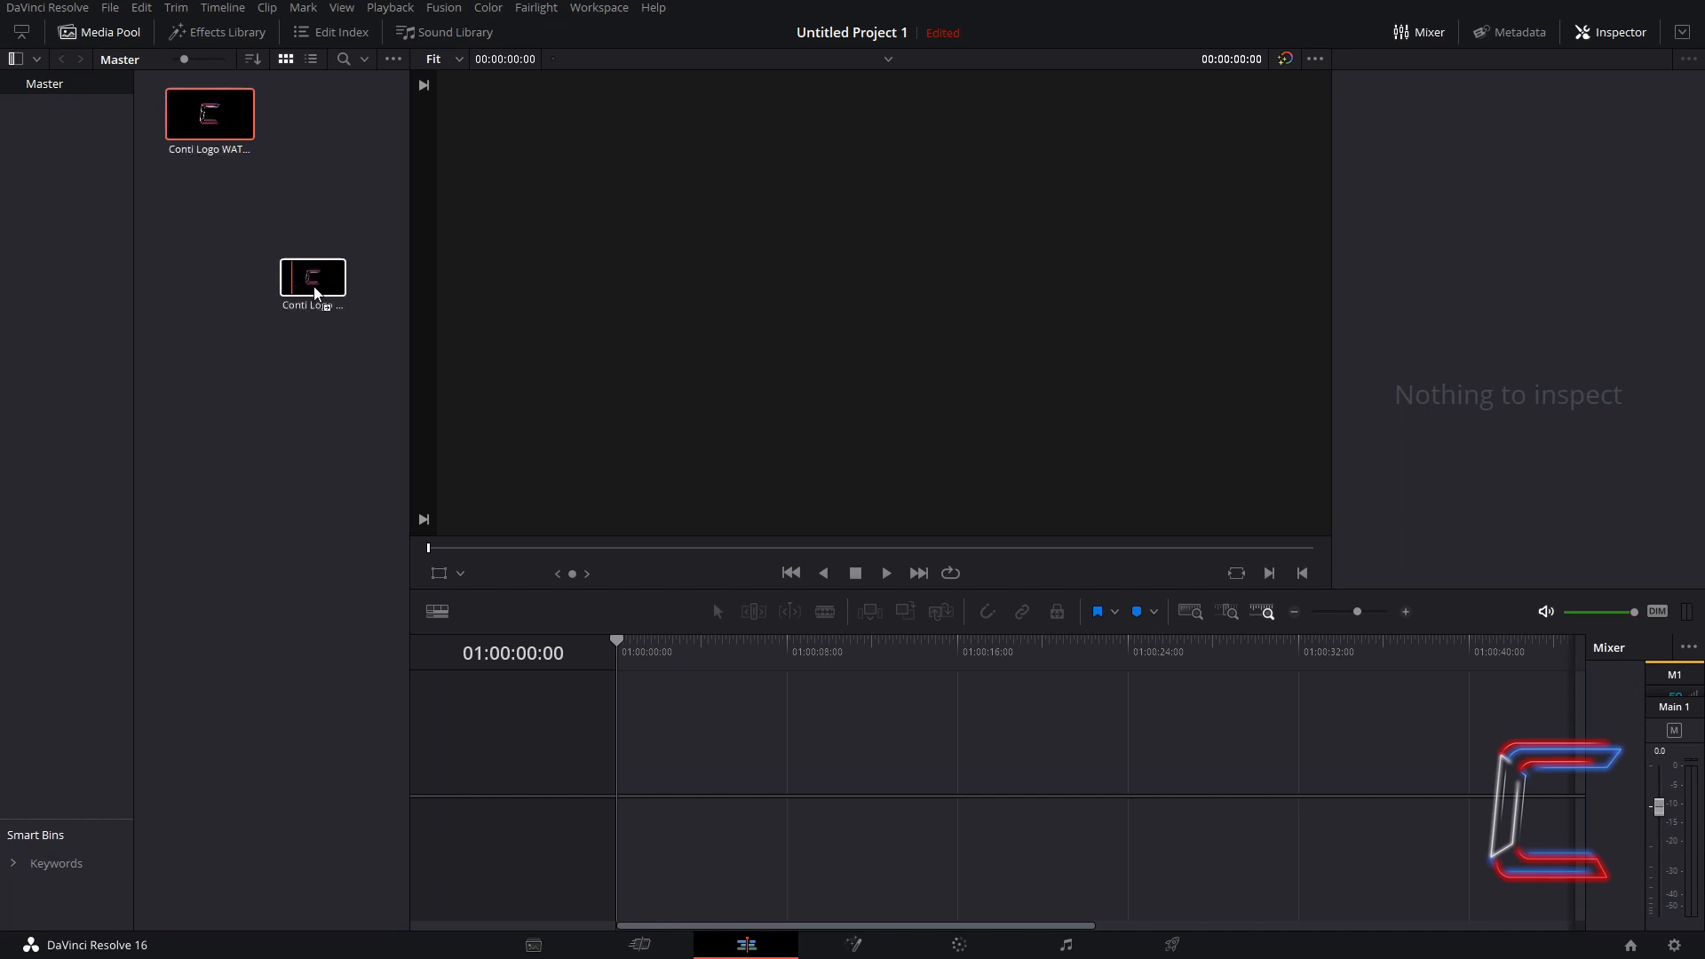
pyautogui.moveTo(314, 275); pyautogui.dragTo(619, 760)
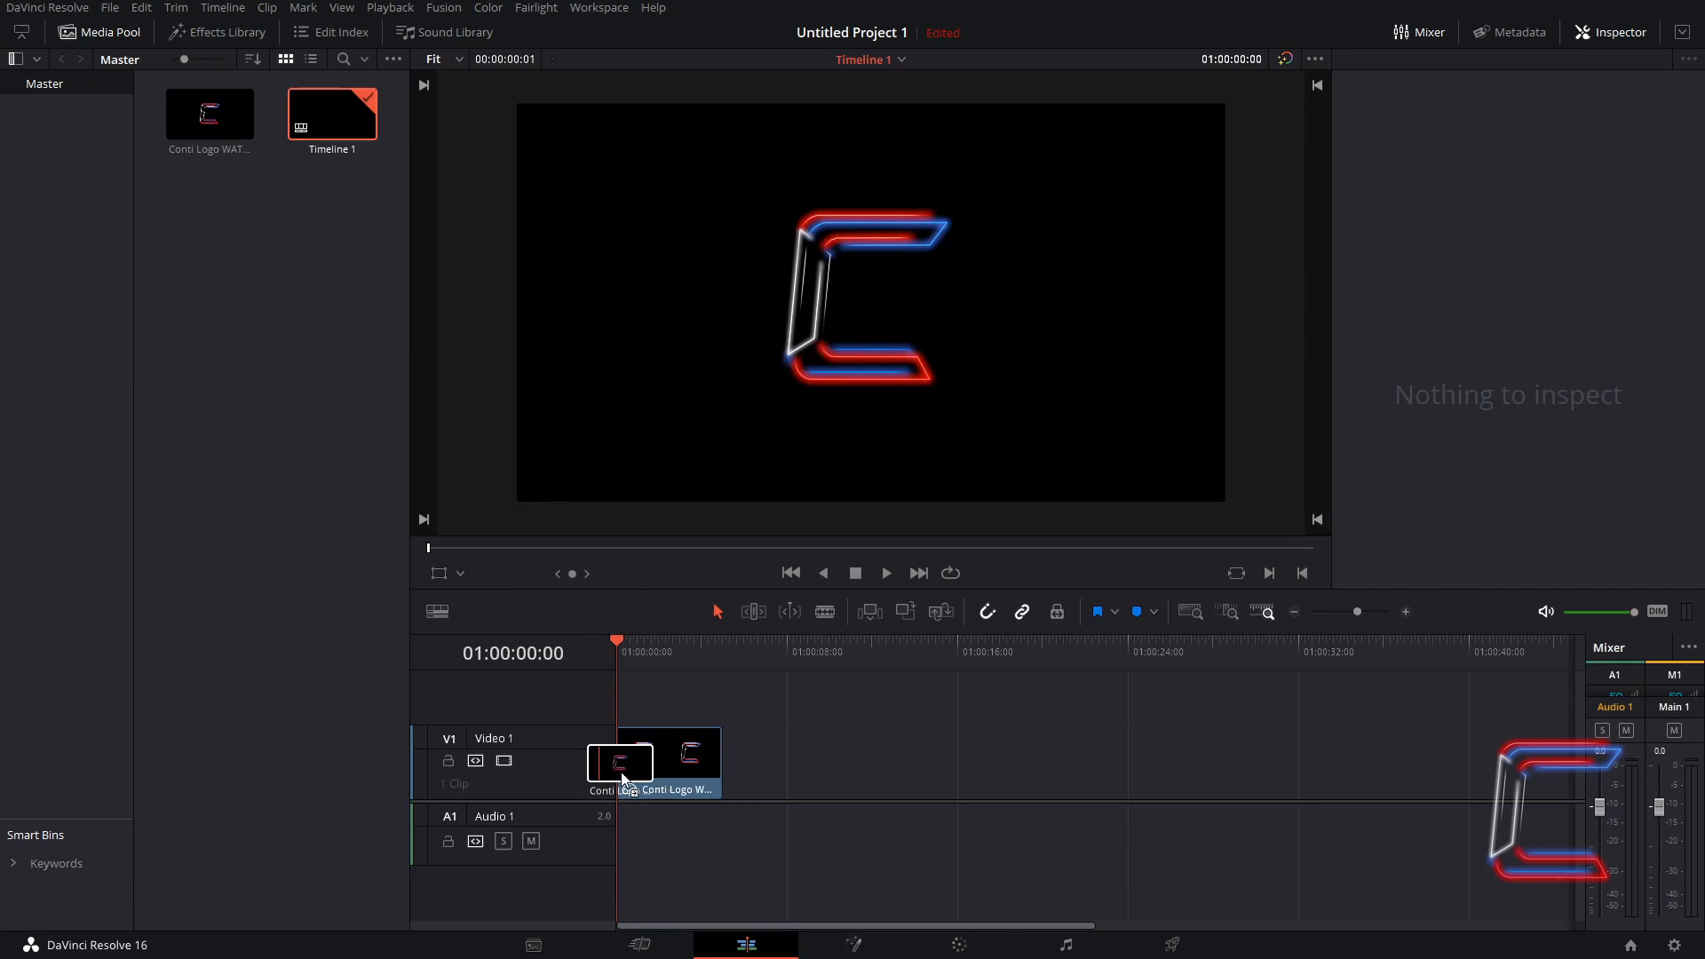
pyautogui.click(669, 755)
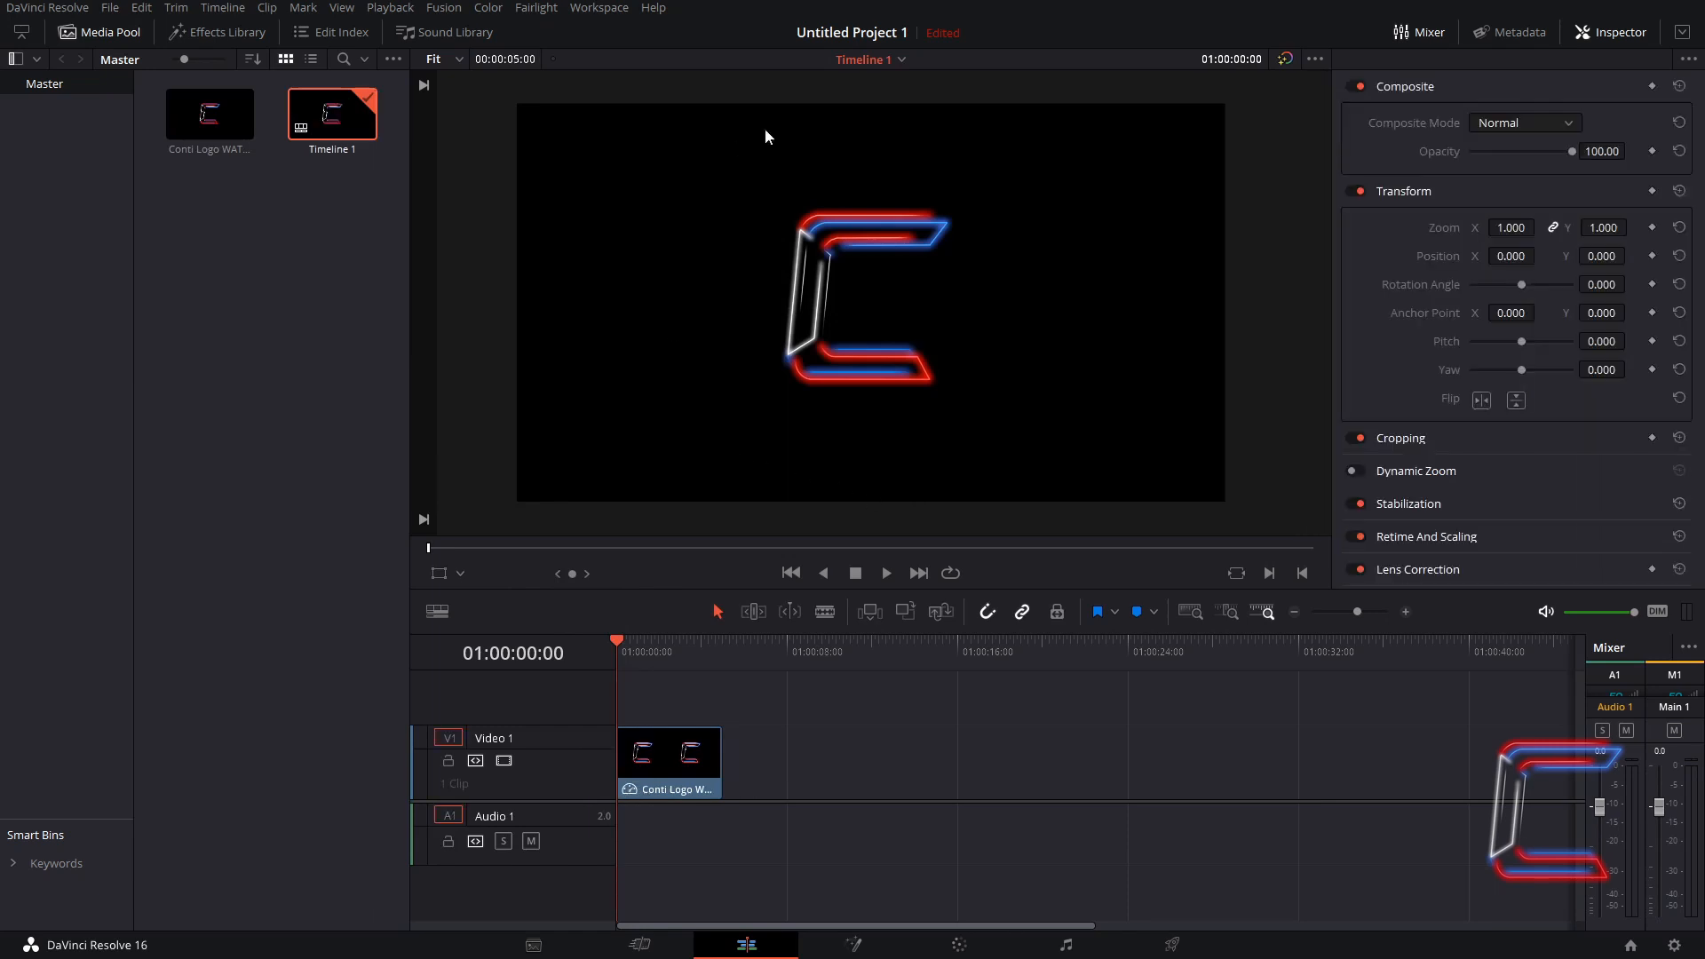
pyautogui.moveTo(707, 207)
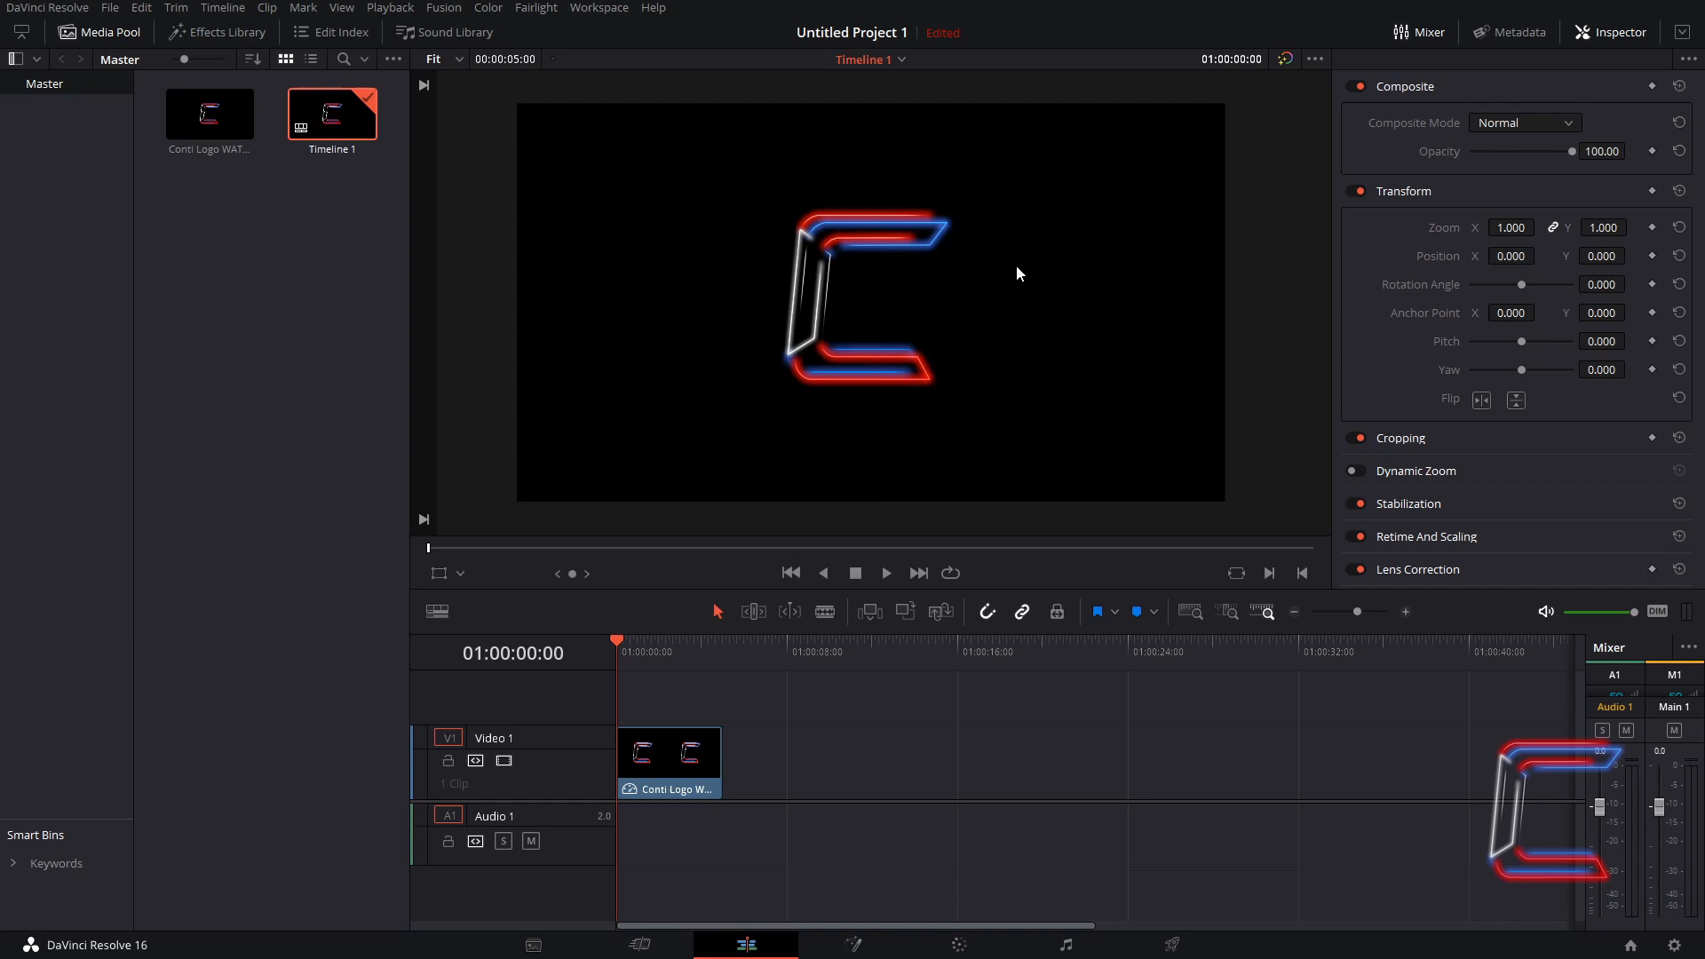
pyautogui.moveTo(939, 292)
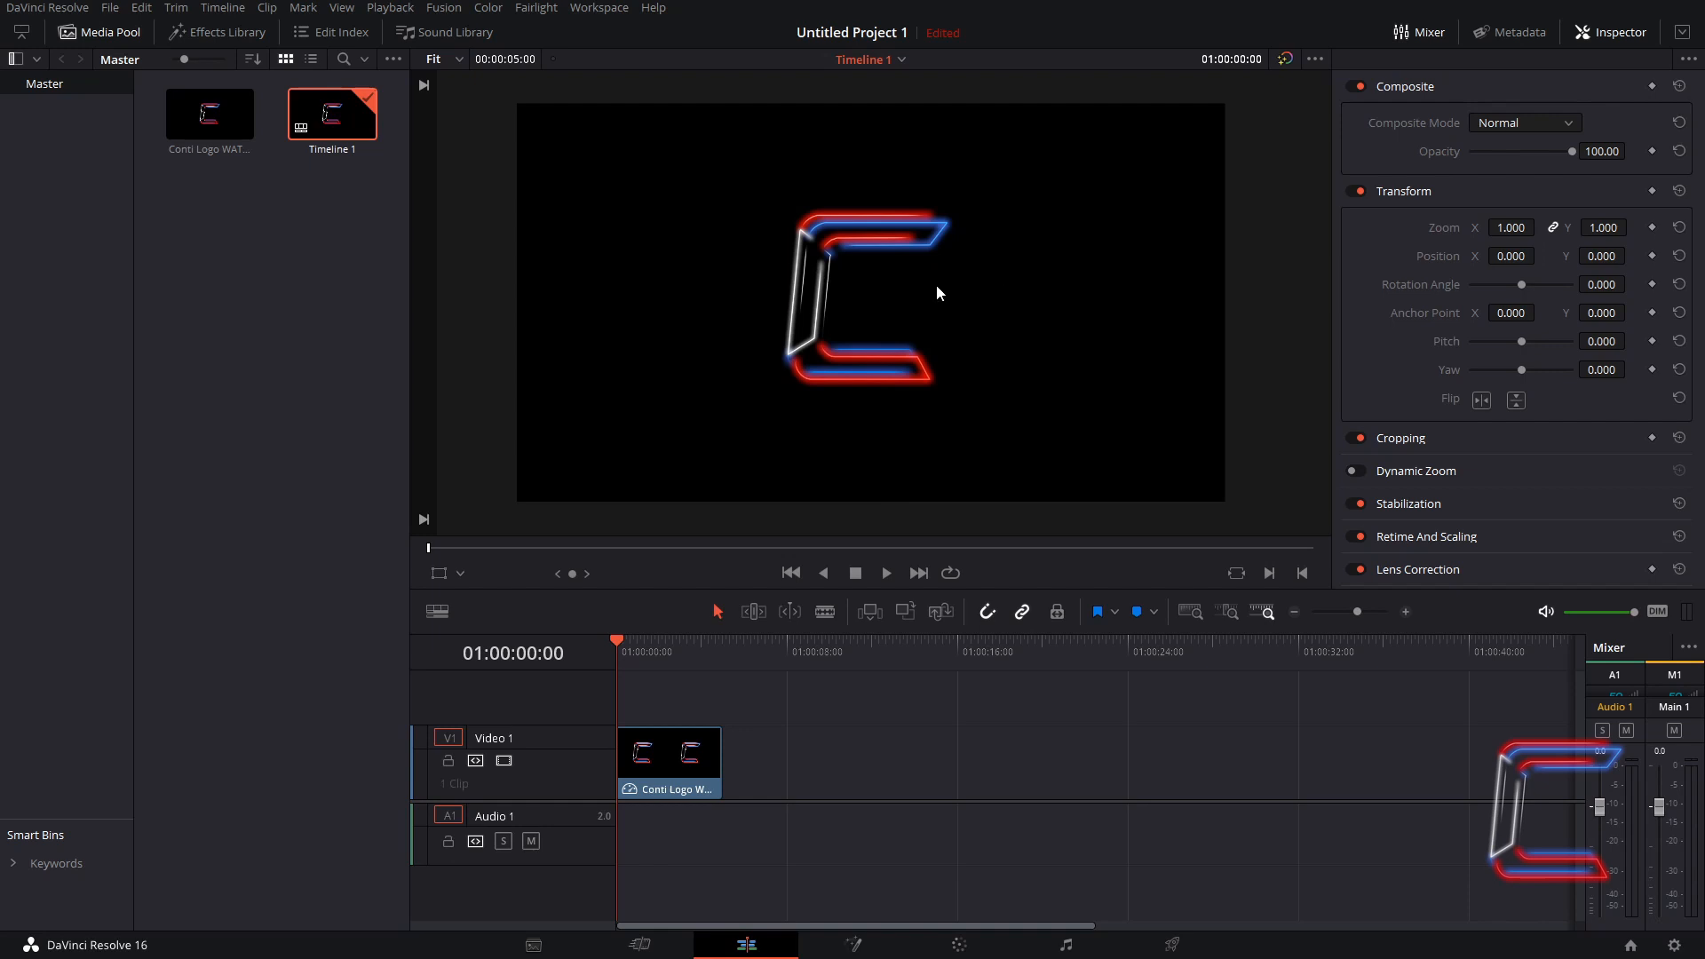
pyautogui.moveTo(876, 336)
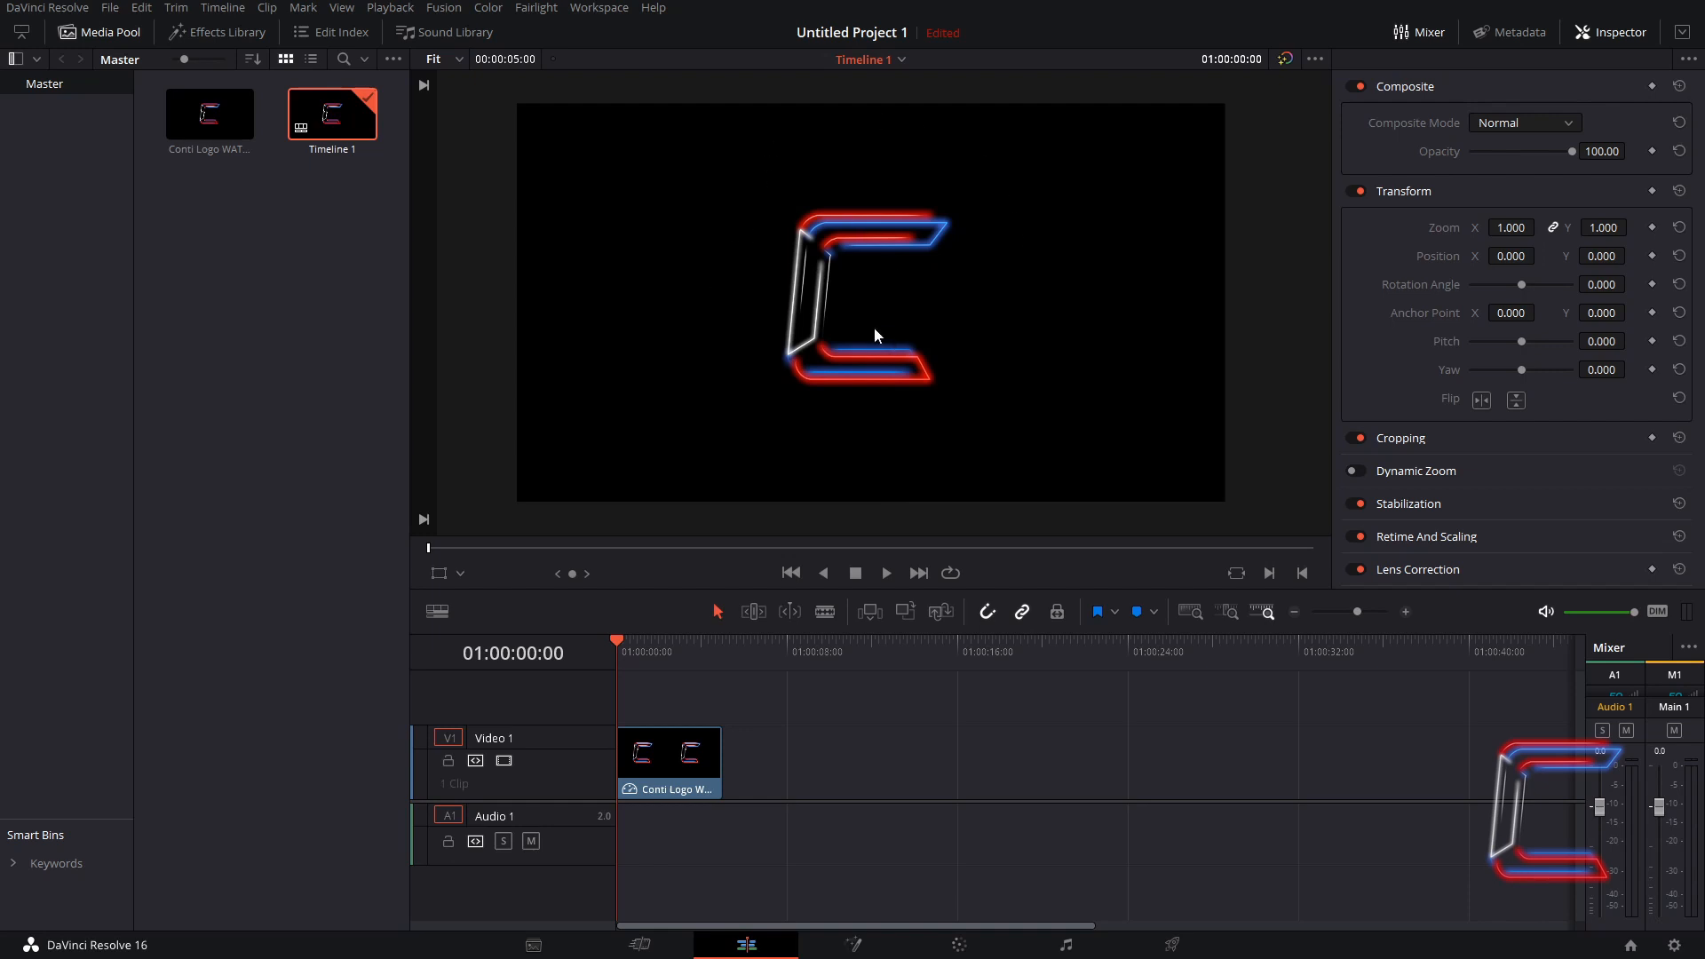
pyautogui.moveTo(813, 295)
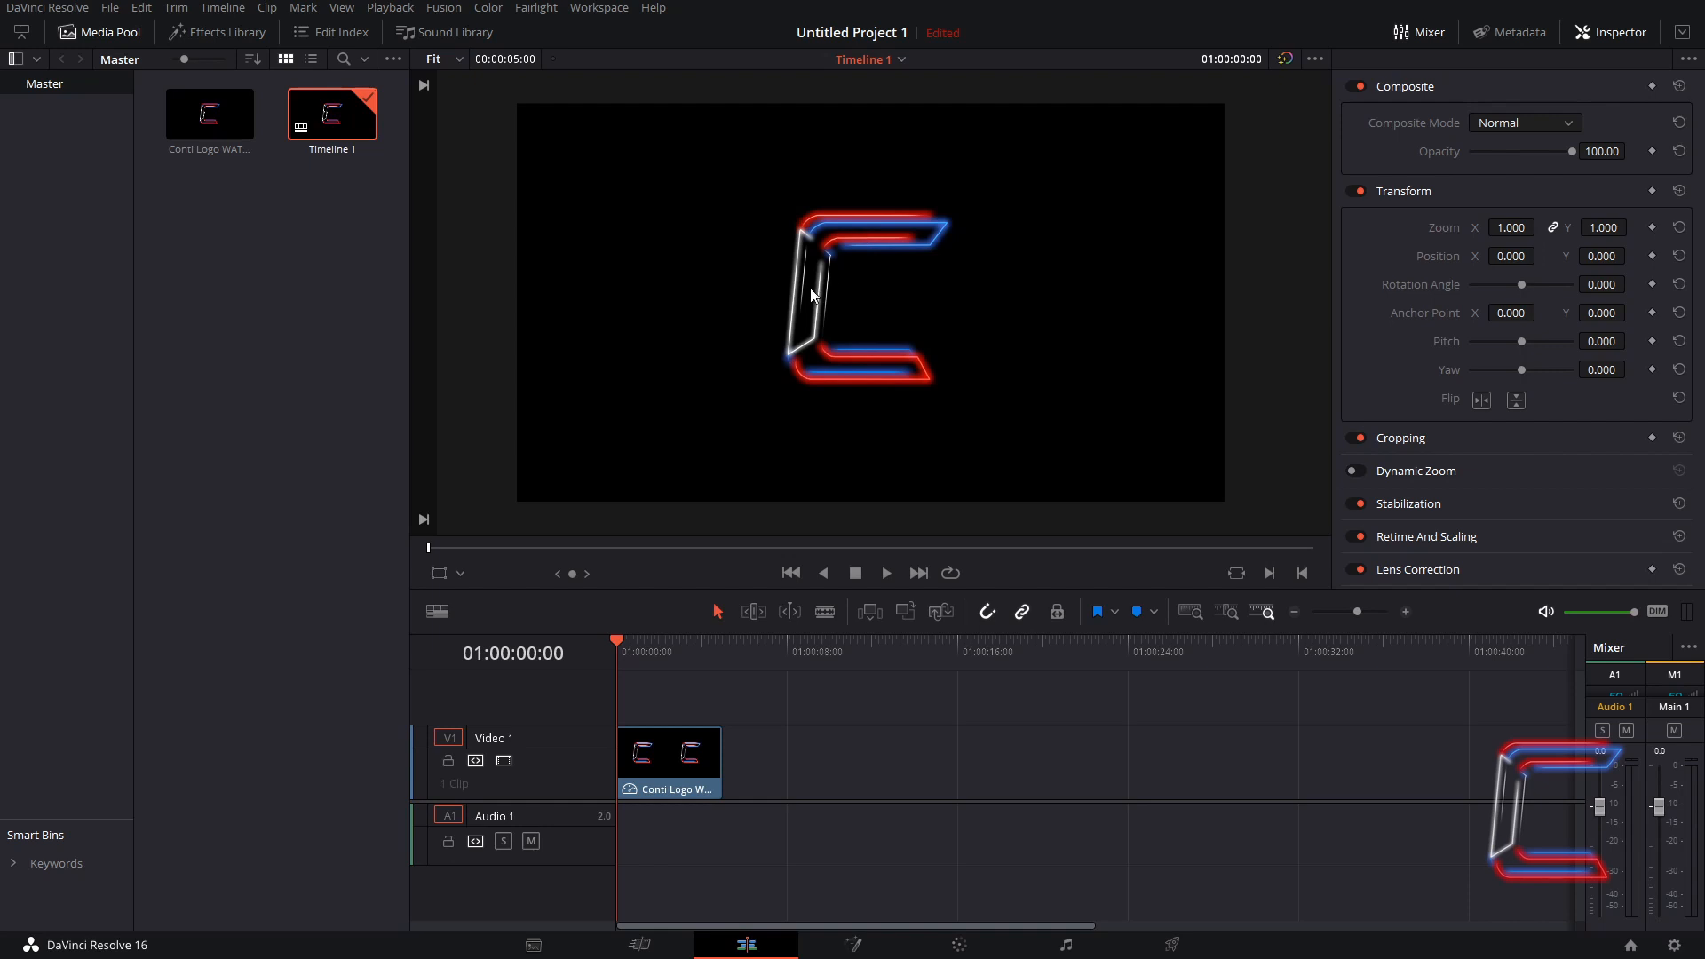
pyautogui.moveTo(904, 243)
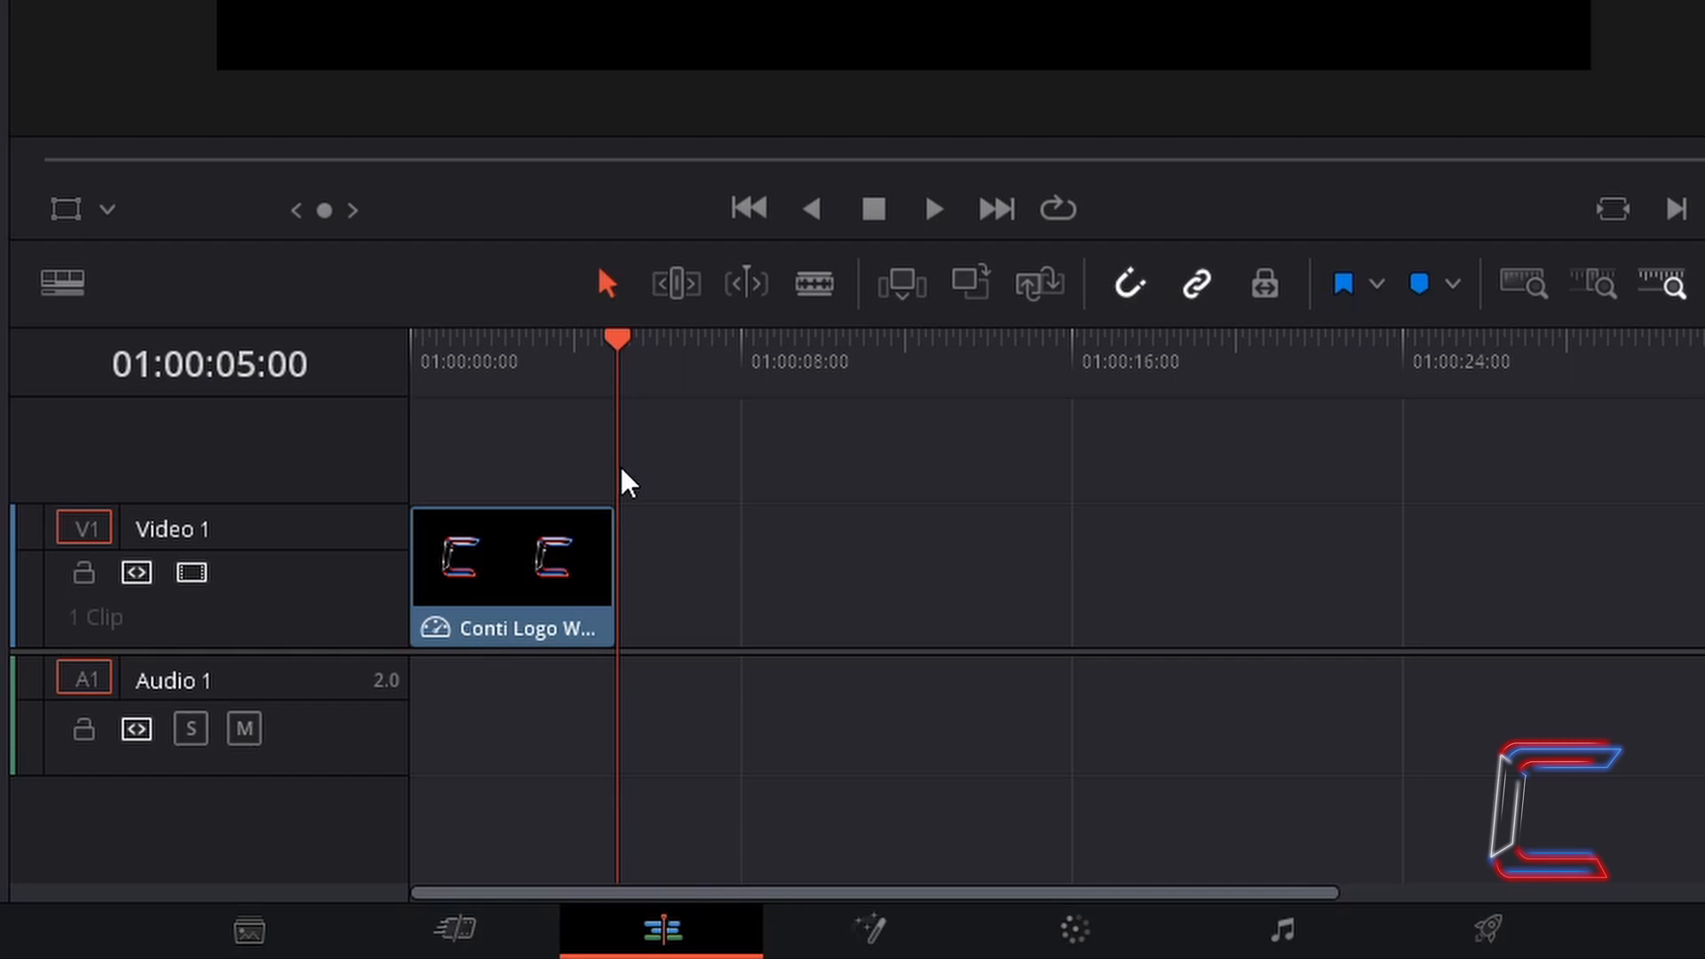
pyautogui.moveTo(319, 450)
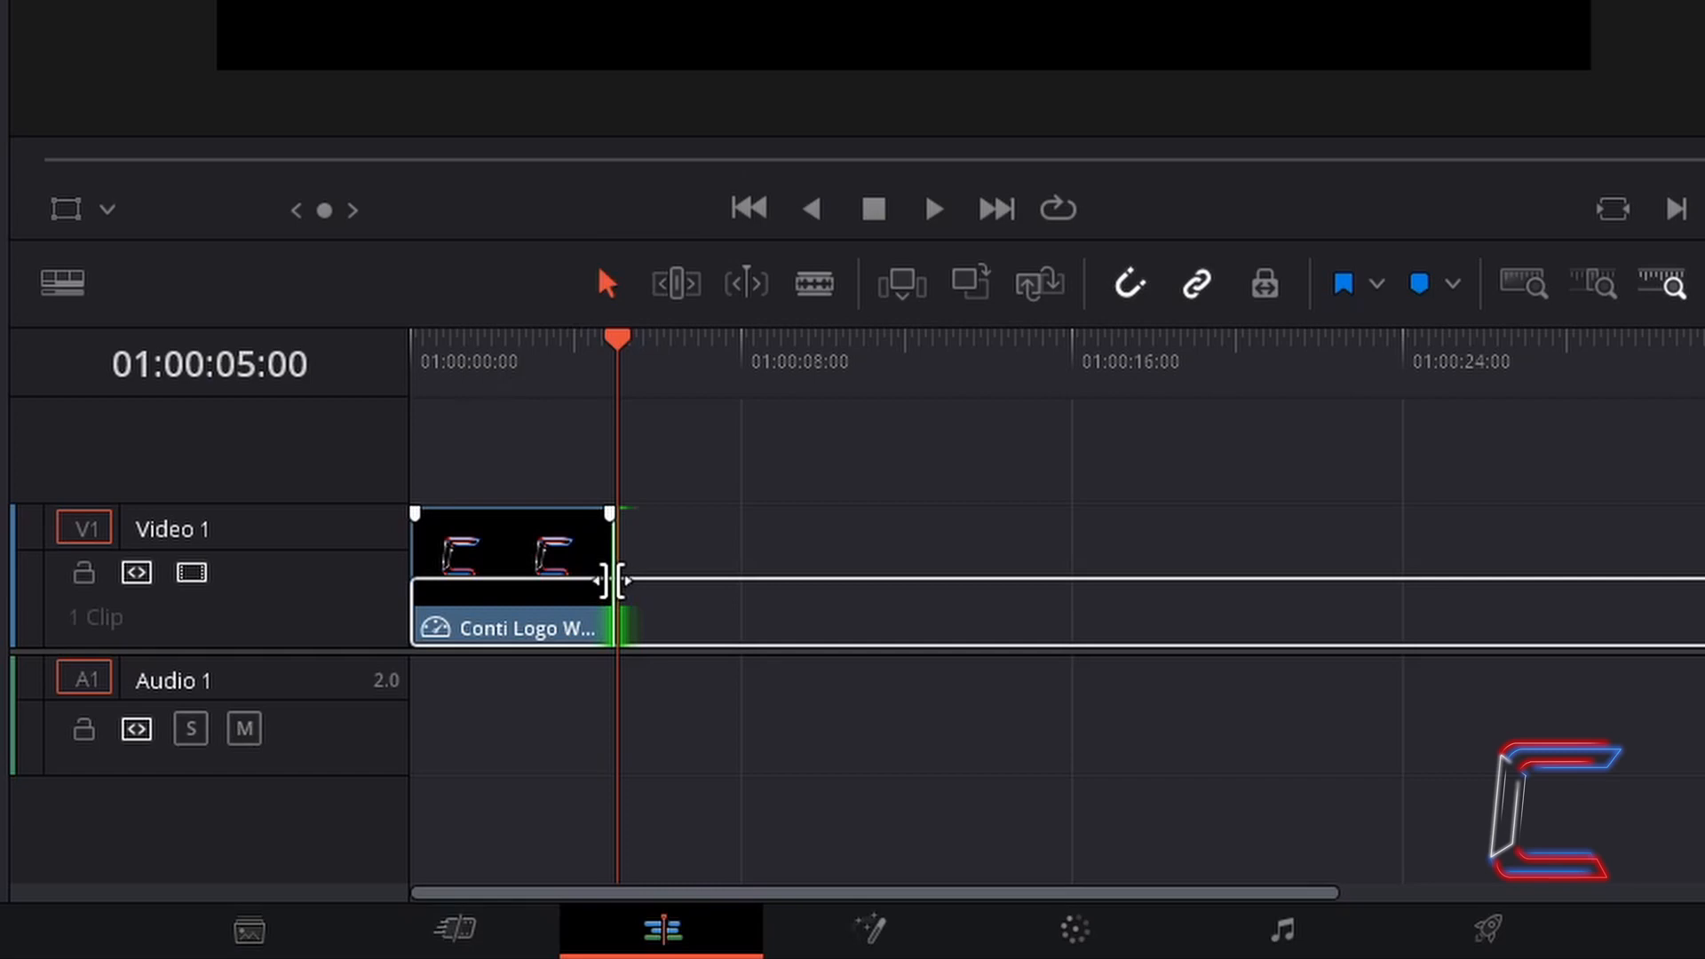
# Step: Trim the logo clip's end slightly and convert it with New Fusion Clip
pyautogui.moveTo(615, 581); pyautogui.dragTo(641, 605)
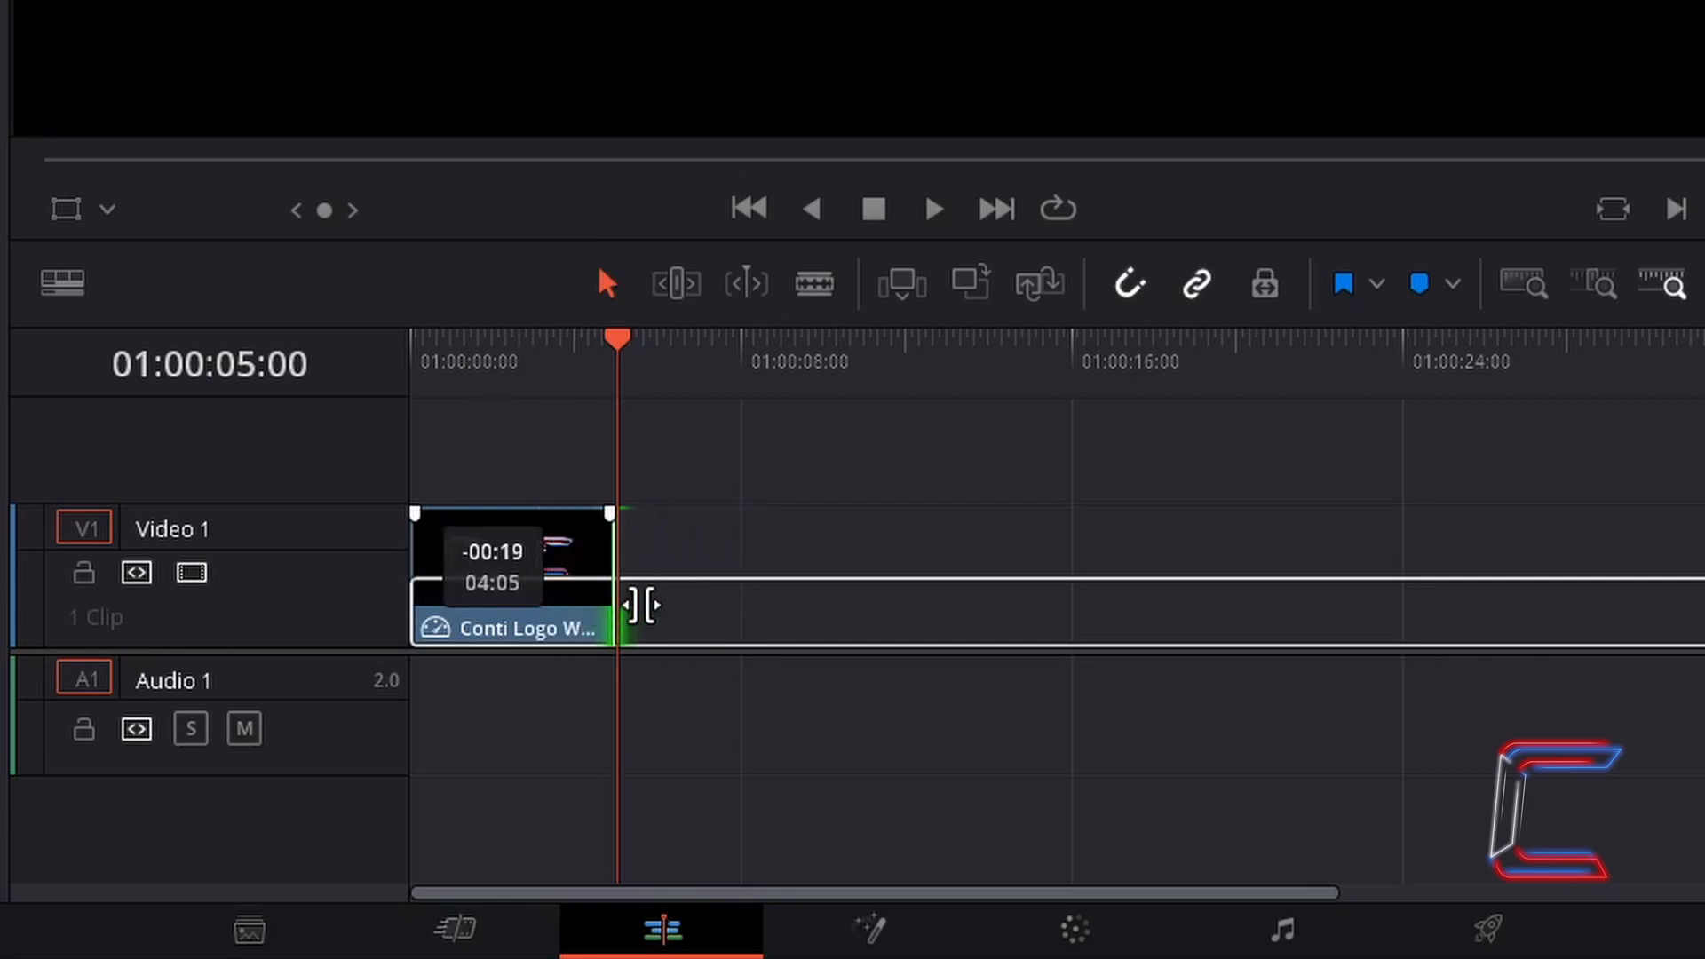
pyautogui.moveTo(641, 606); pyautogui.dragTo(664, 605)
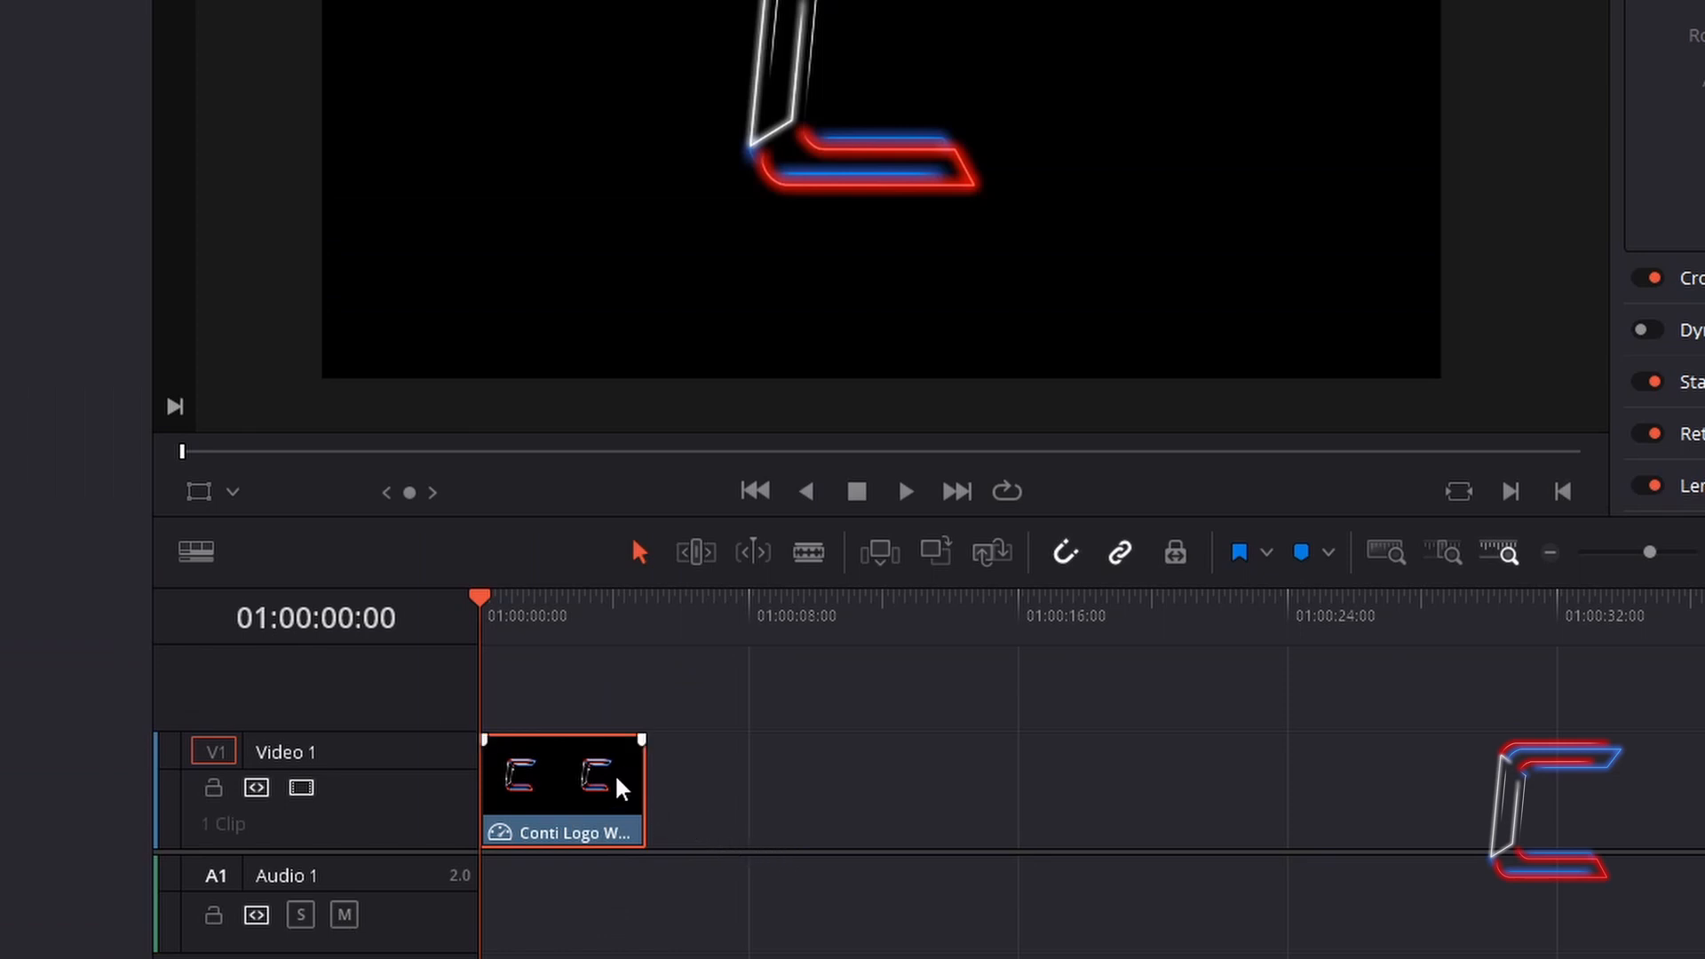
pyautogui.rightClick(604, 788)
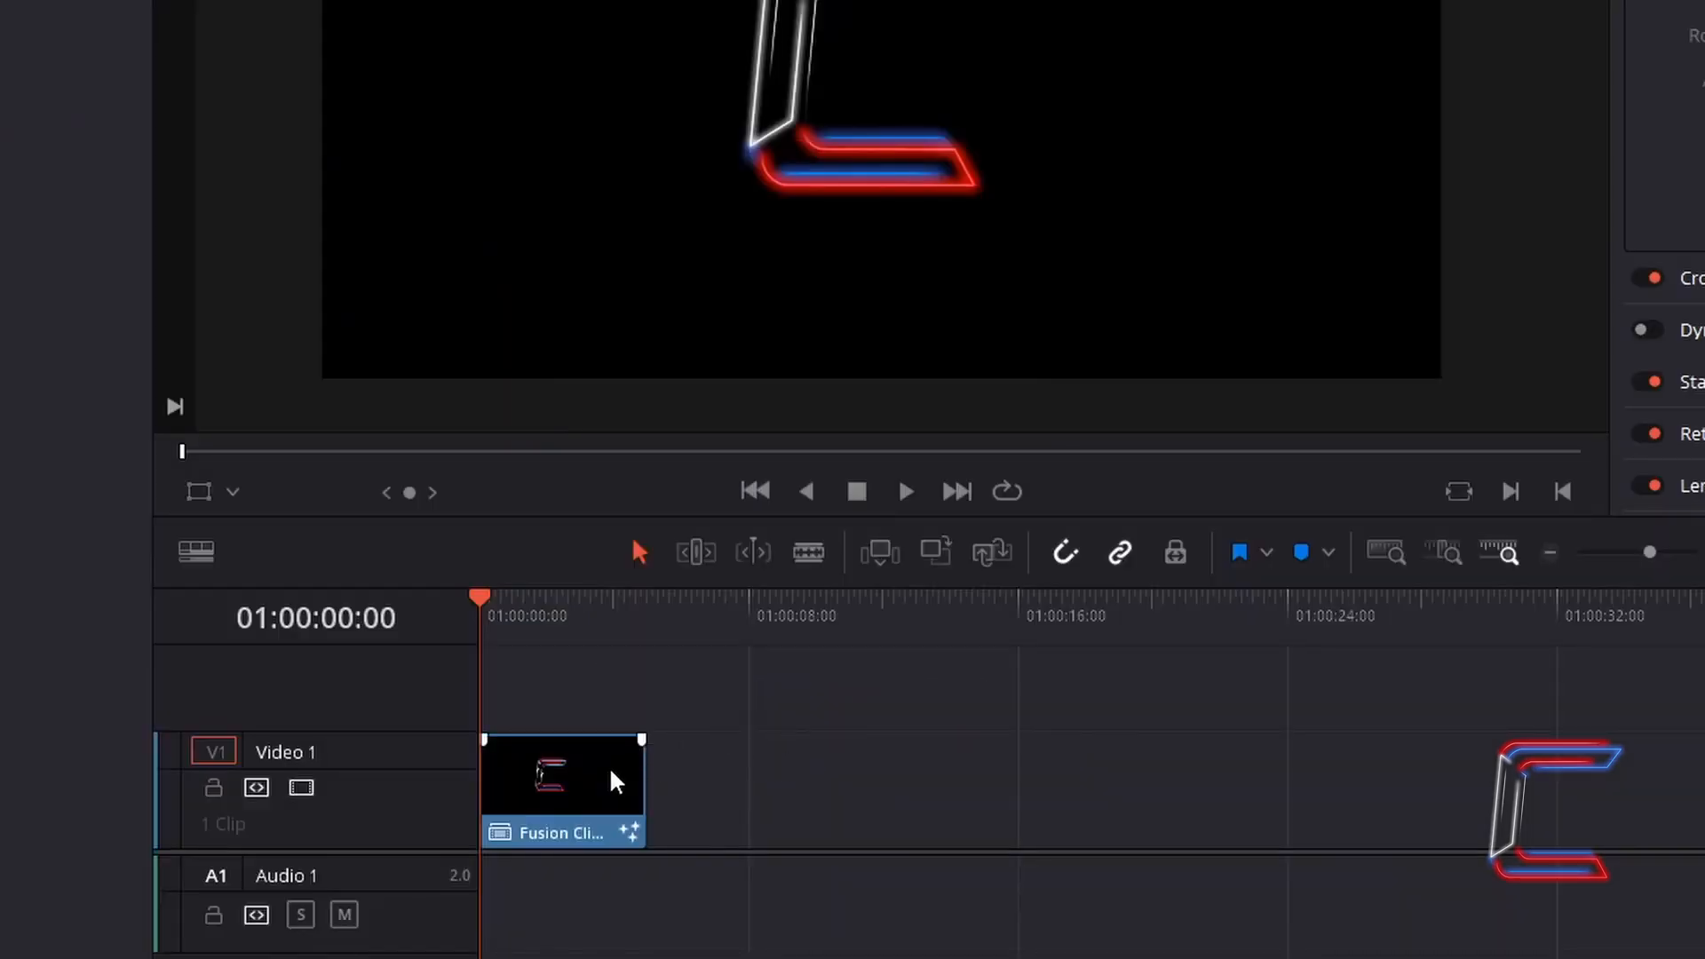
pyautogui.rightClick(562, 778)
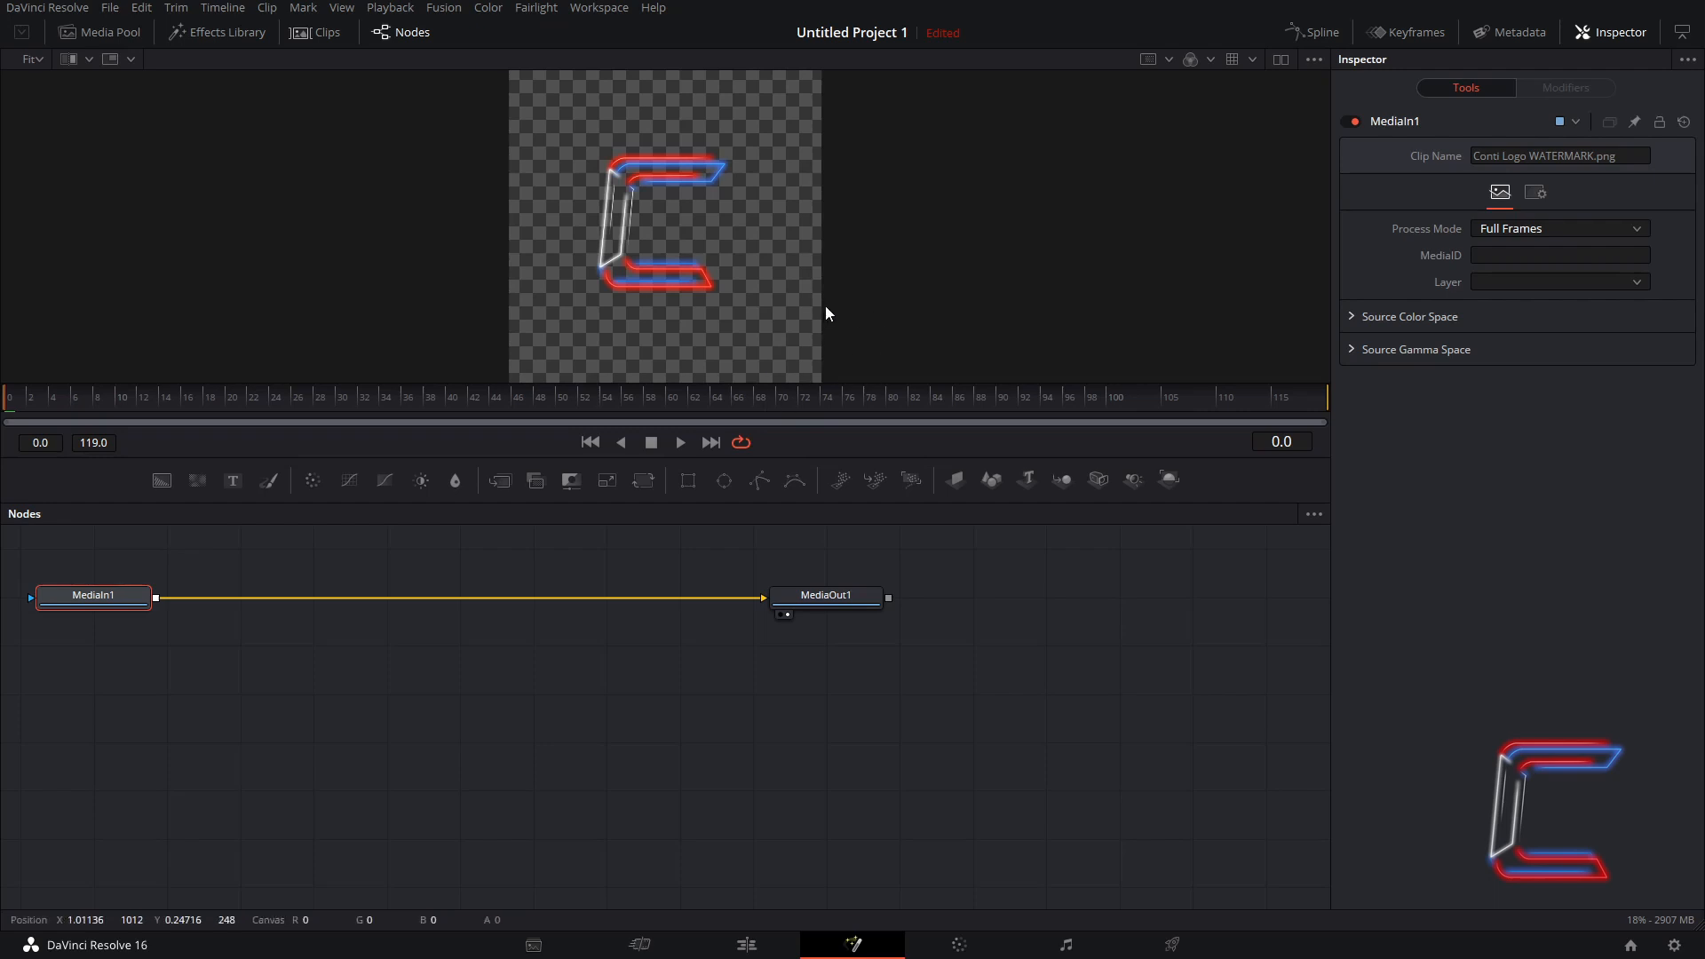
pyautogui.moveTo(663, 329)
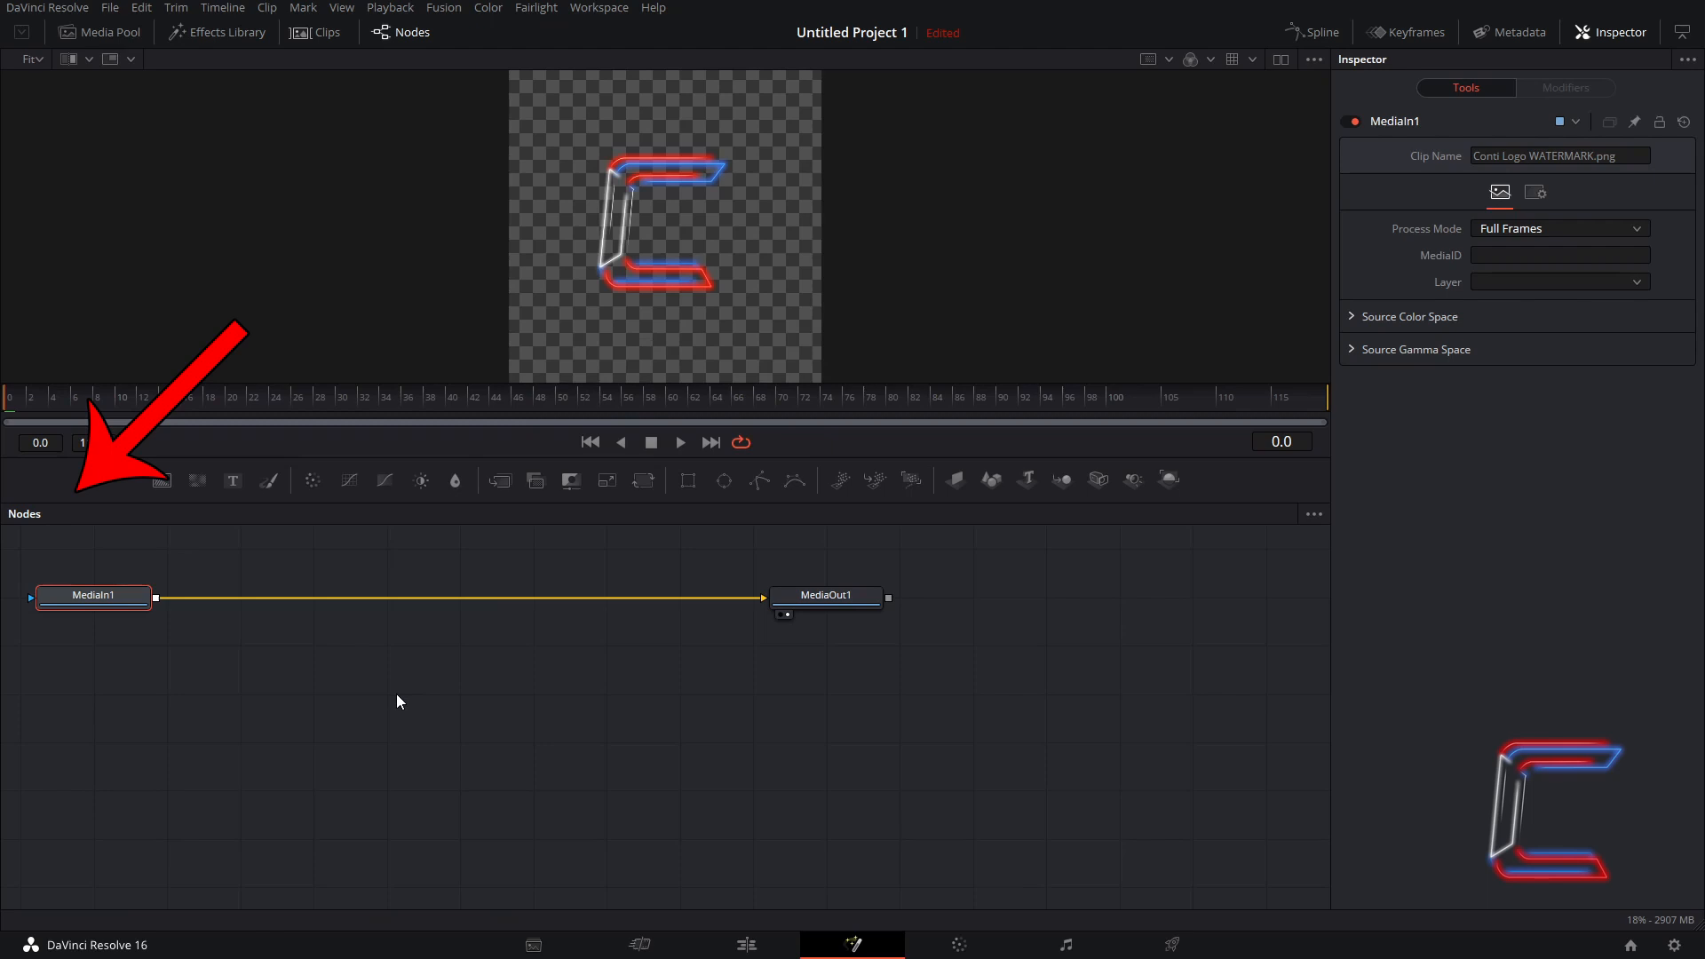
# Step: Search 'pEmitter' in Select Tool (Shift+Space) and add it to the graph
pyautogui.press('shift+space')
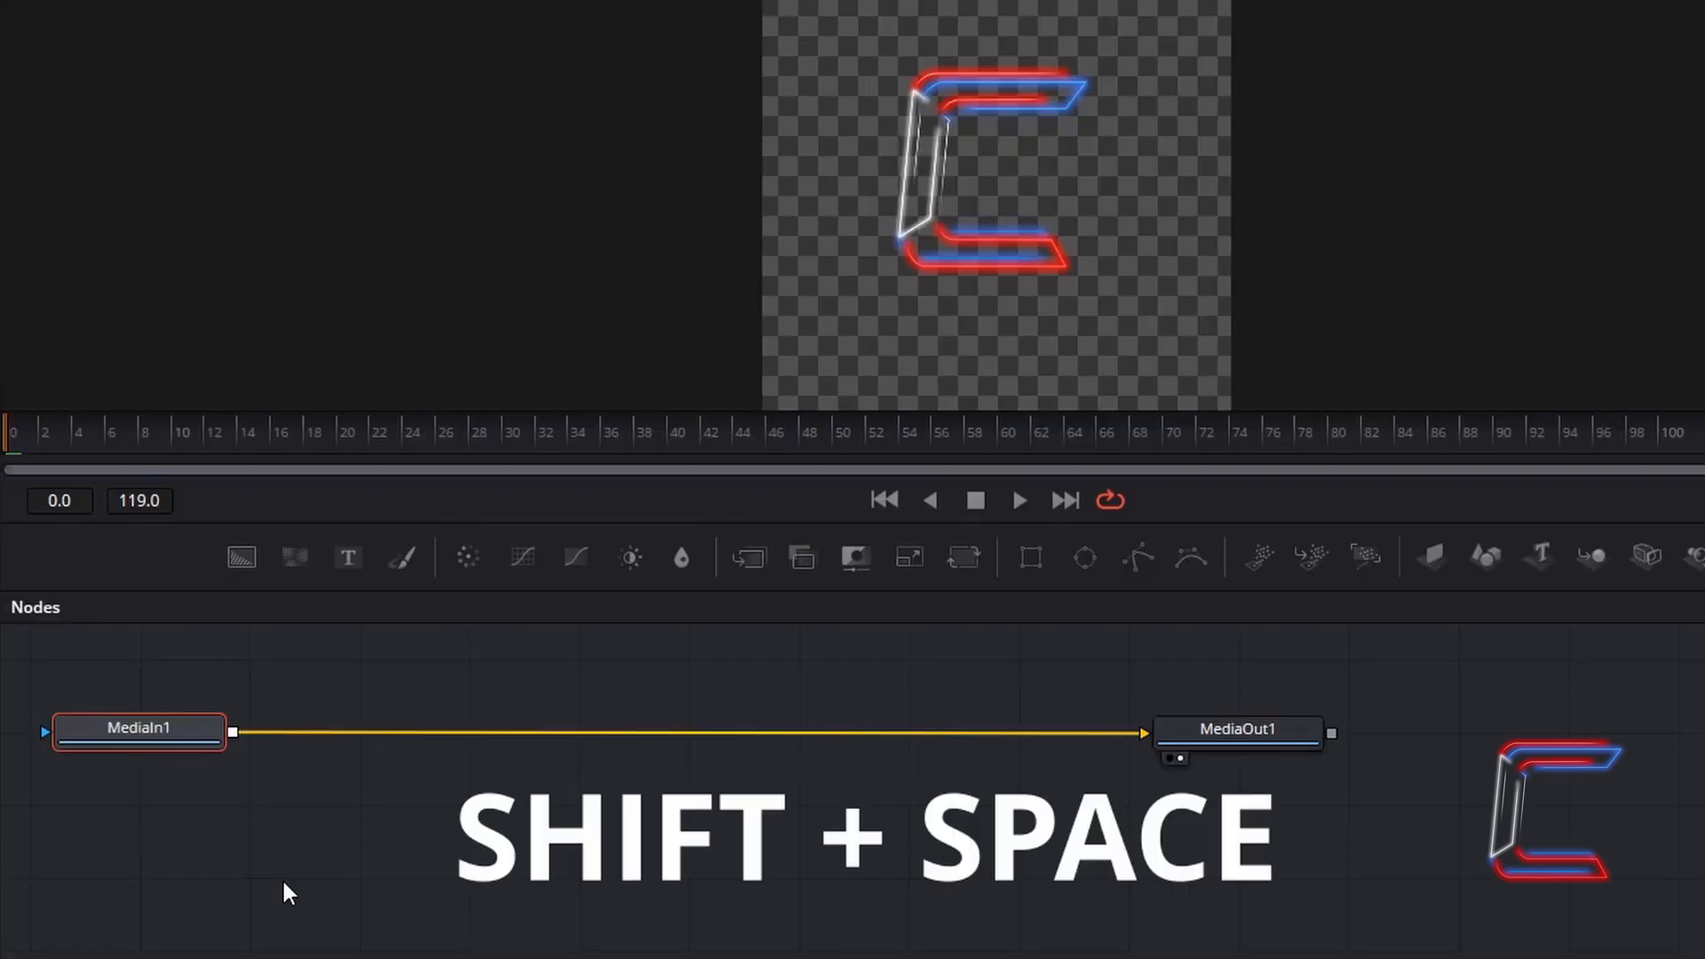
pyautogui.press('shift+space')
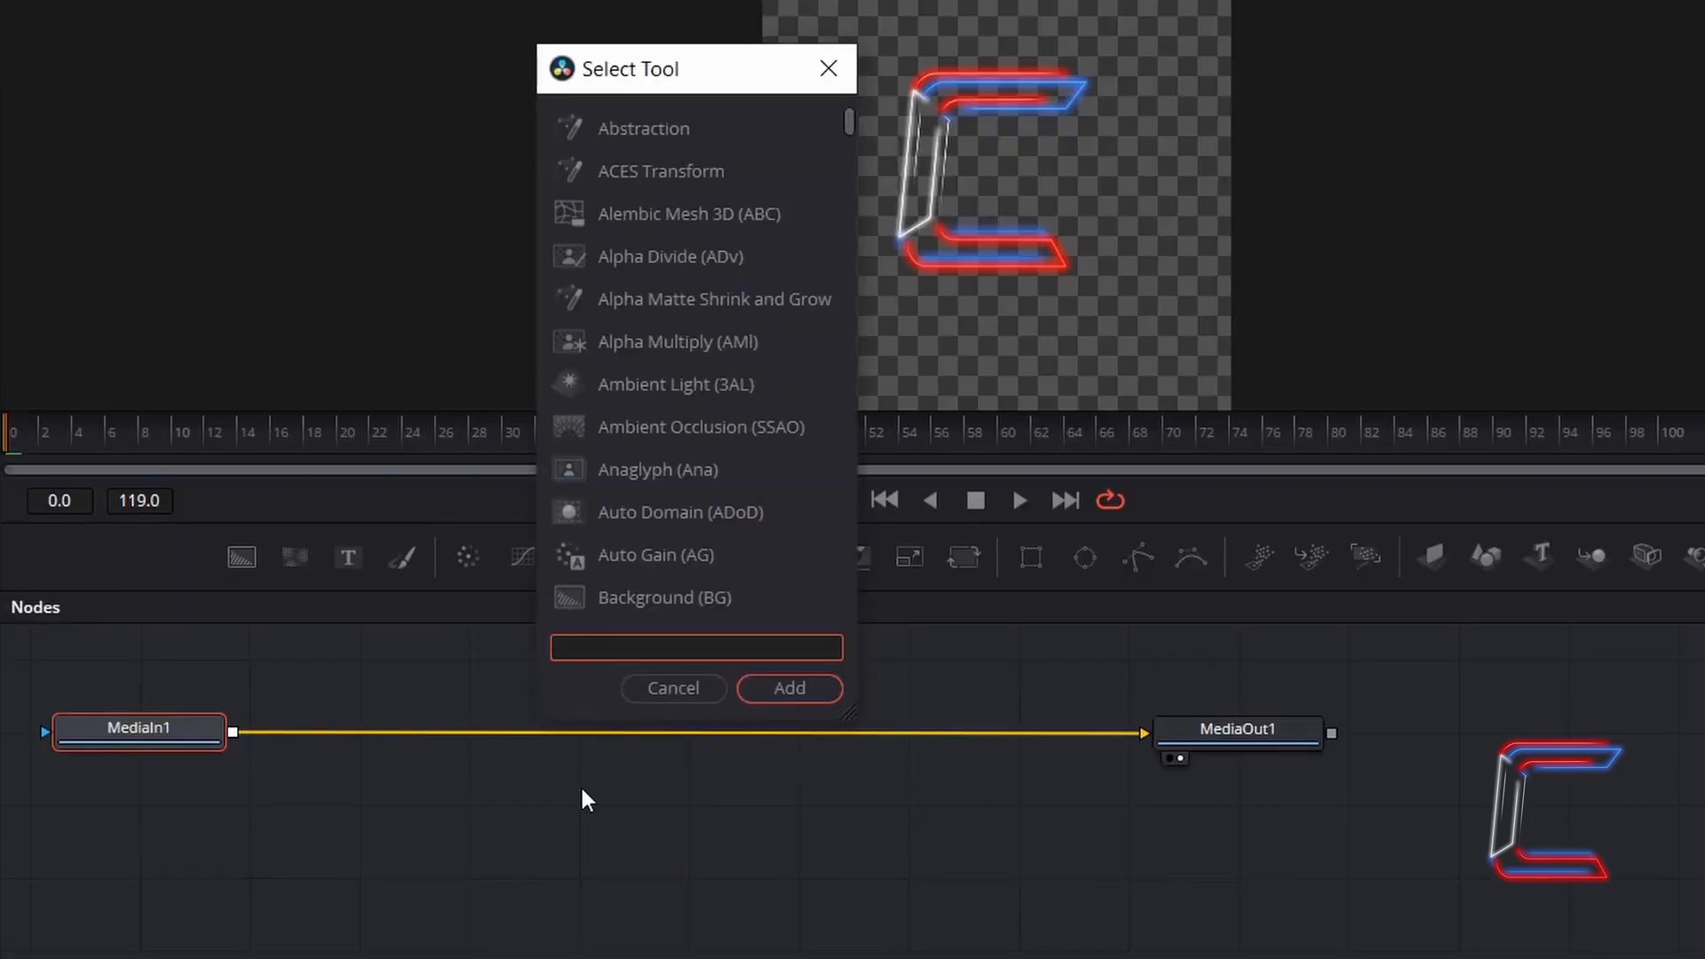
pyautogui.moveTo(930, 937)
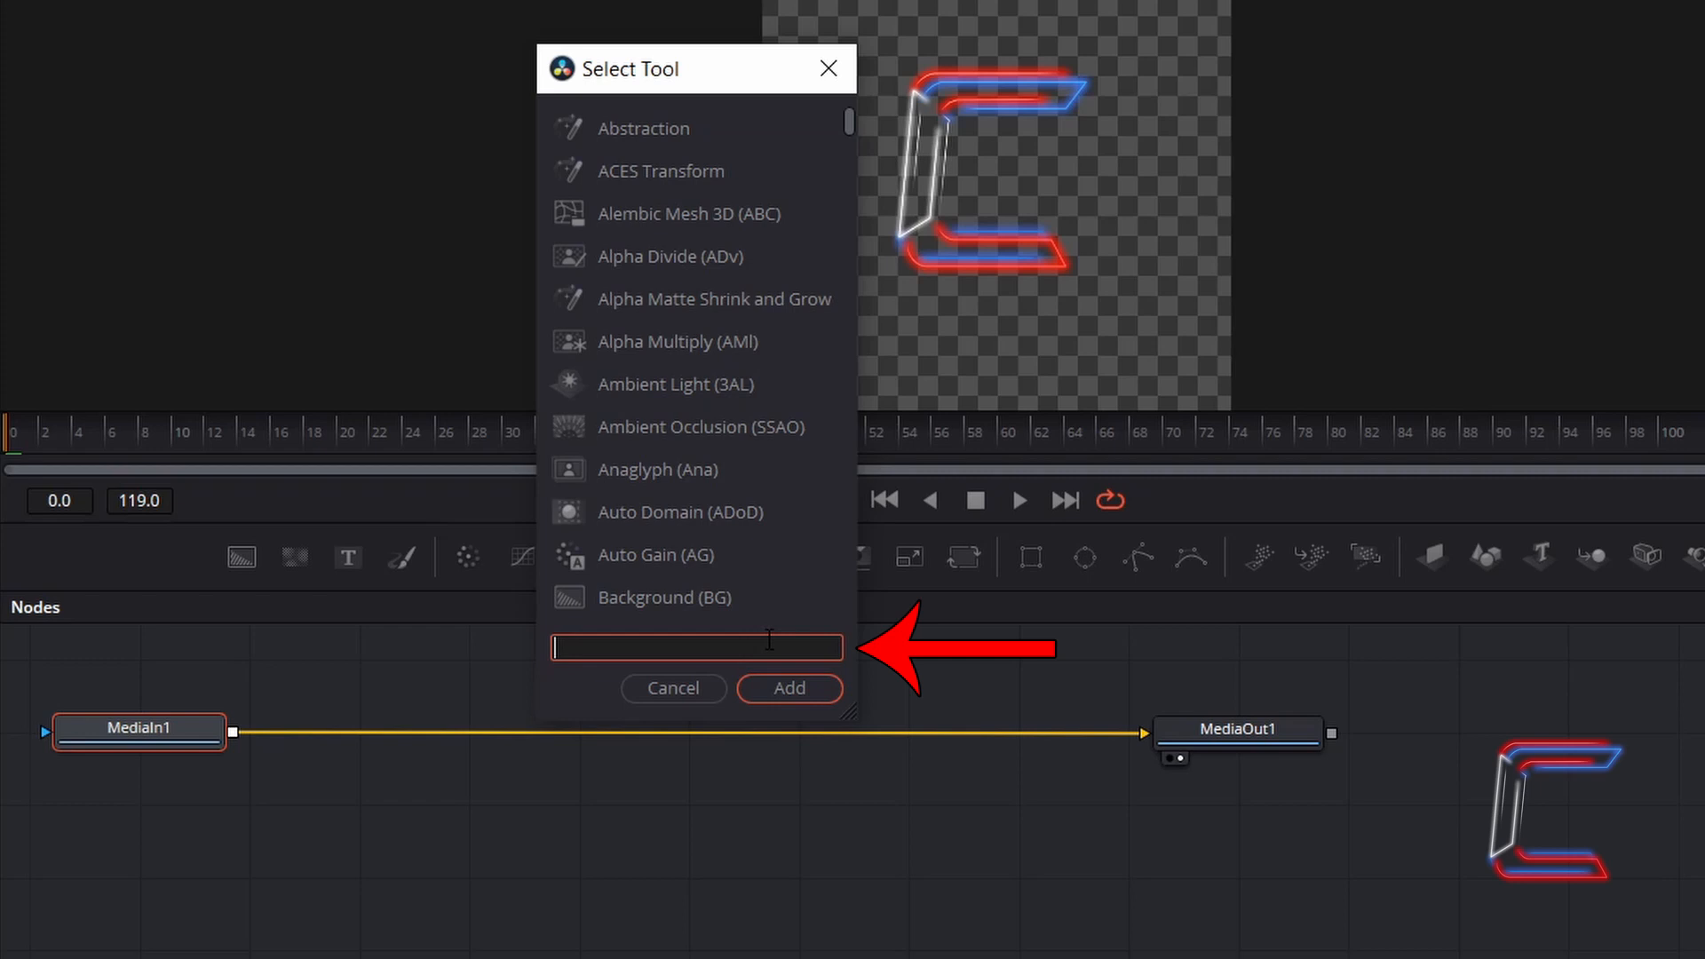
pyautogui.write('pEmitter')
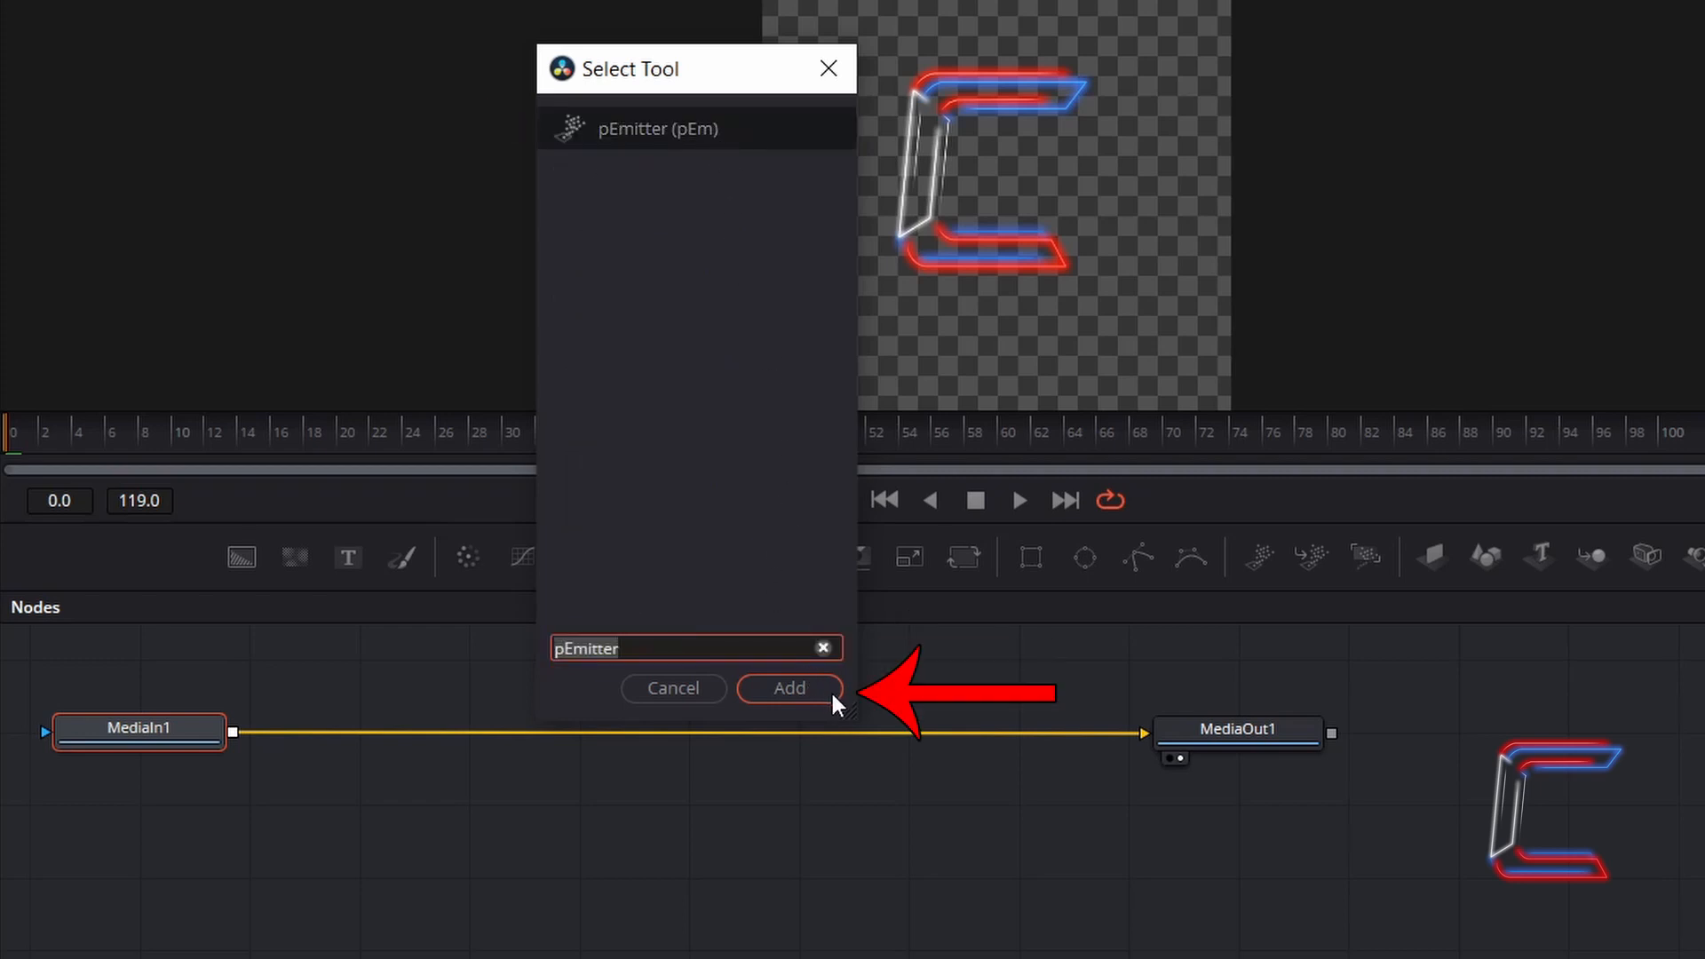
pyautogui.click(788, 687)
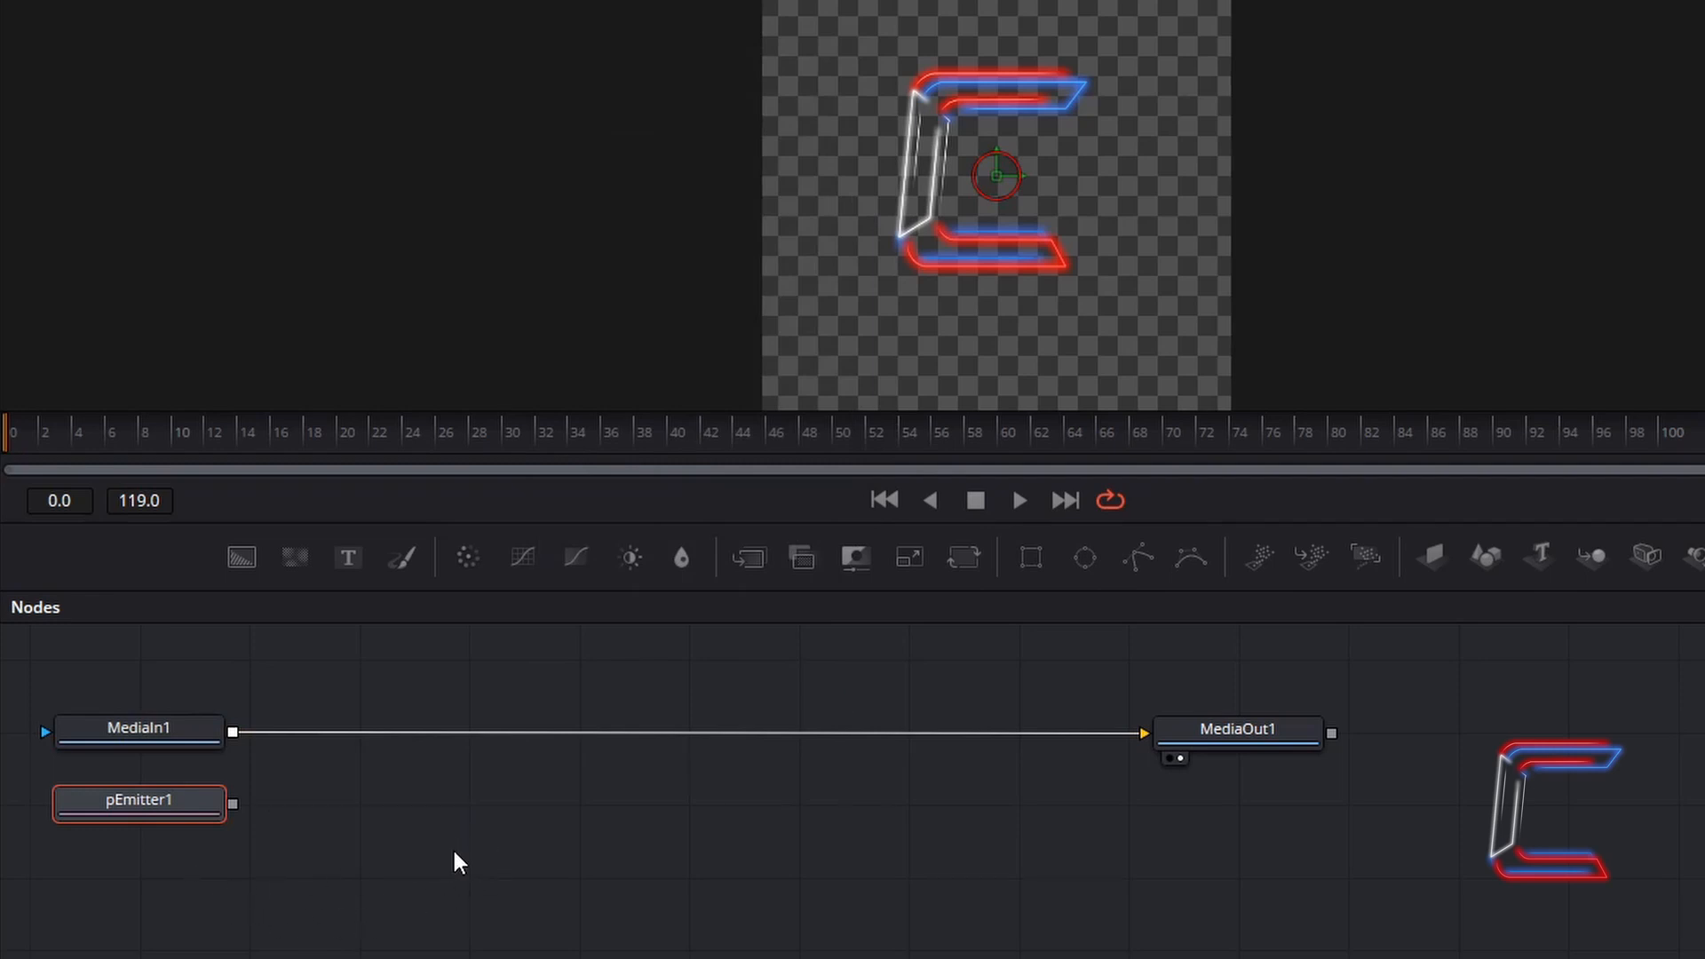
pyautogui.moveTo(916, 383)
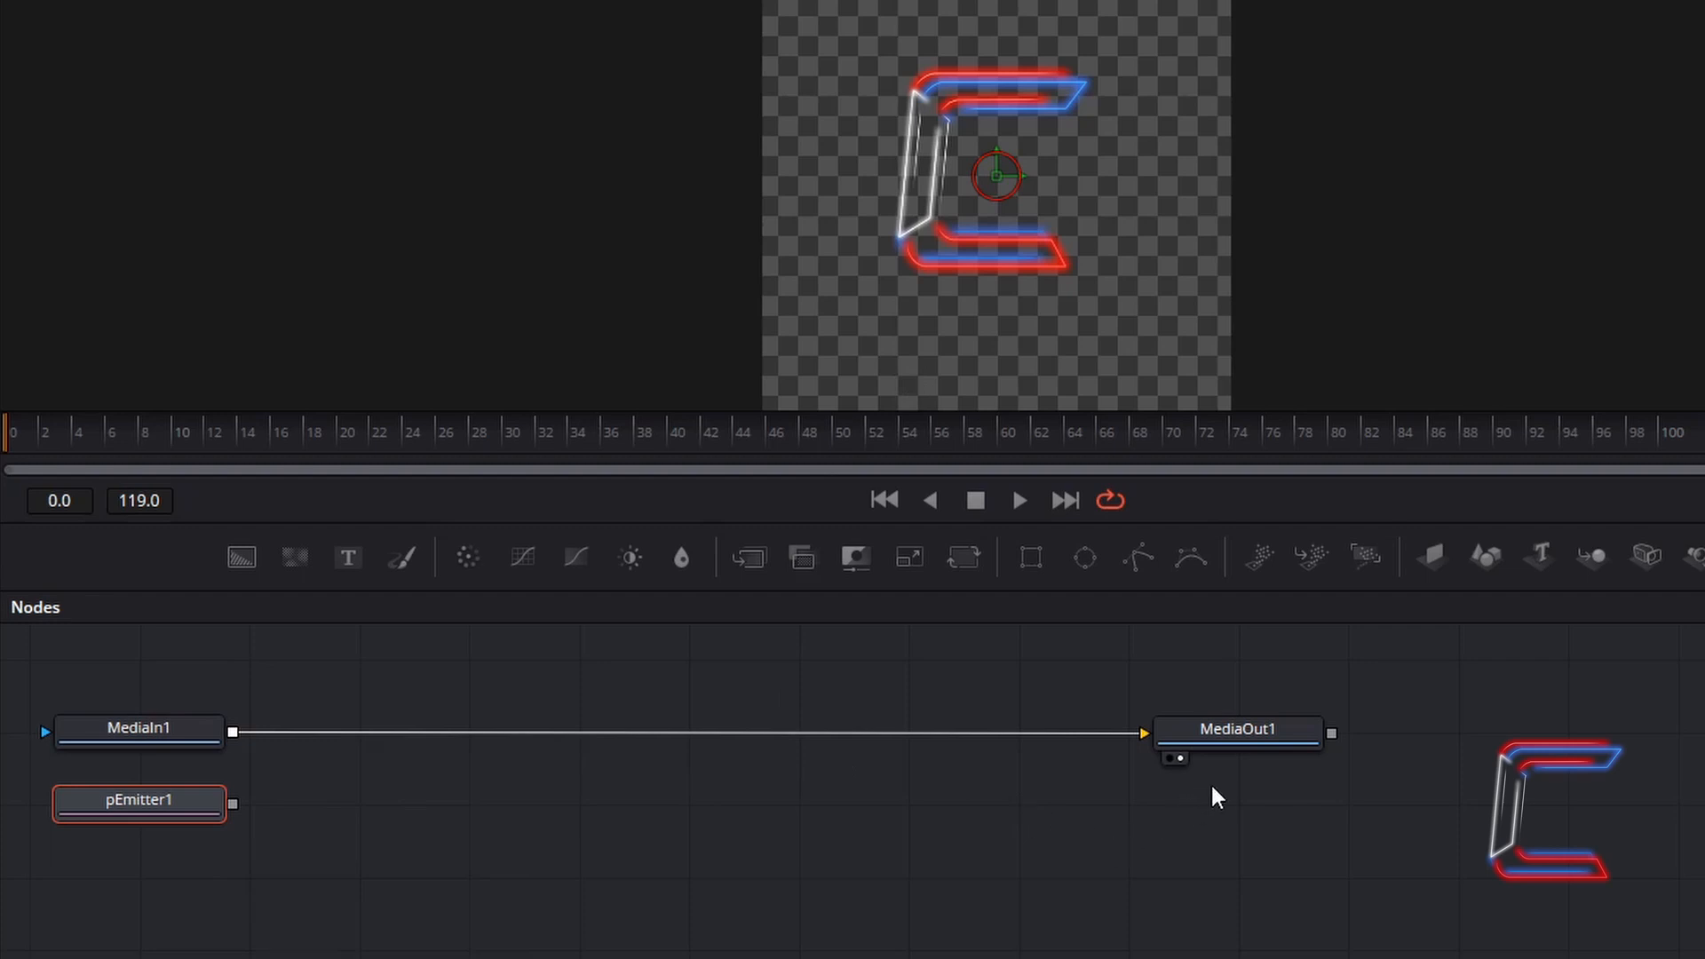
pyautogui.moveTo(940, 766)
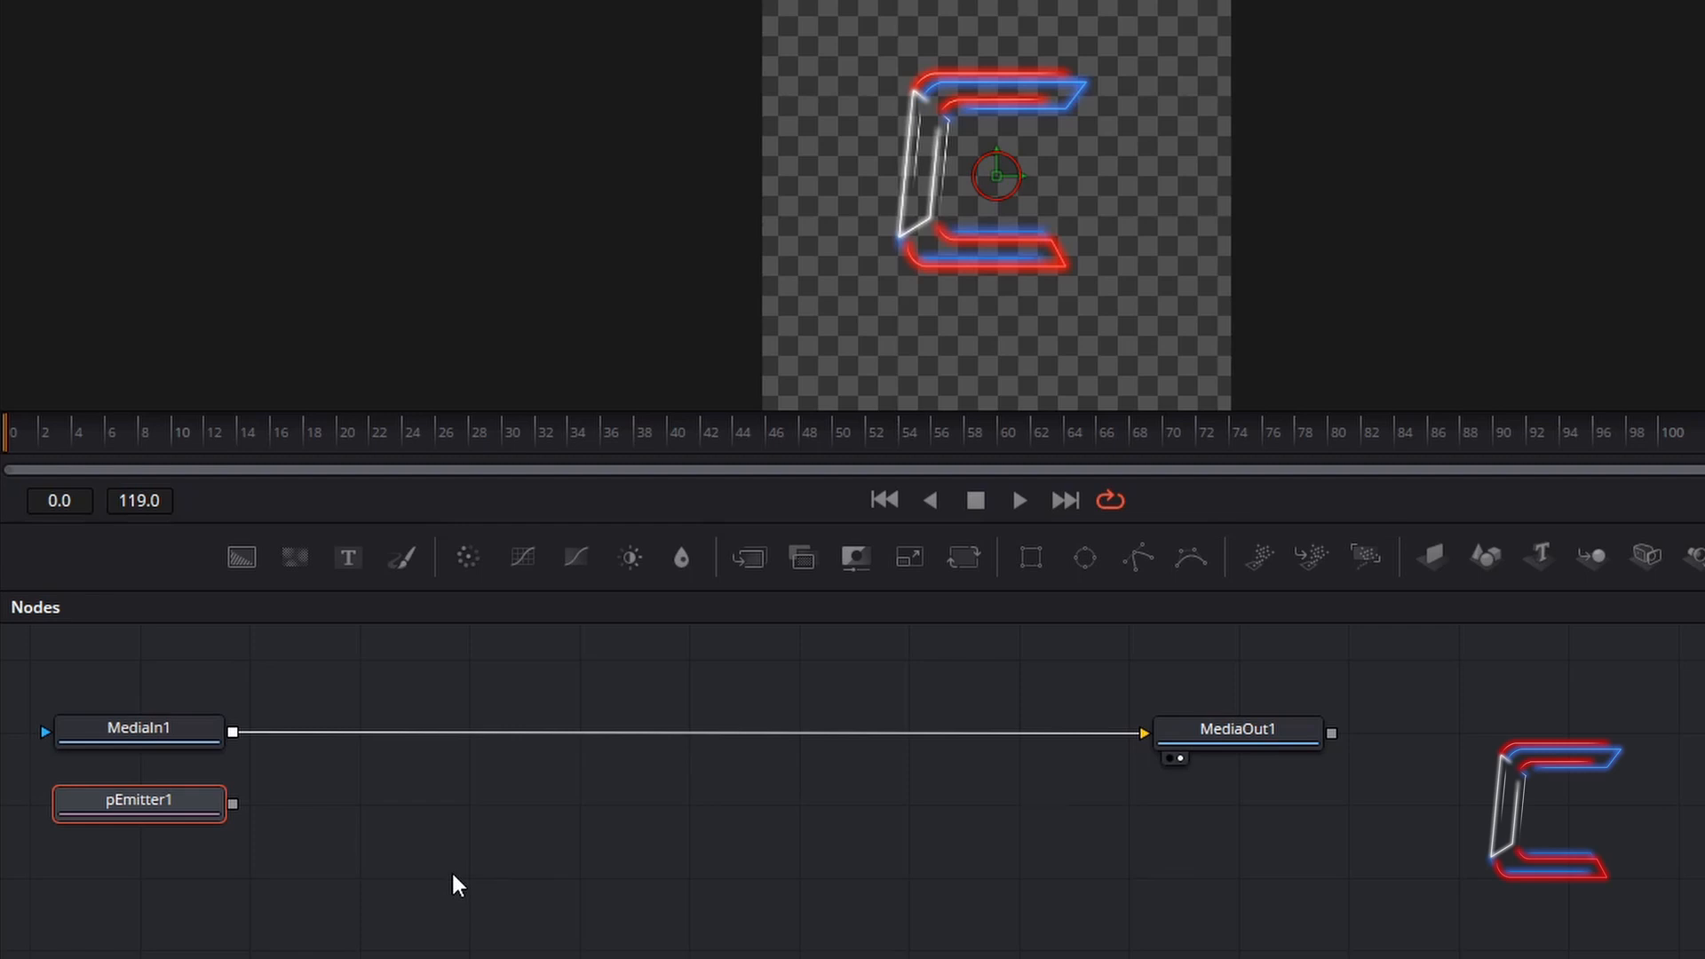
pyautogui.moveTo(261, 823)
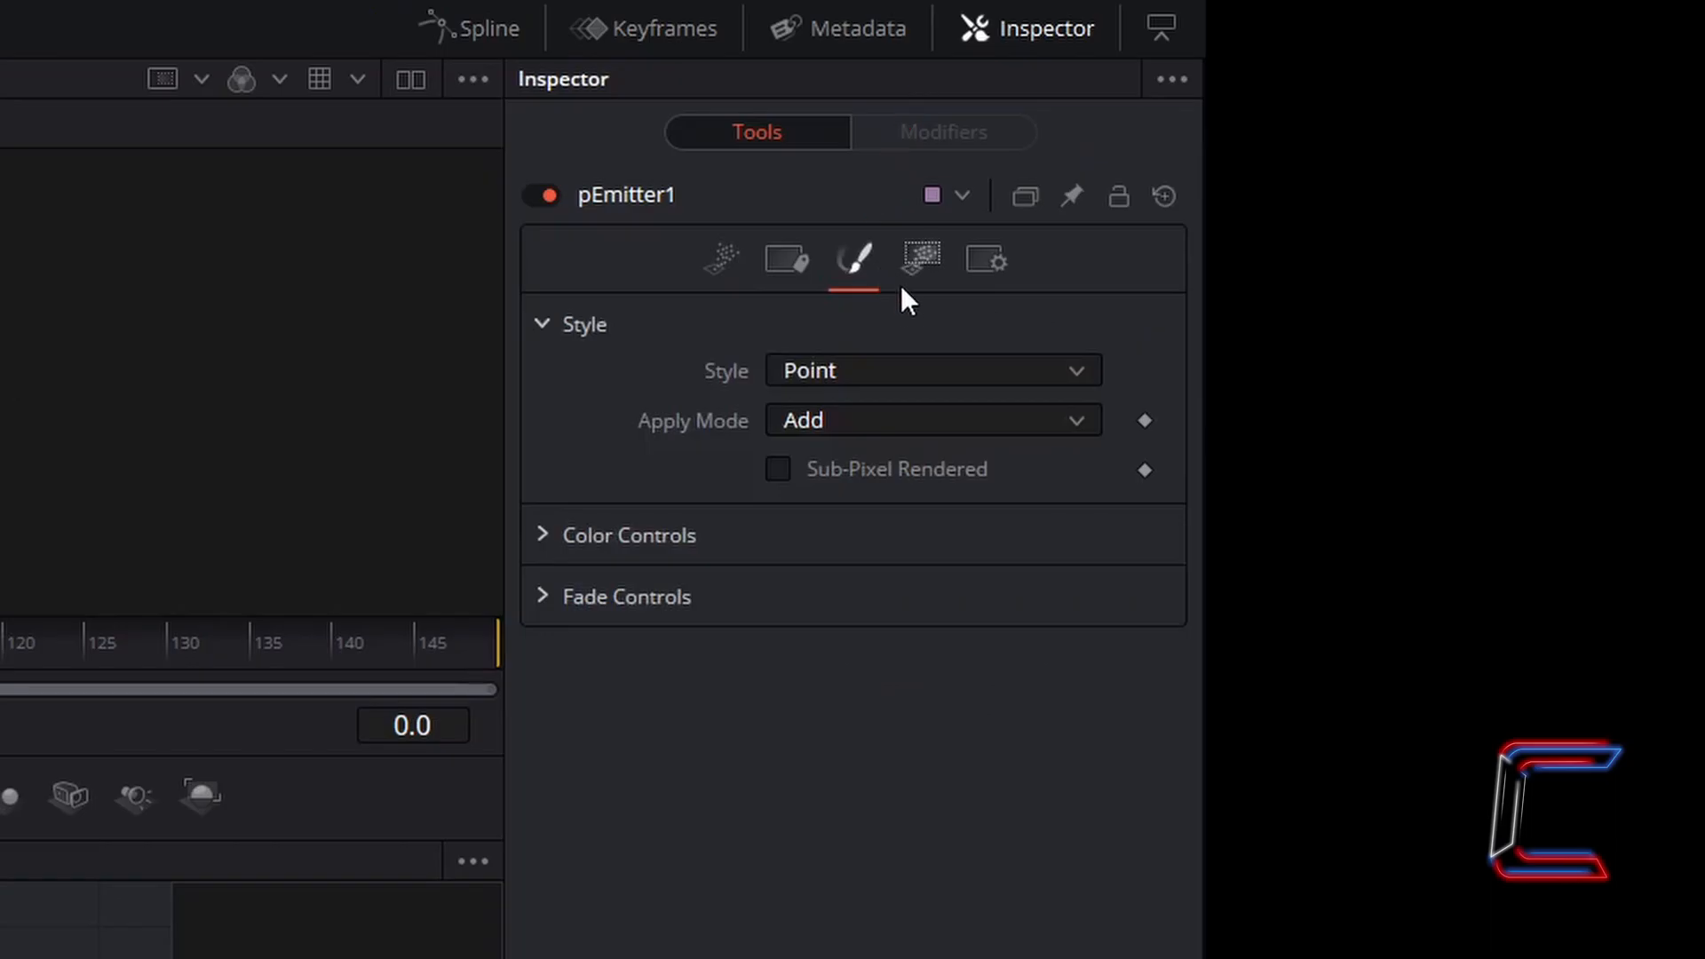
pyautogui.moveTo(938, 437)
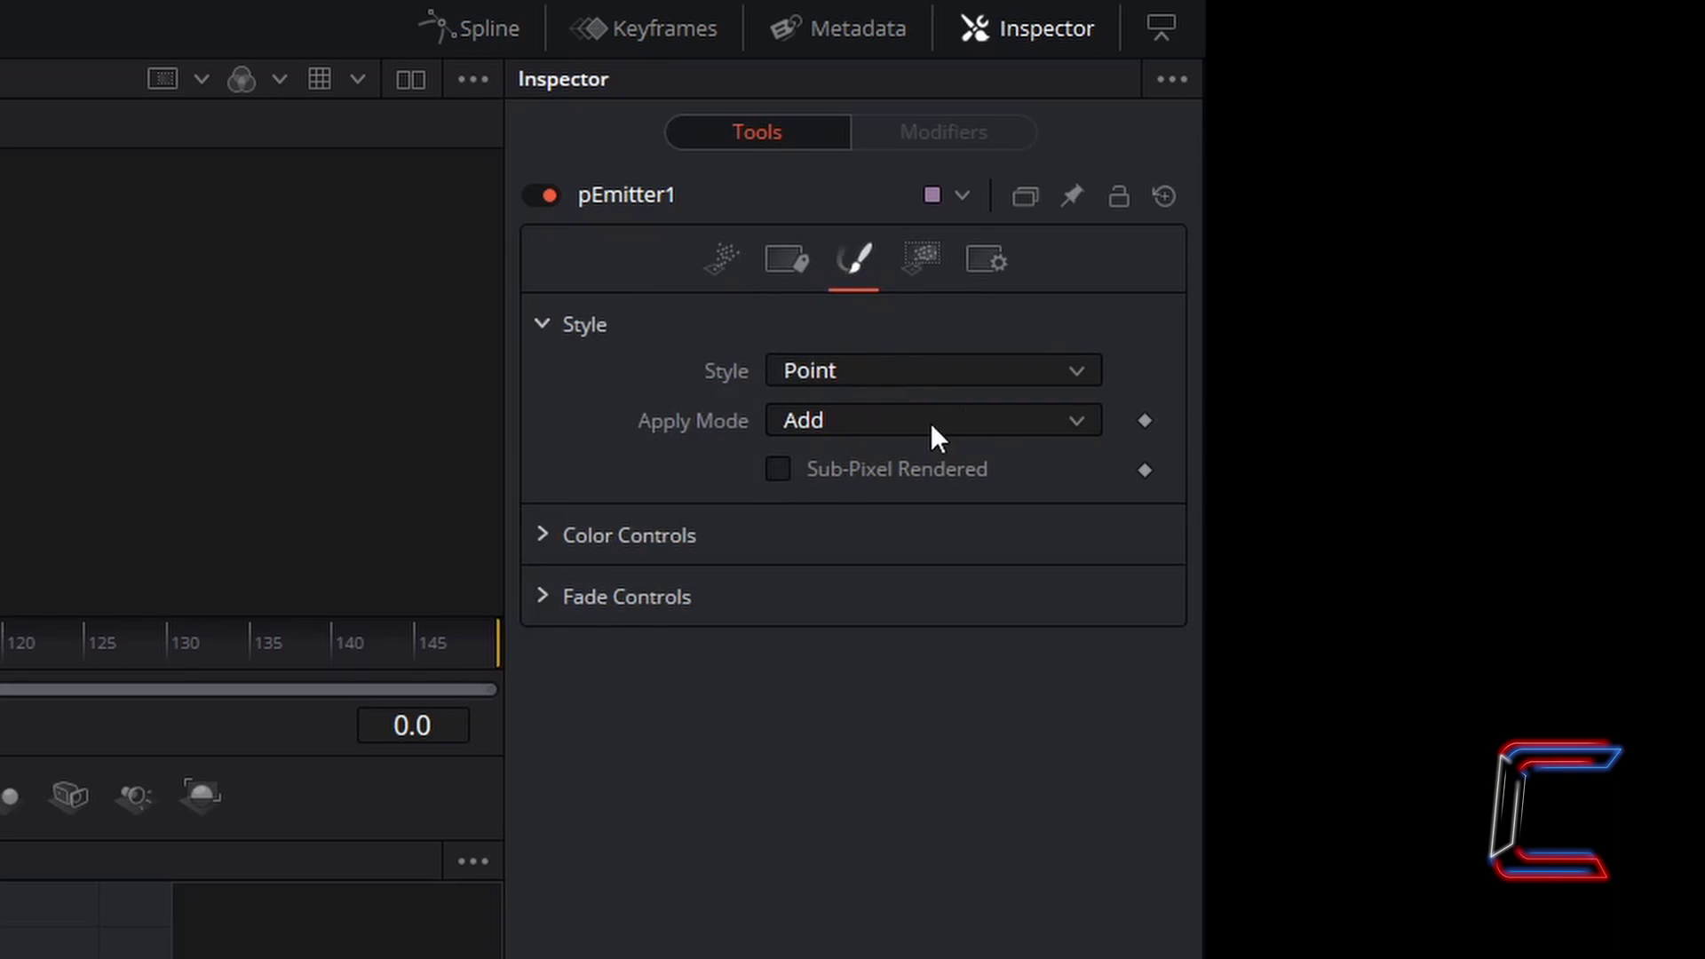
pyautogui.moveTo(970, 375)
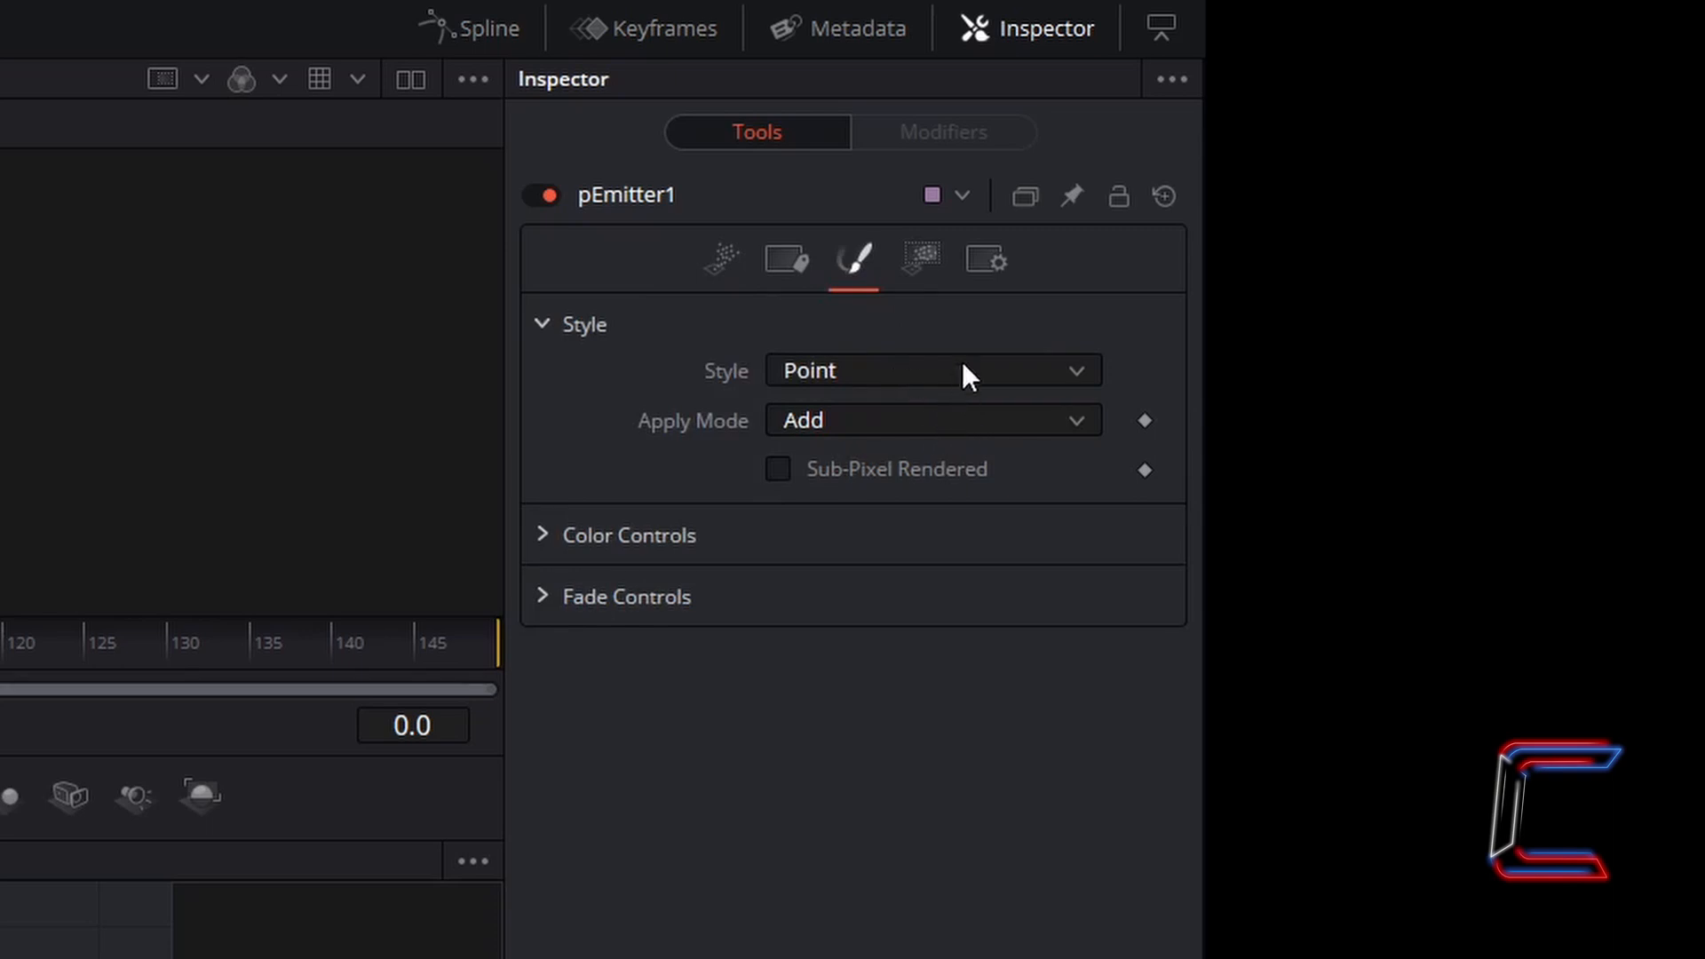
# Step: Adjust pEmitter1's region shape and set its particle Color to Use Color from Region
pyautogui.click(919, 258)
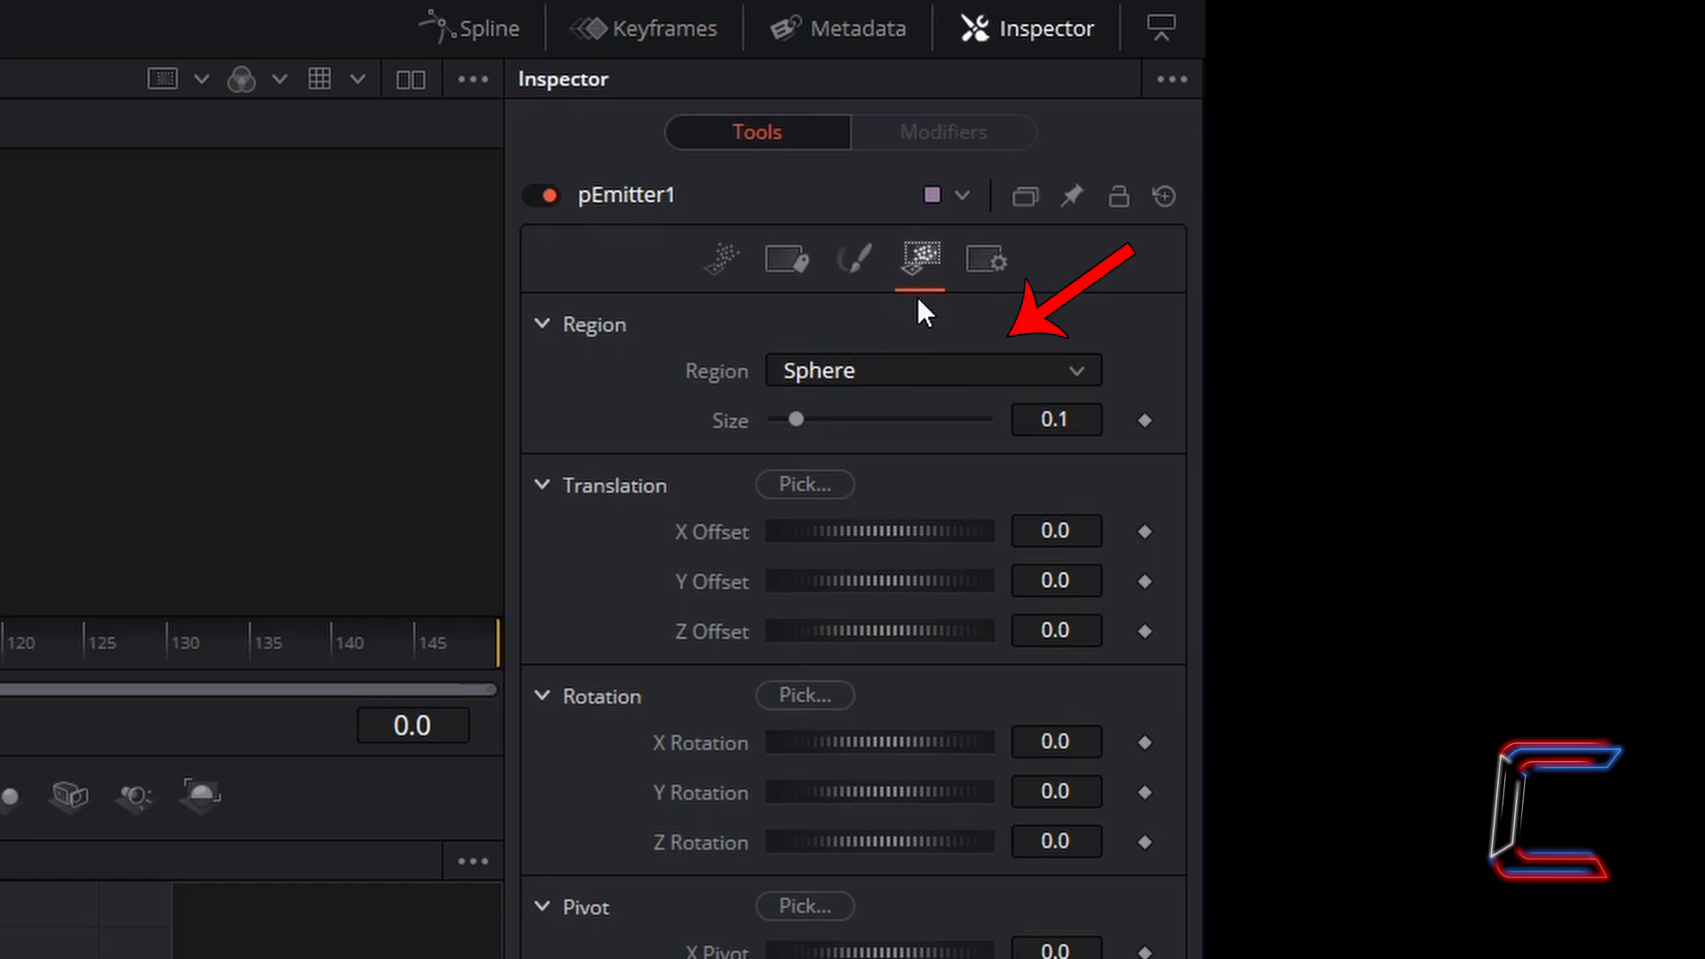
pyautogui.click(929, 370)
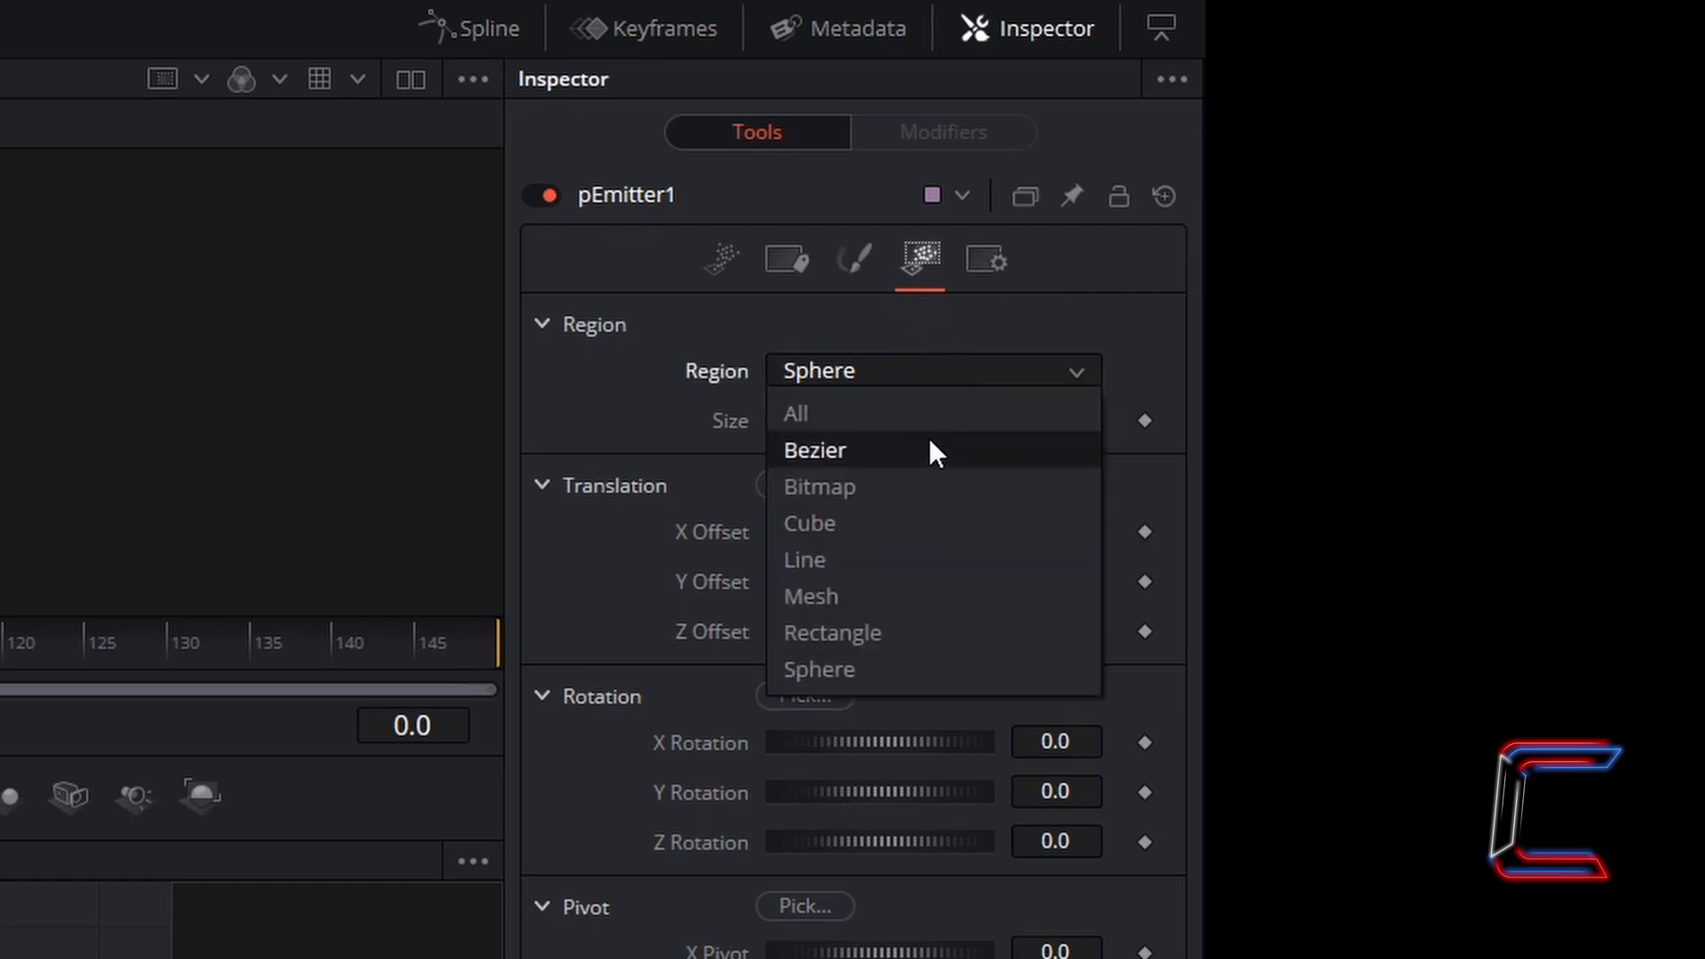
pyautogui.moveTo(924, 485)
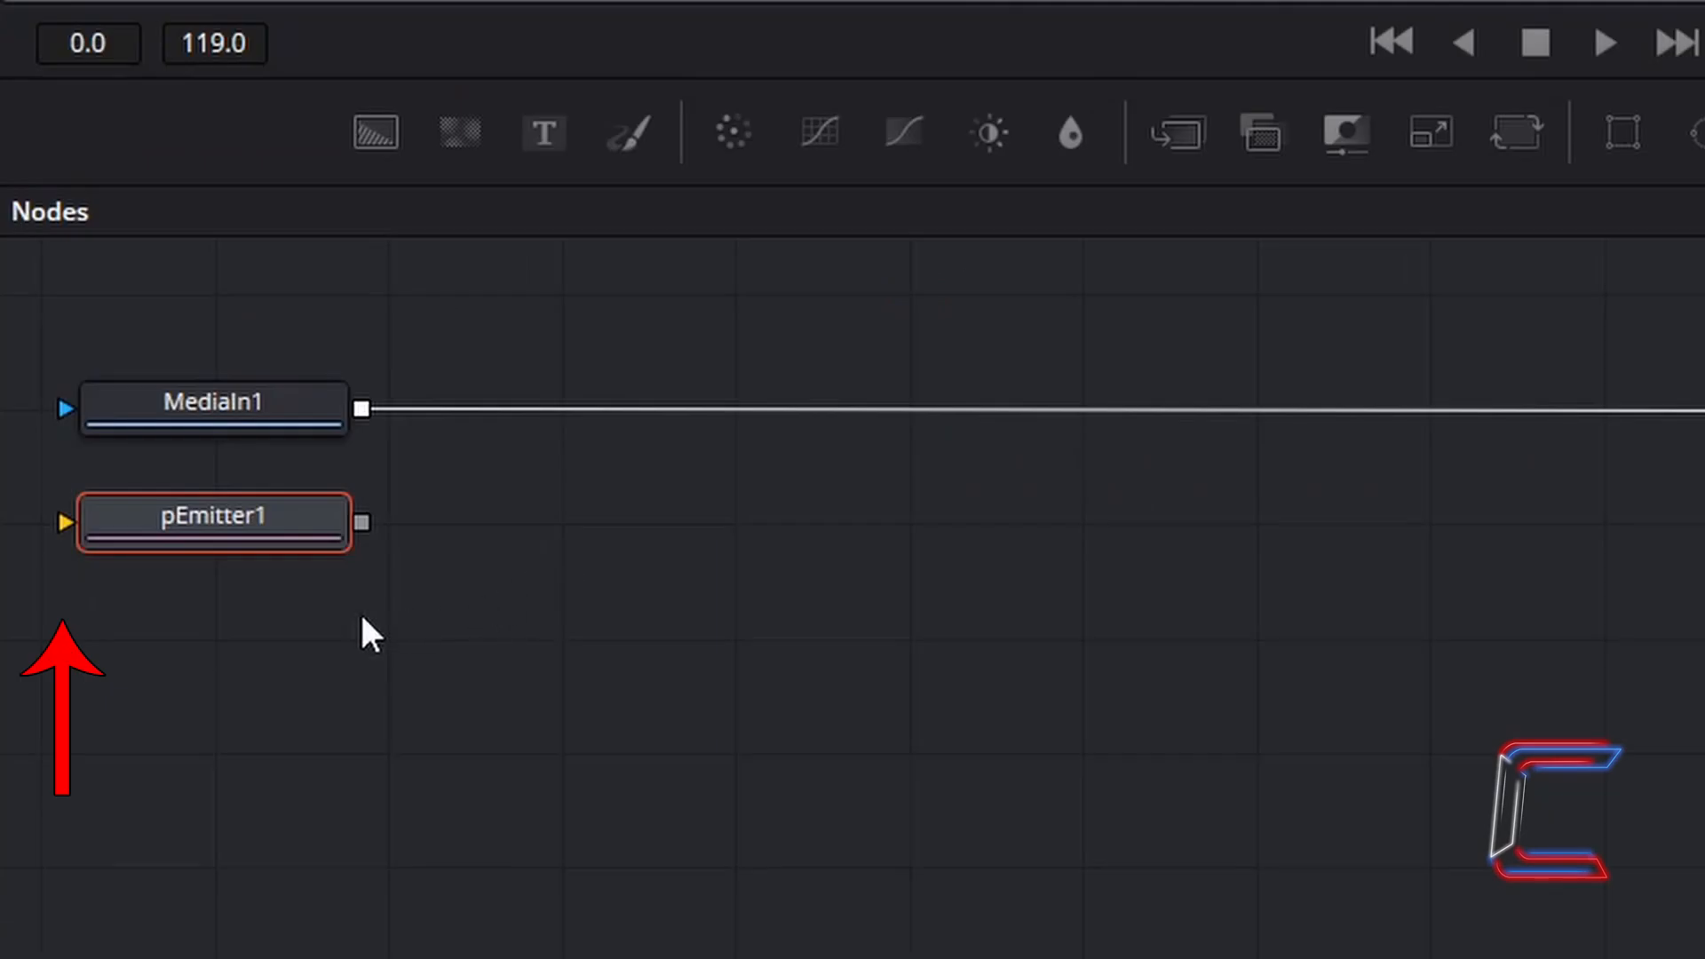
pyautogui.moveTo(64, 554)
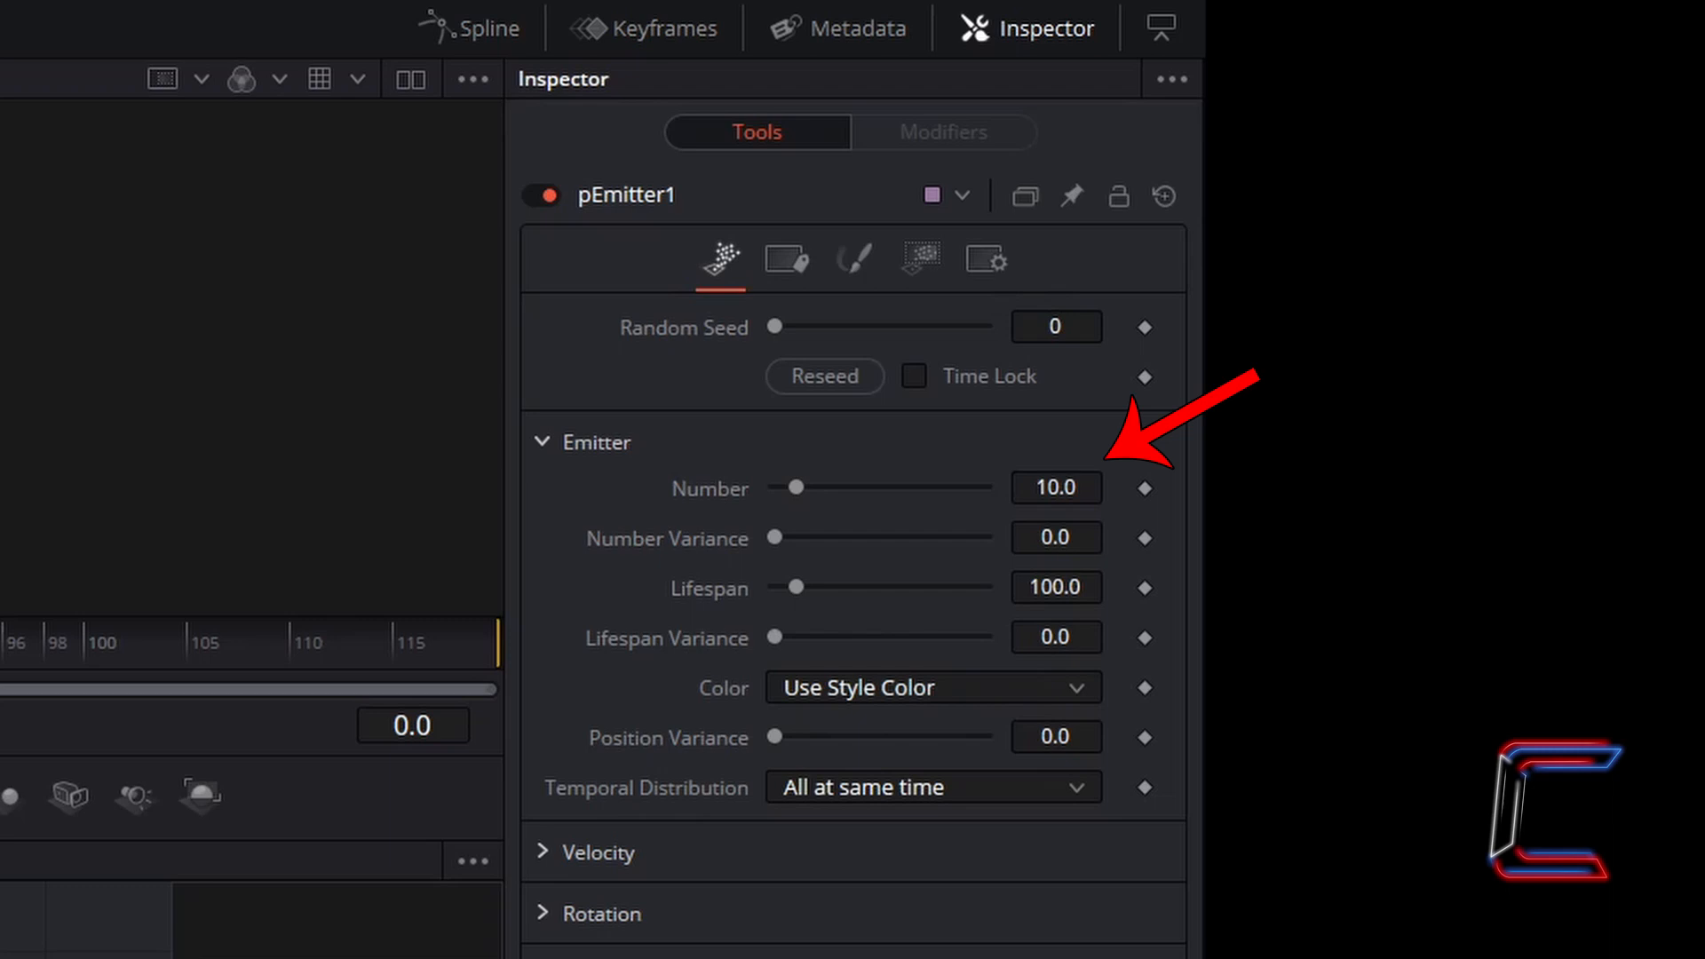
pyautogui.moveTo(1065, 480)
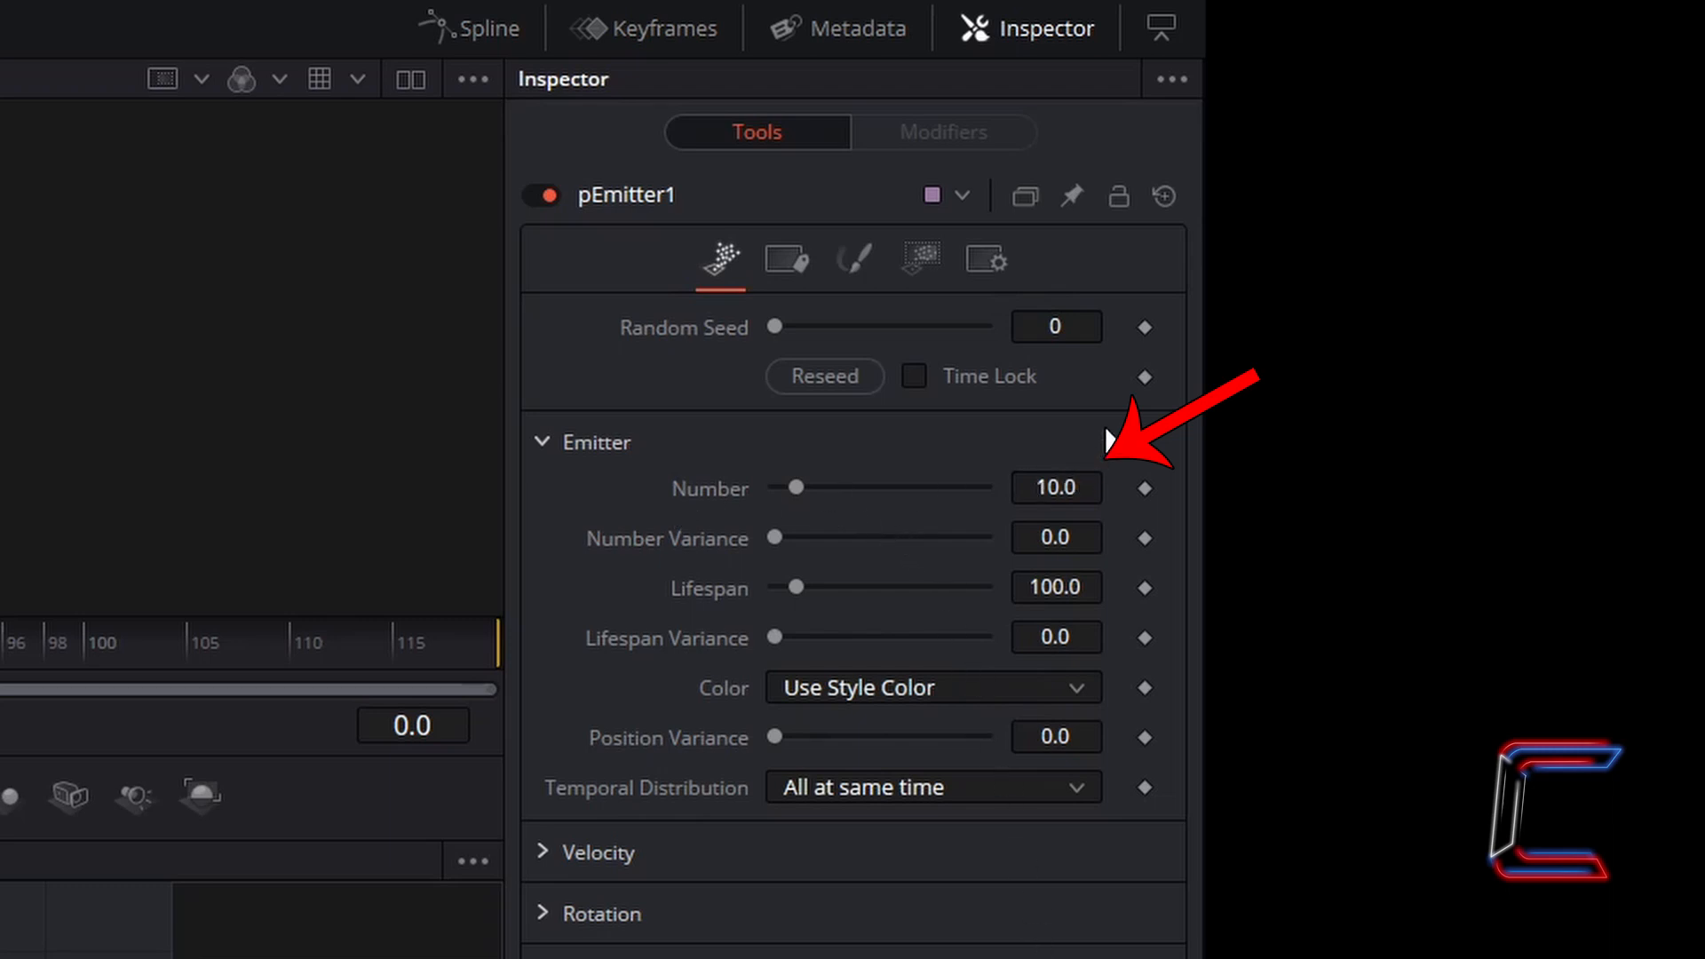
pyautogui.moveTo(1114, 484)
pyautogui.write('4000')
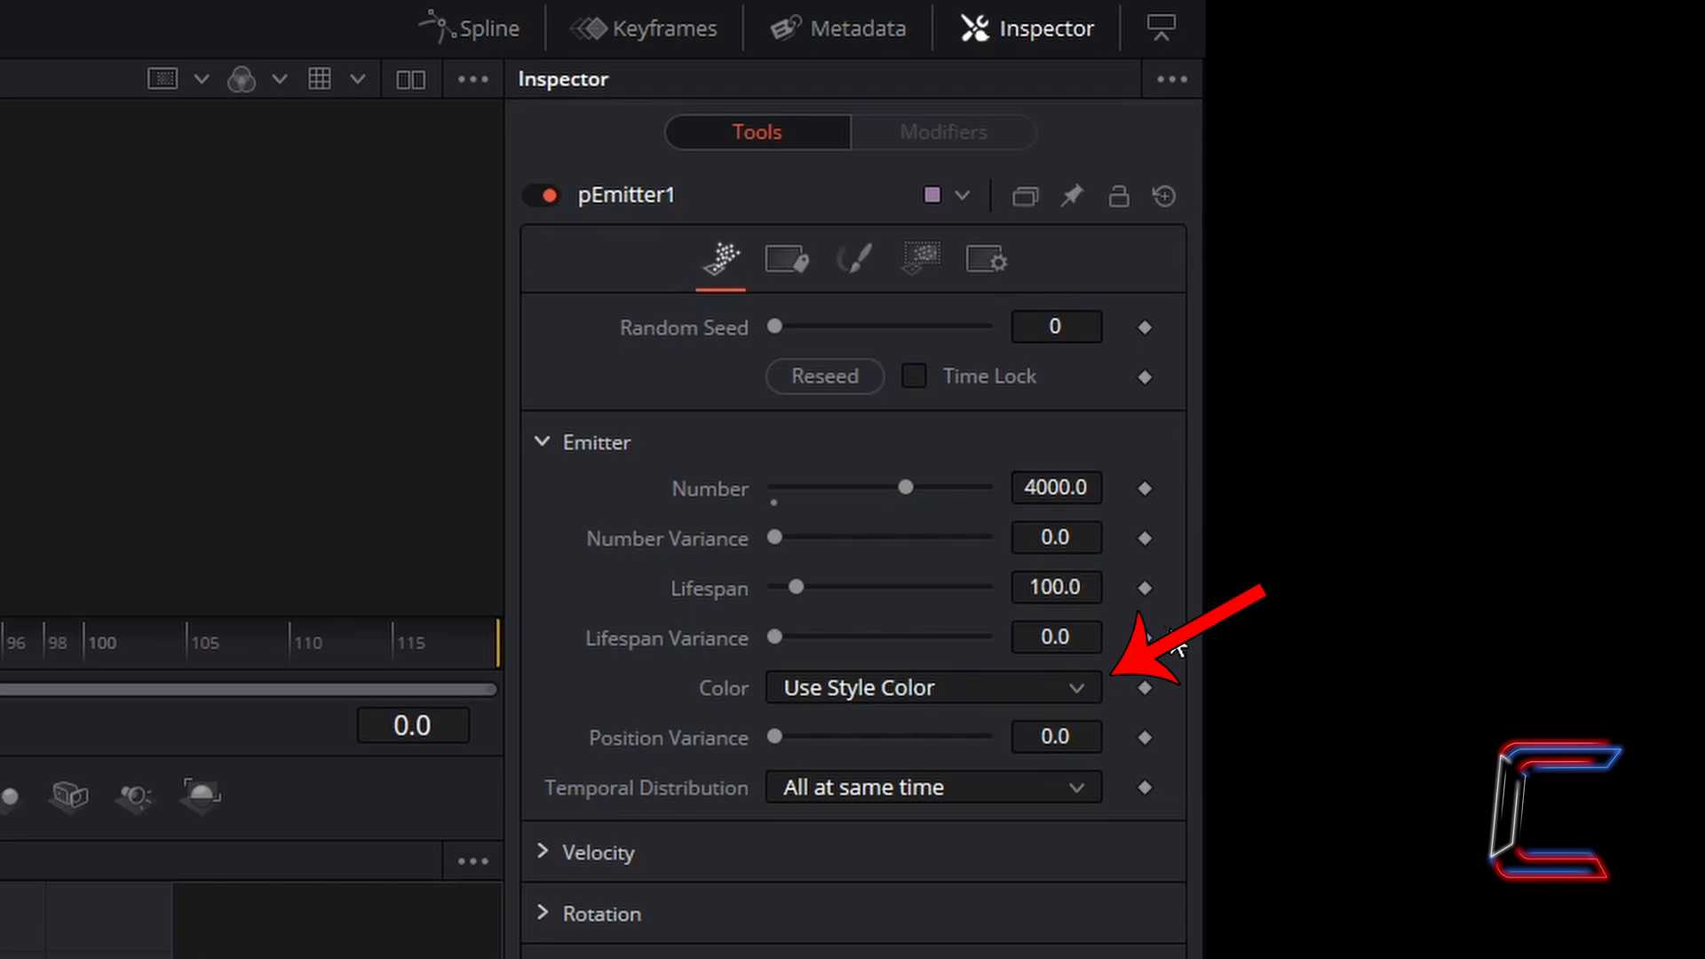
pyautogui.click(932, 687)
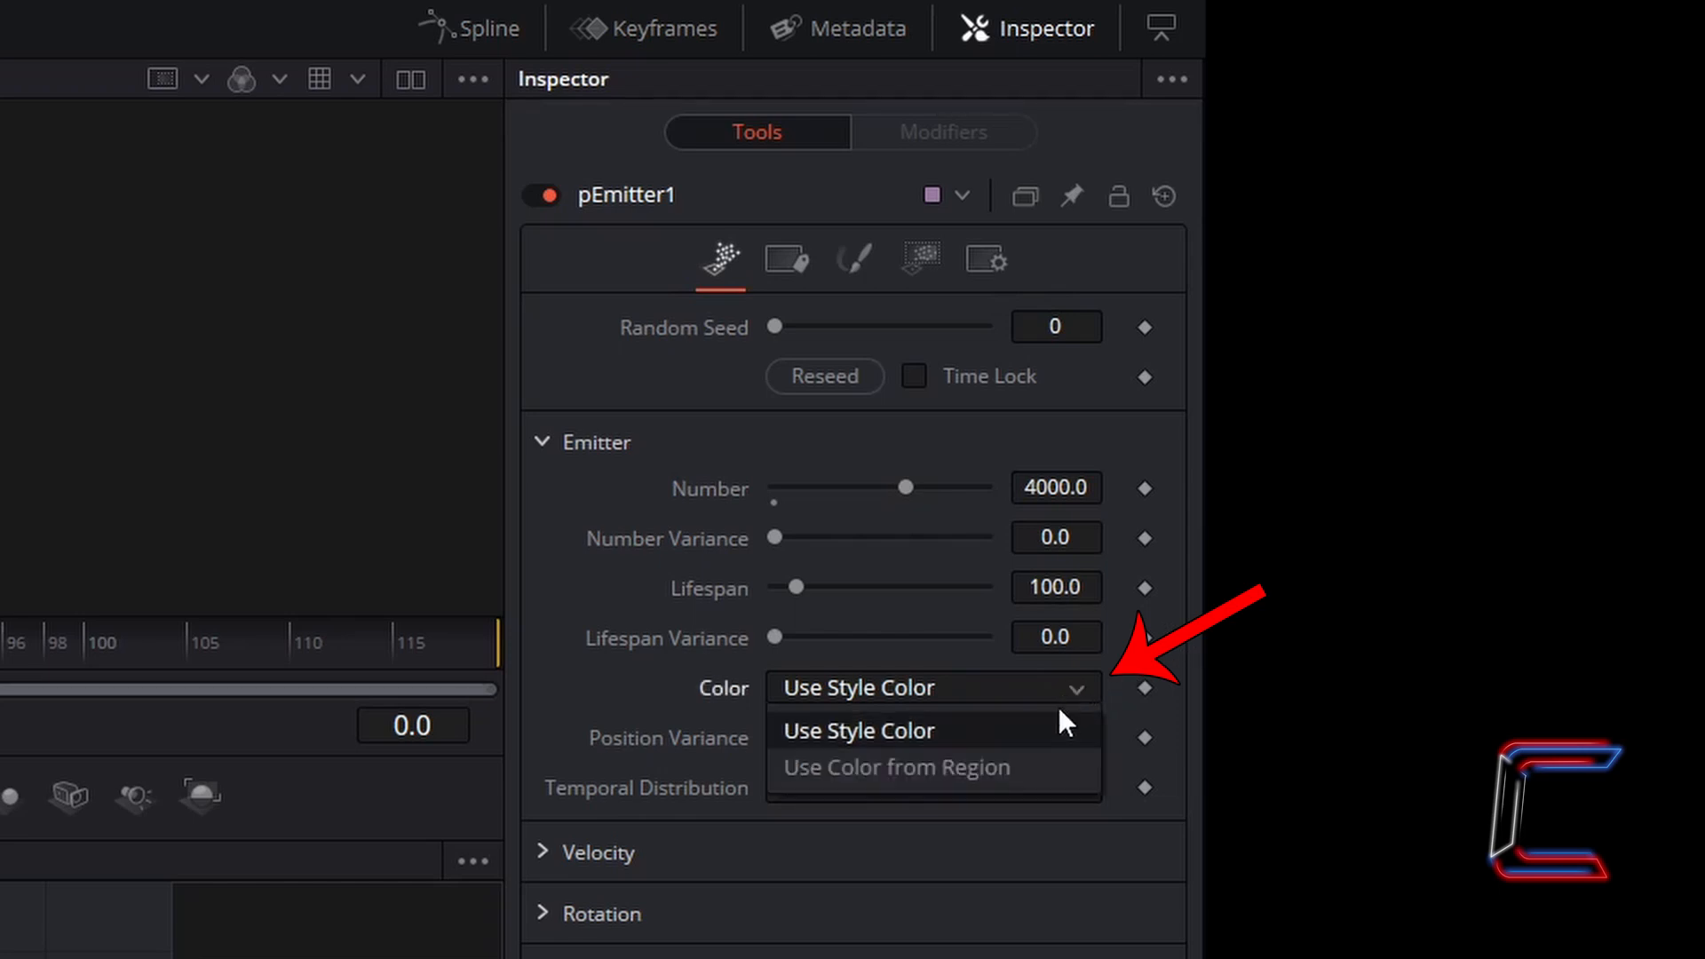
pyautogui.click(896, 766)
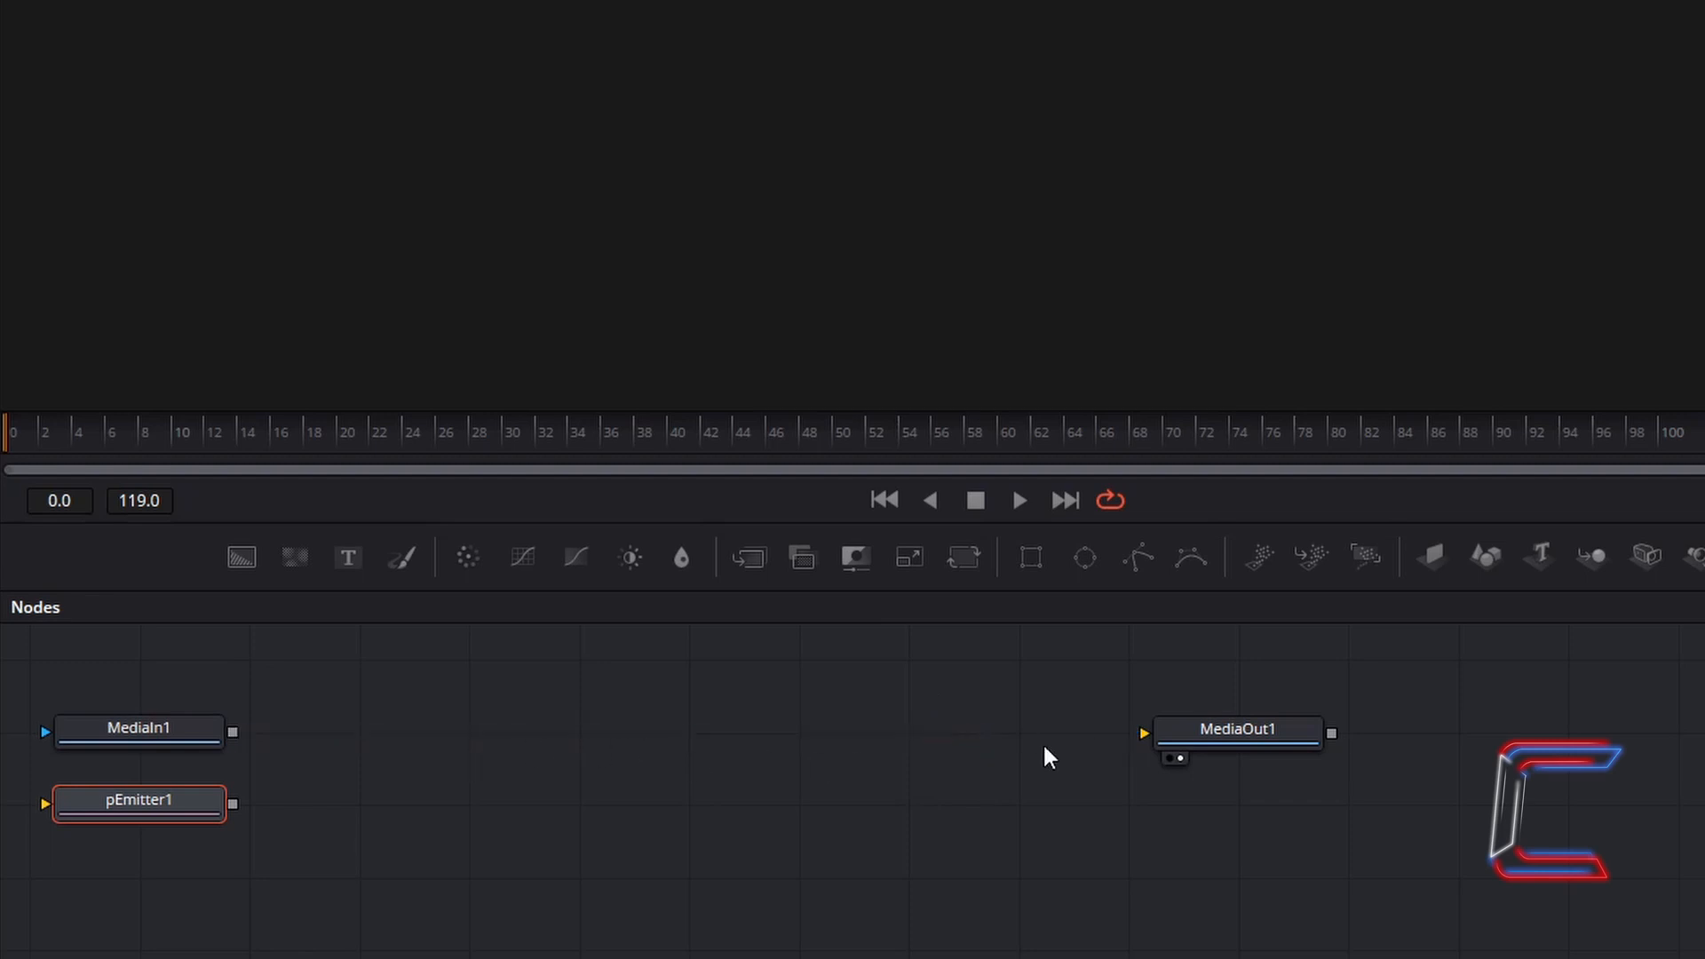
pyautogui.moveTo(181, 873)
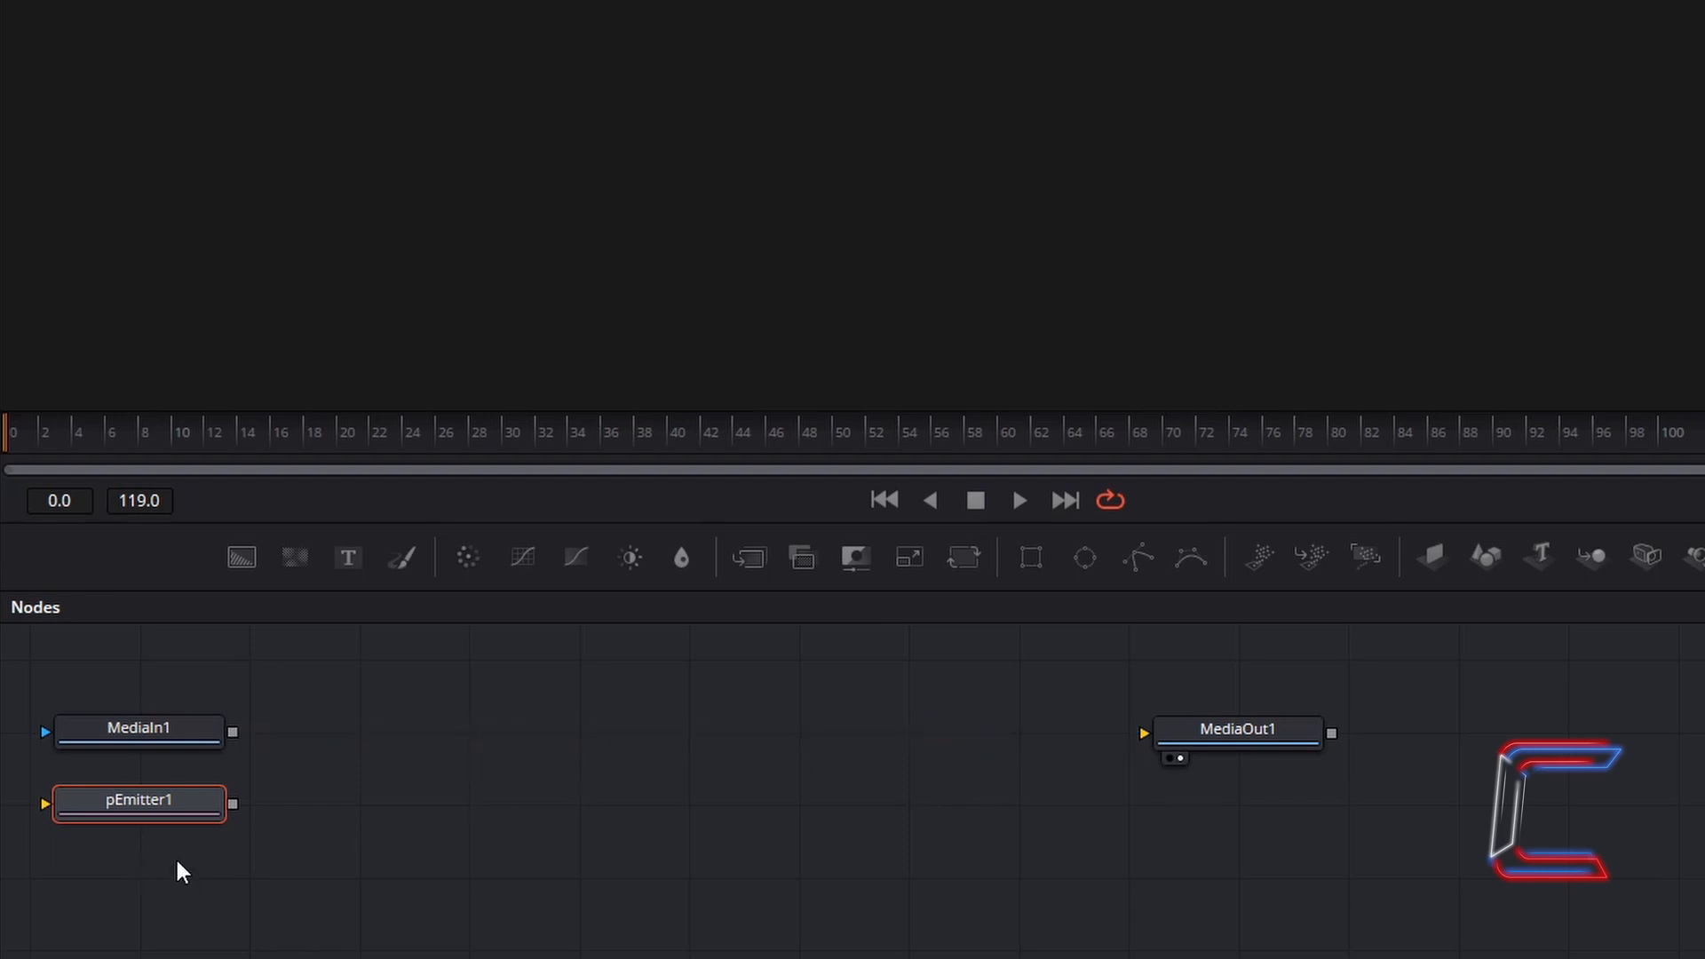
# Step: Position pEmitter1 beside MediaIn1 and wire MediaIn1's output into it
pyautogui.moveTo(139, 801); pyautogui.dragTo(321, 779)
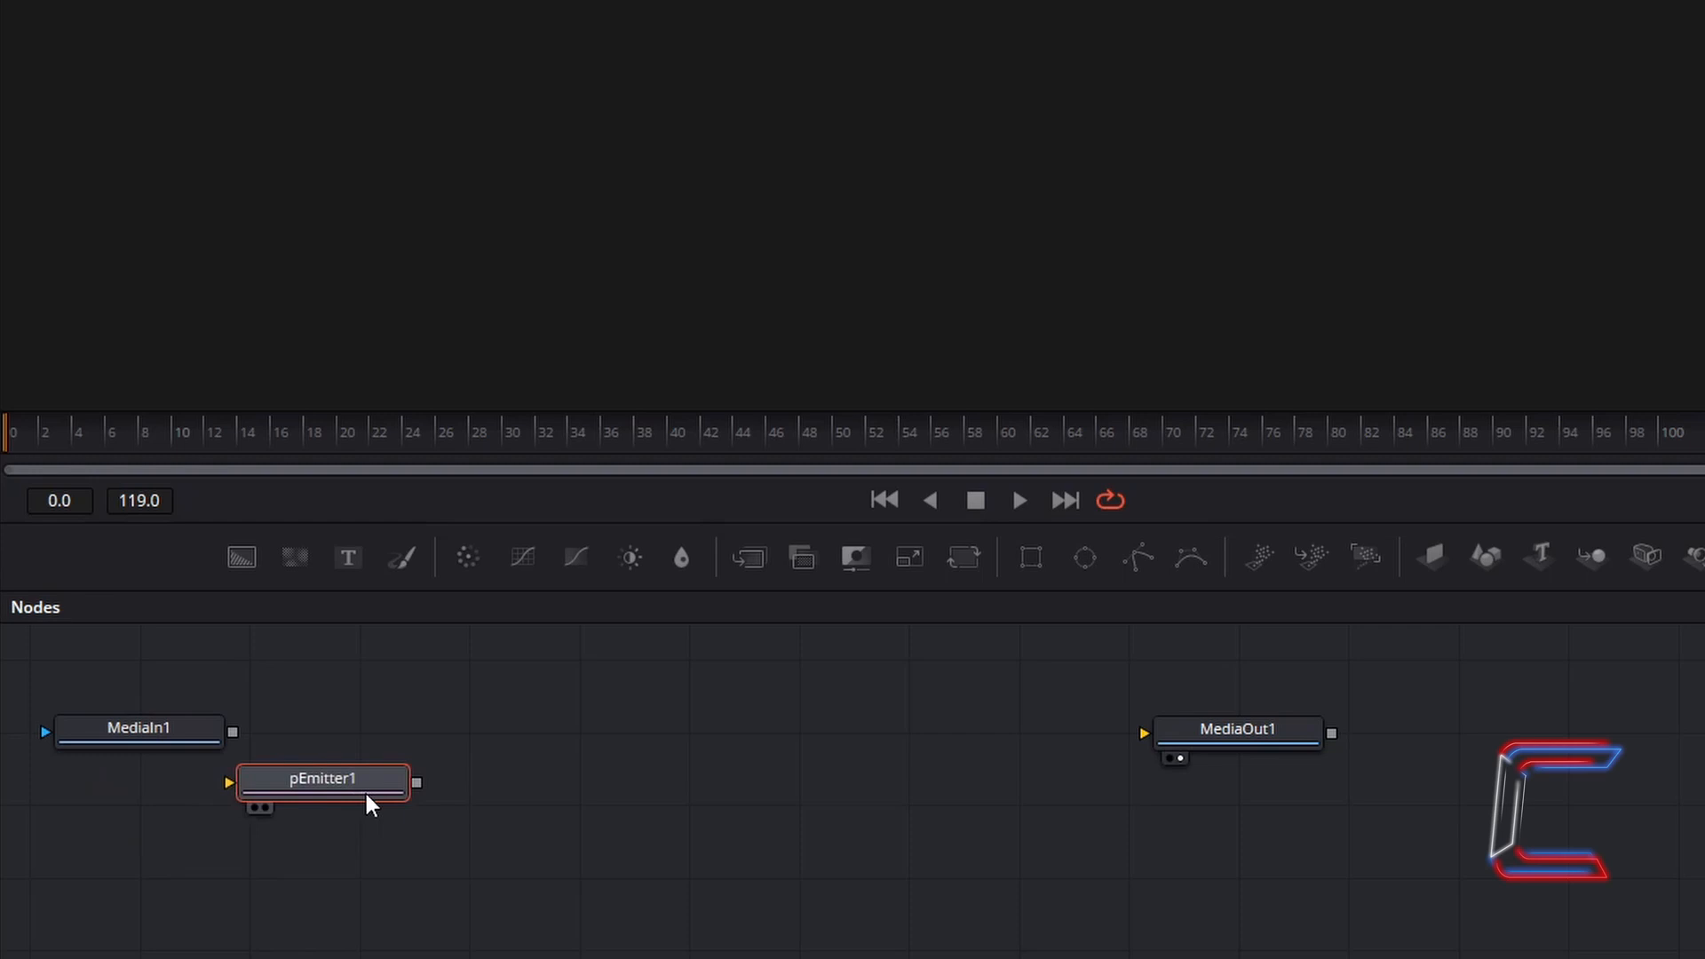
pyautogui.moveTo(320, 780); pyautogui.dragTo(378, 728)
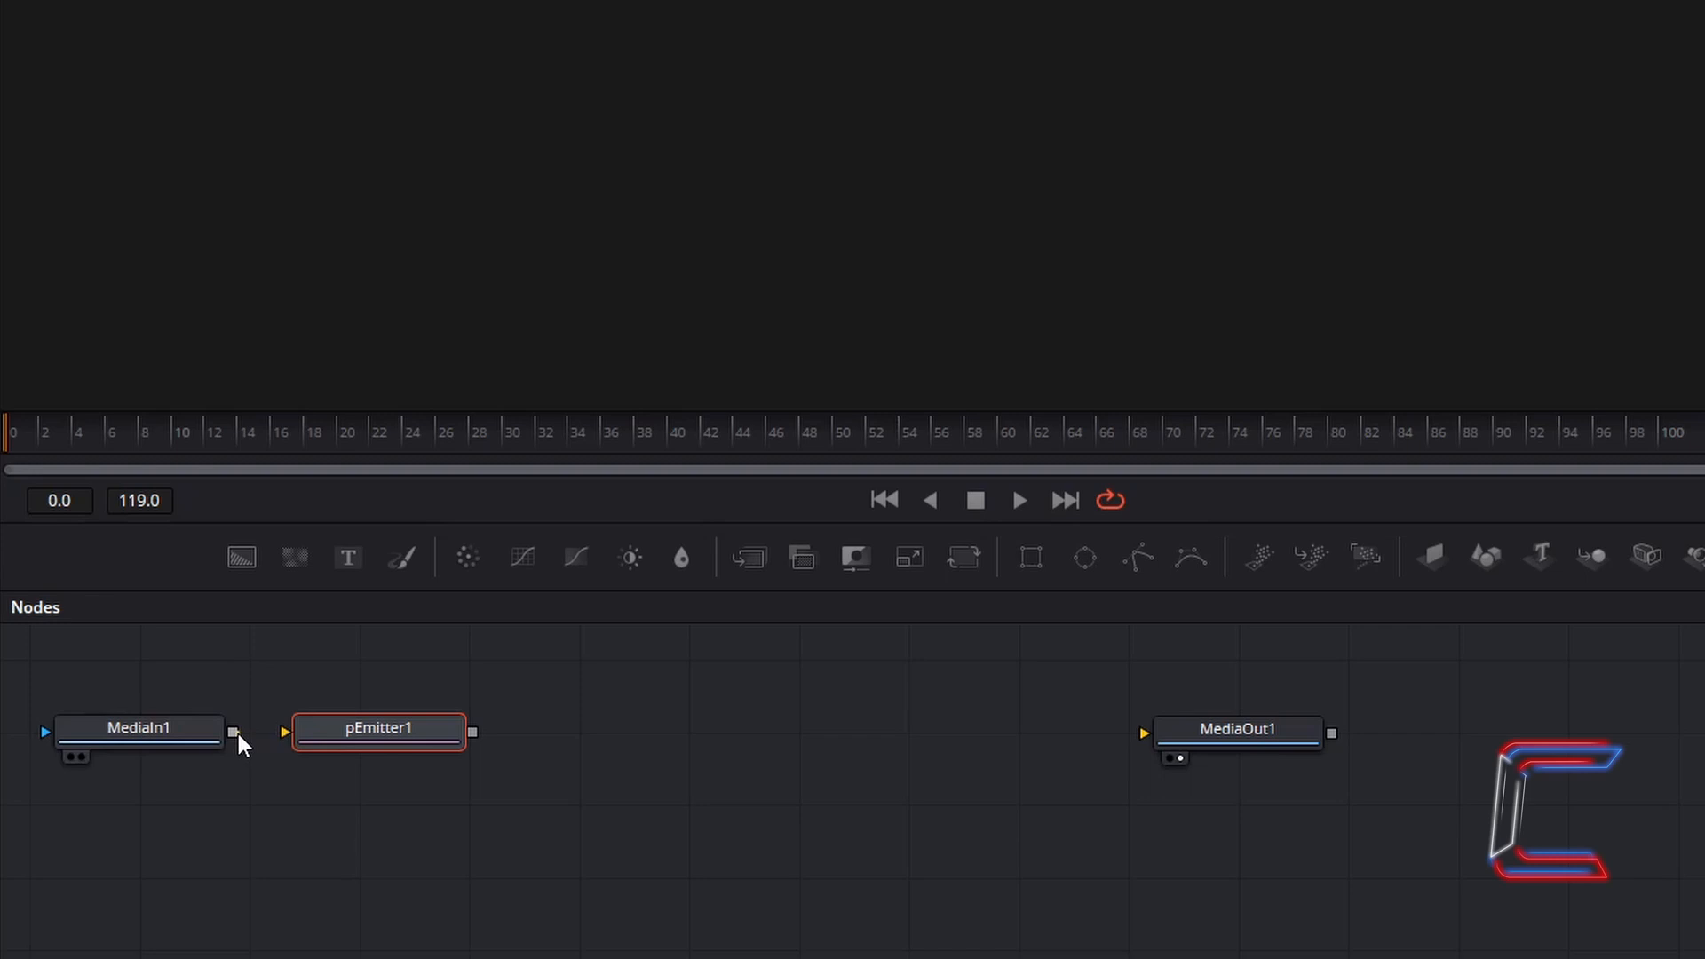
pyautogui.moveTo(234, 731); pyautogui.dragTo(285, 731)
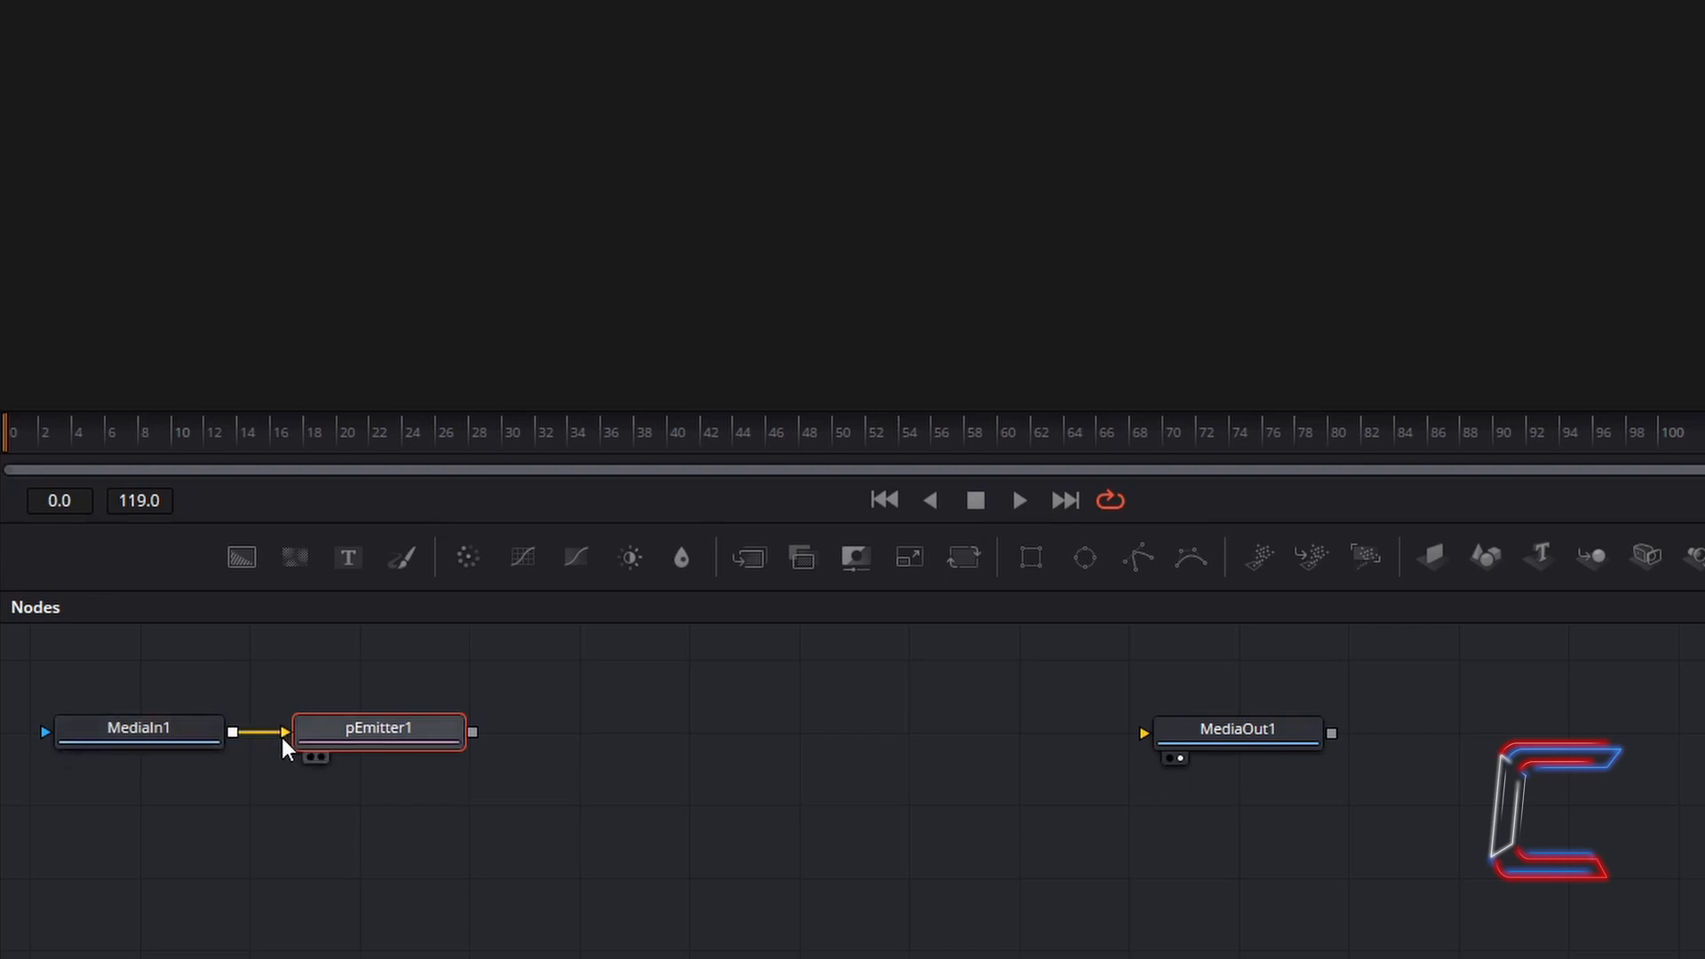
pyautogui.click(511, 835)
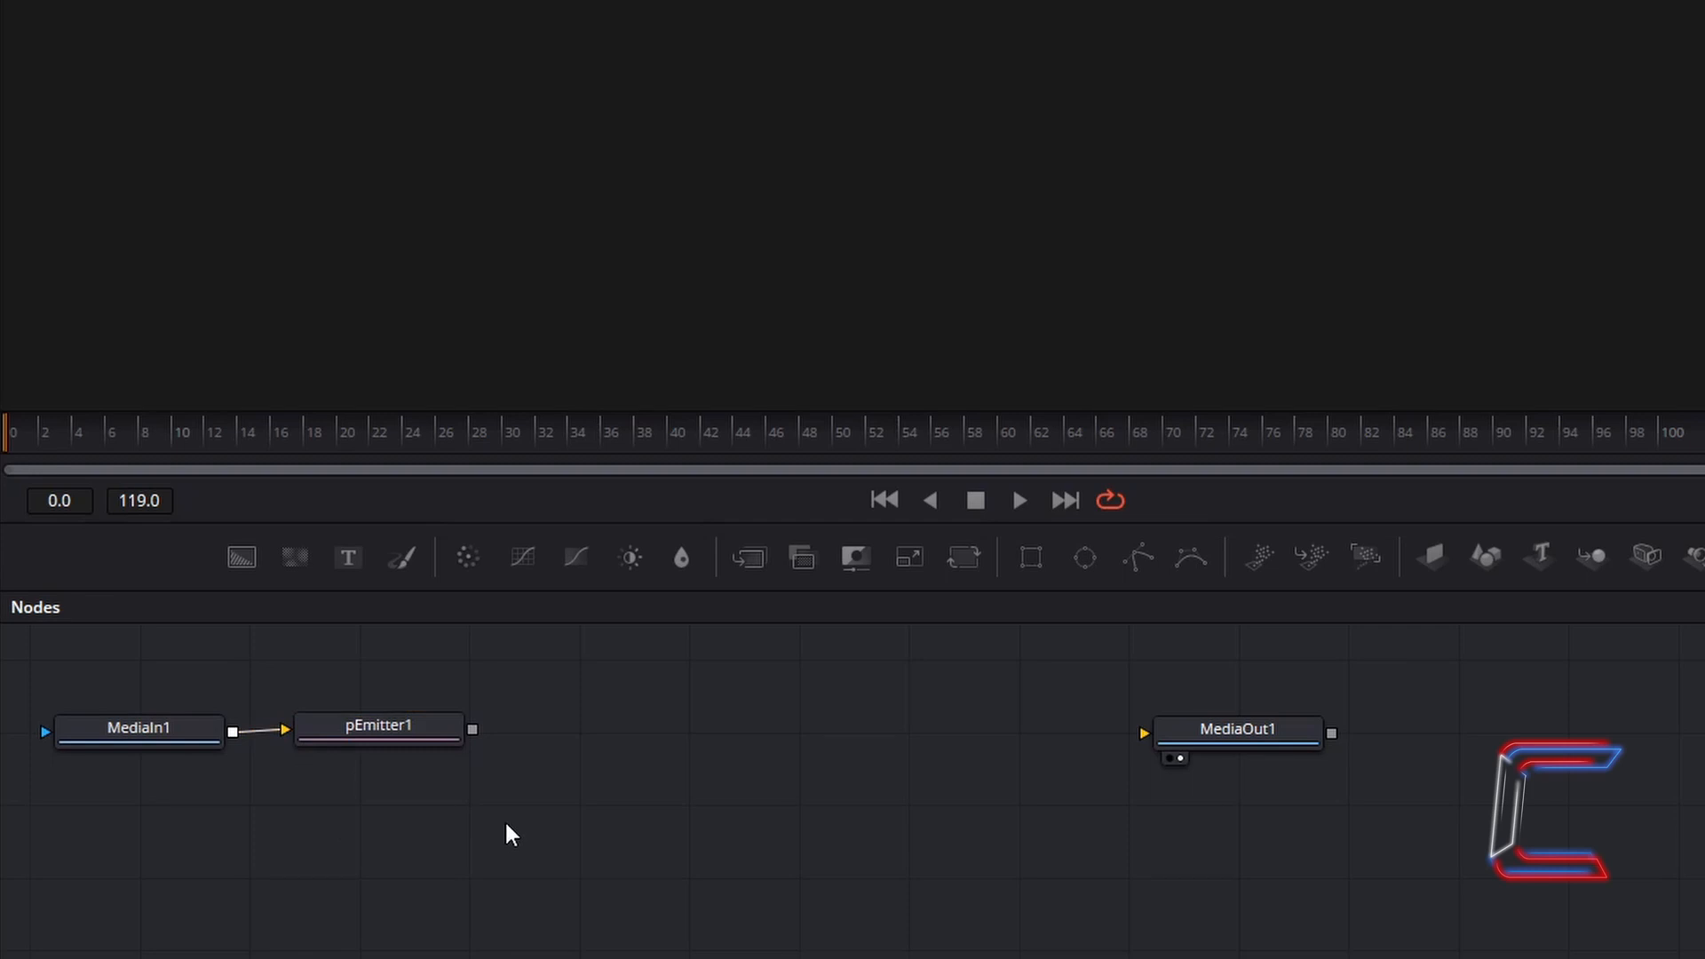
pyautogui.click(378, 726)
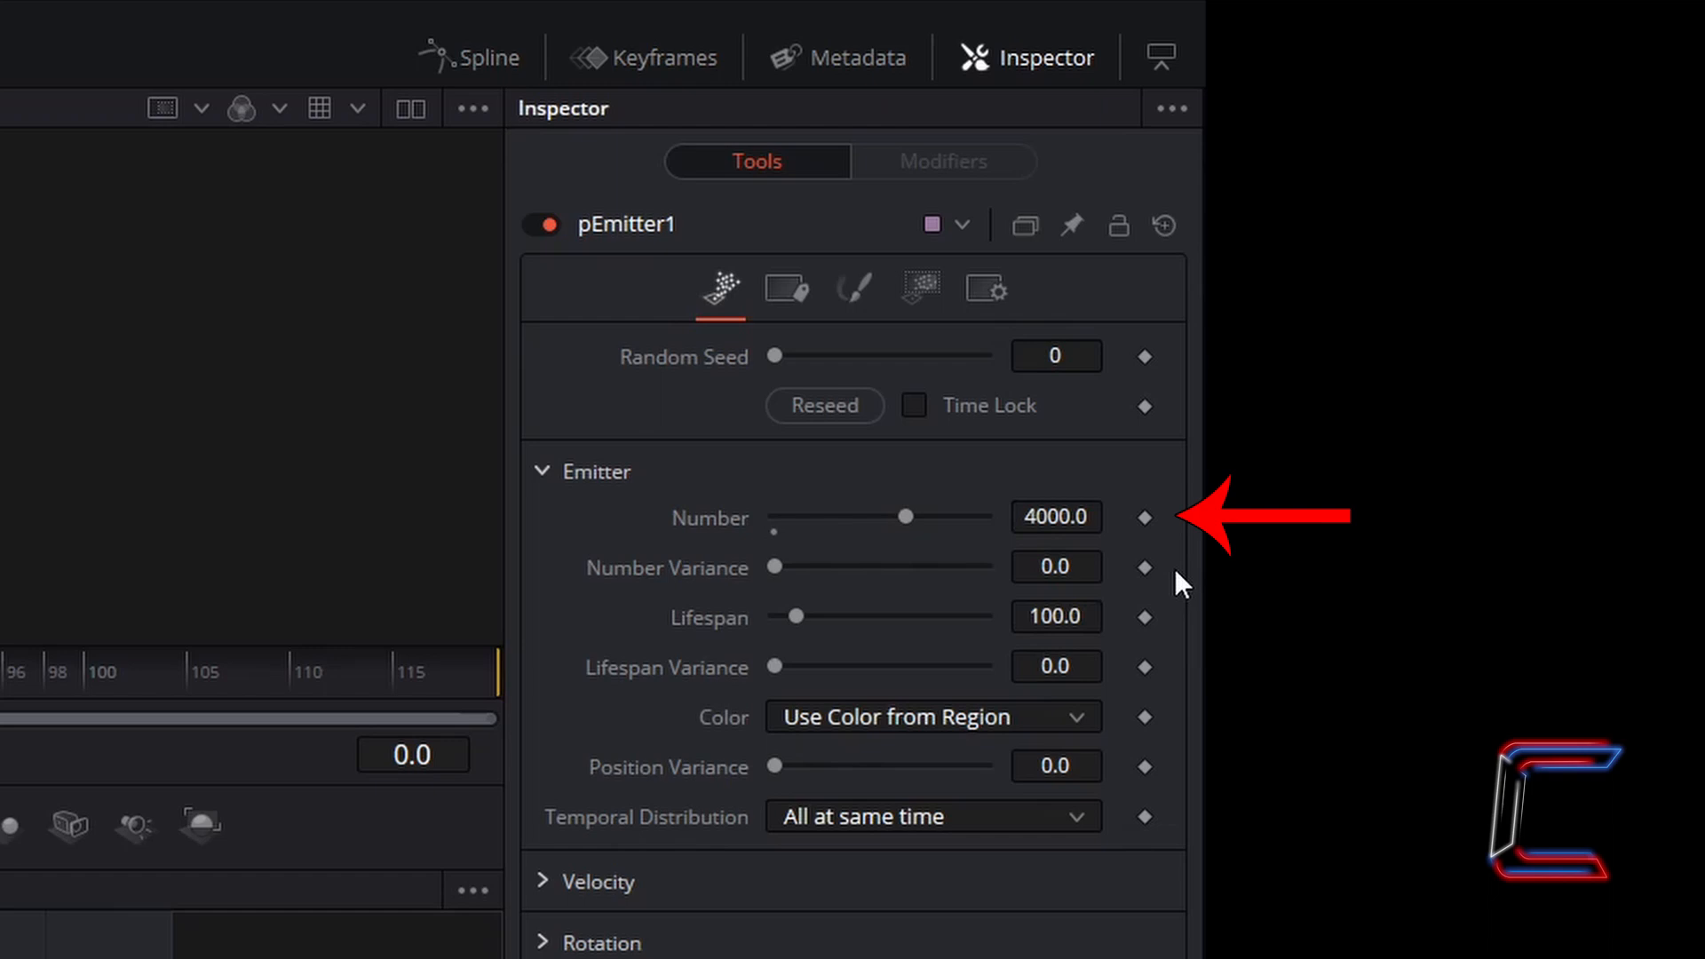
# Step: Keyframe pEmitter1's Number at 4000 on frames 0 and 72, and 0 at frame 96
pyautogui.click(1143, 518)
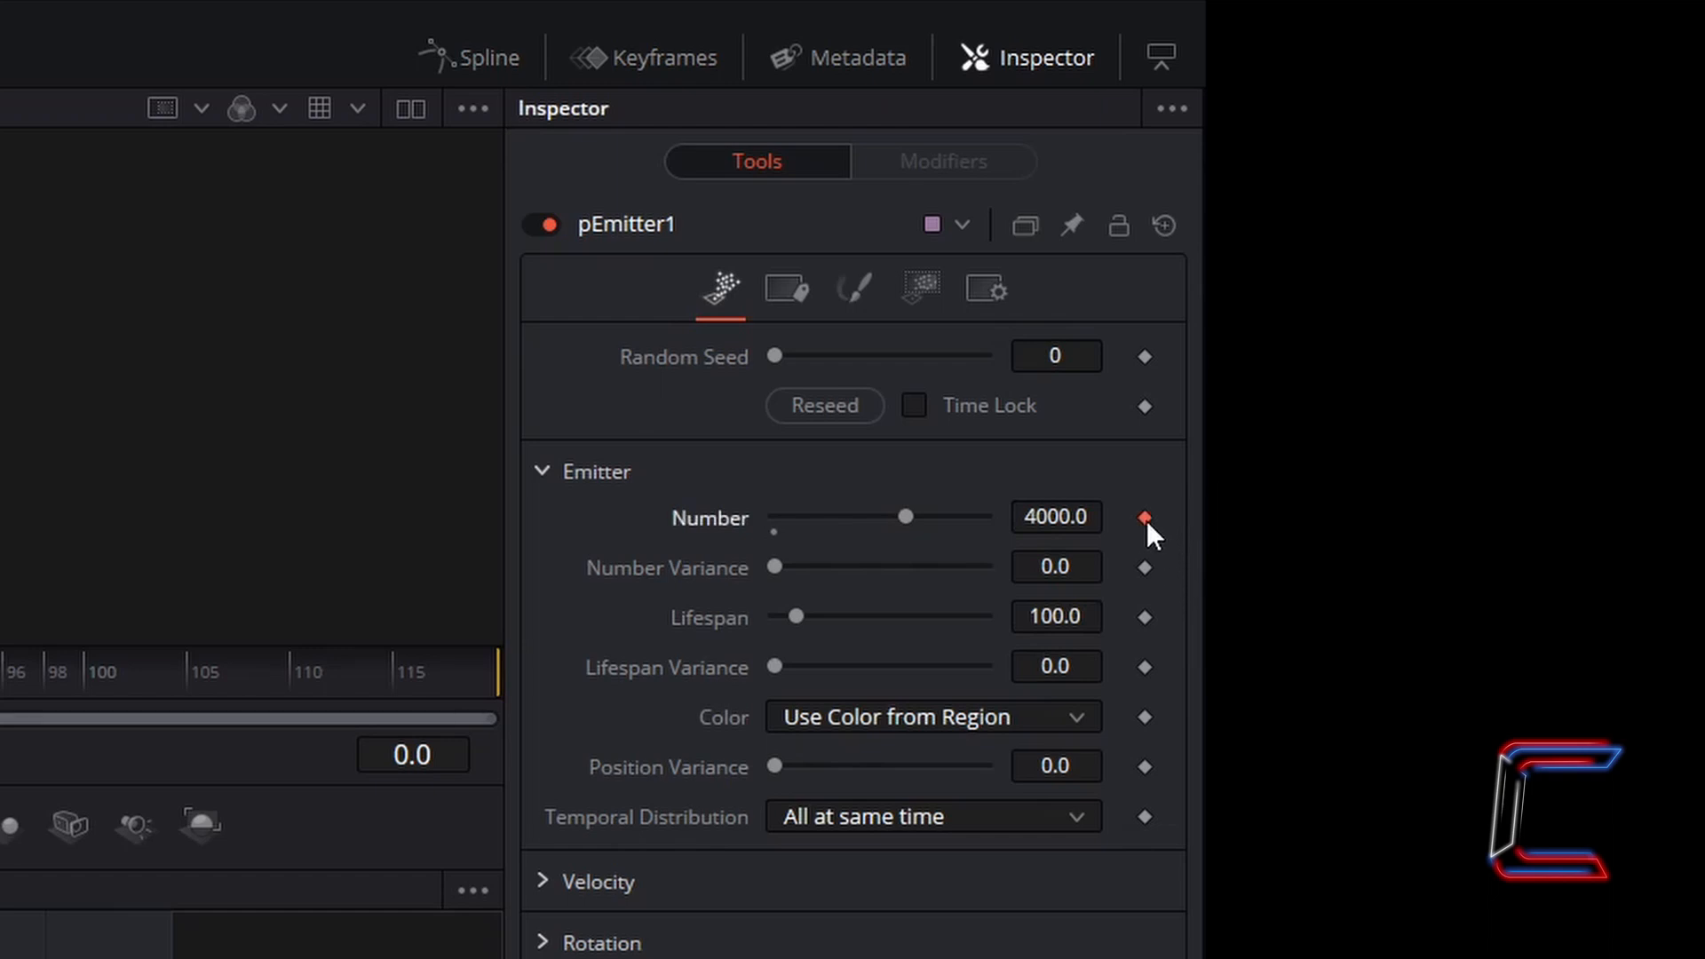
pyautogui.moveTo(826, 470)
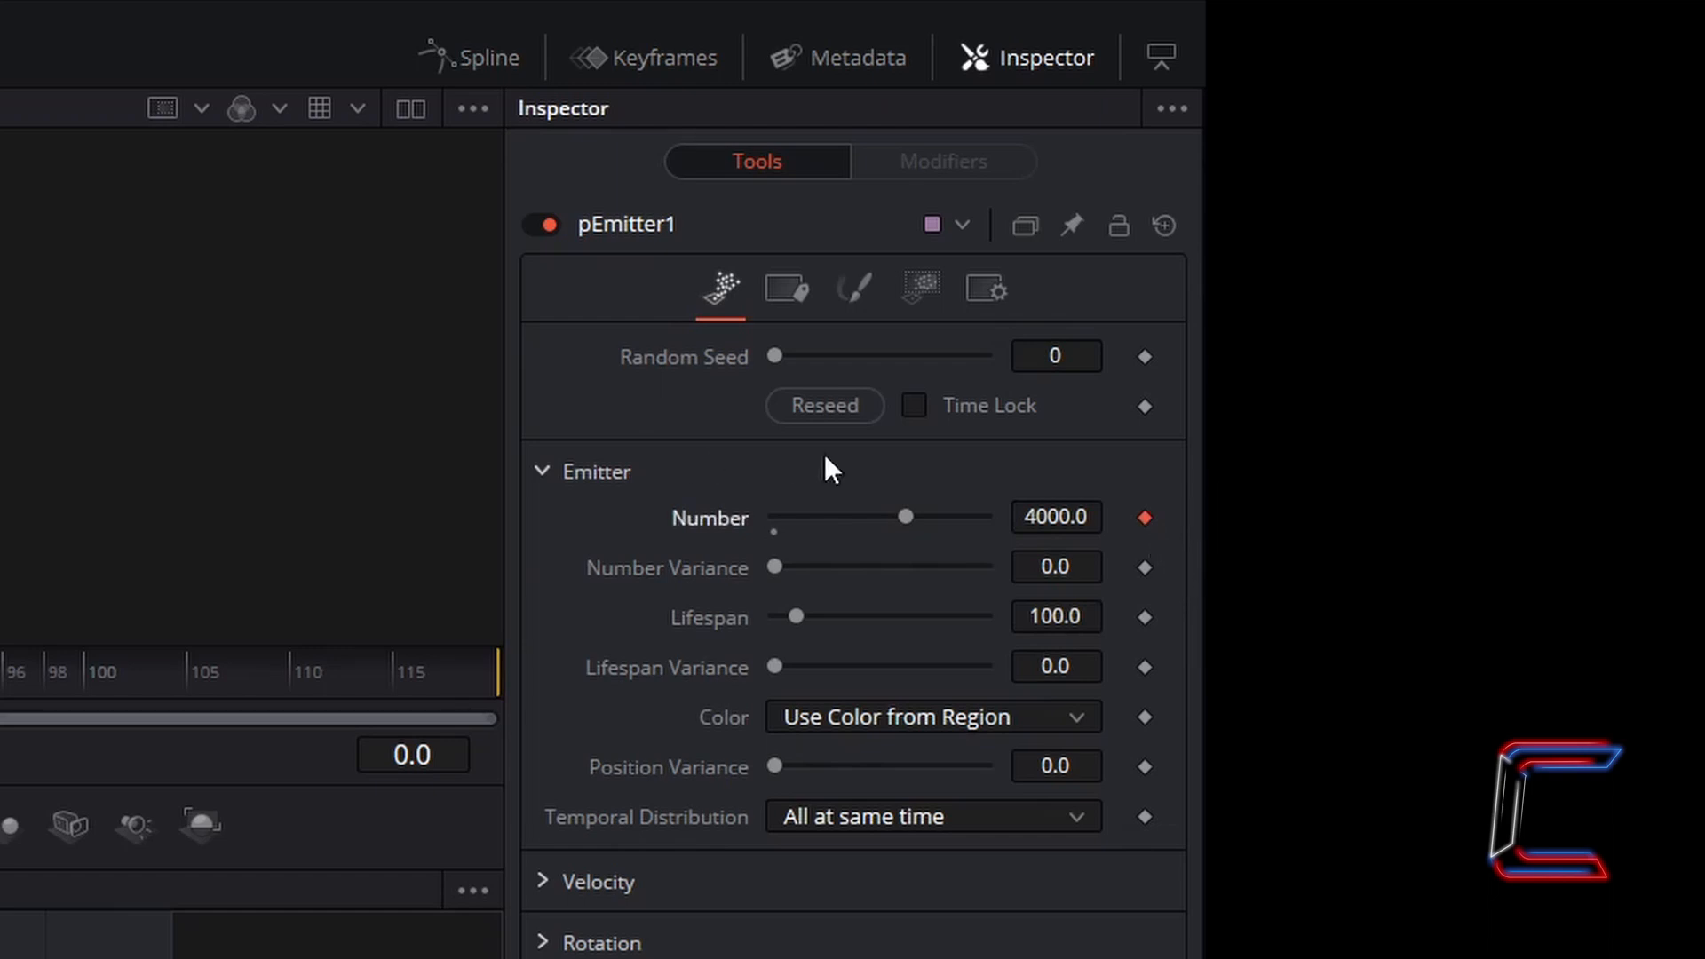
pyautogui.moveTo(879, 455)
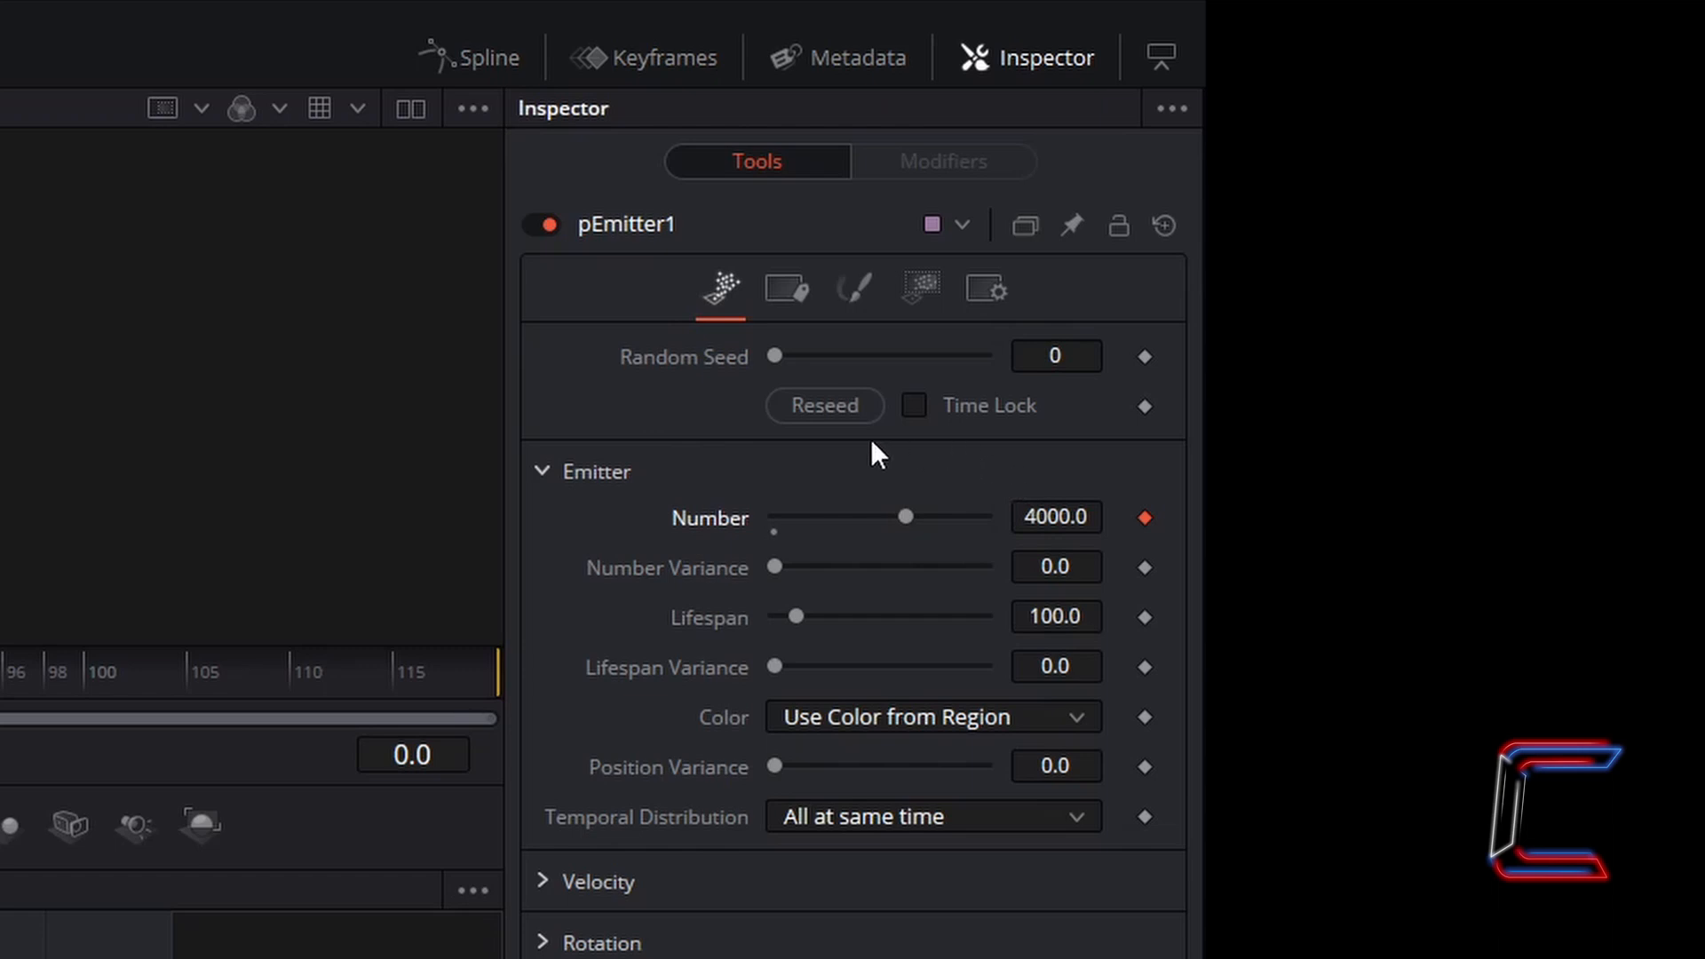
pyautogui.moveTo(864, 482)
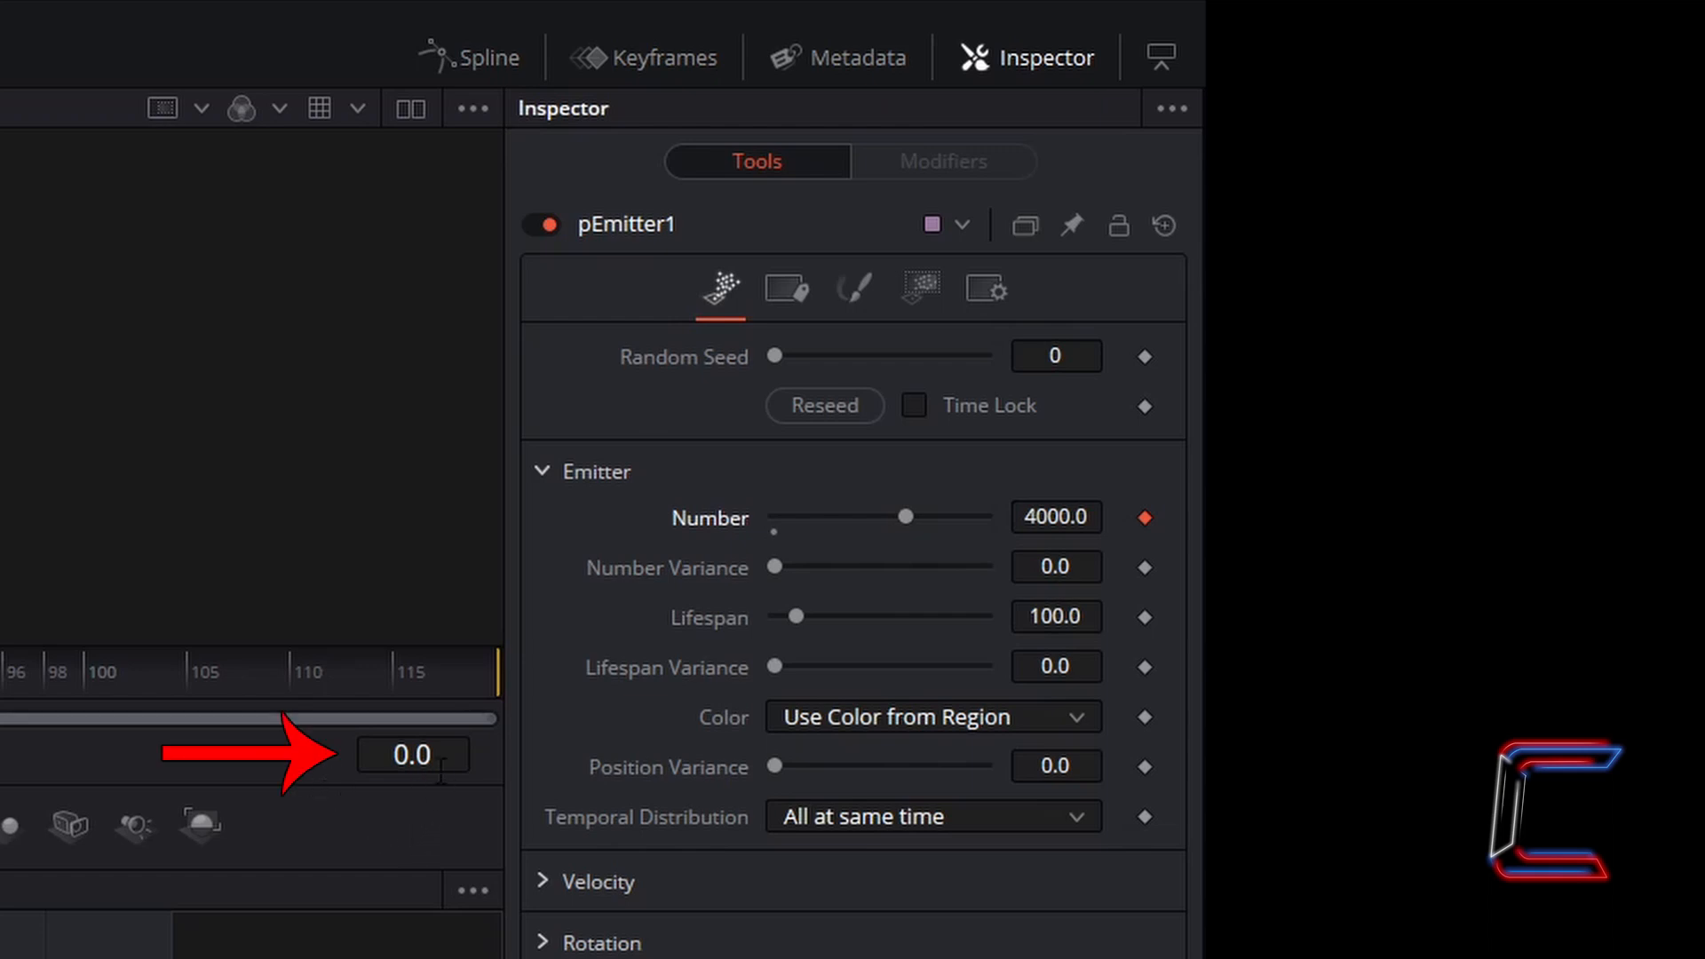
pyautogui.write('72.0')
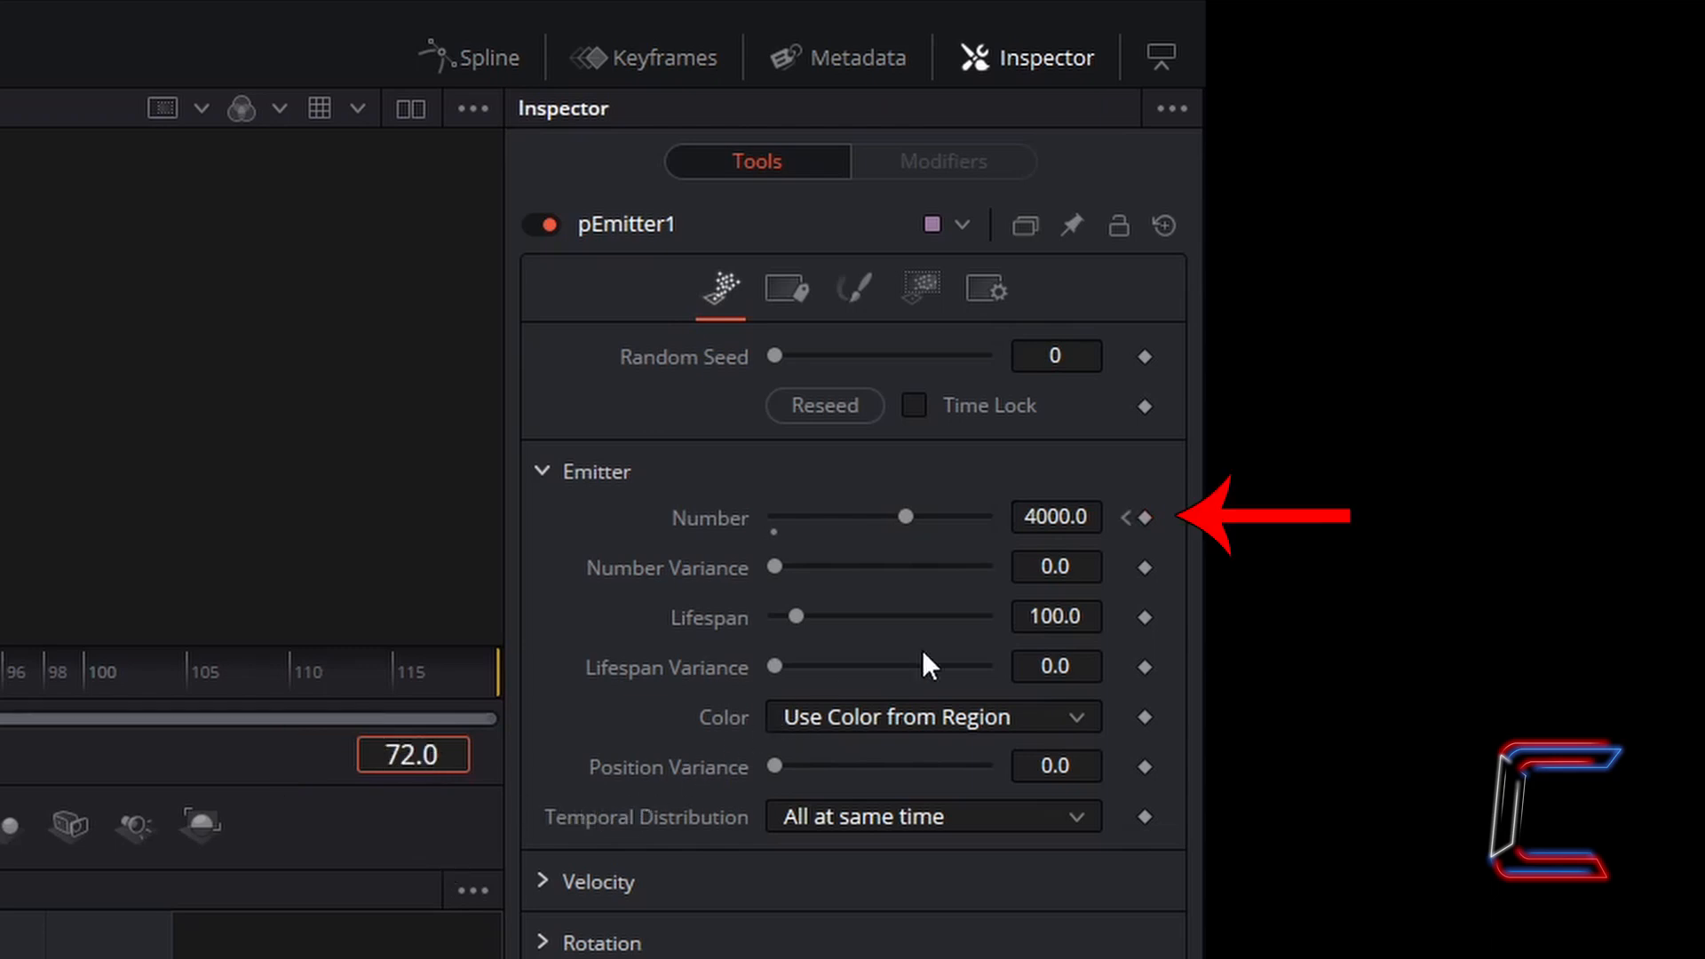
pyautogui.moveTo(1180, 543)
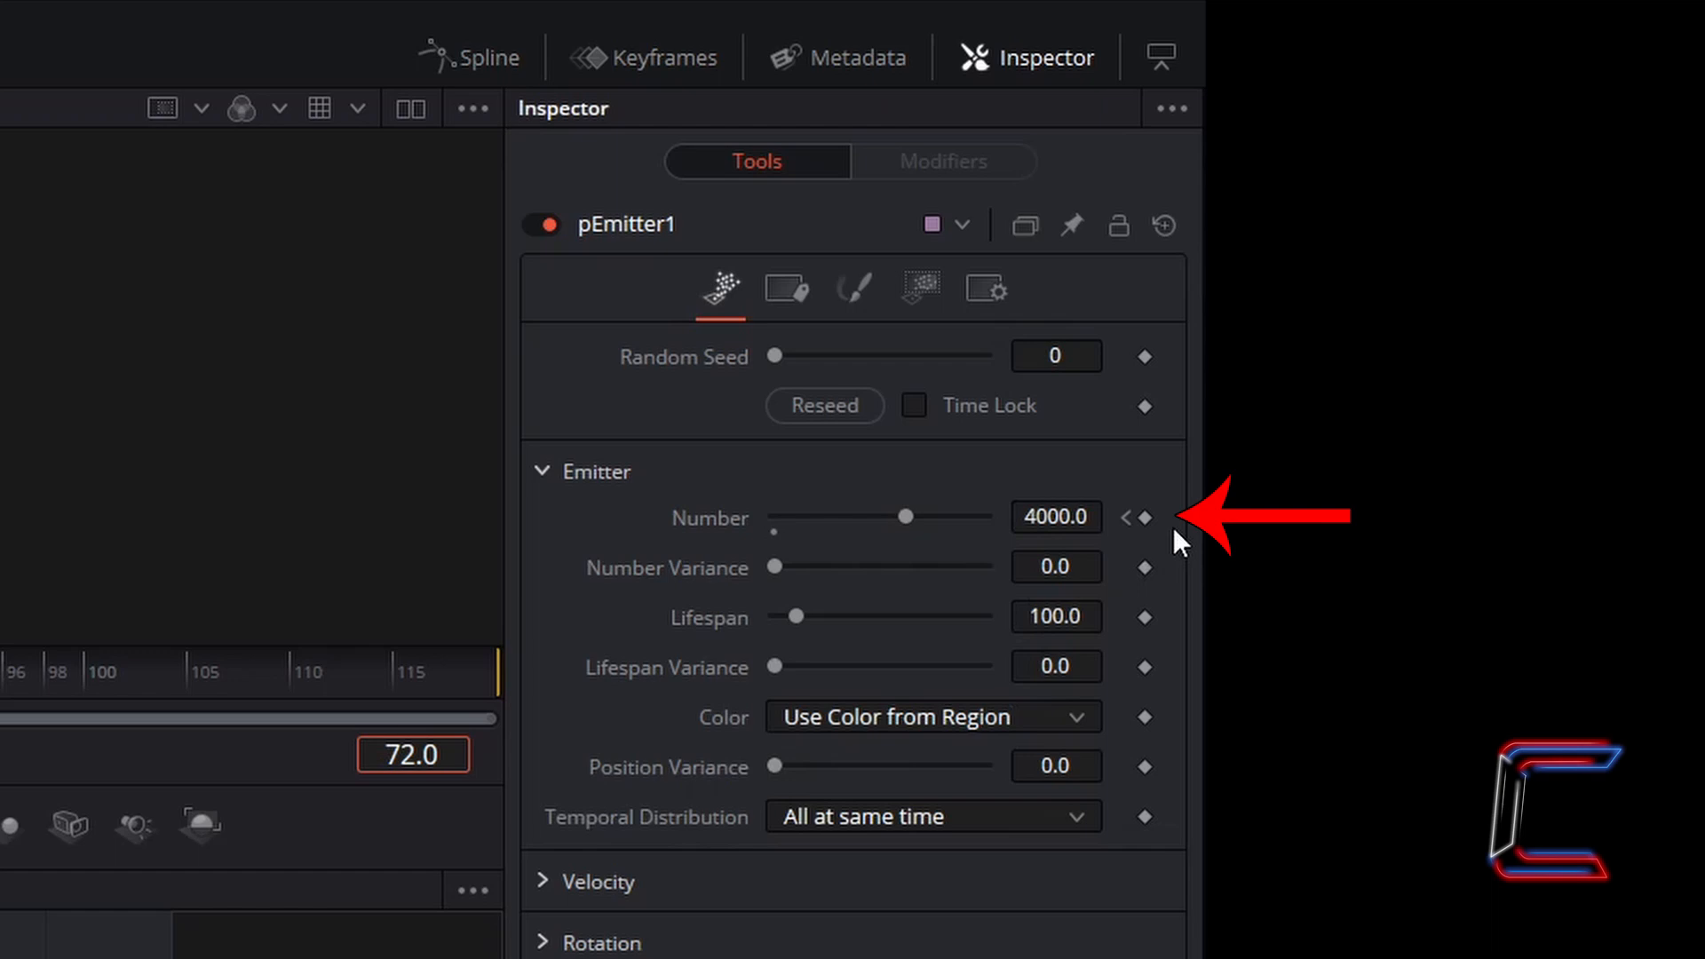
pyautogui.click(1143, 516)
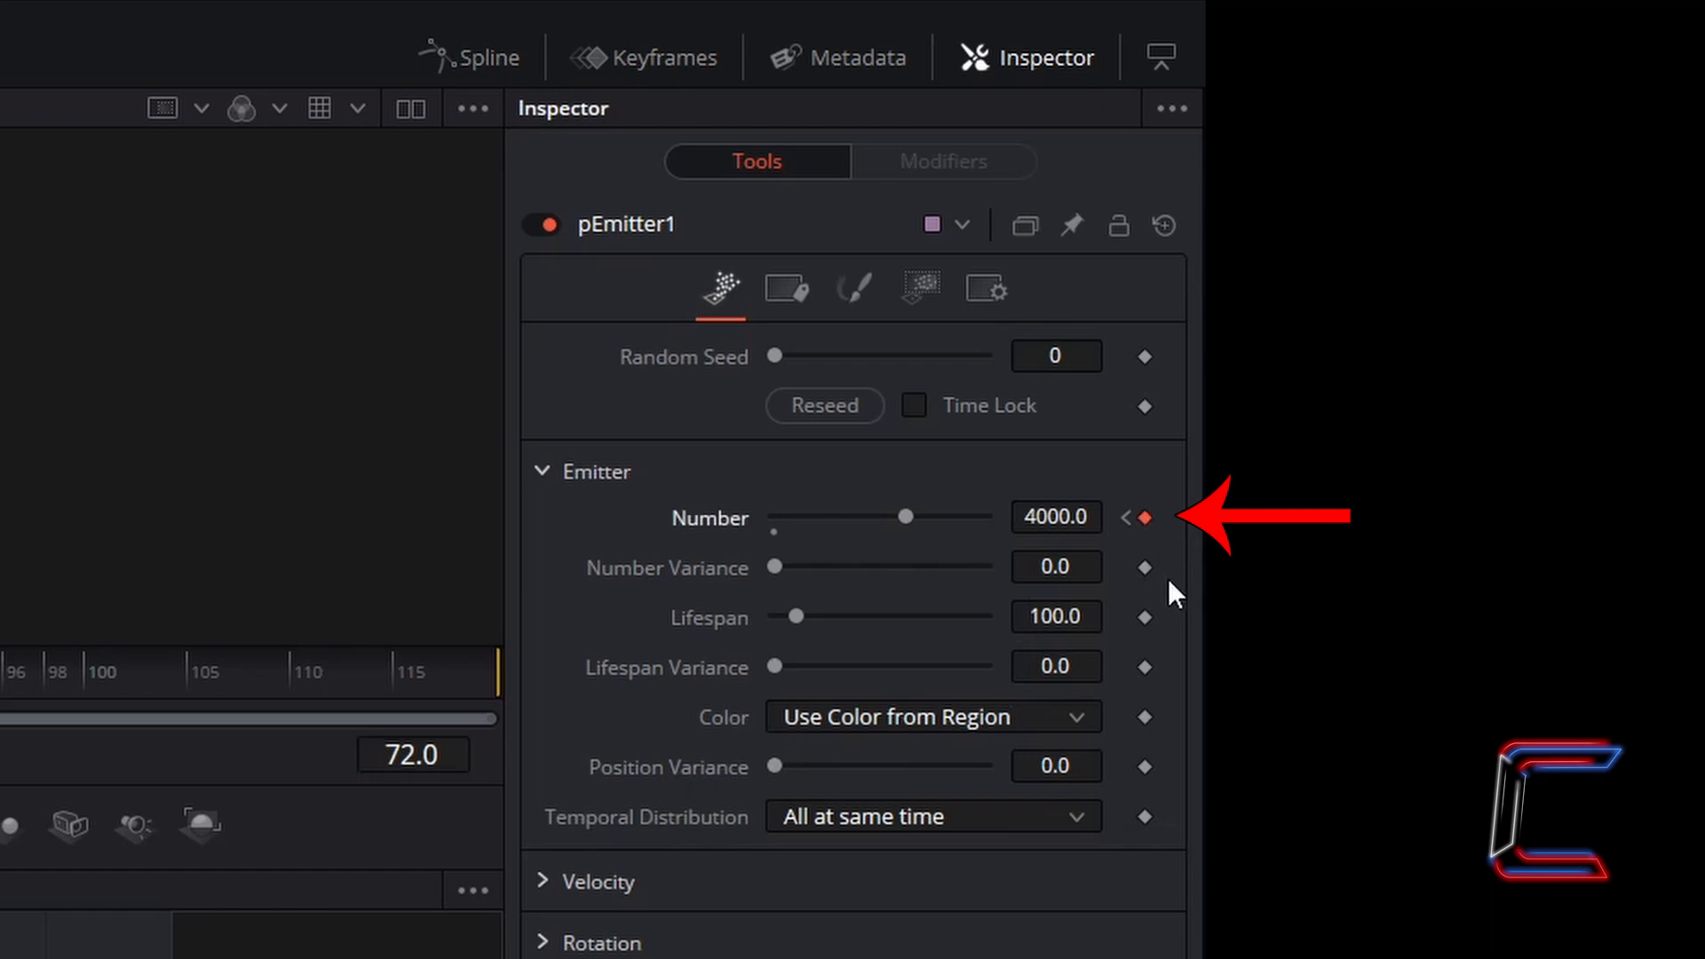
pyautogui.moveTo(422, 641)
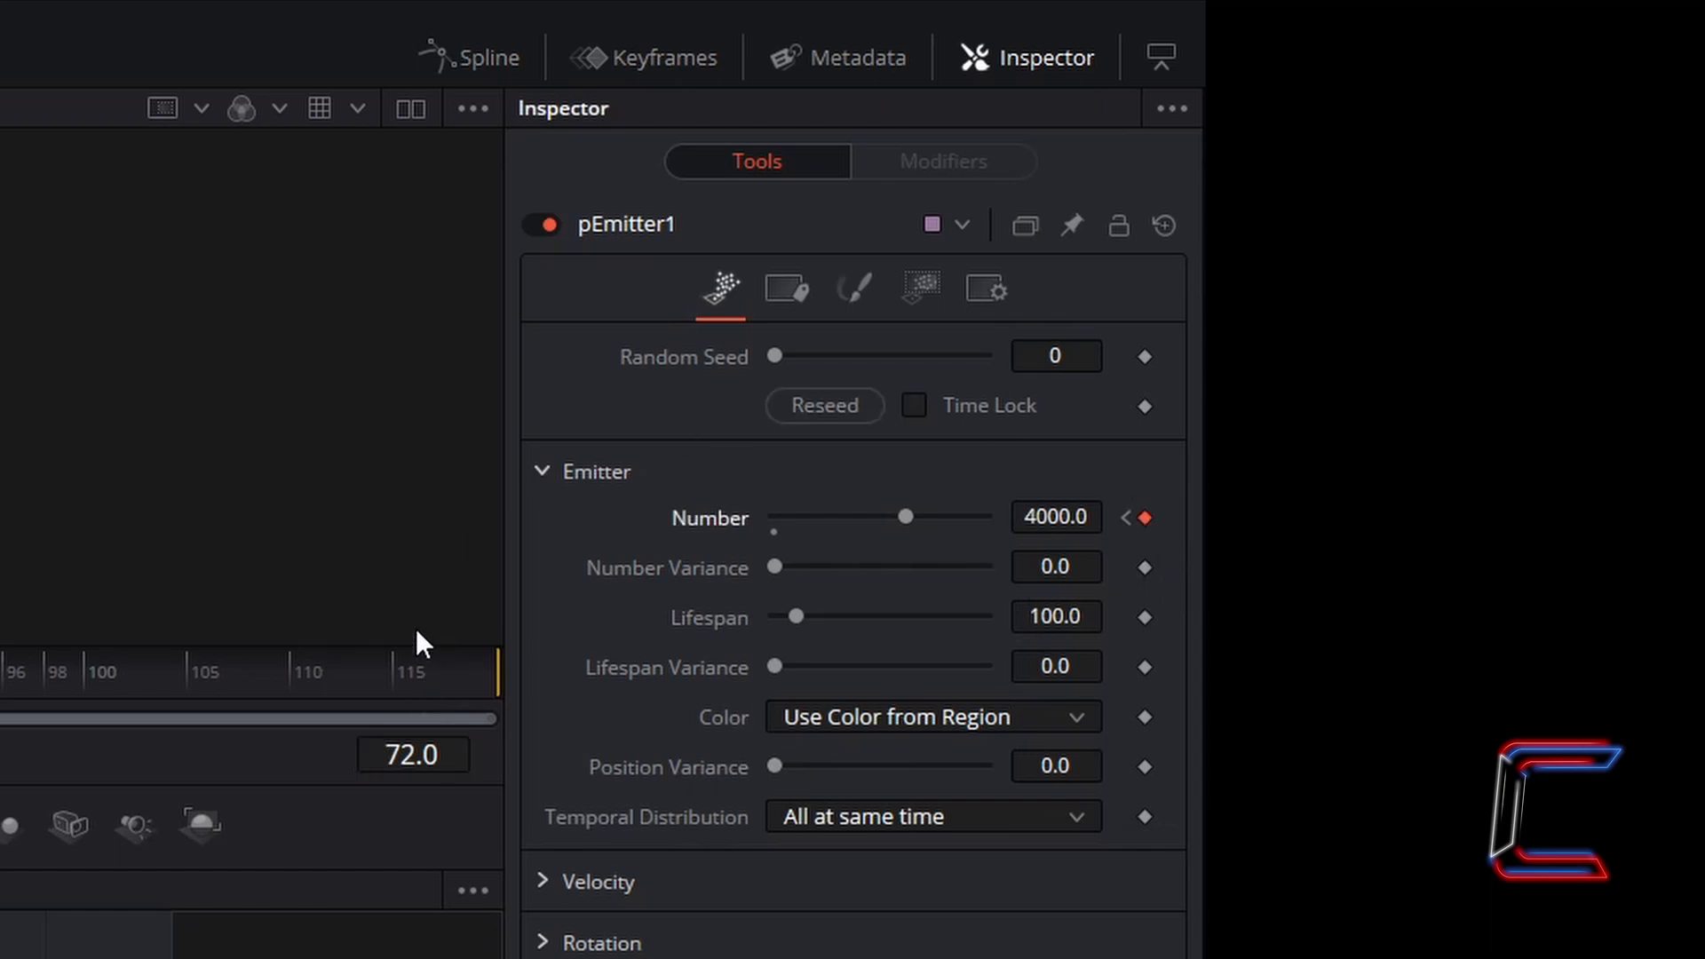
pyautogui.moveTo(412, 570)
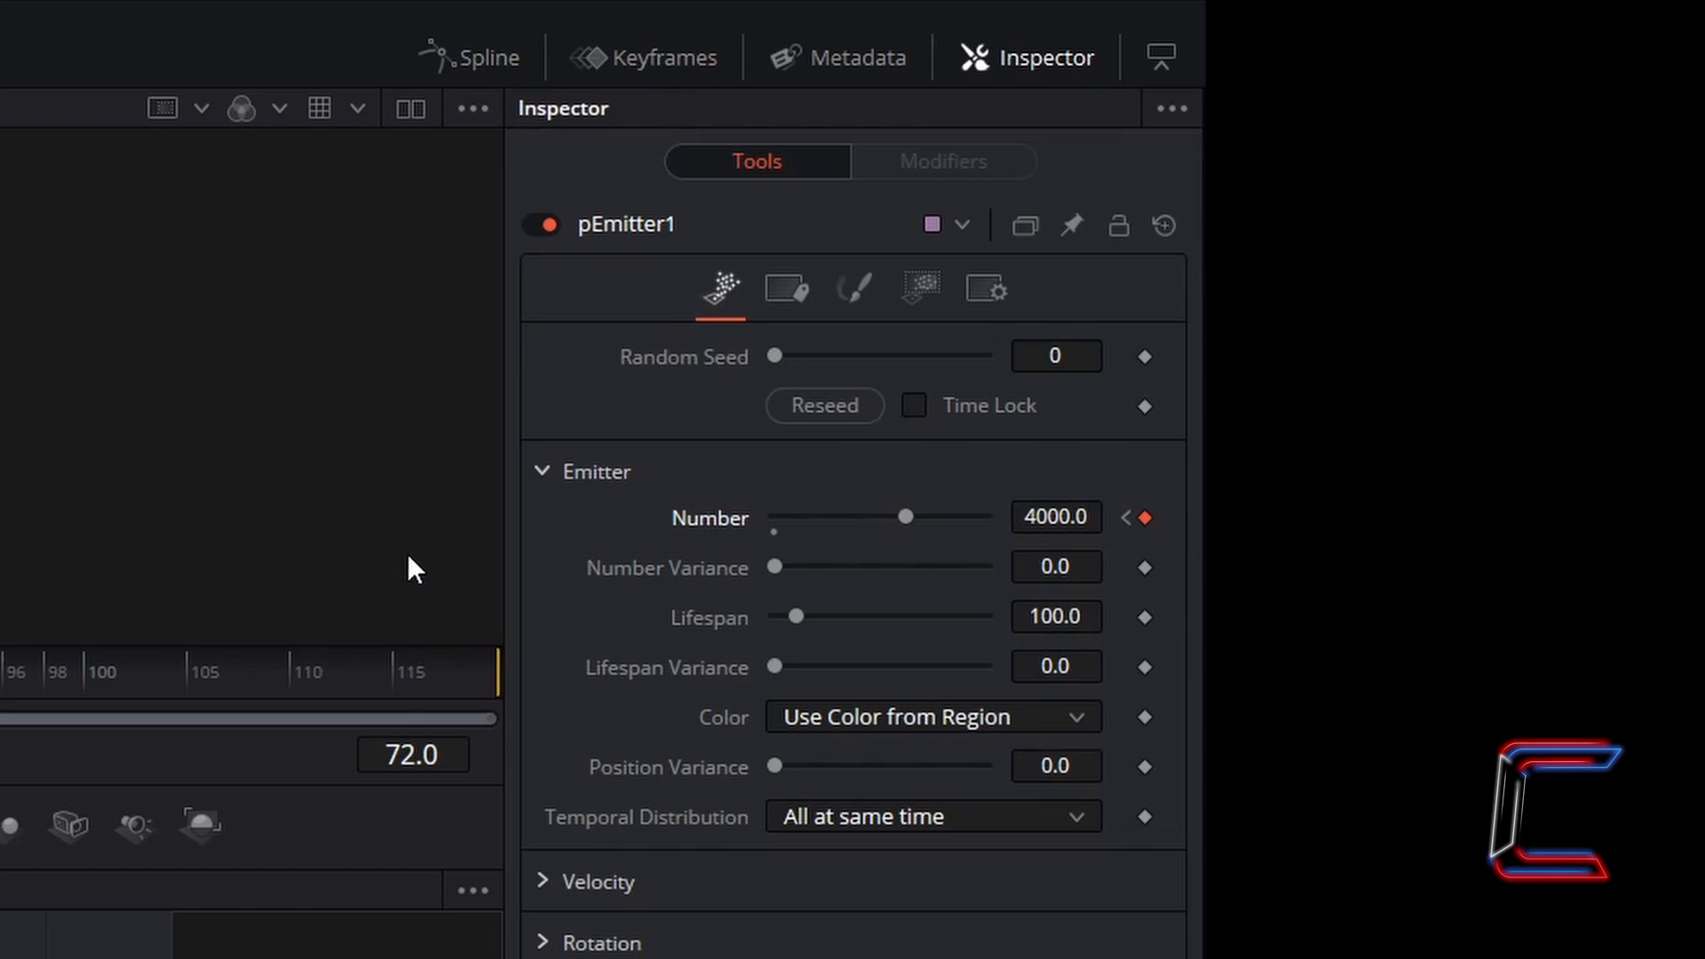
pyautogui.moveTo(1093, 455)
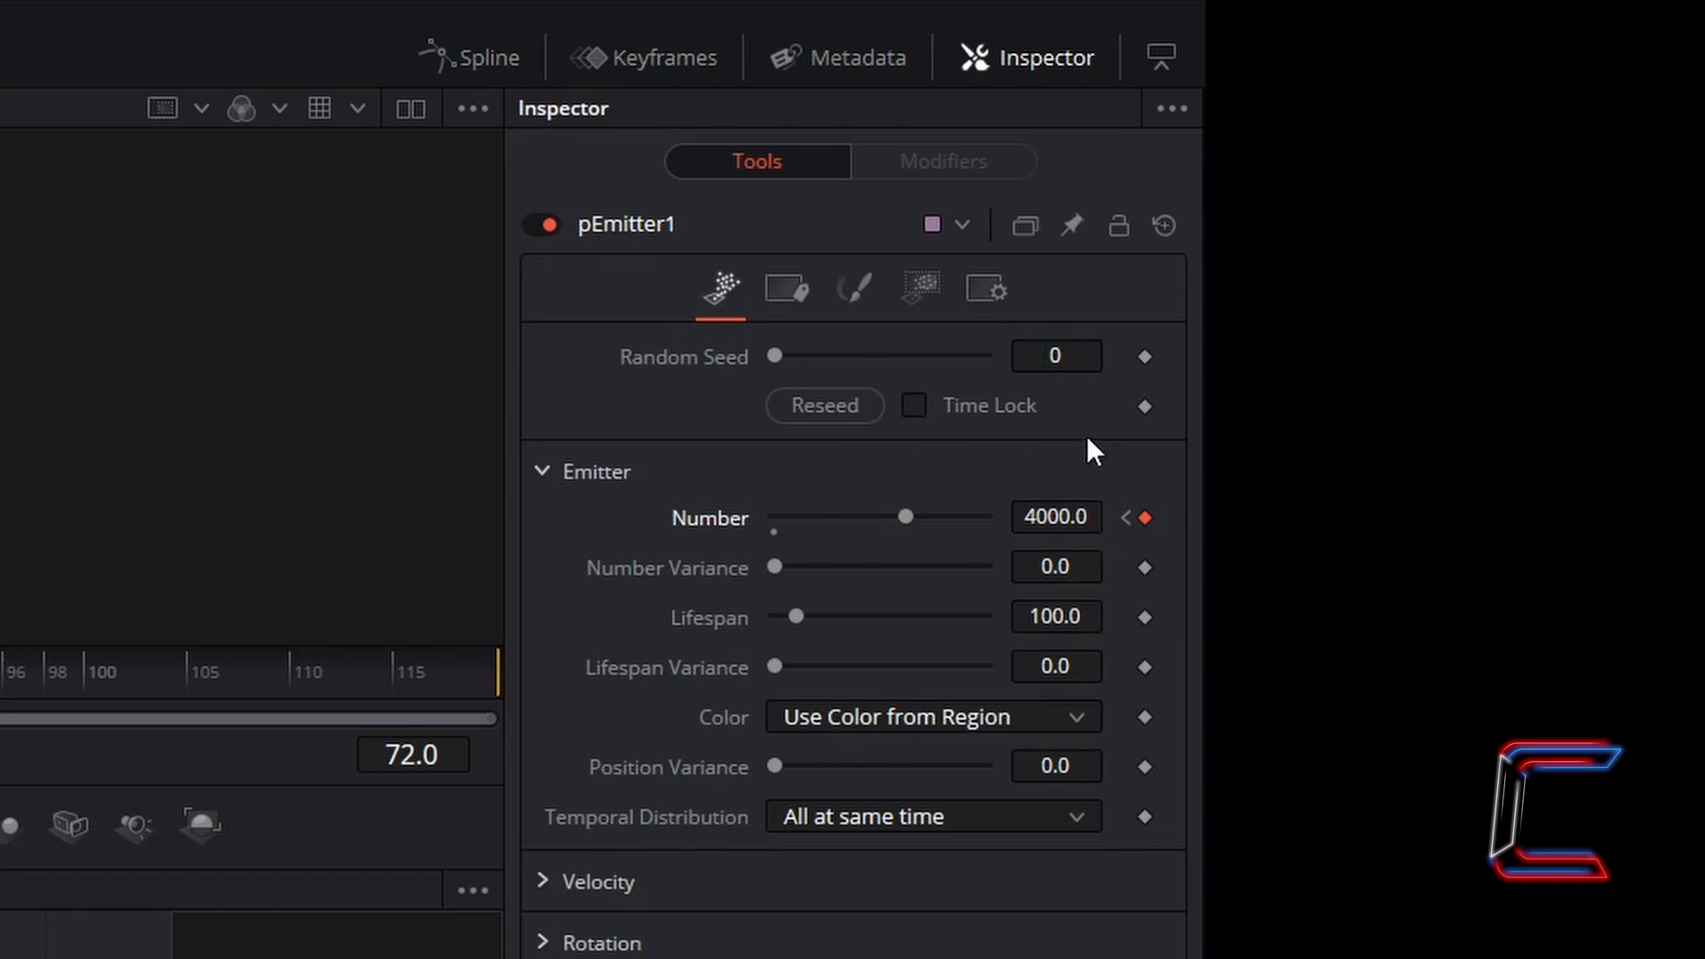
pyautogui.moveTo(281, 615)
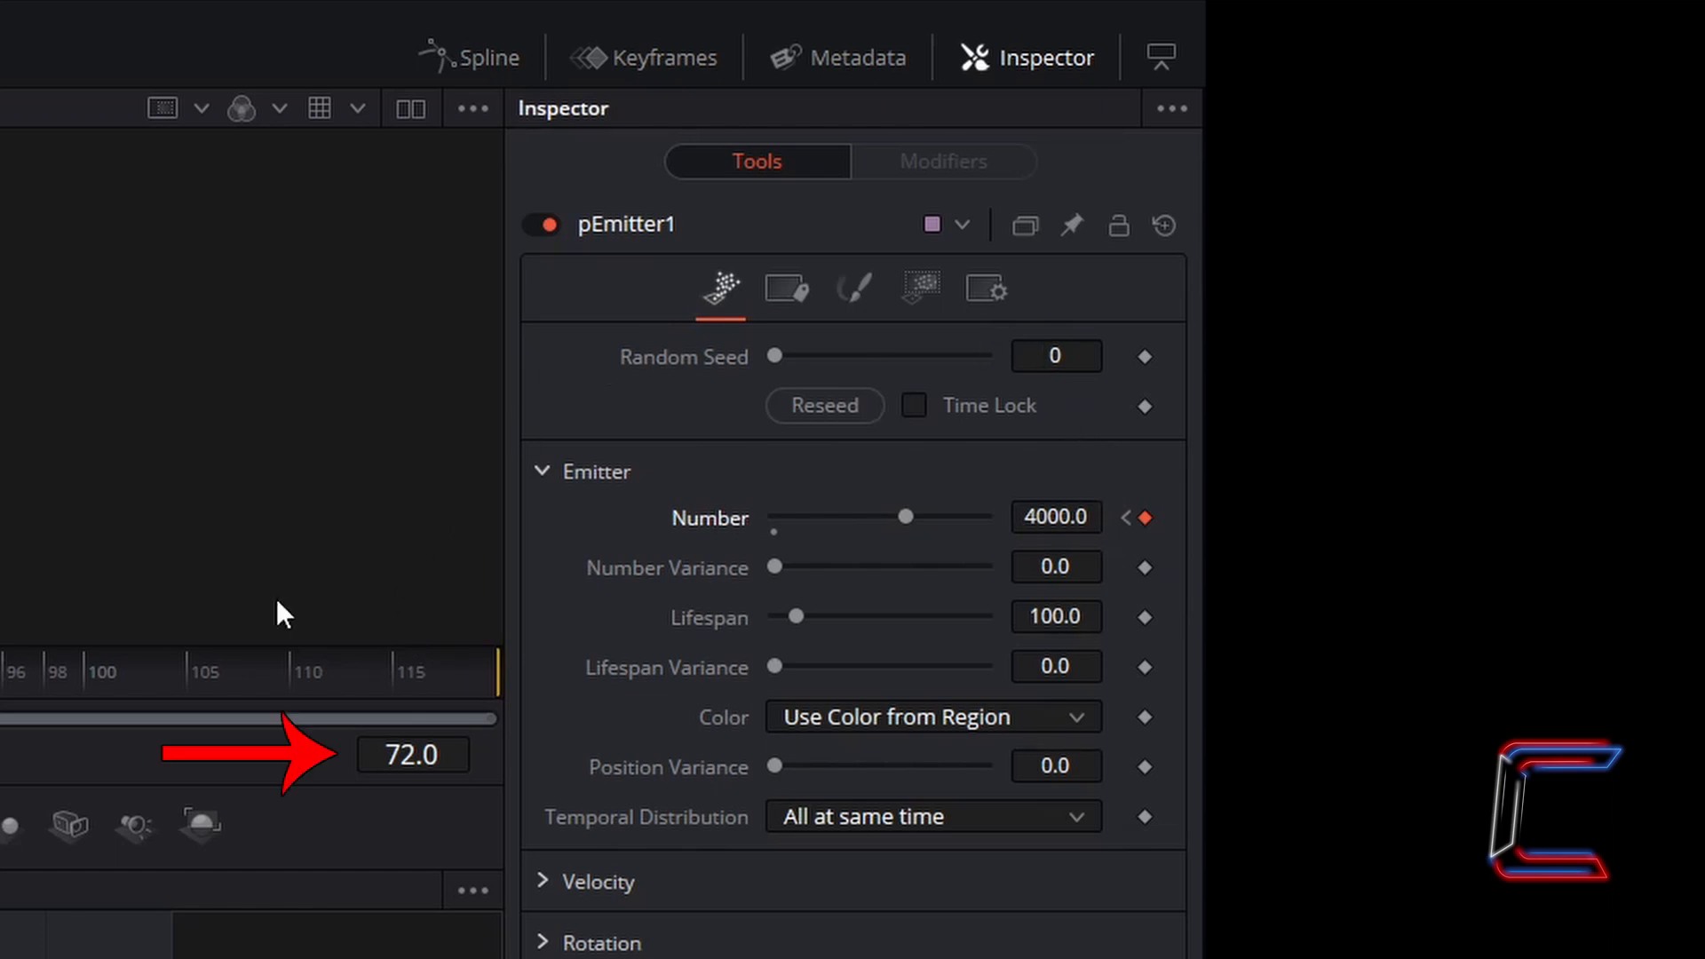
pyautogui.moveTo(315, 635)
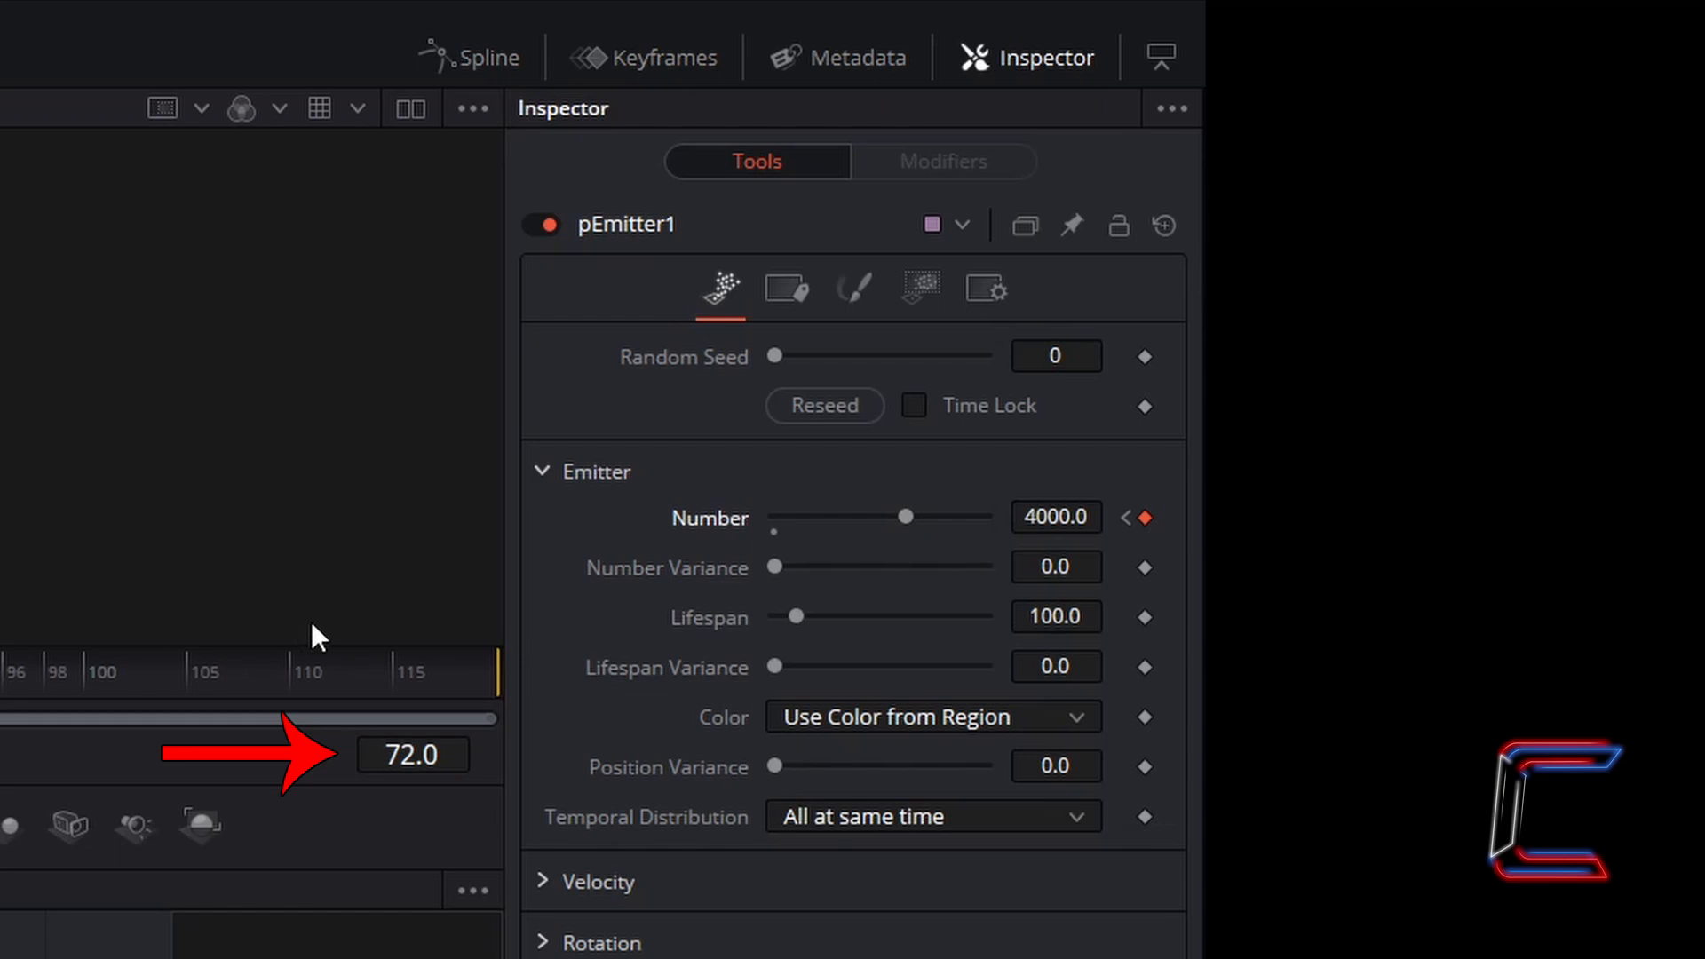
pyautogui.click(412, 755)
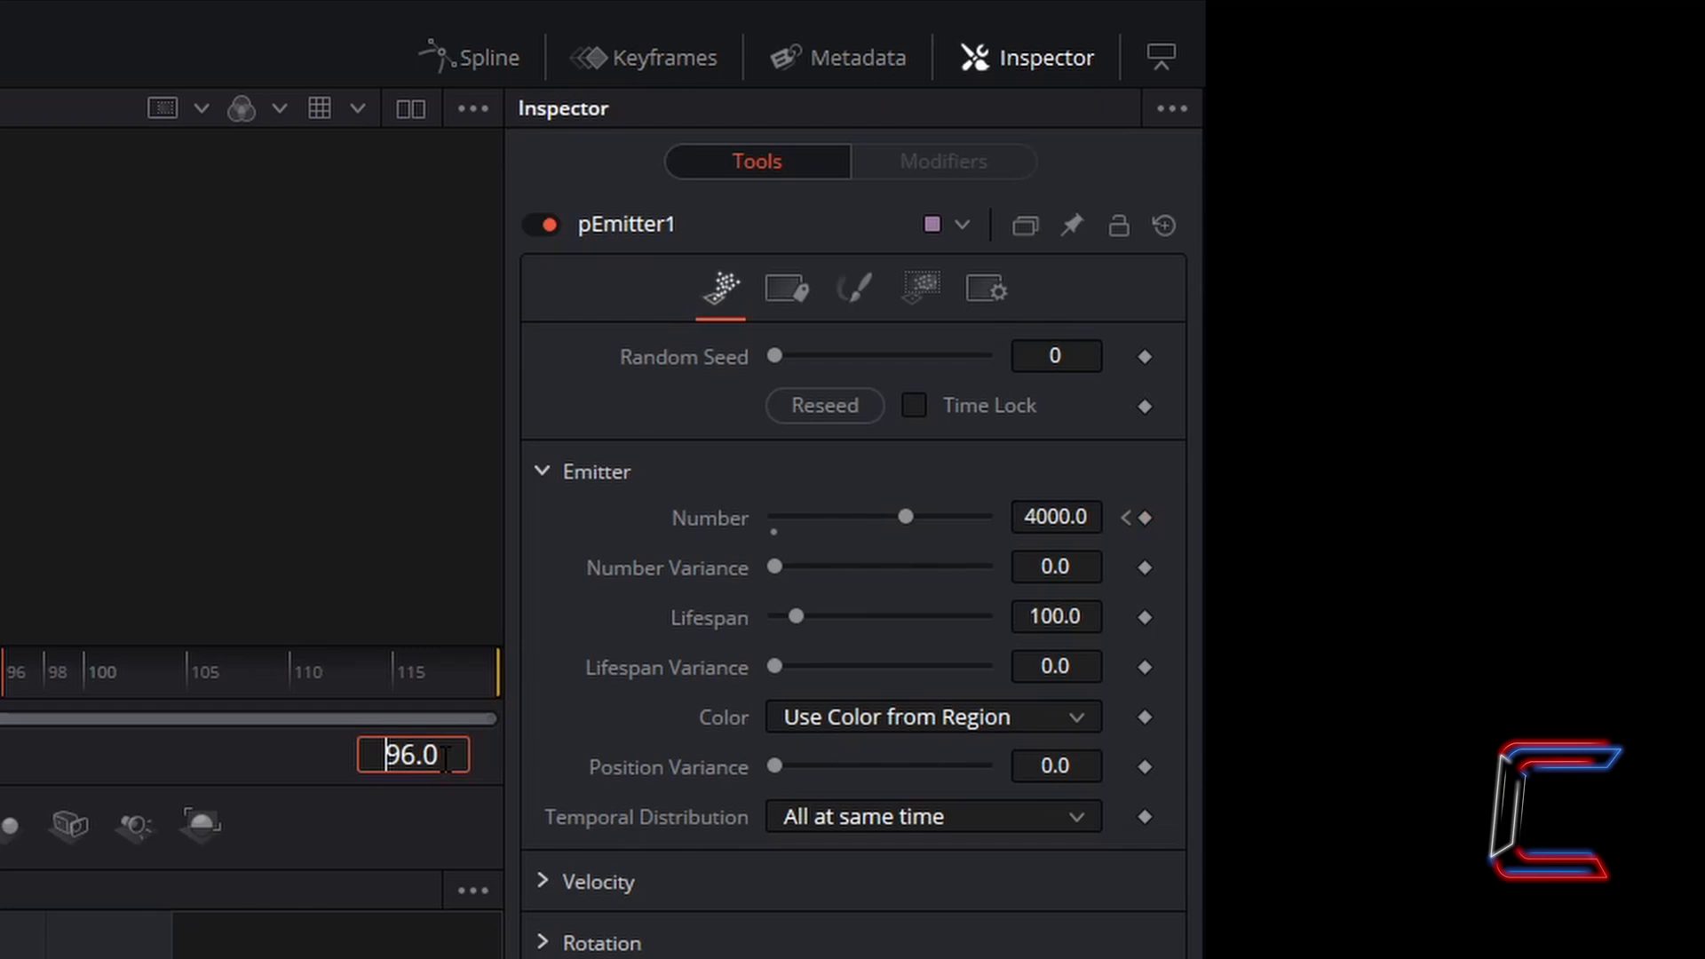
pyautogui.moveTo(1185, 552)
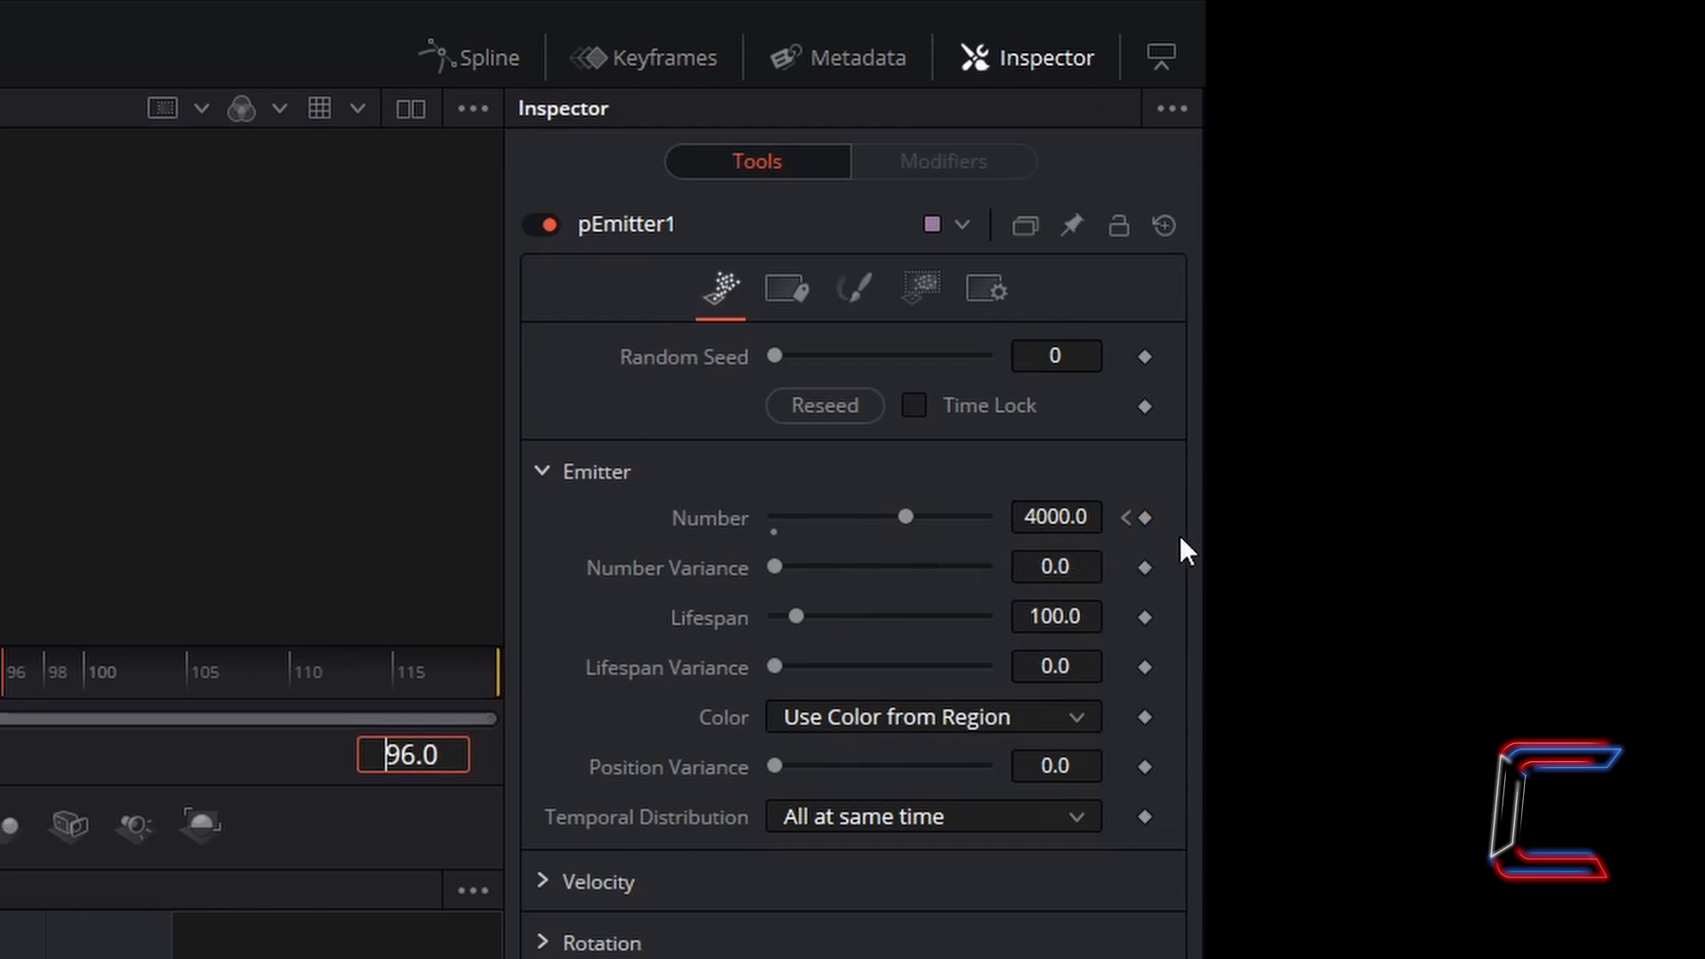
pyautogui.moveTo(908, 518); pyautogui.dragTo(902, 519)
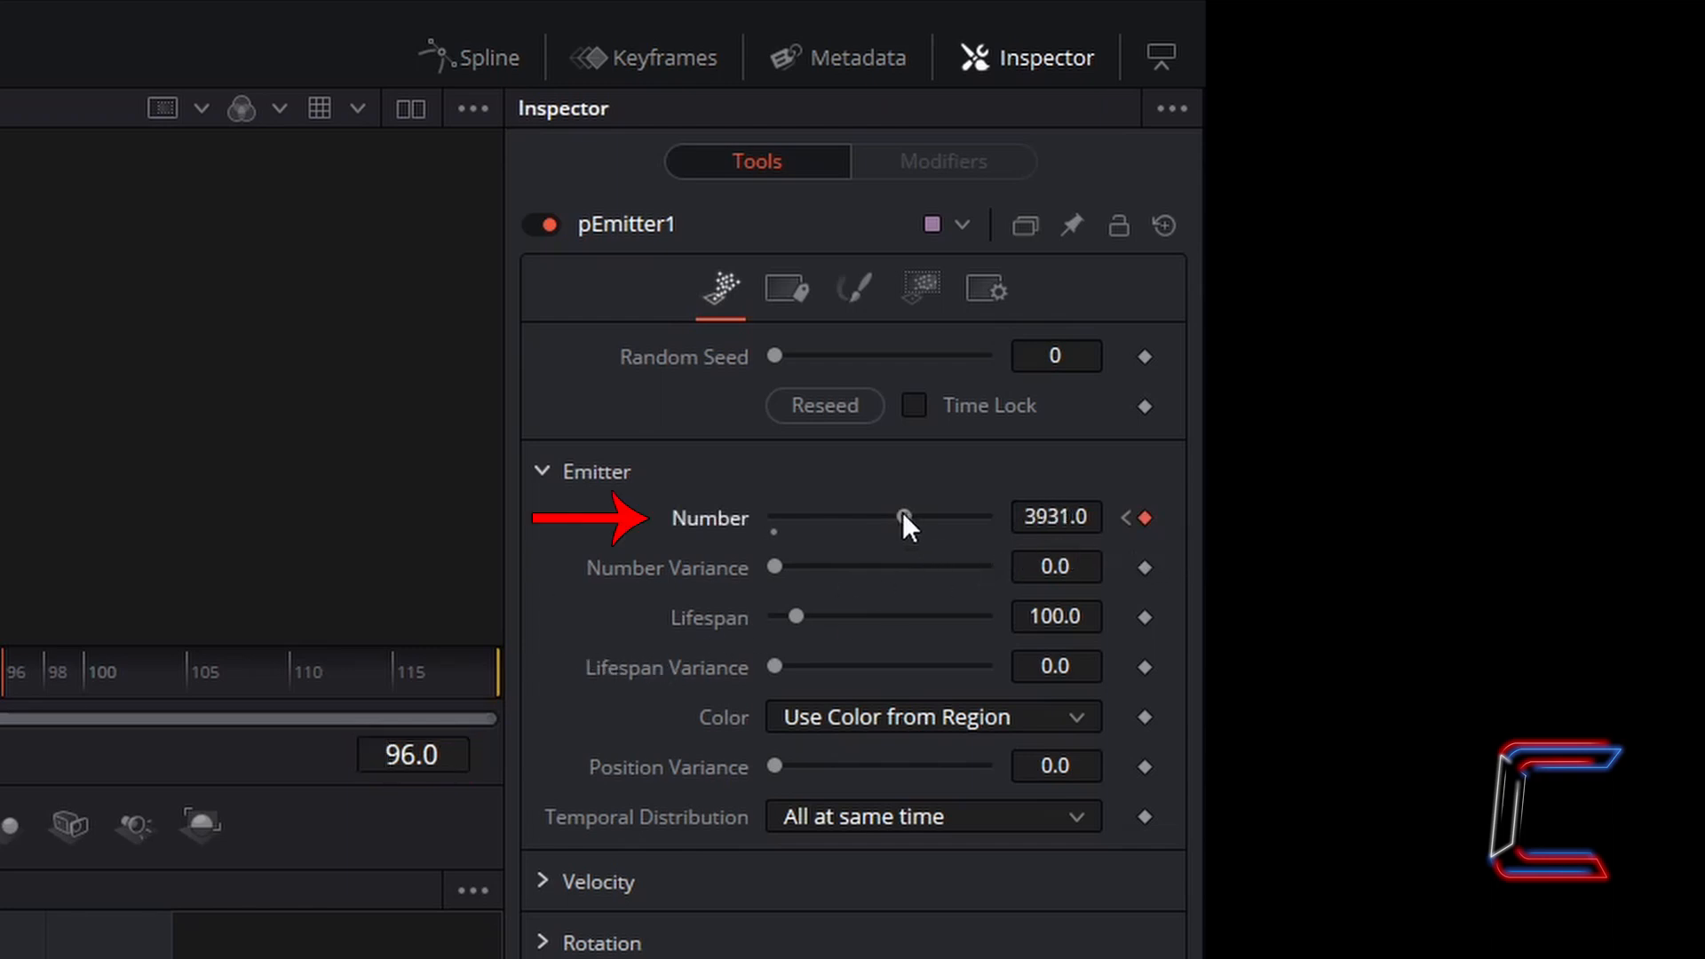
pyautogui.moveTo(902, 516); pyautogui.dragTo(774, 517)
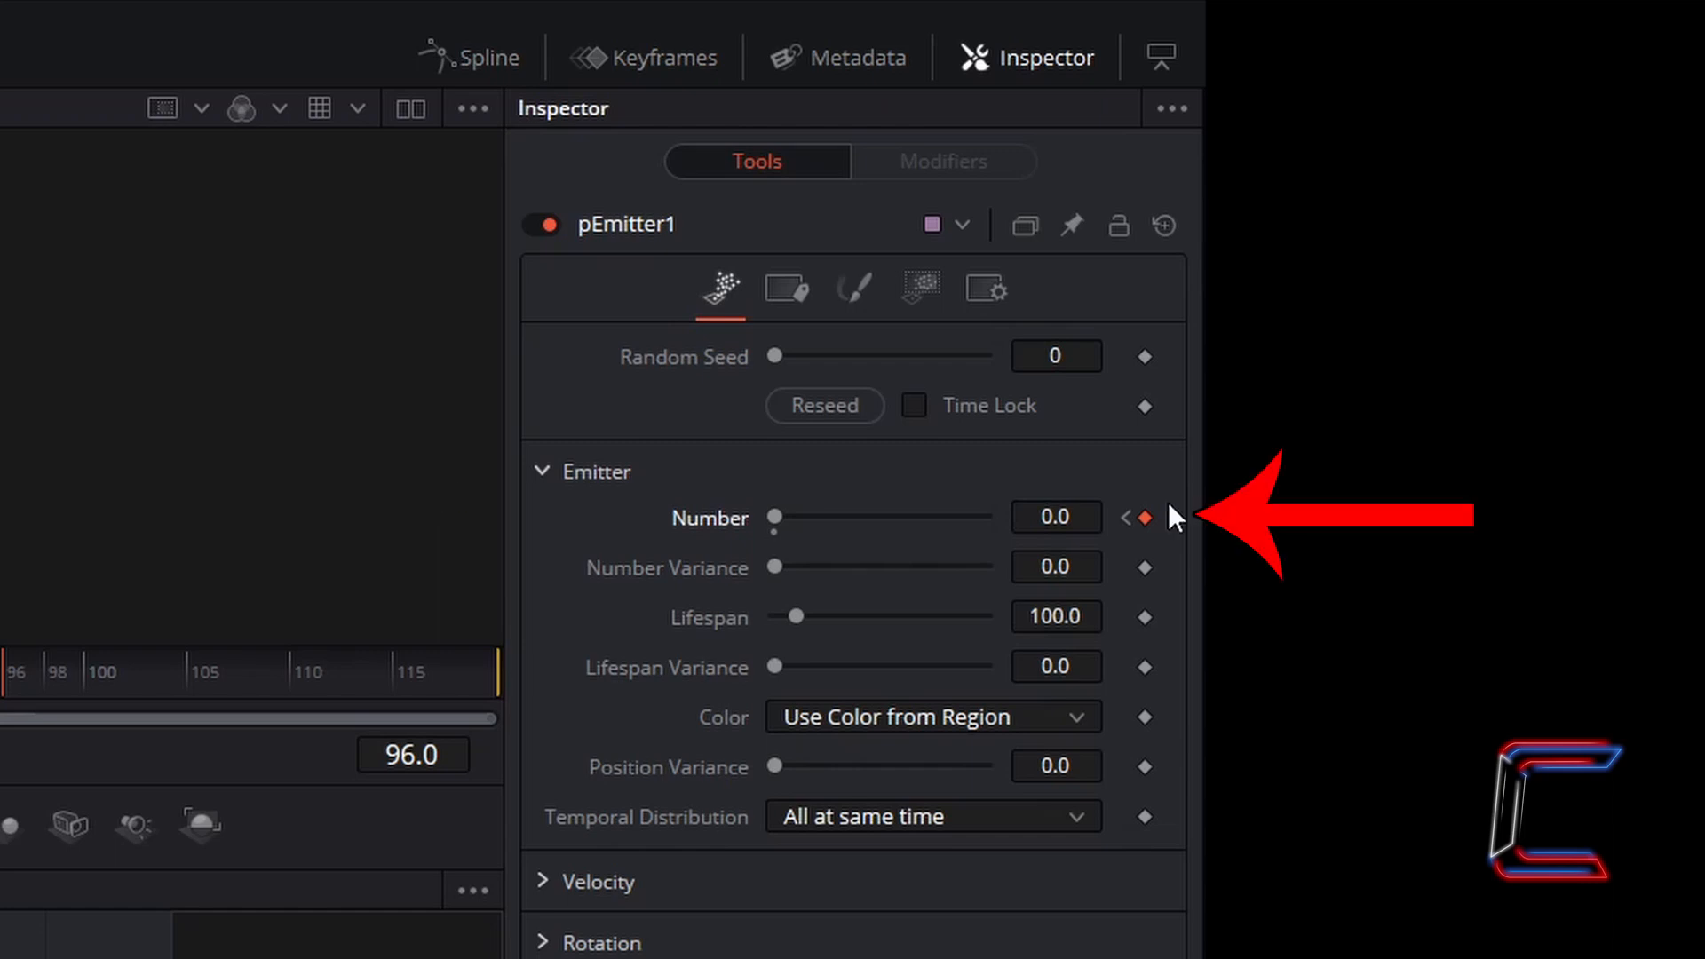
pyautogui.moveTo(1166, 538)
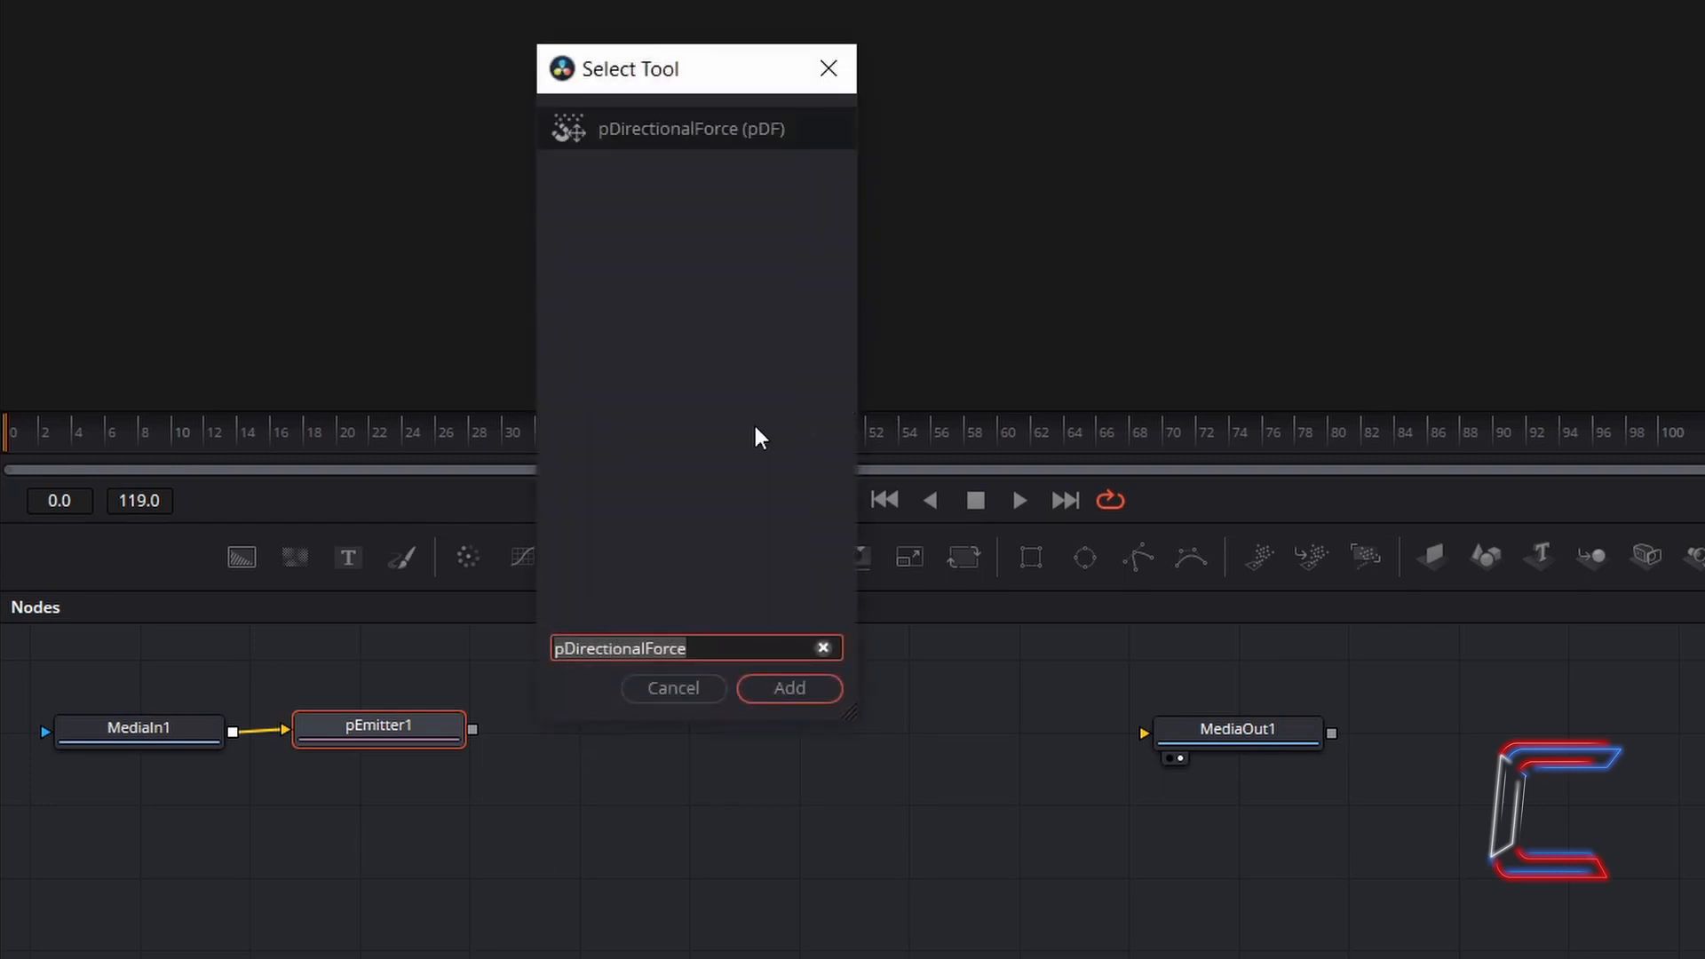
pyautogui.moveTo(778, 222)
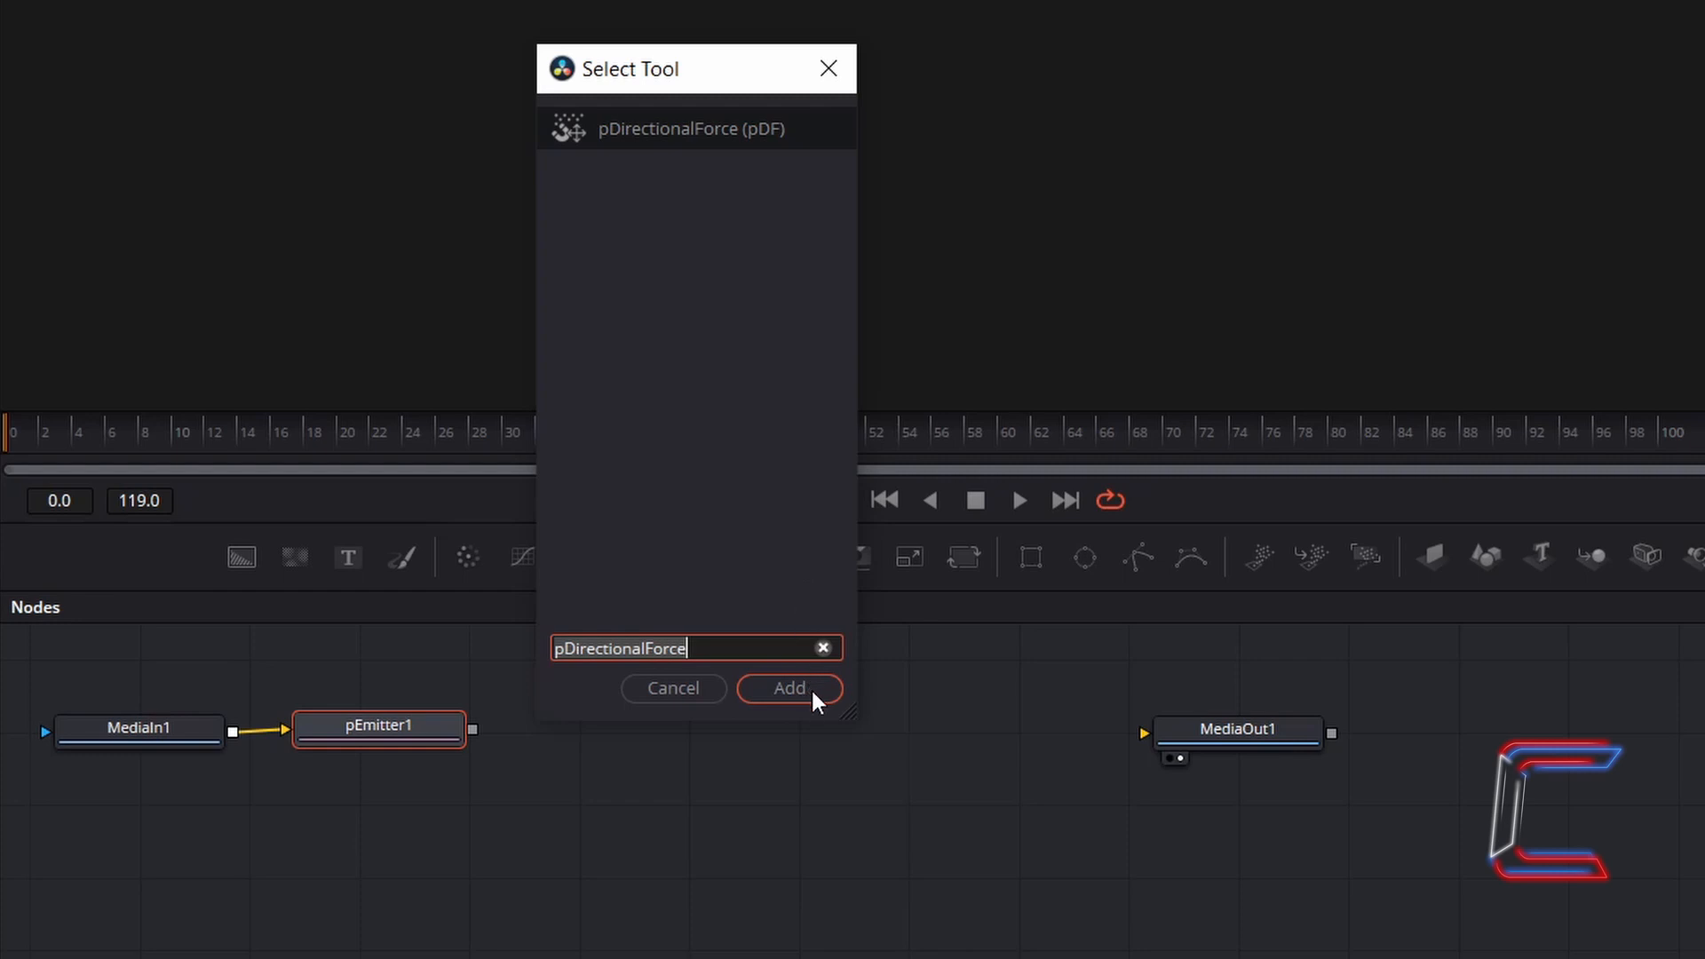
# Step: Add a pDirectionalForce node and set its Direction to 17
pyautogui.click(789, 687)
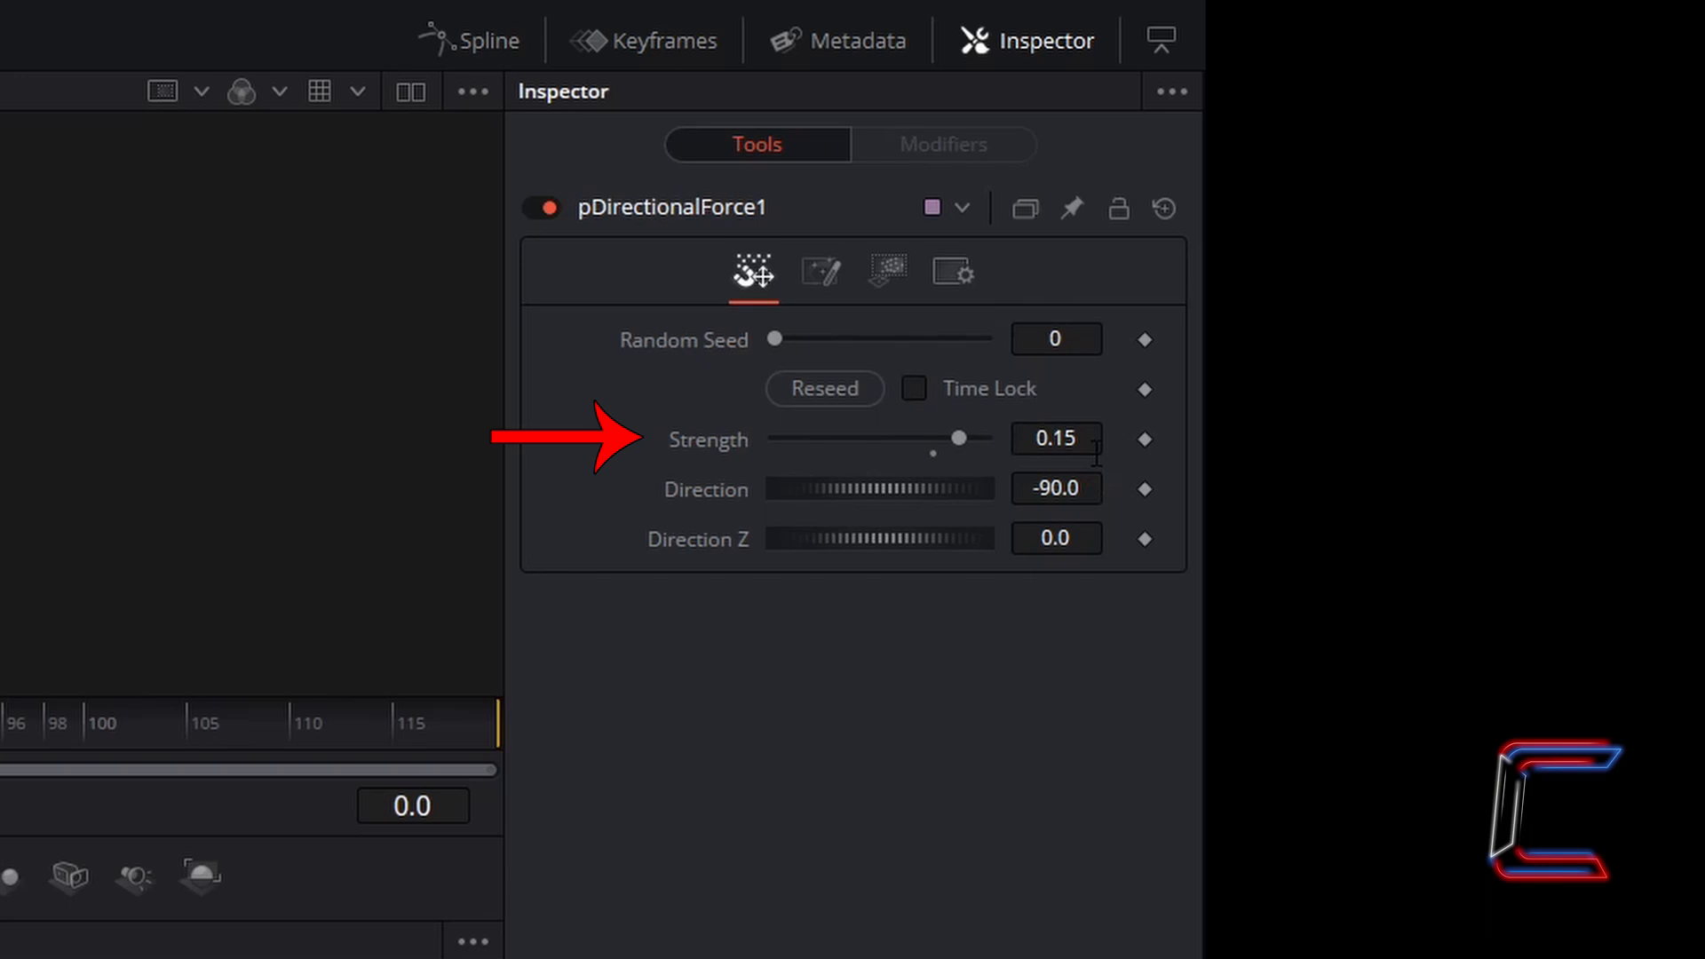
pyautogui.moveTo(1109, 458)
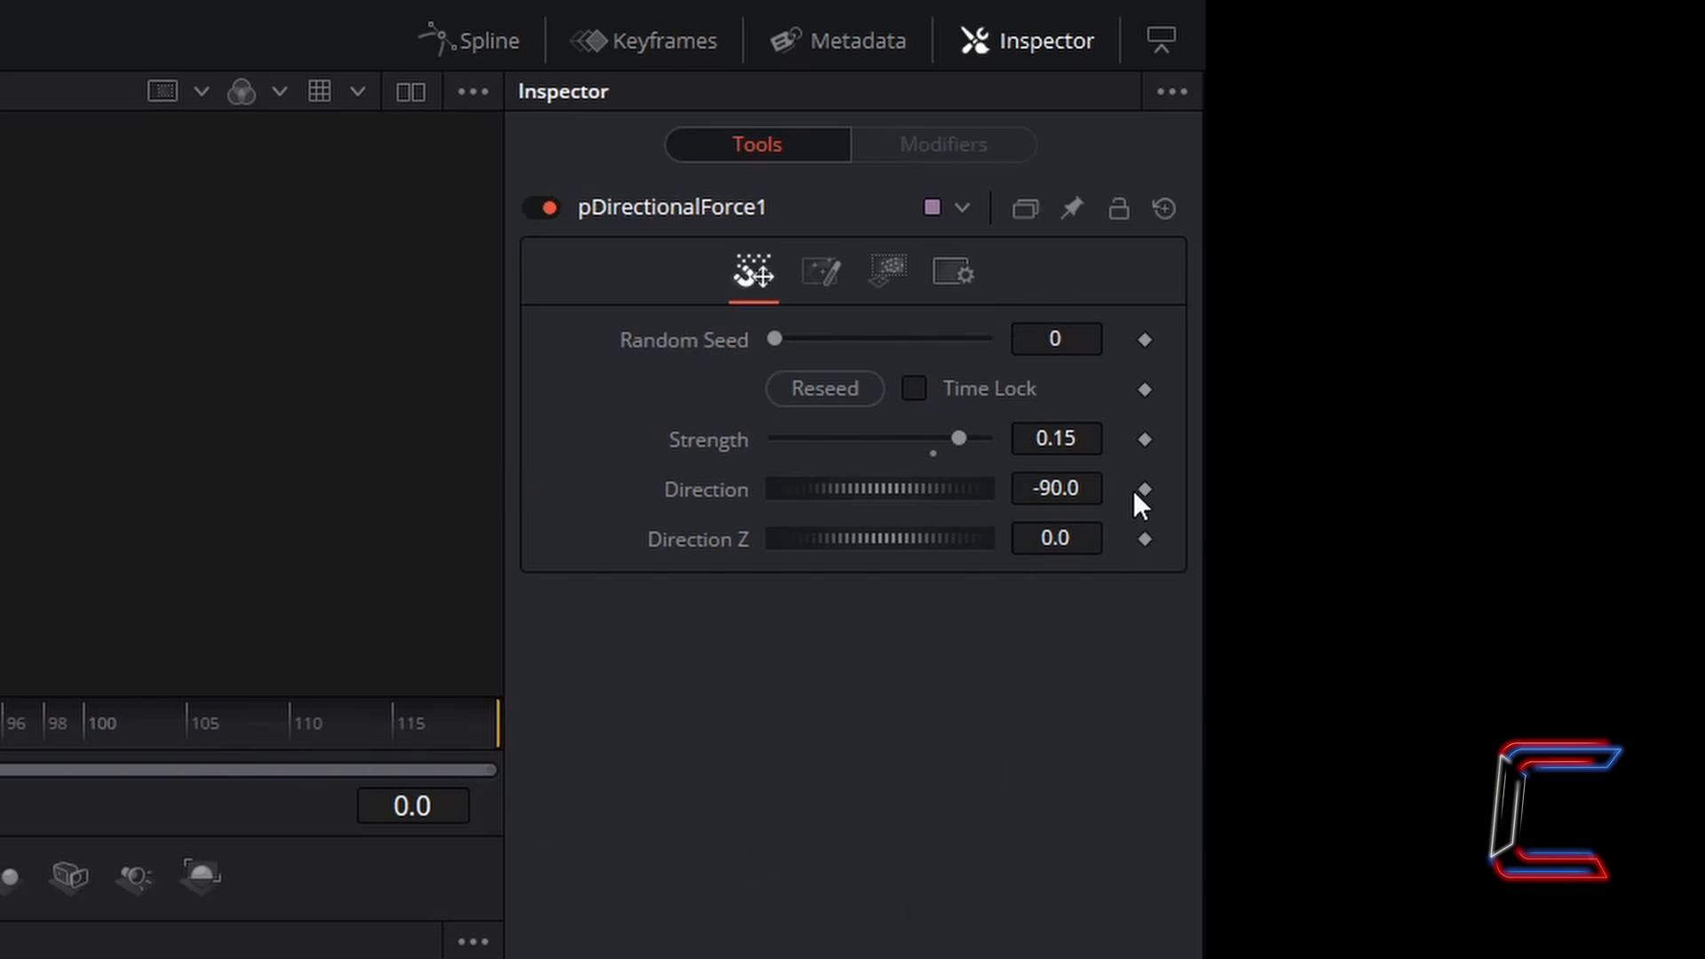
pyautogui.write('17.0')
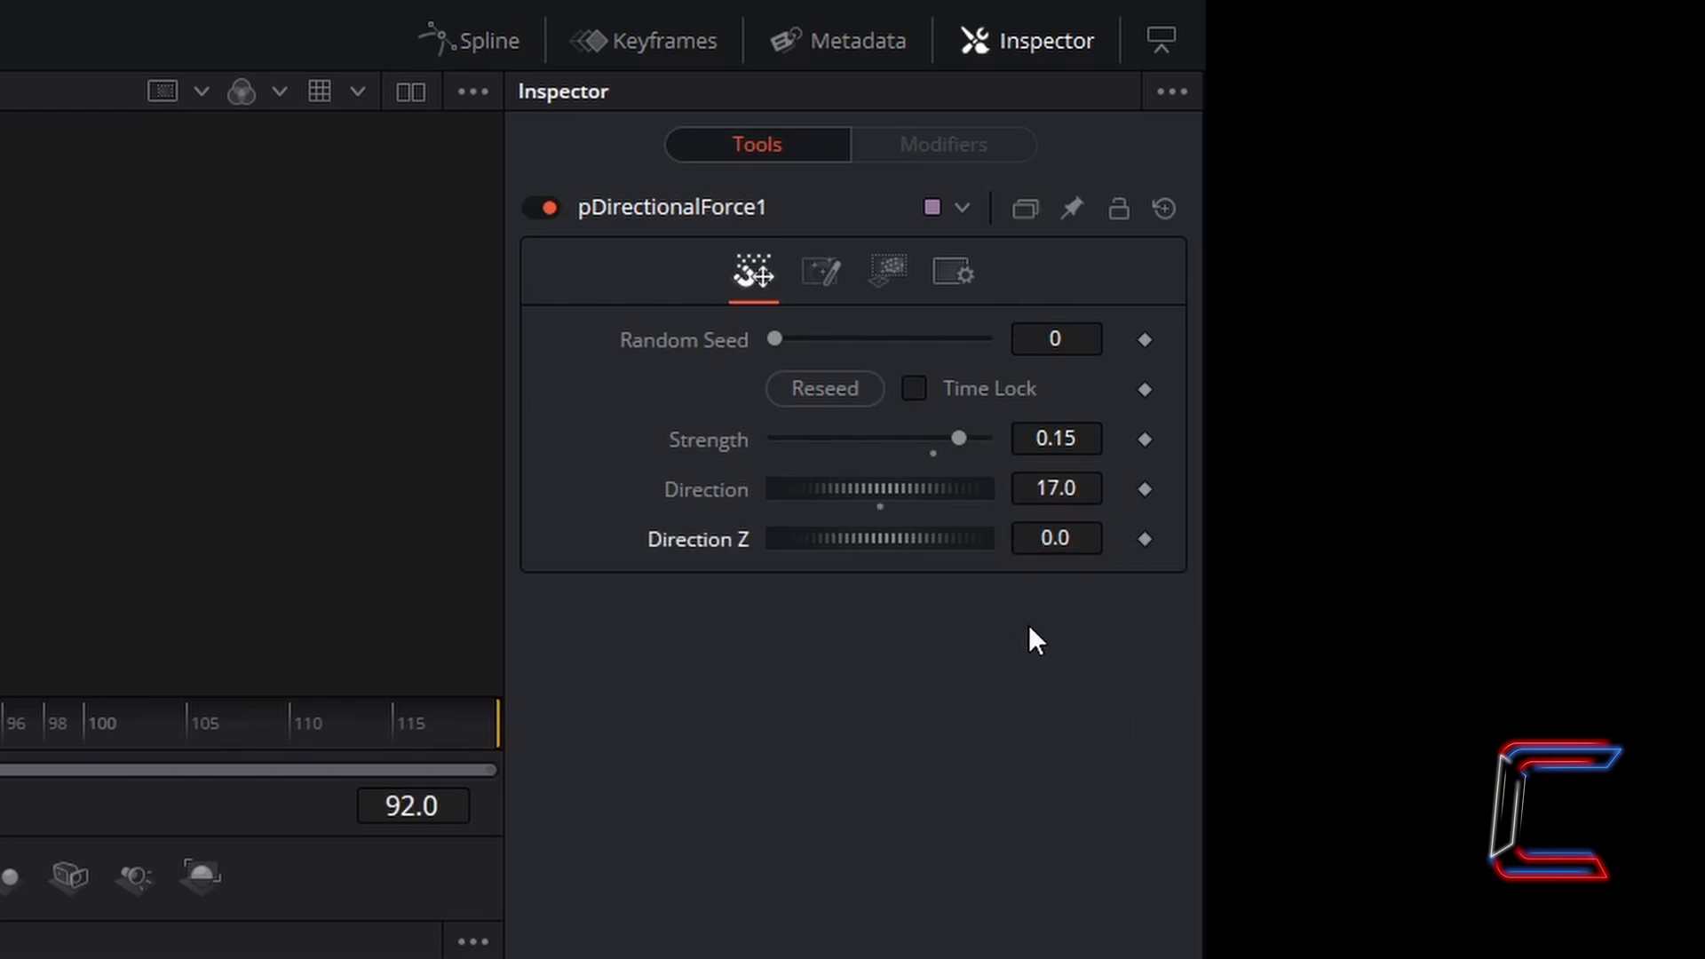
pyautogui.moveTo(1033, 647)
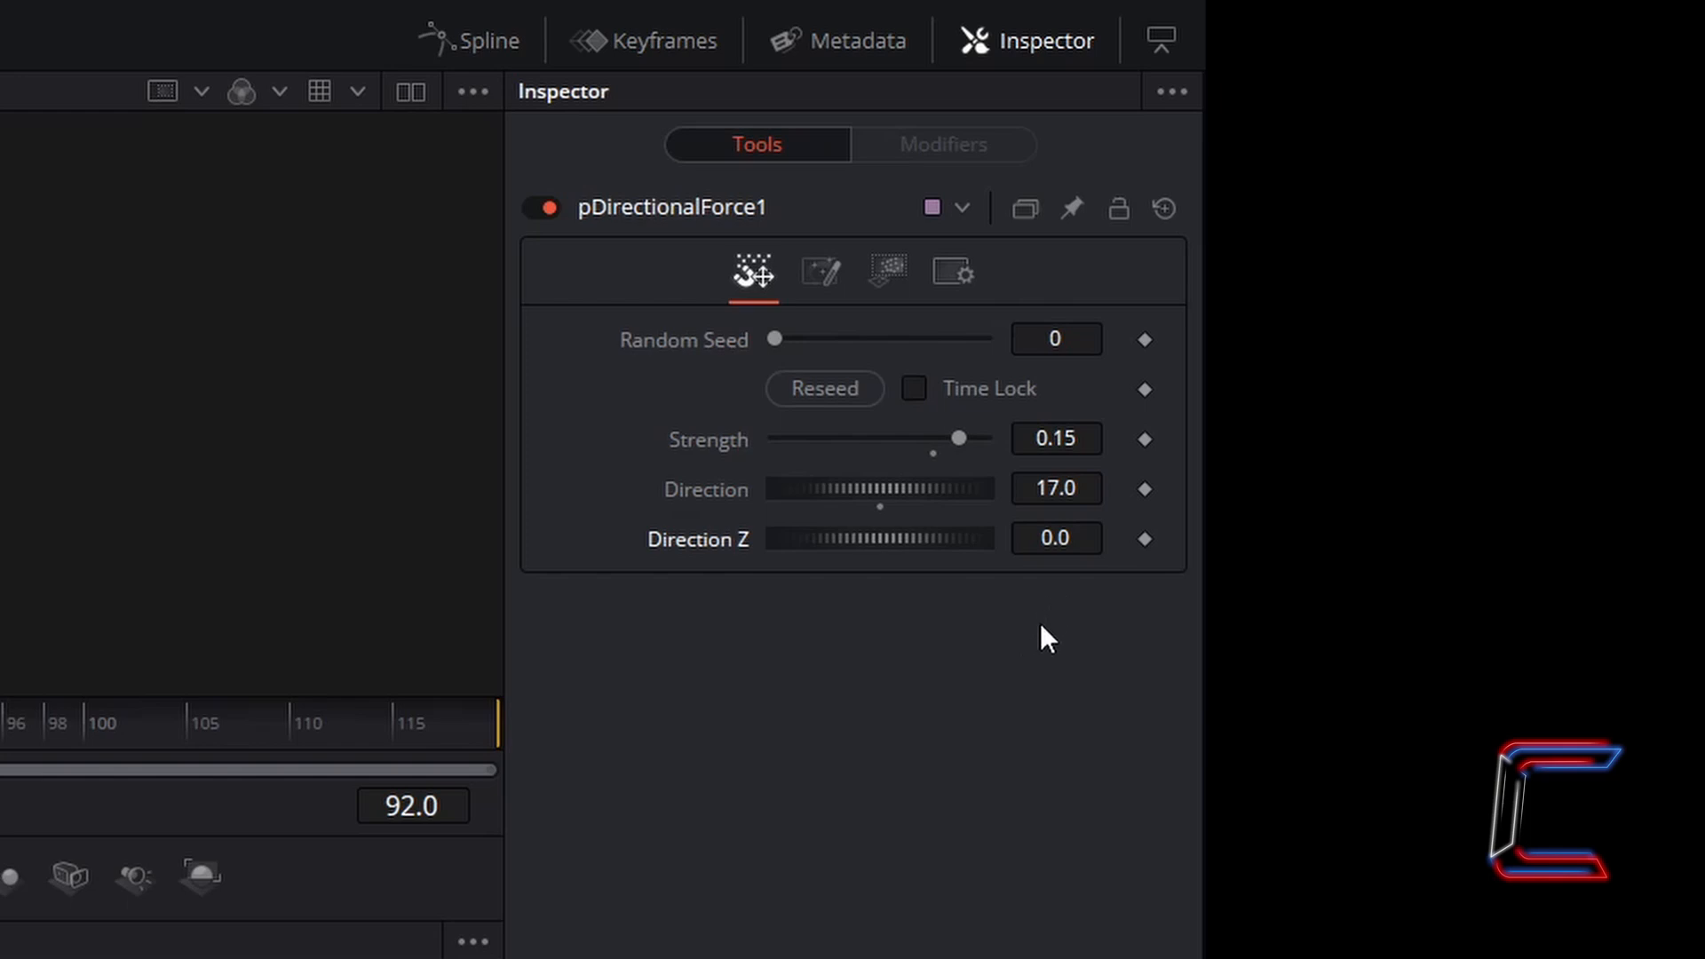
pyautogui.click(1054, 538)
pyautogui.write('pRender')
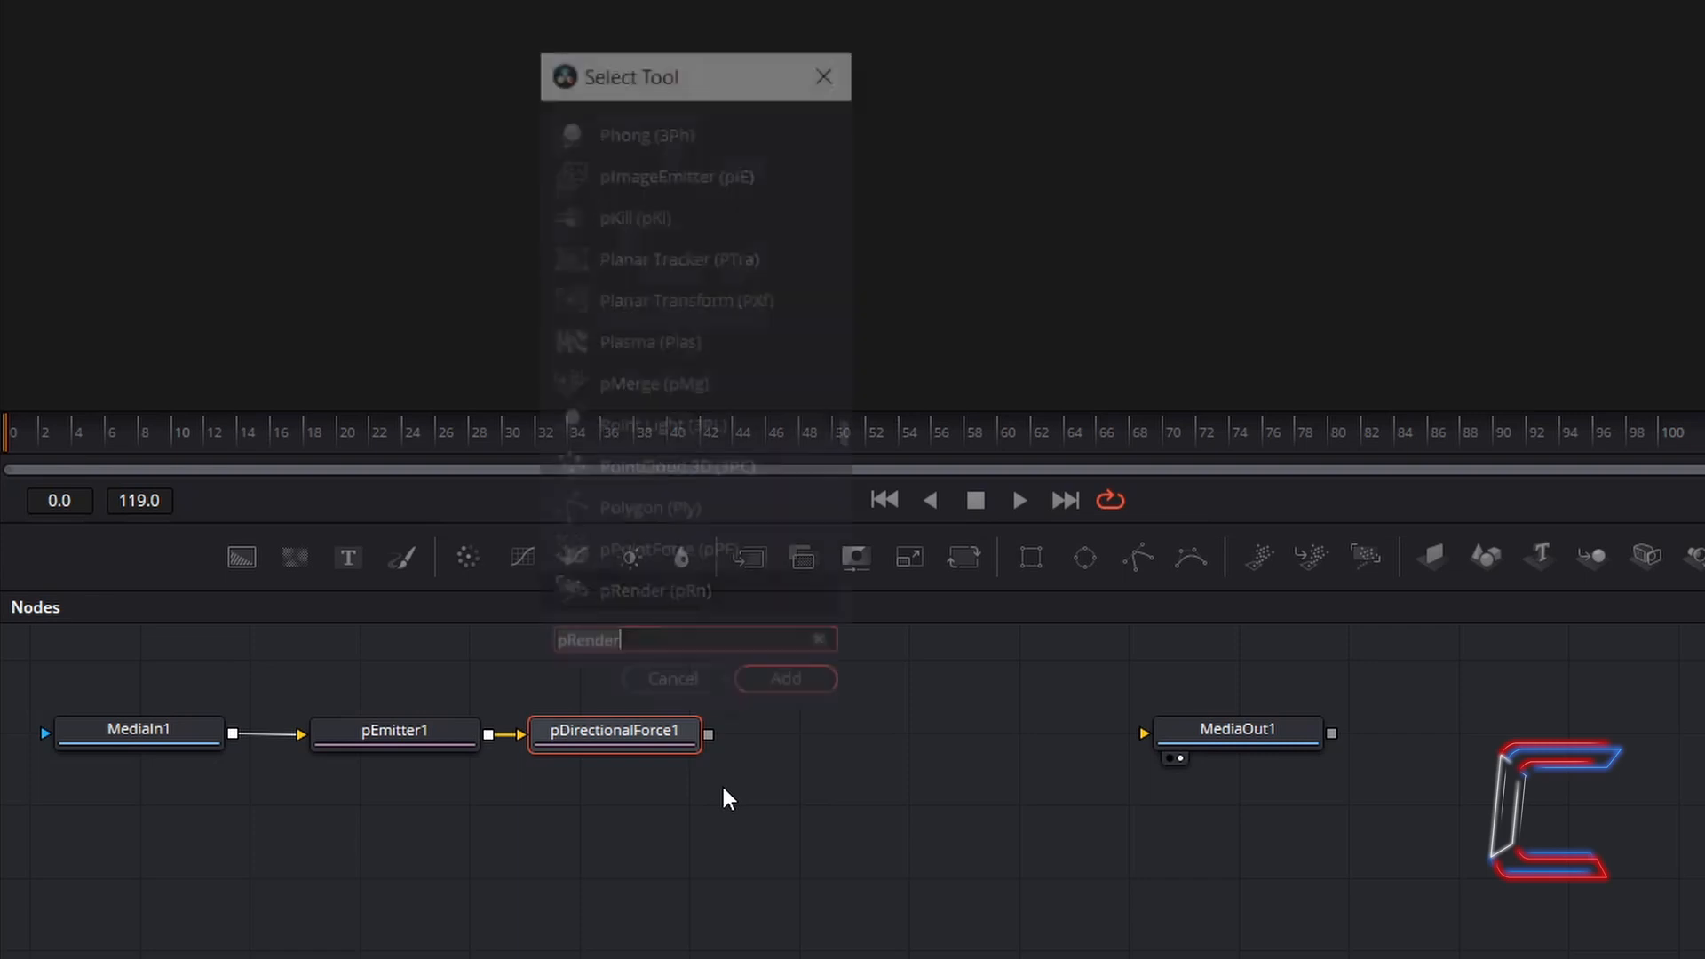
# Step: Add pTurbulence after pDirectionalForce1, set Random Seed 355 and strength 0.33
pyautogui.write('pTurbulence')
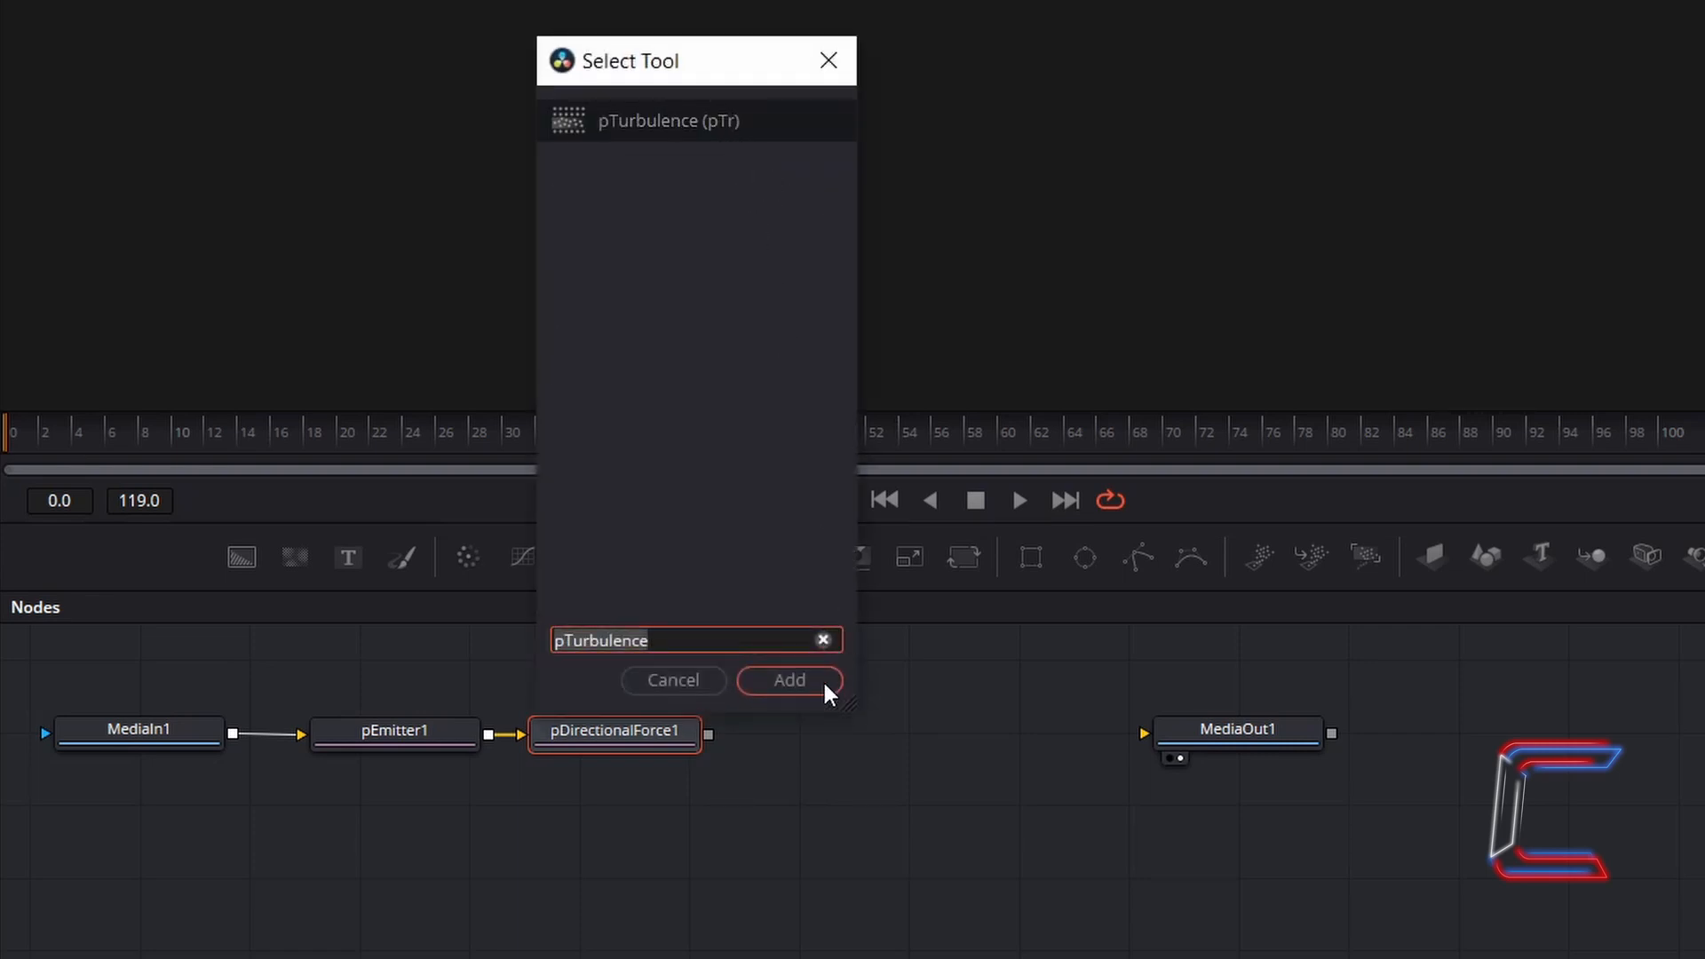
pyautogui.click(790, 680)
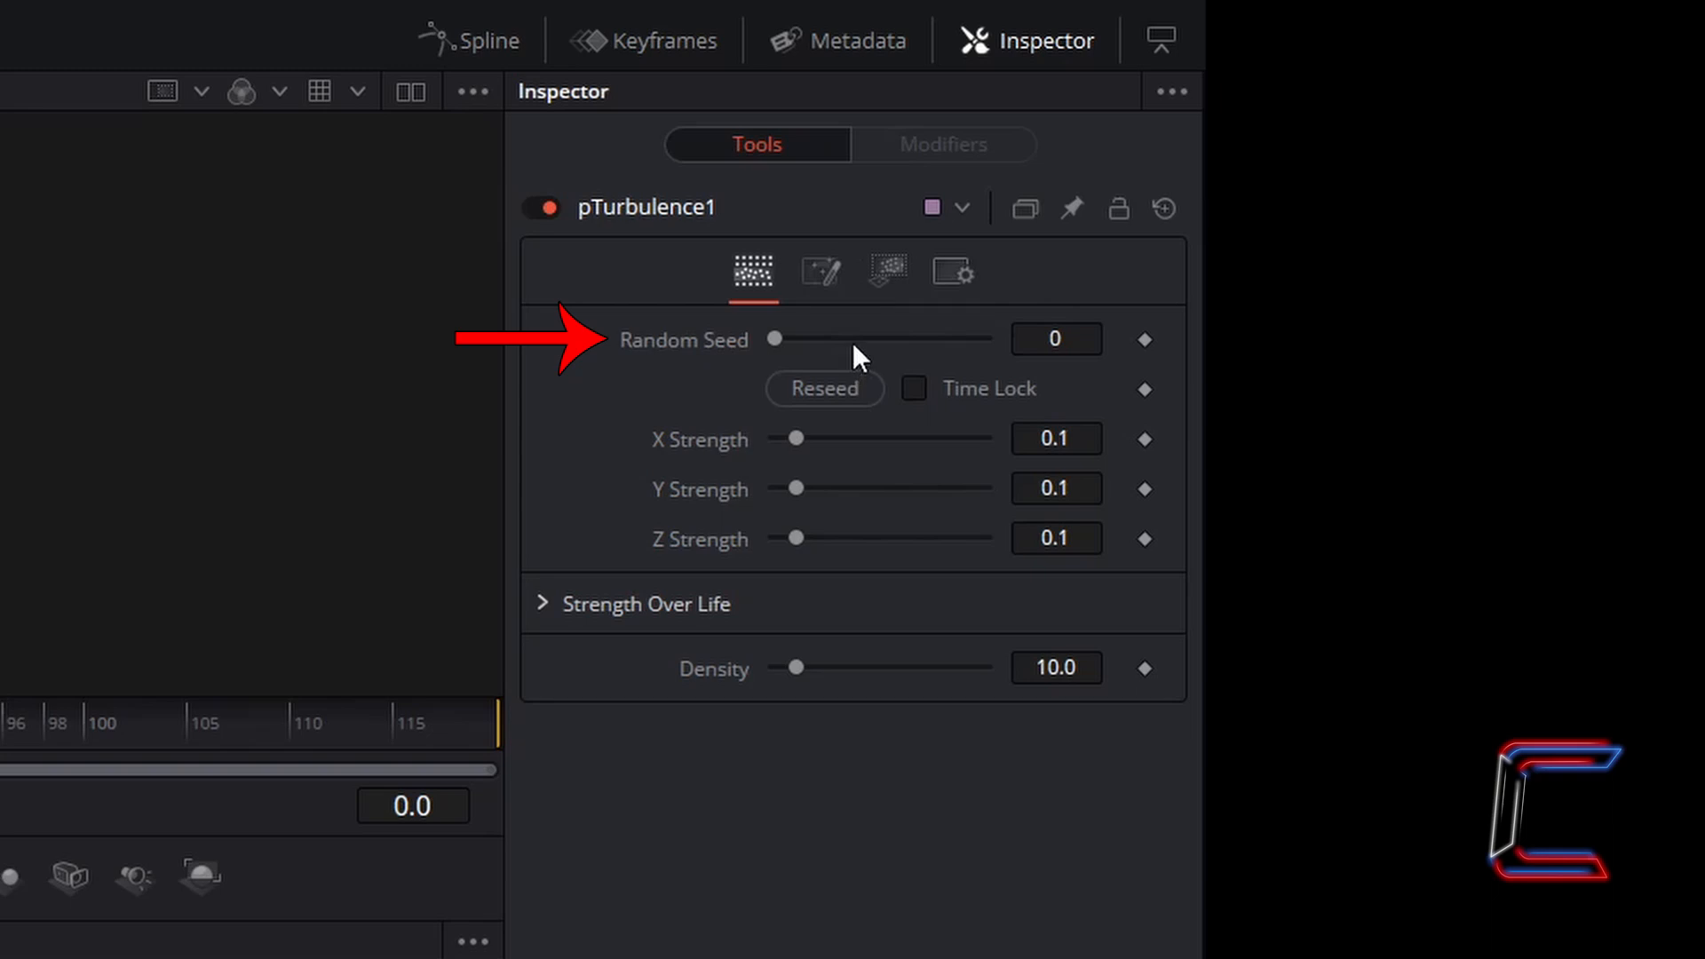
pyautogui.moveTo(876, 364)
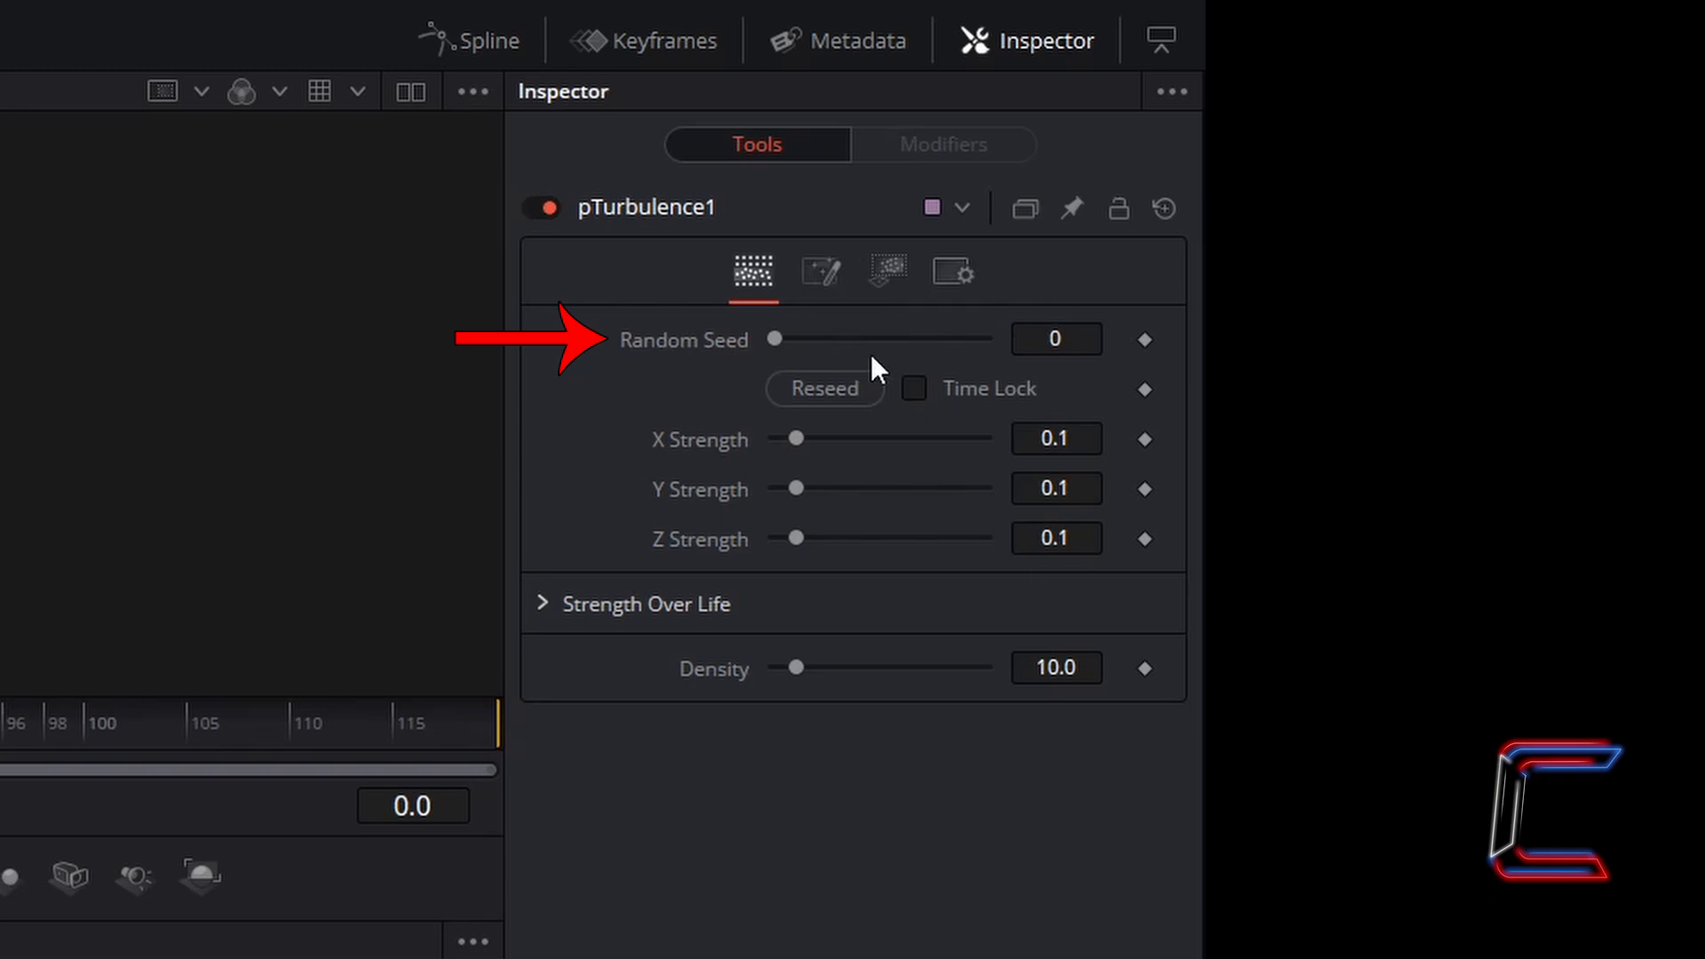
pyautogui.moveTo(1074, 379)
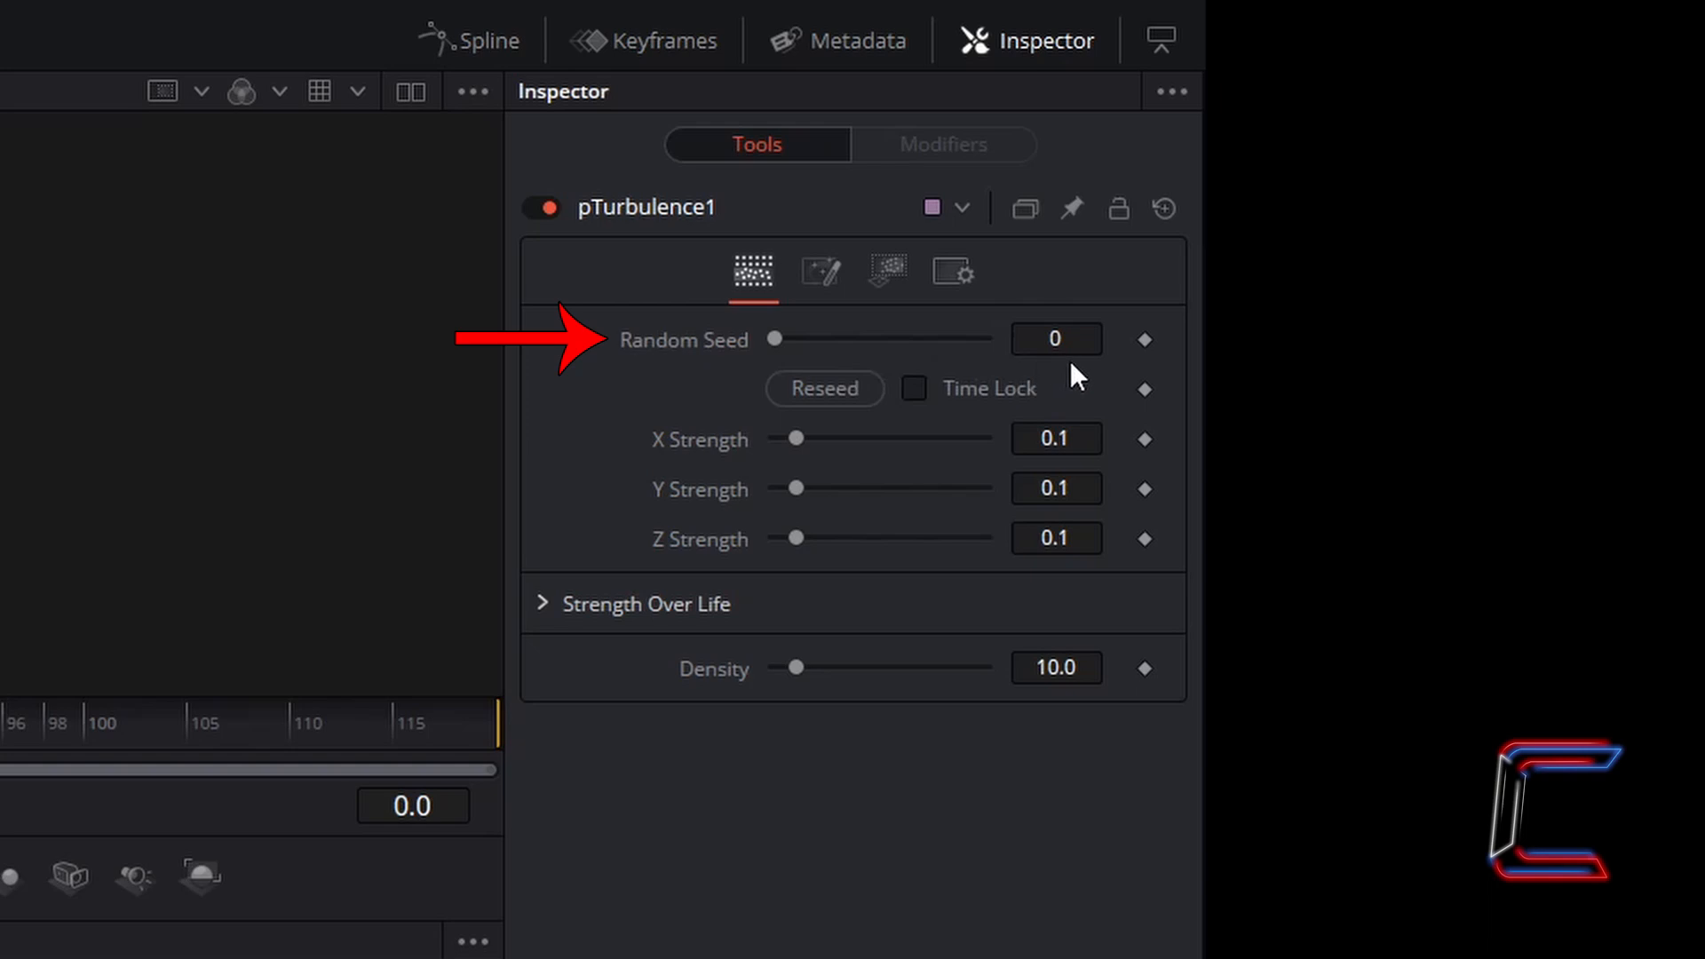
pyautogui.click(1053, 338)
pyautogui.write('355')
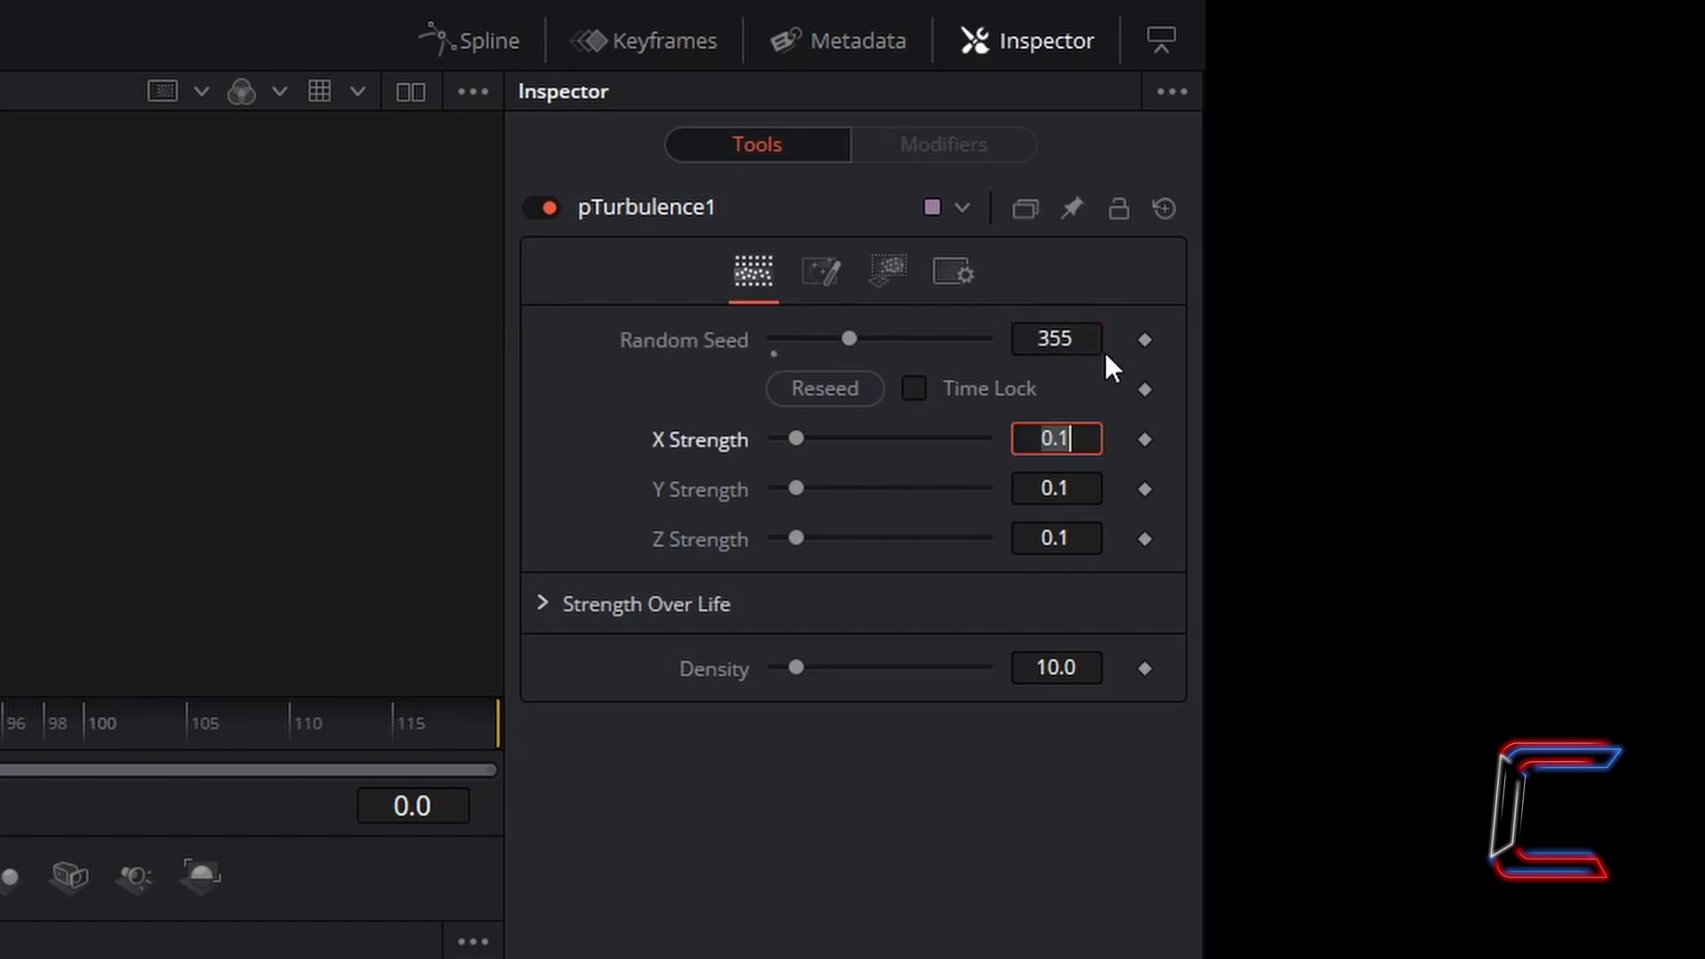
pyautogui.click(1054, 338)
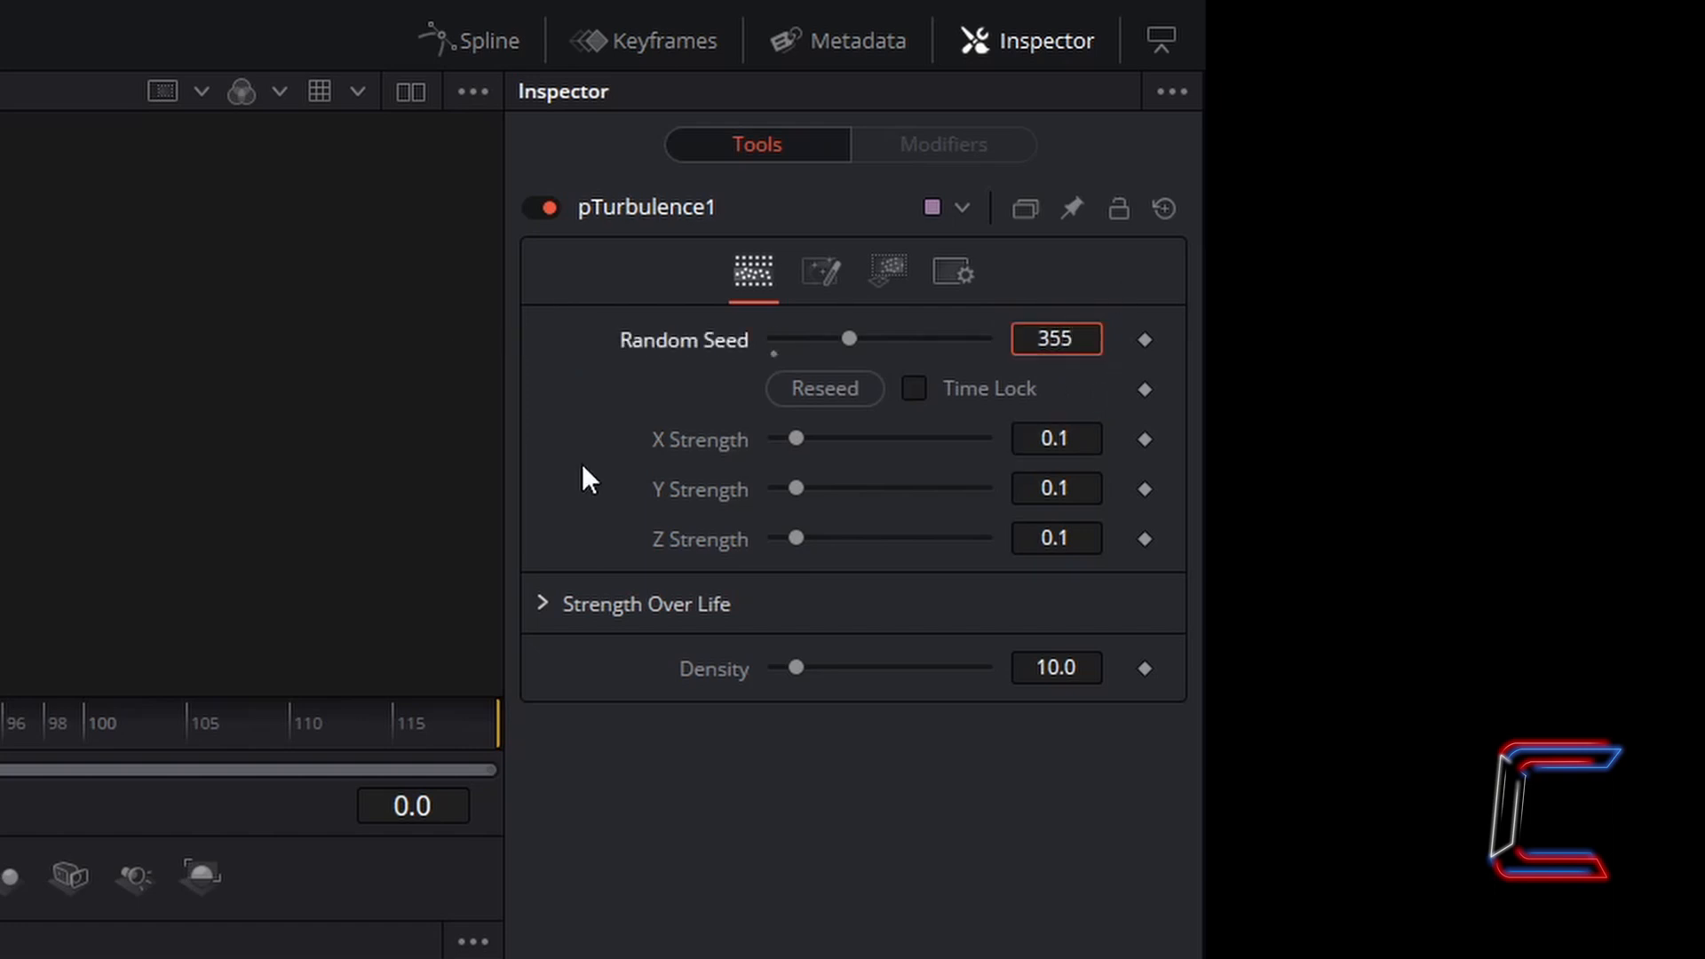
pyautogui.moveTo(605, 454)
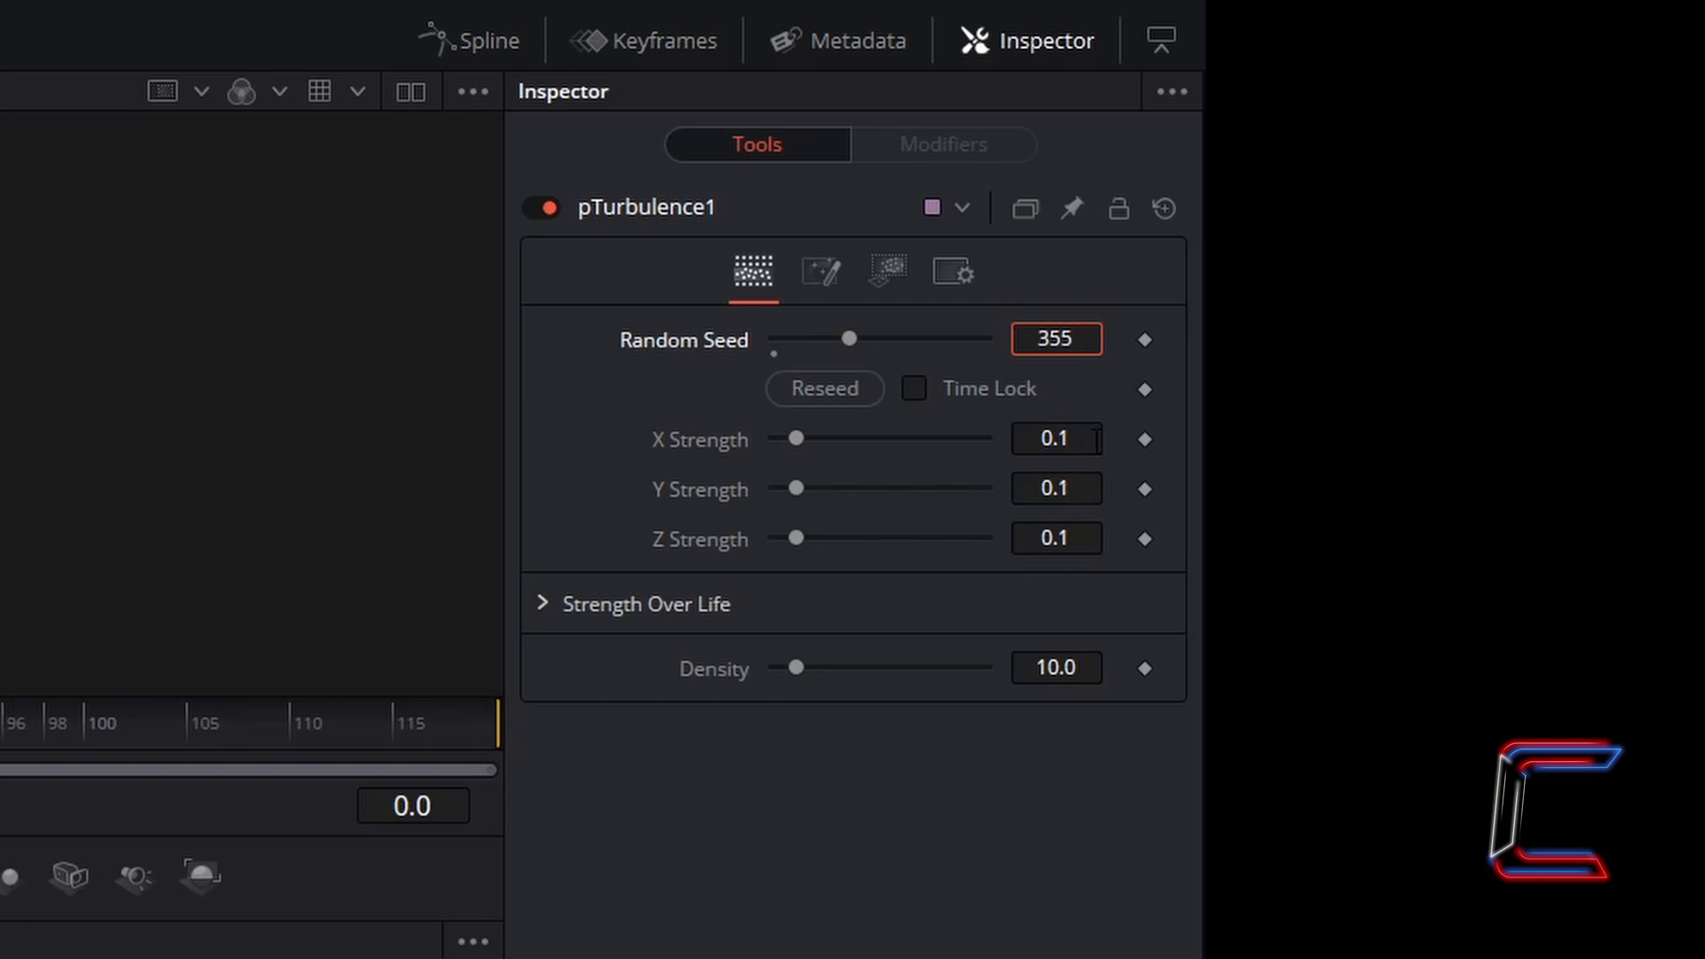
pyautogui.write('0.33')
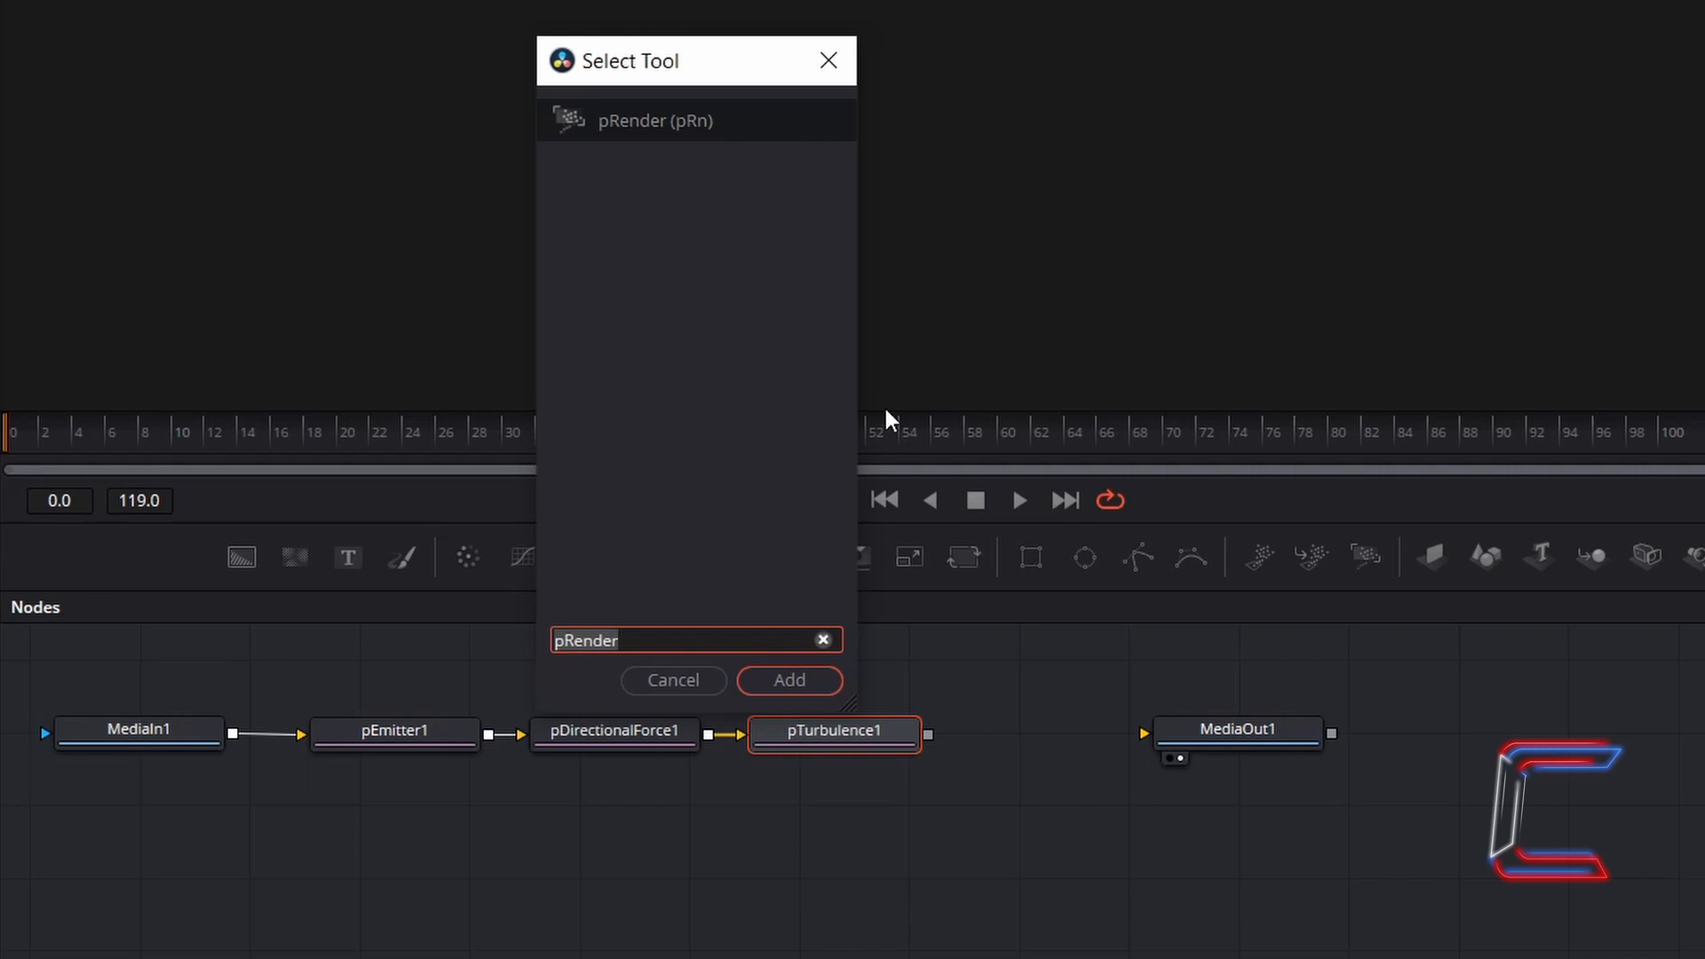
pyautogui.moveTo(734, 196)
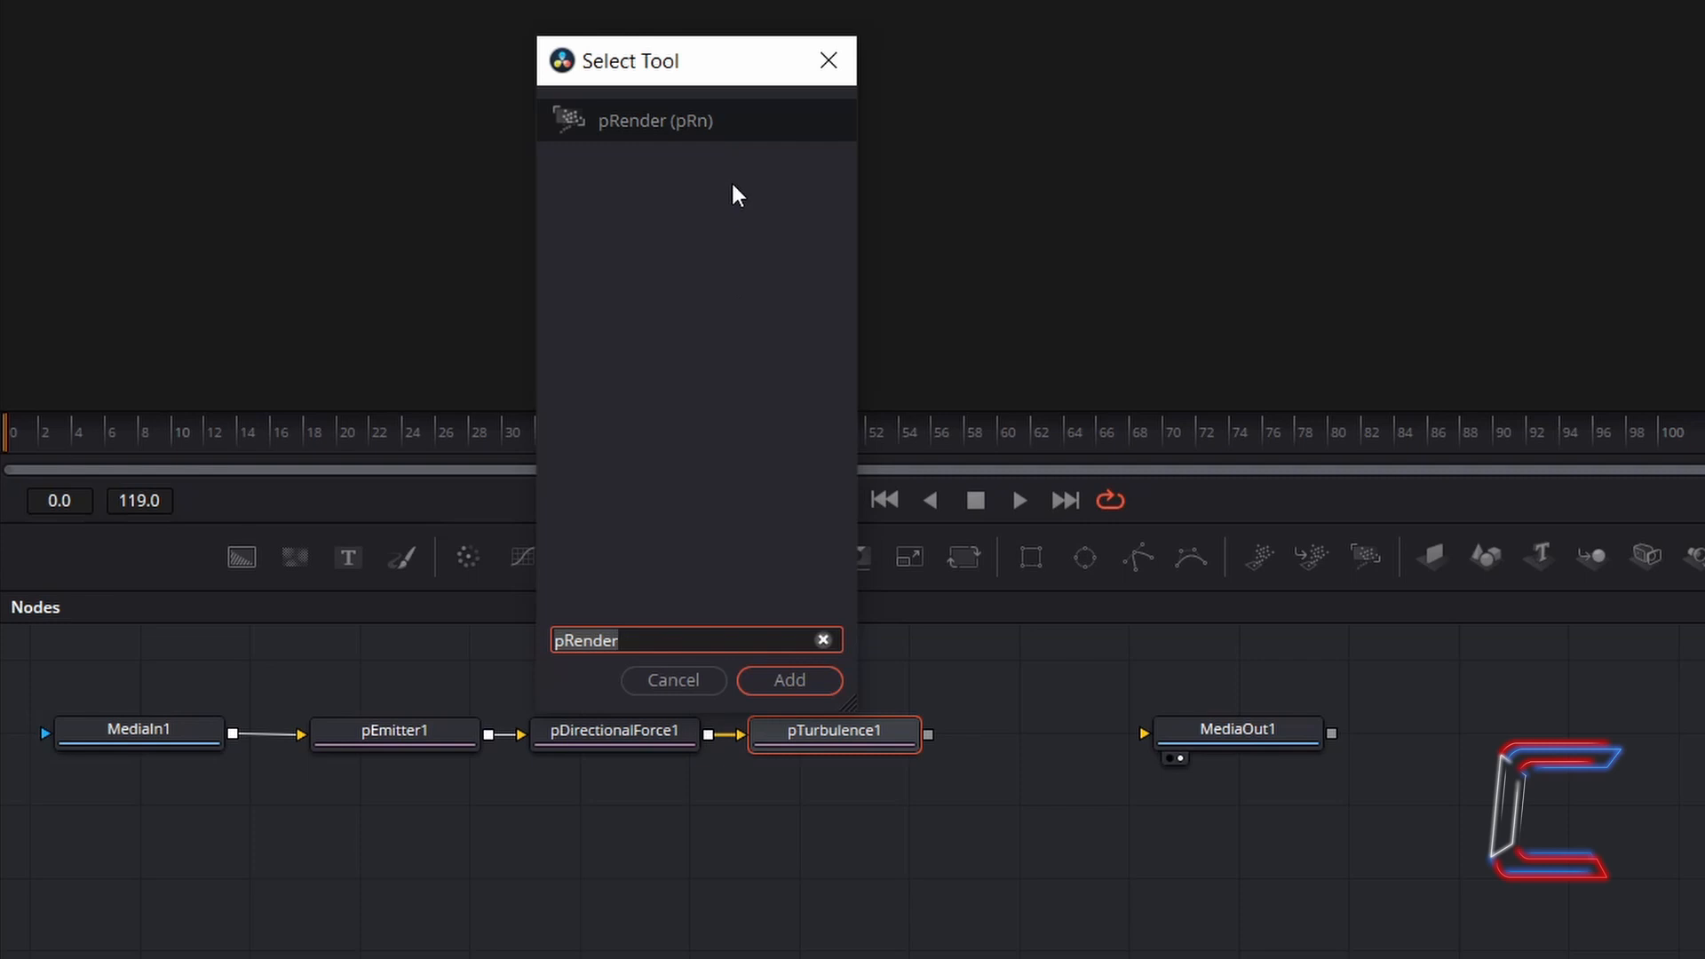
pyautogui.moveTo(595, 217)
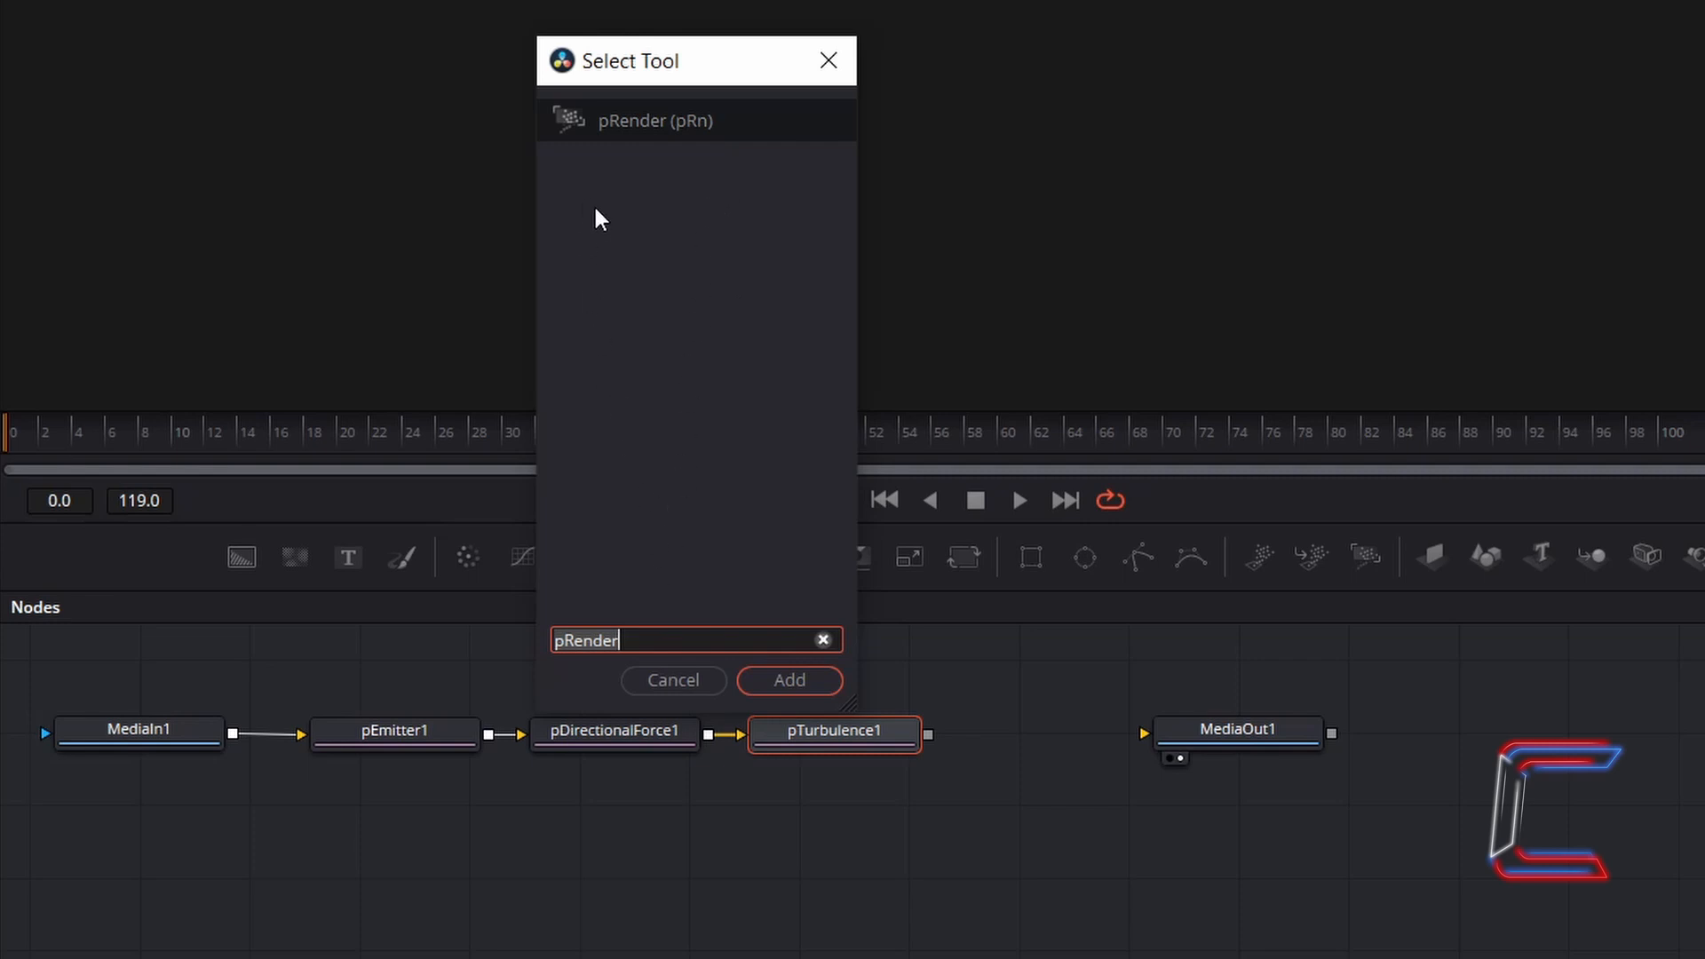
pyautogui.moveTo(858, 623)
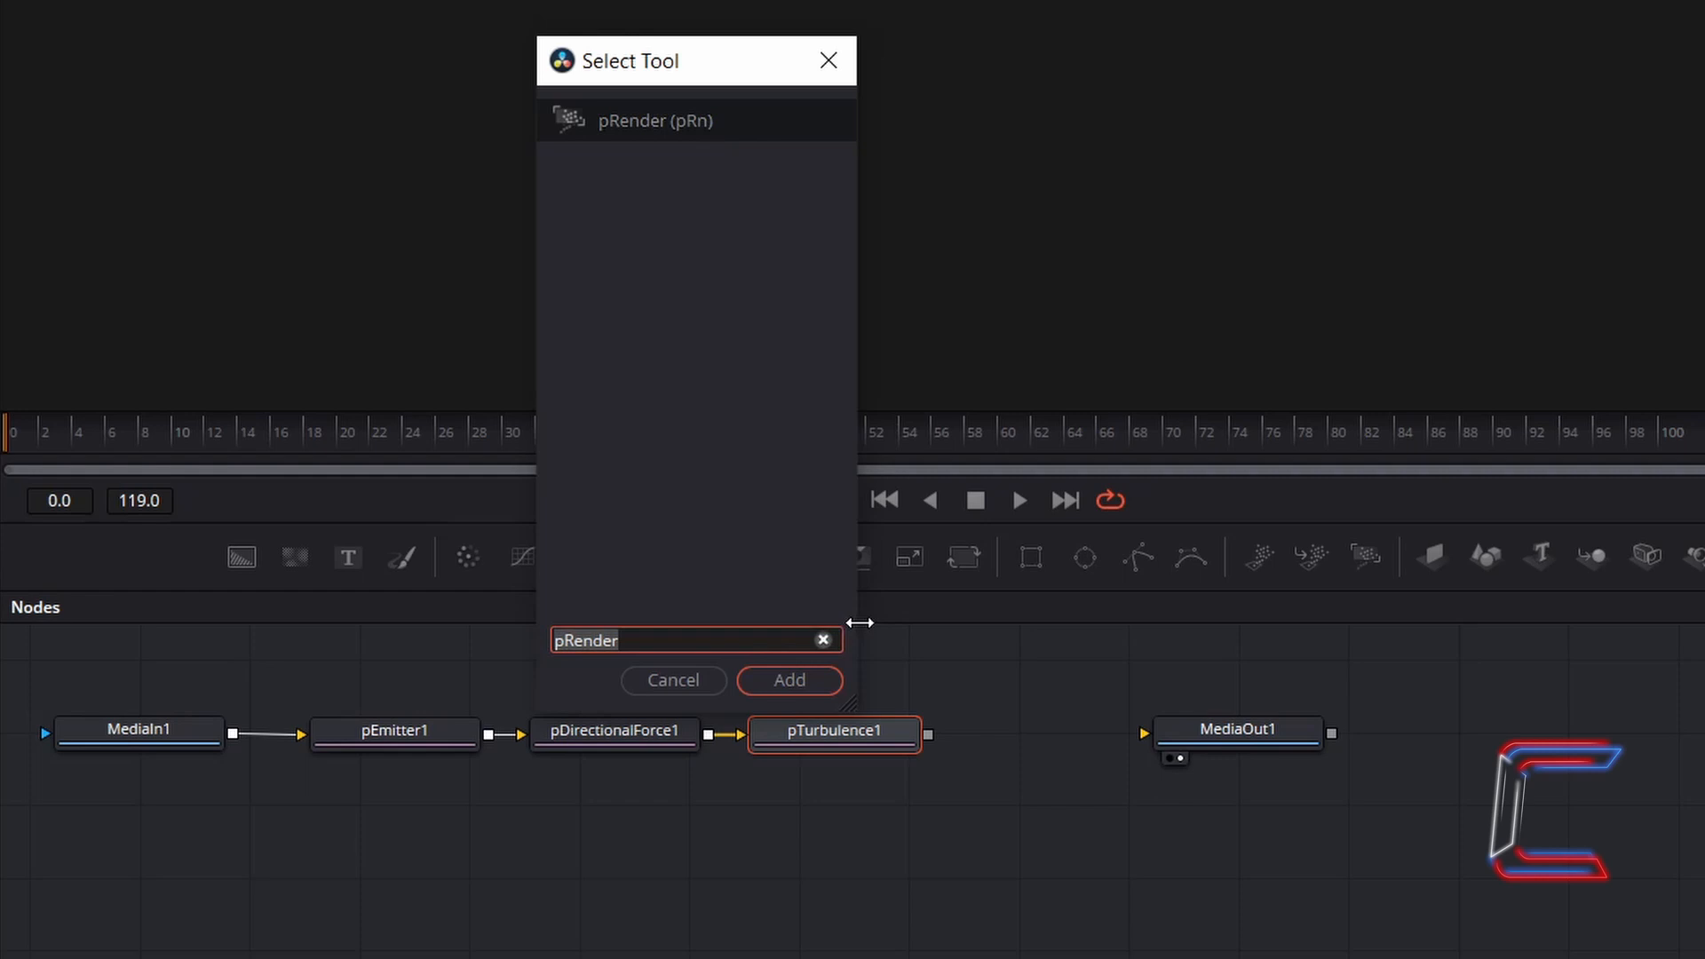
# Step: Add pRender after pTurbulence1 with Blur [2D] 1.0 and Glow [2D] 0.3
pyautogui.click(789, 679)
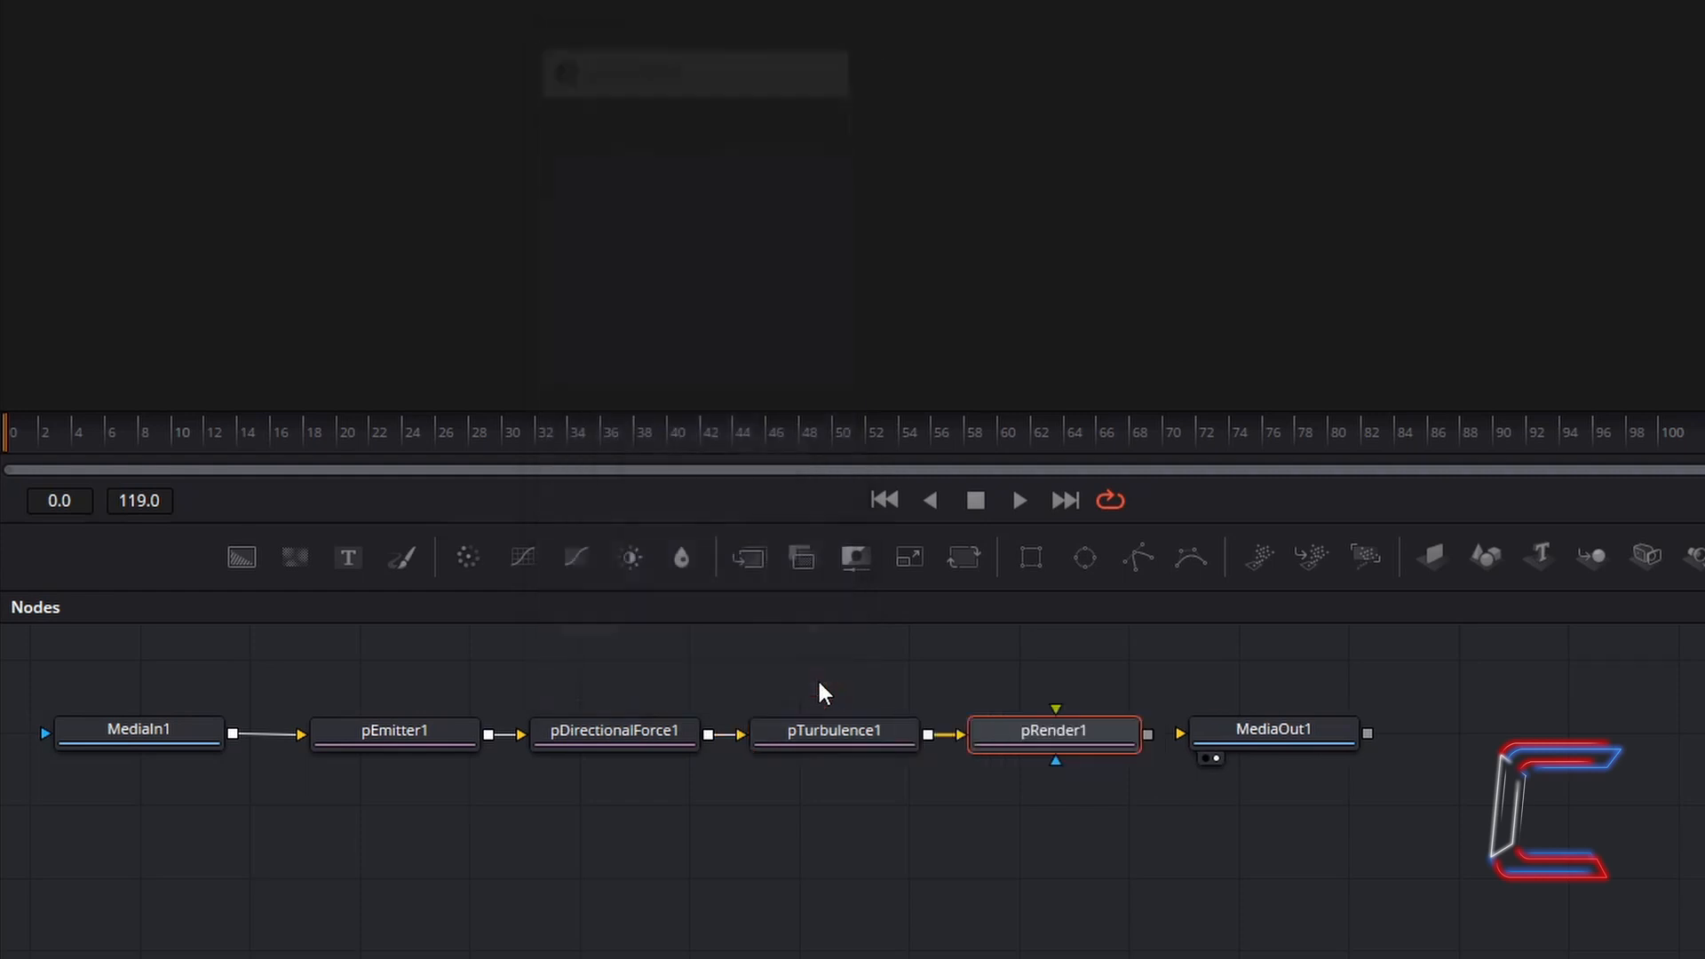
pyautogui.doubleClick(1051, 730)
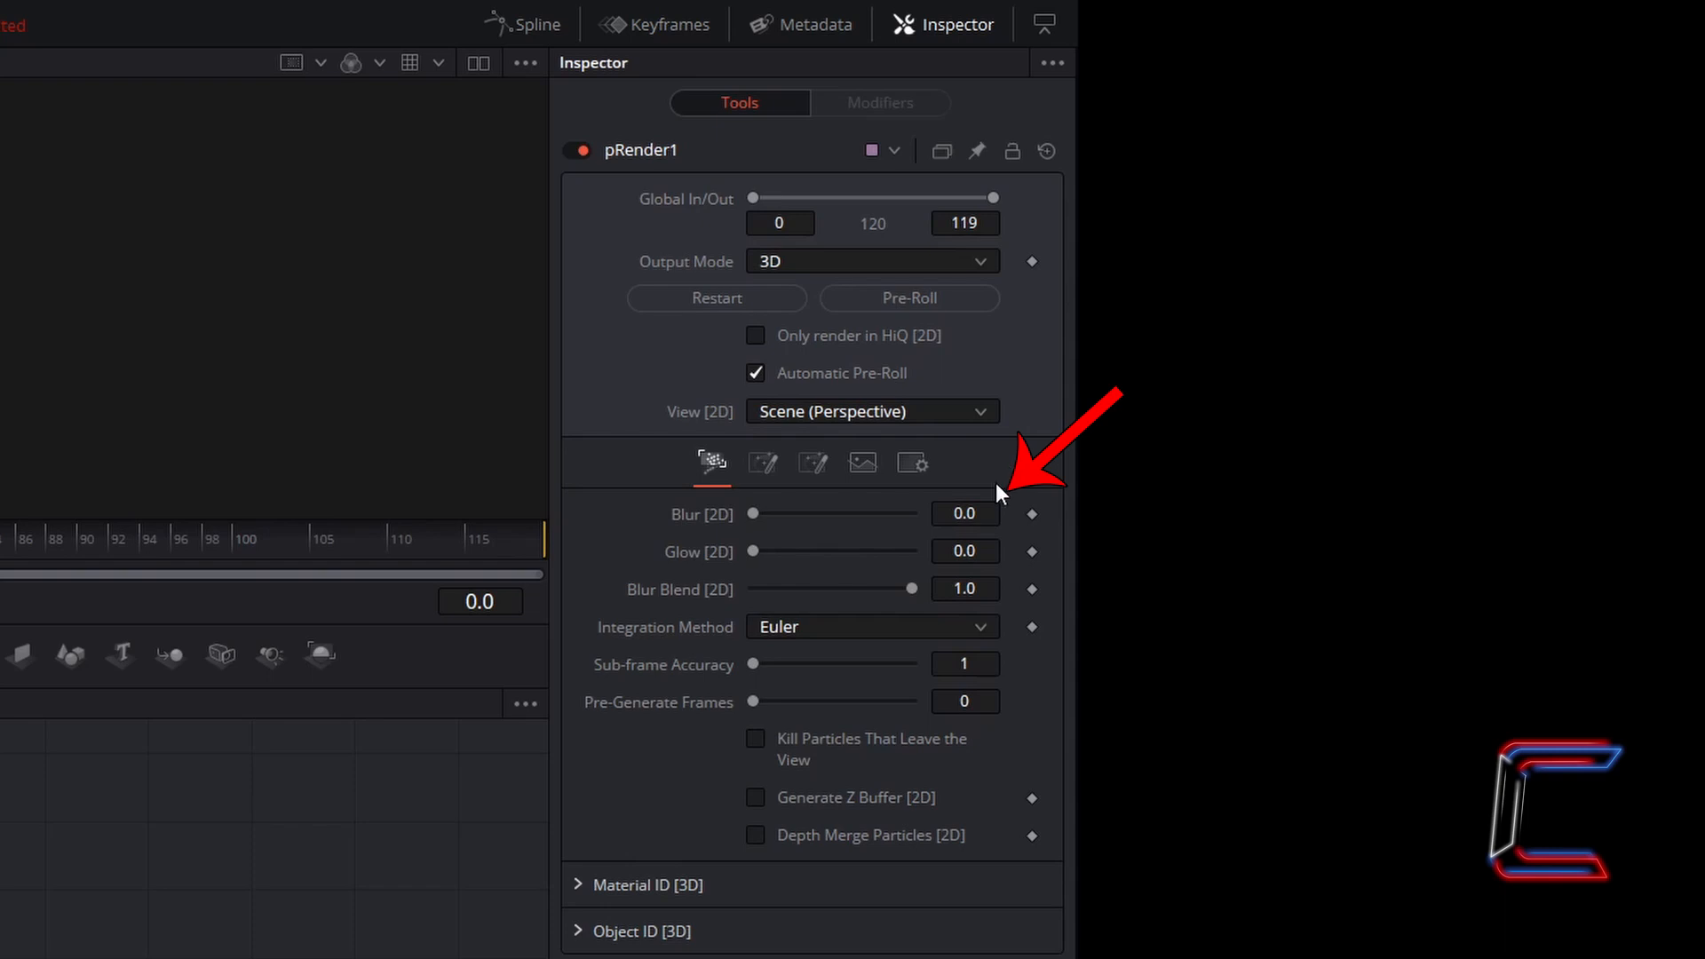
pyautogui.click(963, 512)
pyautogui.write('1')
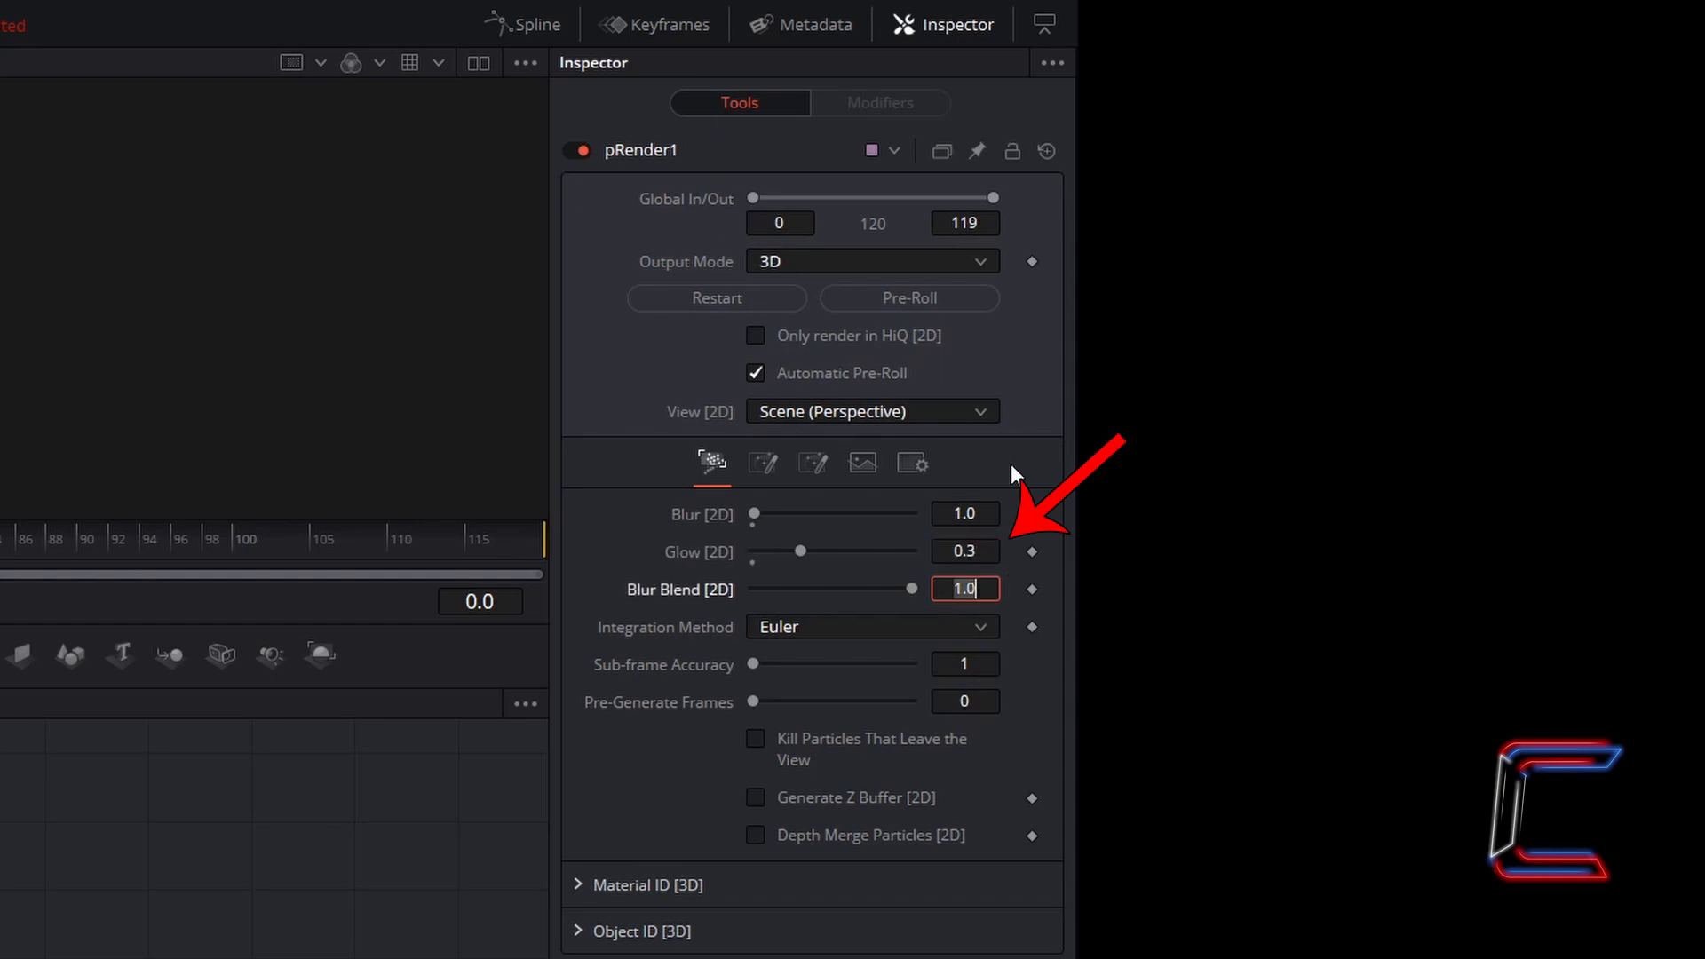
pyautogui.click(964, 551)
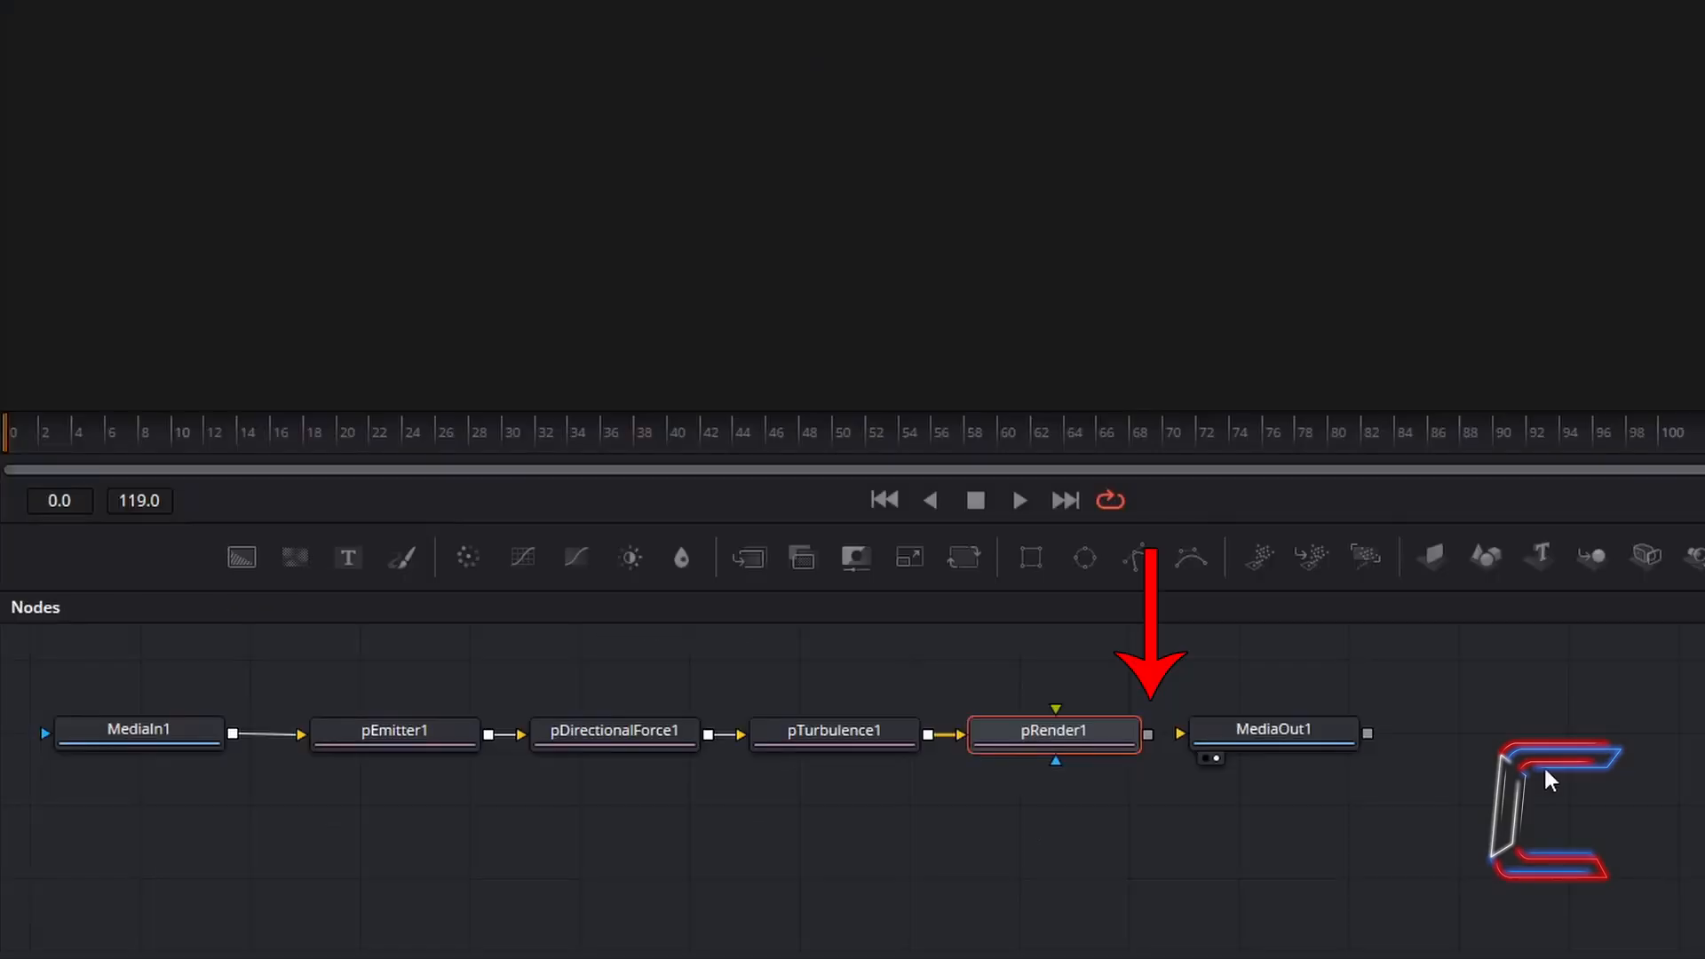
pyautogui.moveTo(1310, 846)
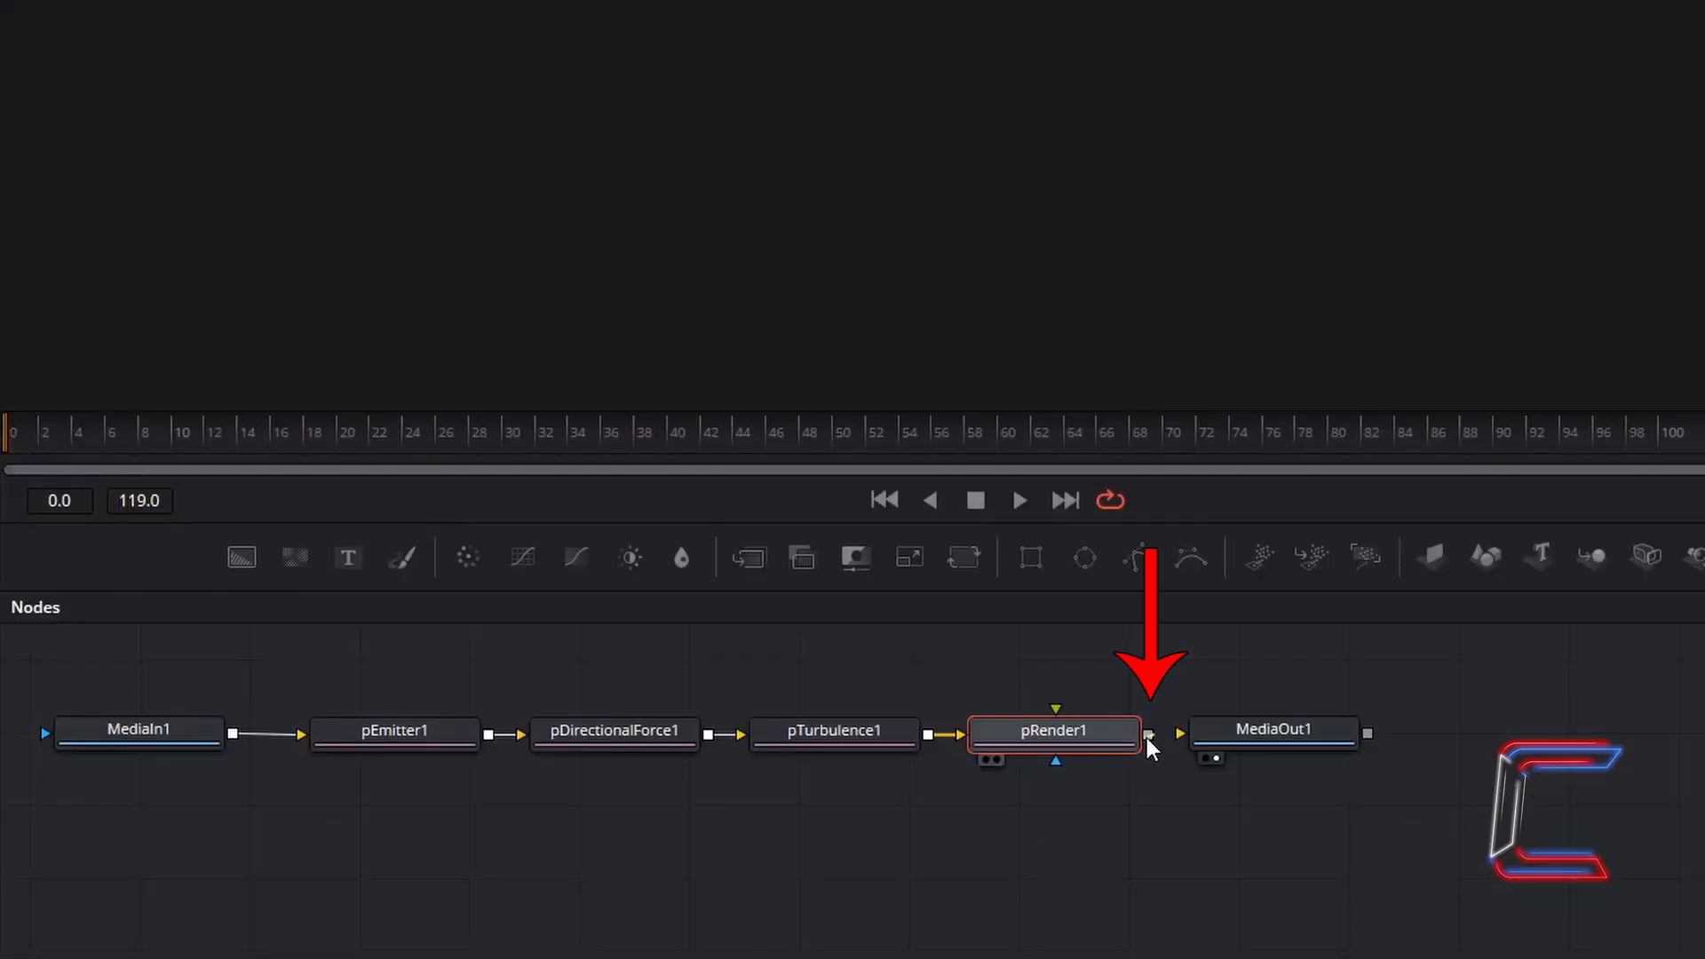
# Step: Connect pRender1's output into MediaOut1's input
pyautogui.click(1147, 734)
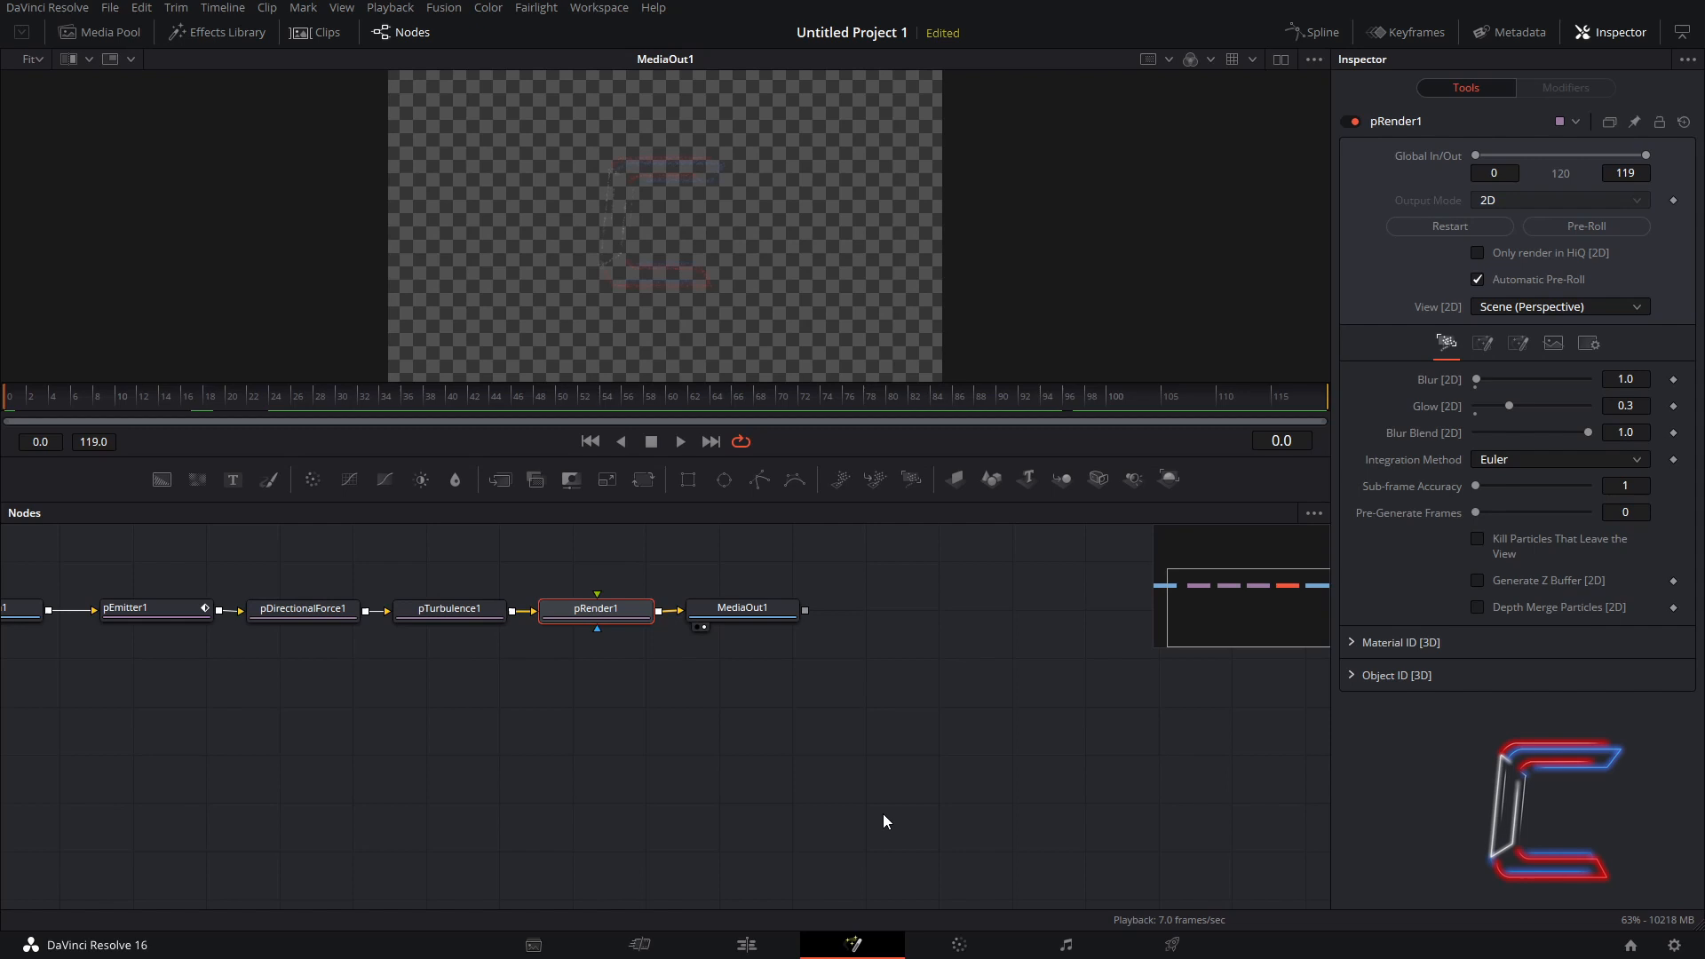
pyautogui.moveTo(779, 888)
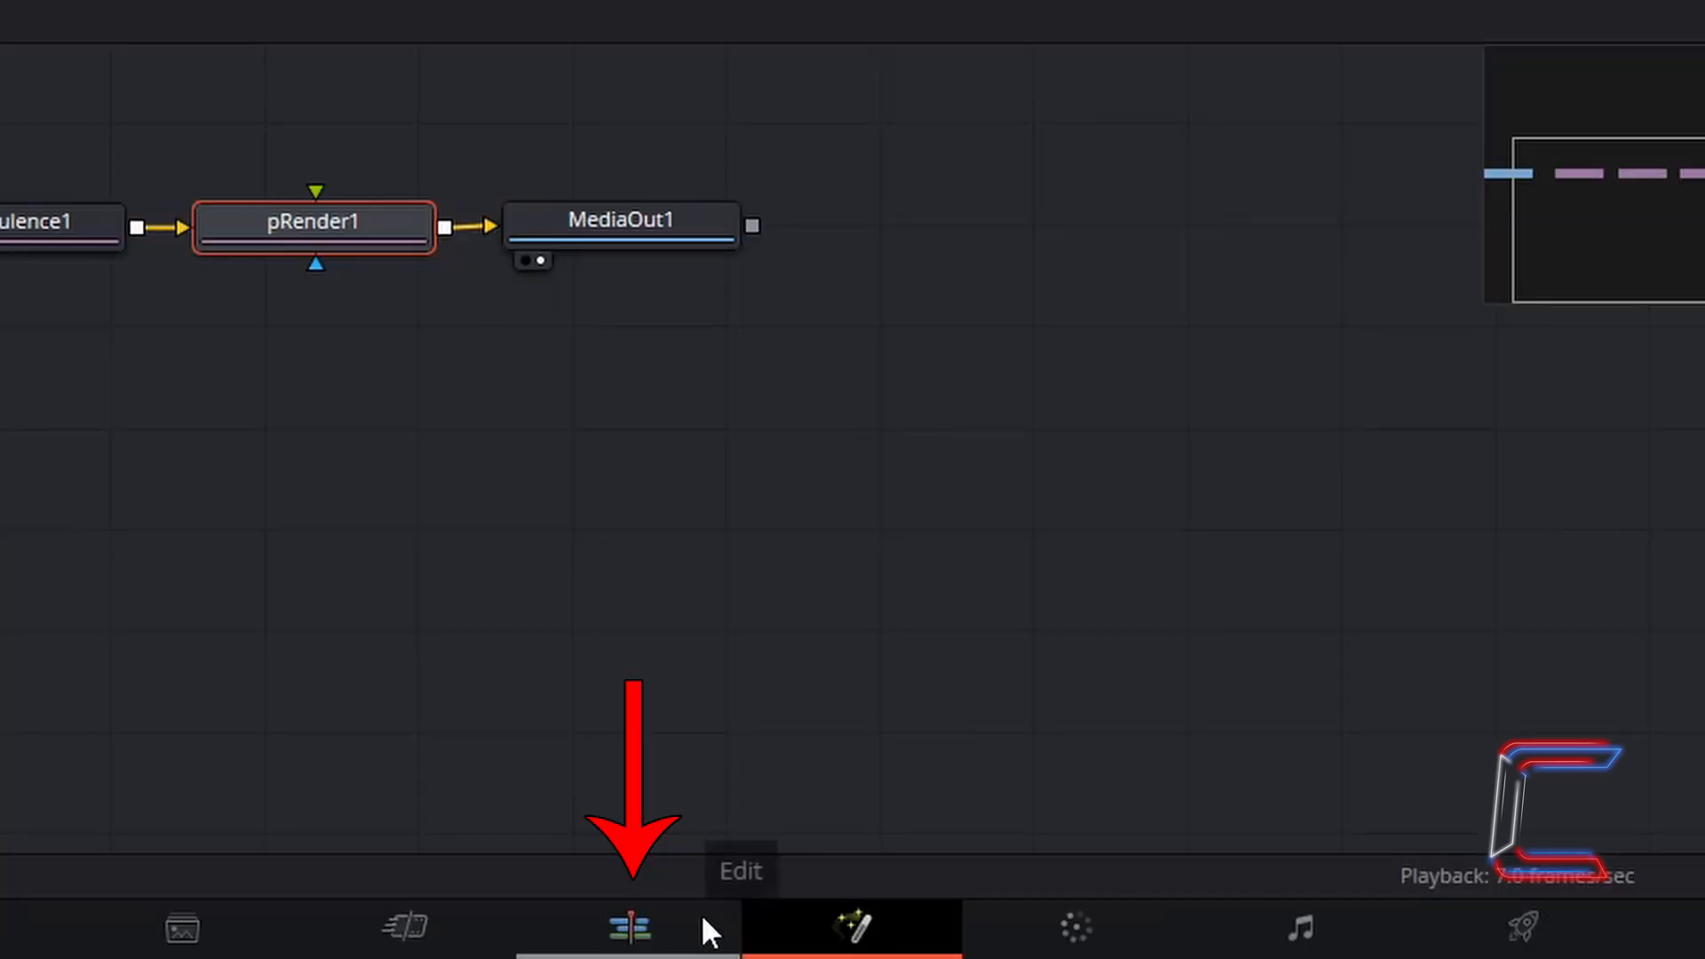
# Step: On the Edit page, place the original Conti Logo clip on V2 above the Fusion Clip
pyautogui.click(631, 927)
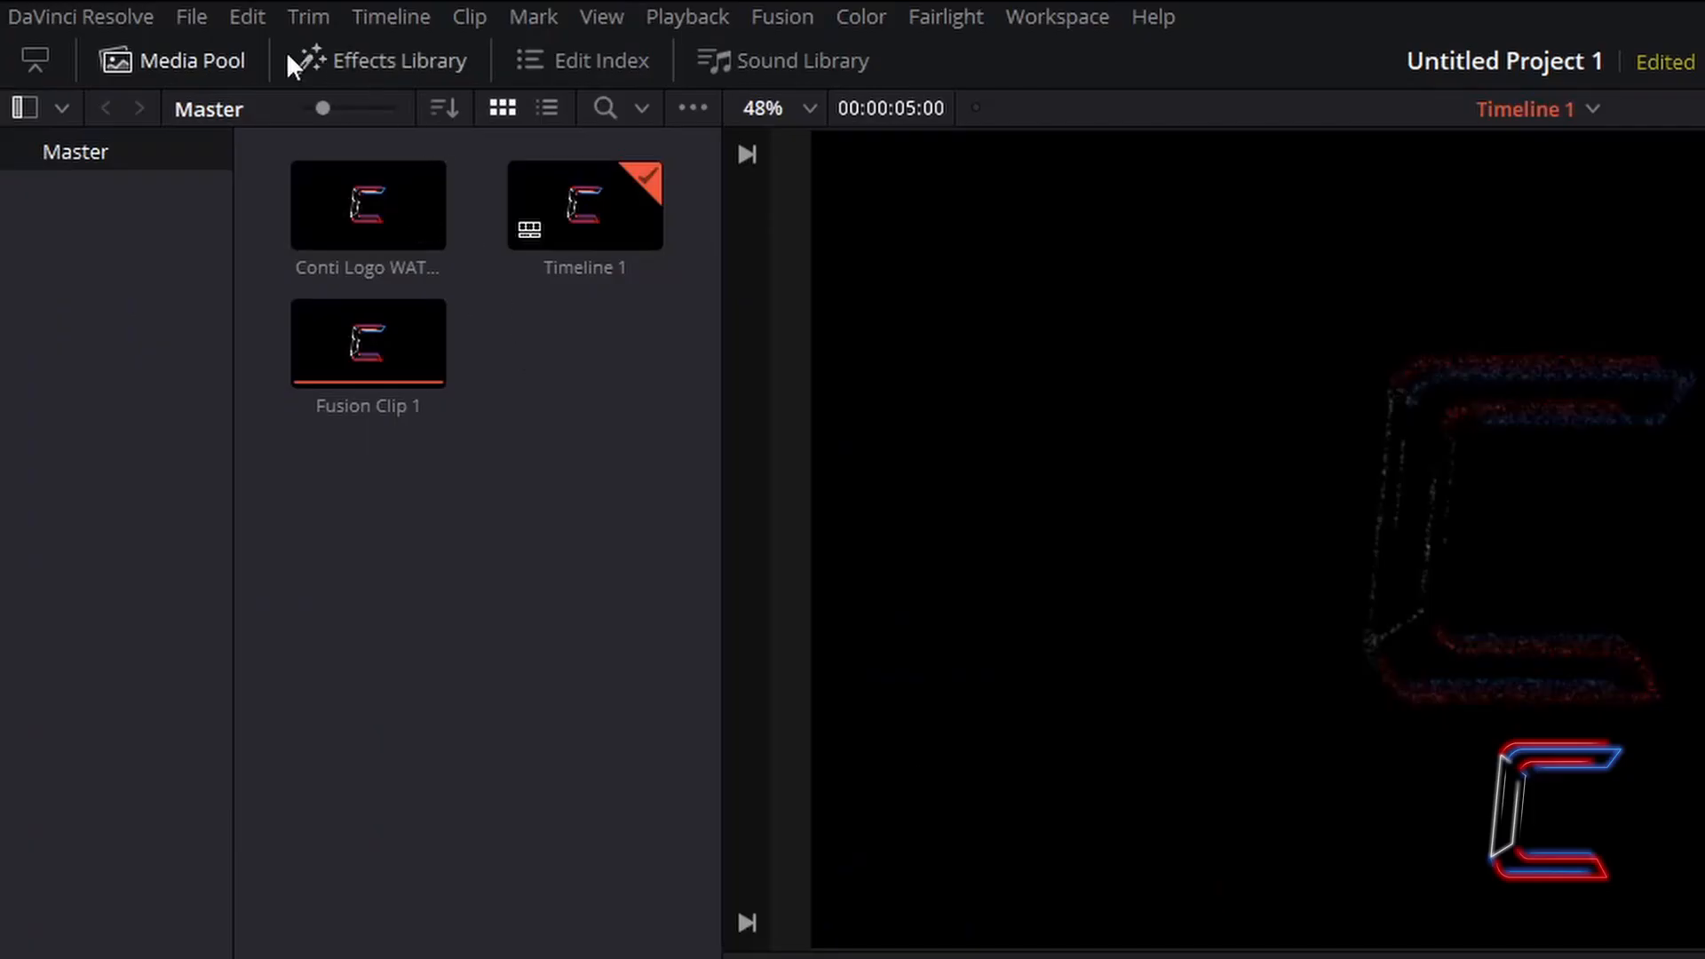
pyautogui.click(367, 204)
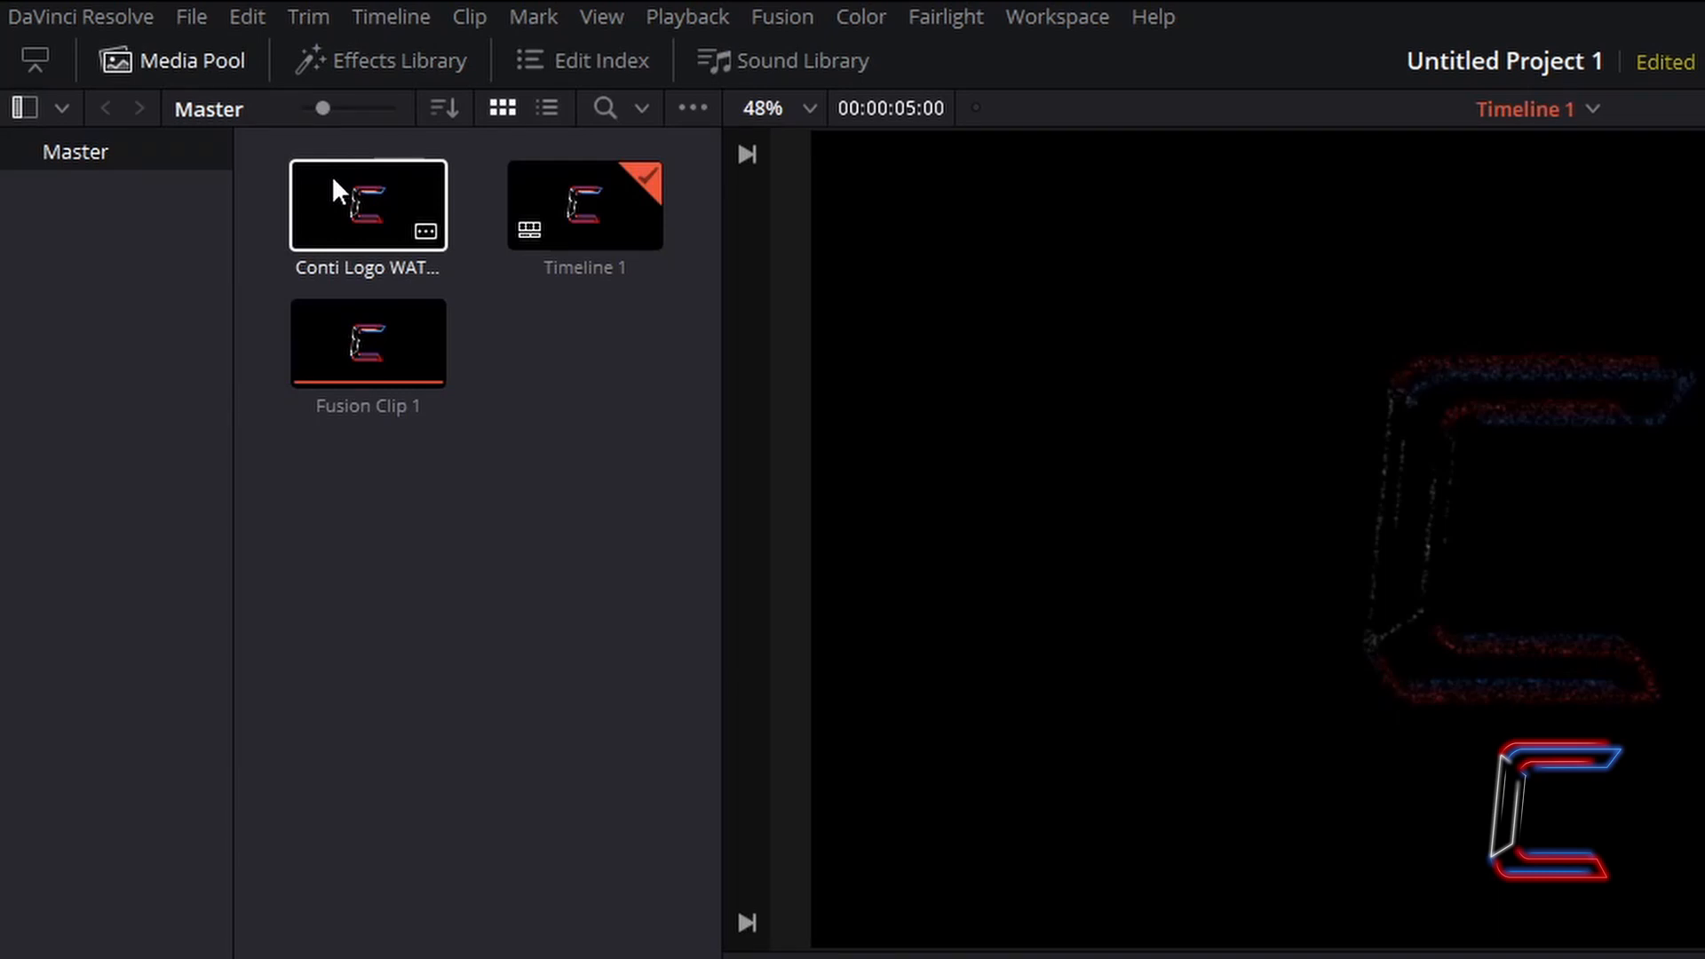
pyautogui.click(744, 944)
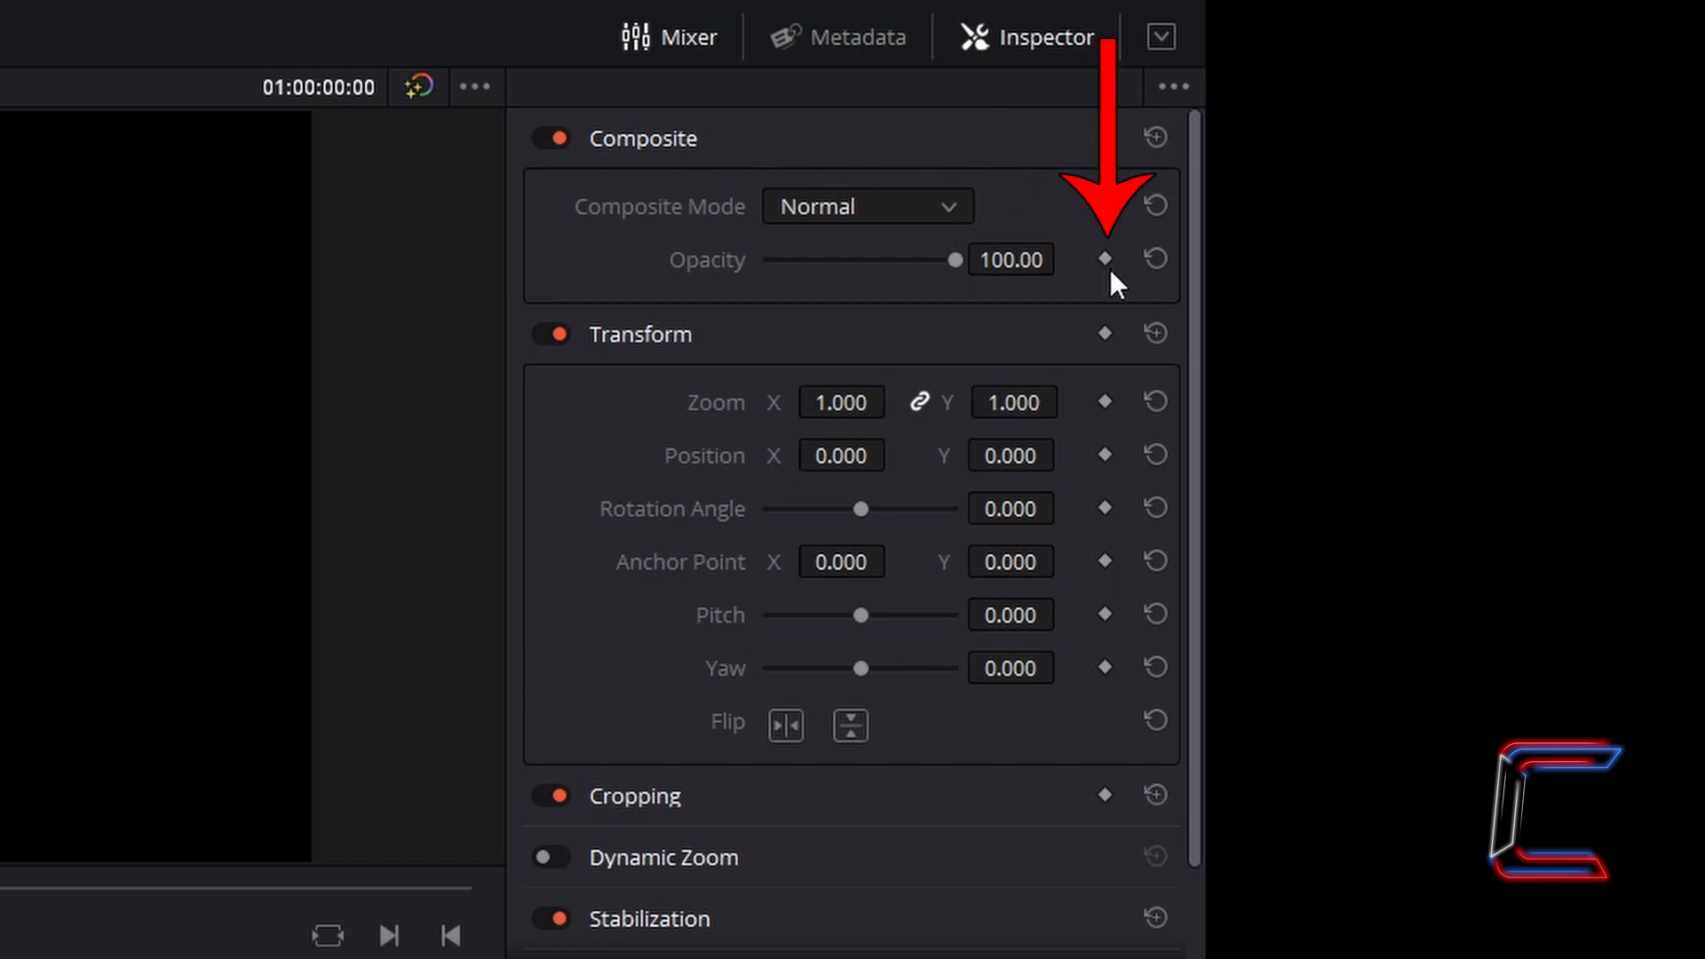
# Step: Keyframe the V2 logo's opacity at 100, then lower it at 3 seconds
pyautogui.click(1104, 259)
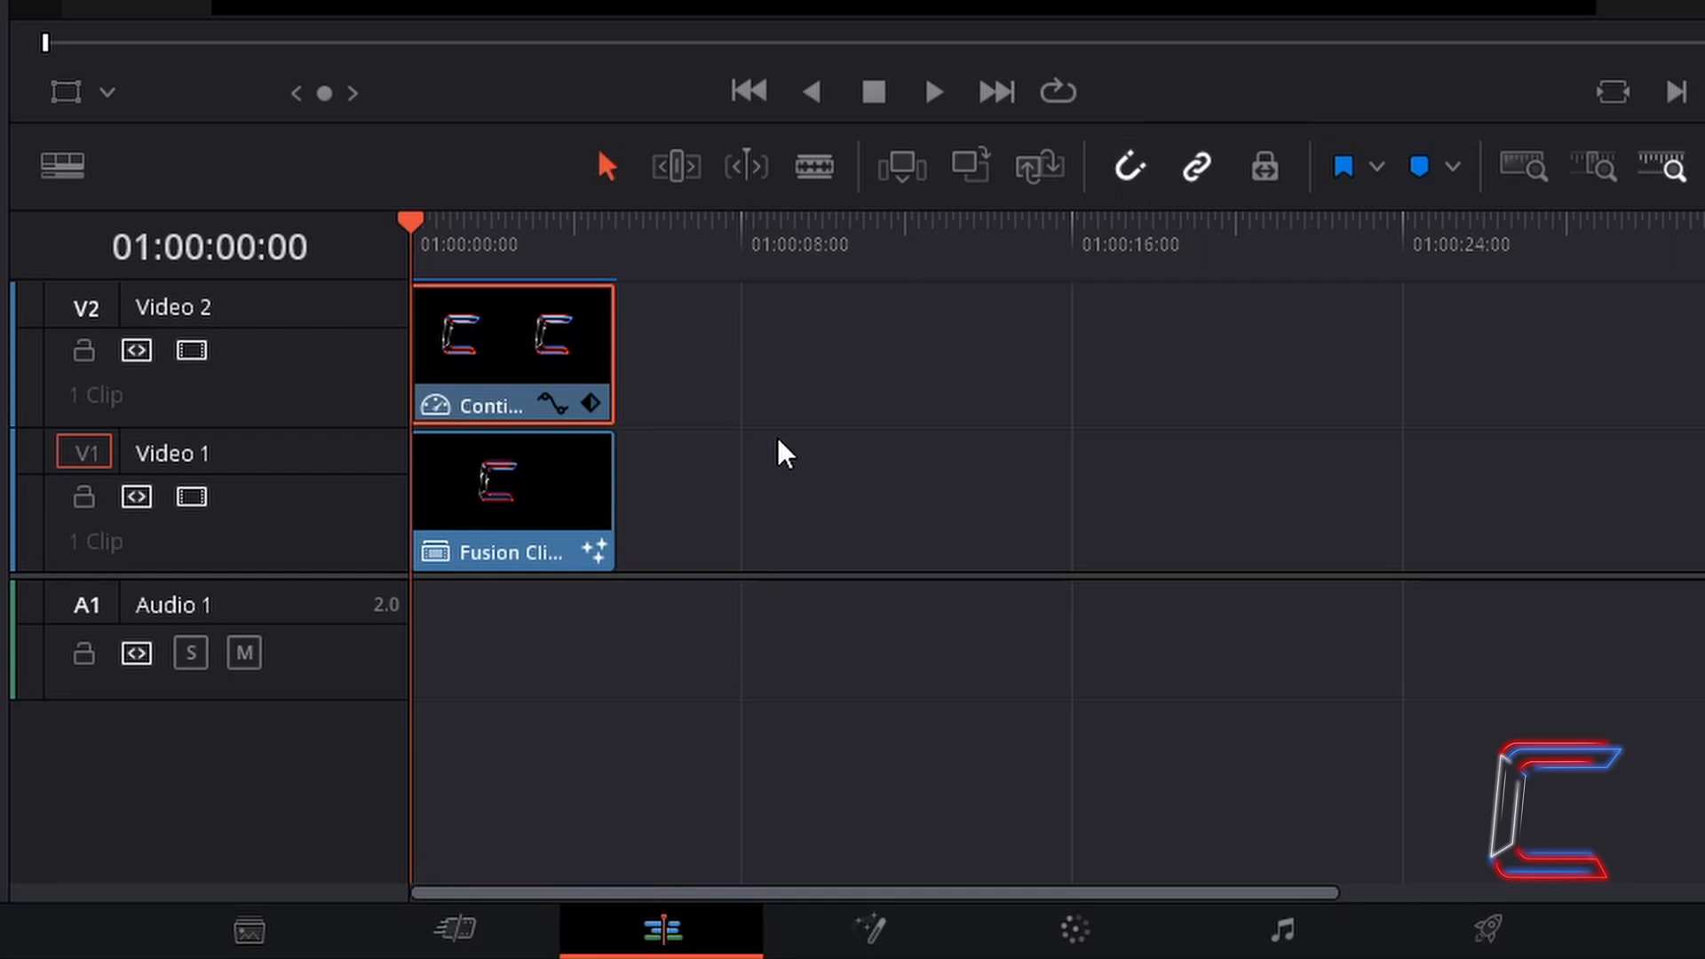
pyautogui.moveTo(678, 354)
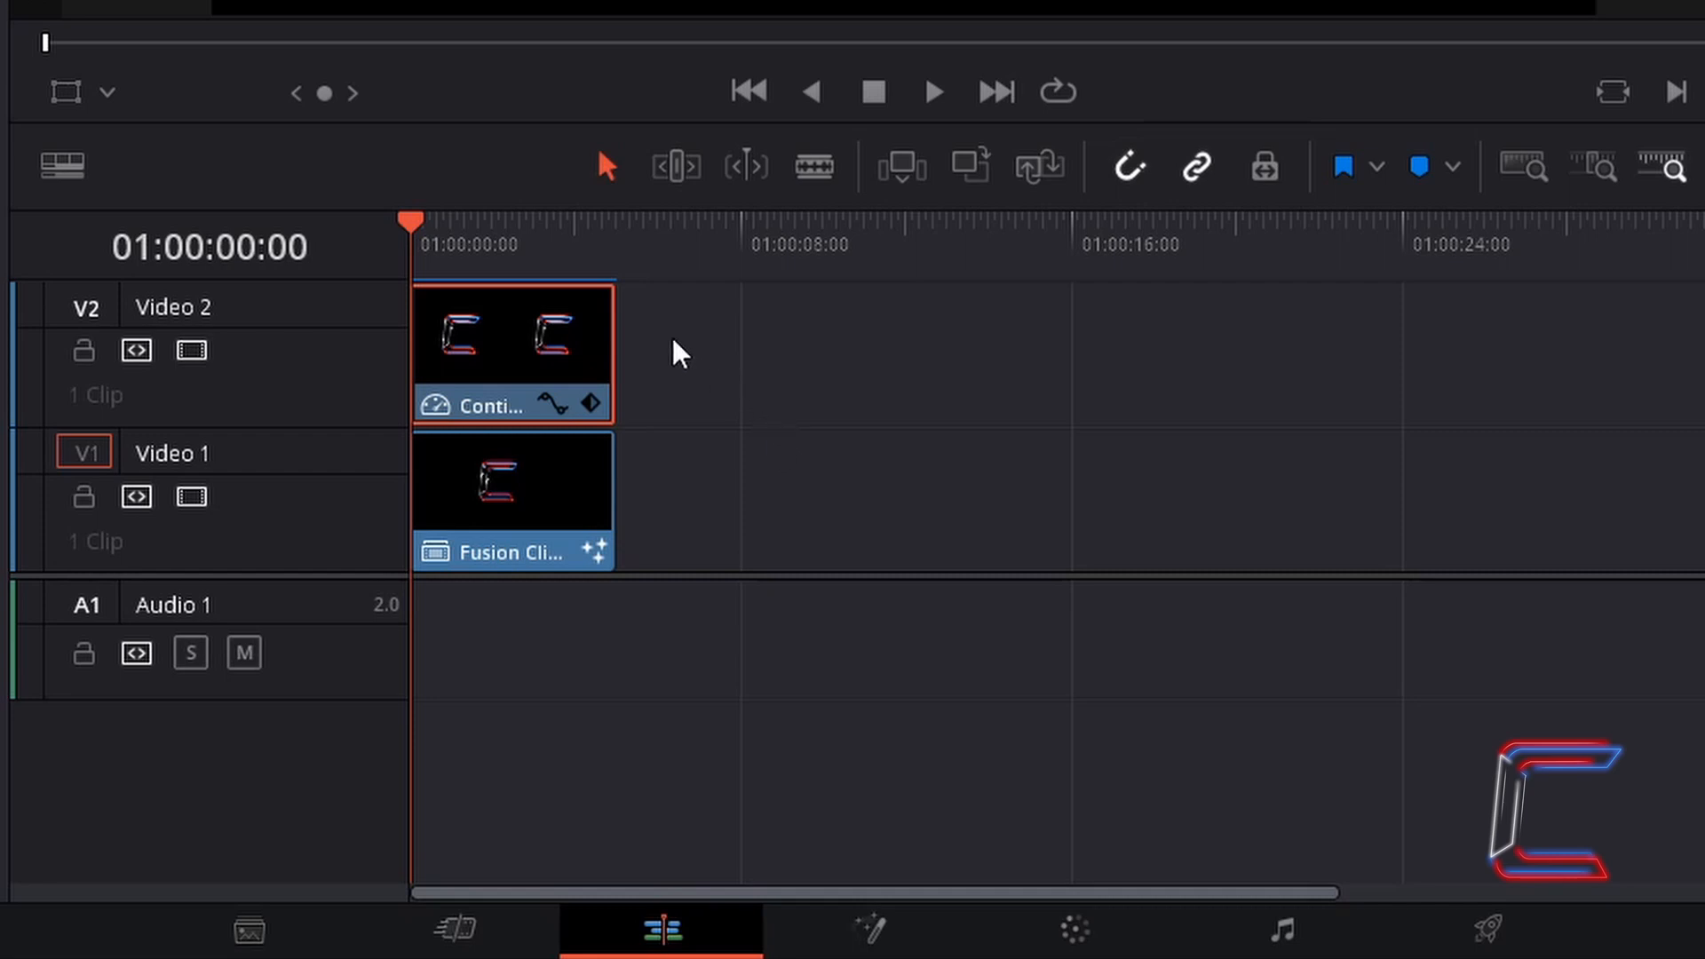
pyautogui.moveTo(739, 374)
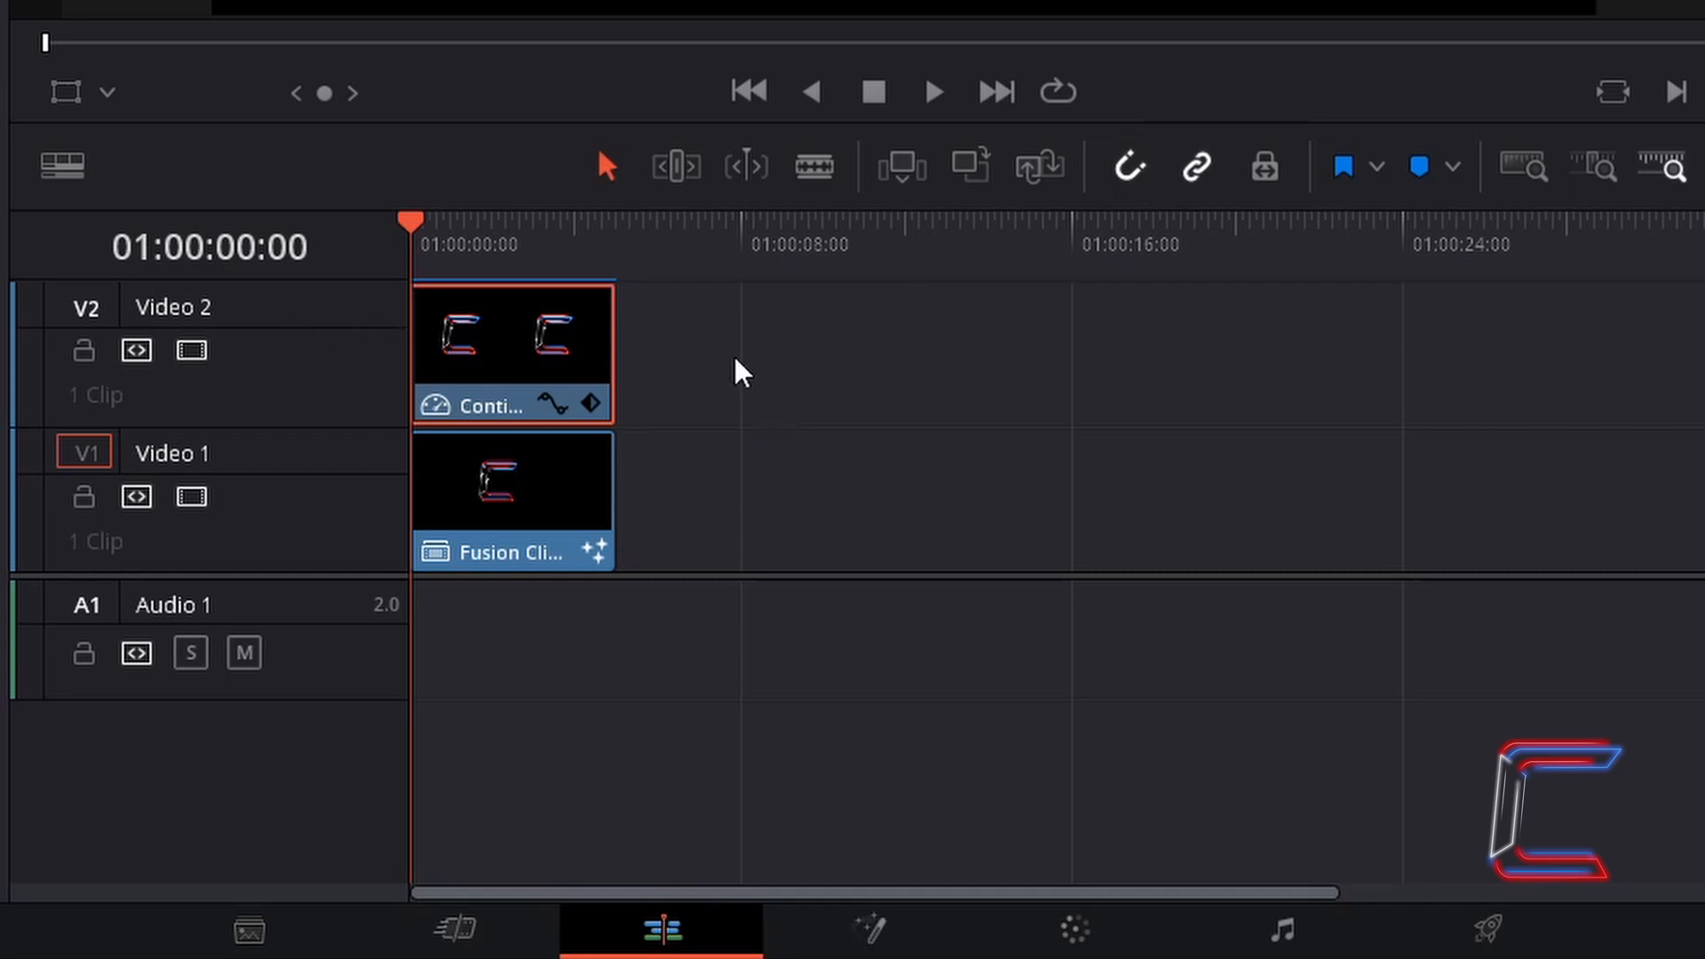
pyautogui.moveTo(880, 420)
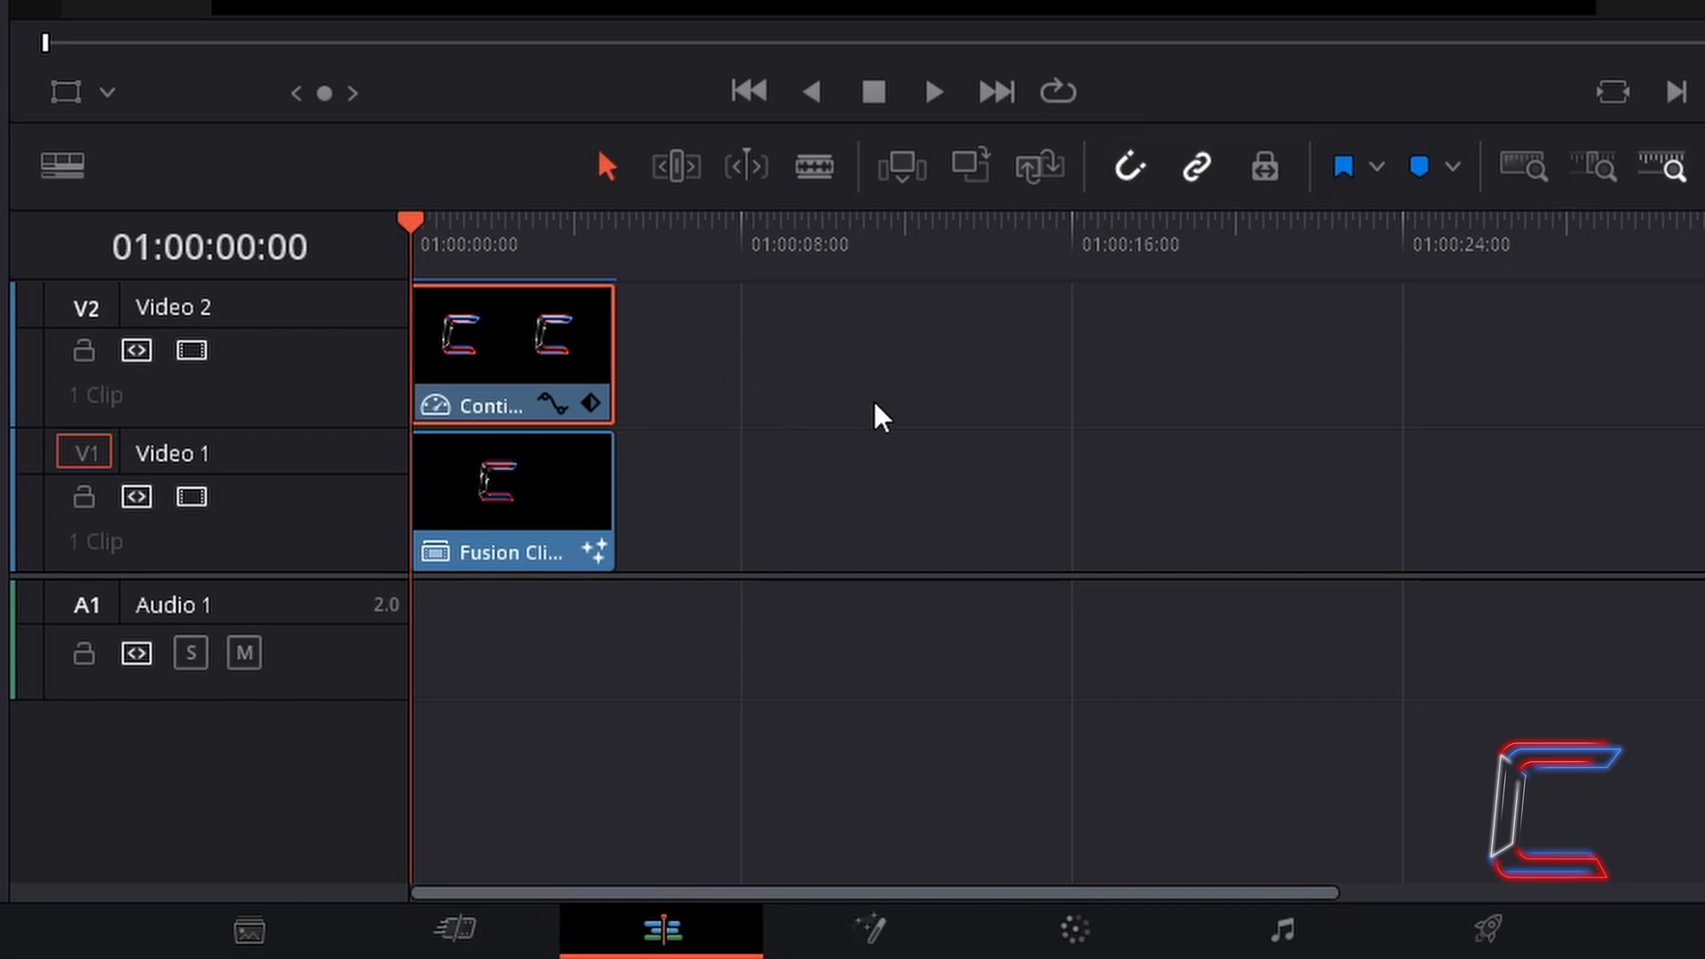
pyautogui.moveTo(858, 397)
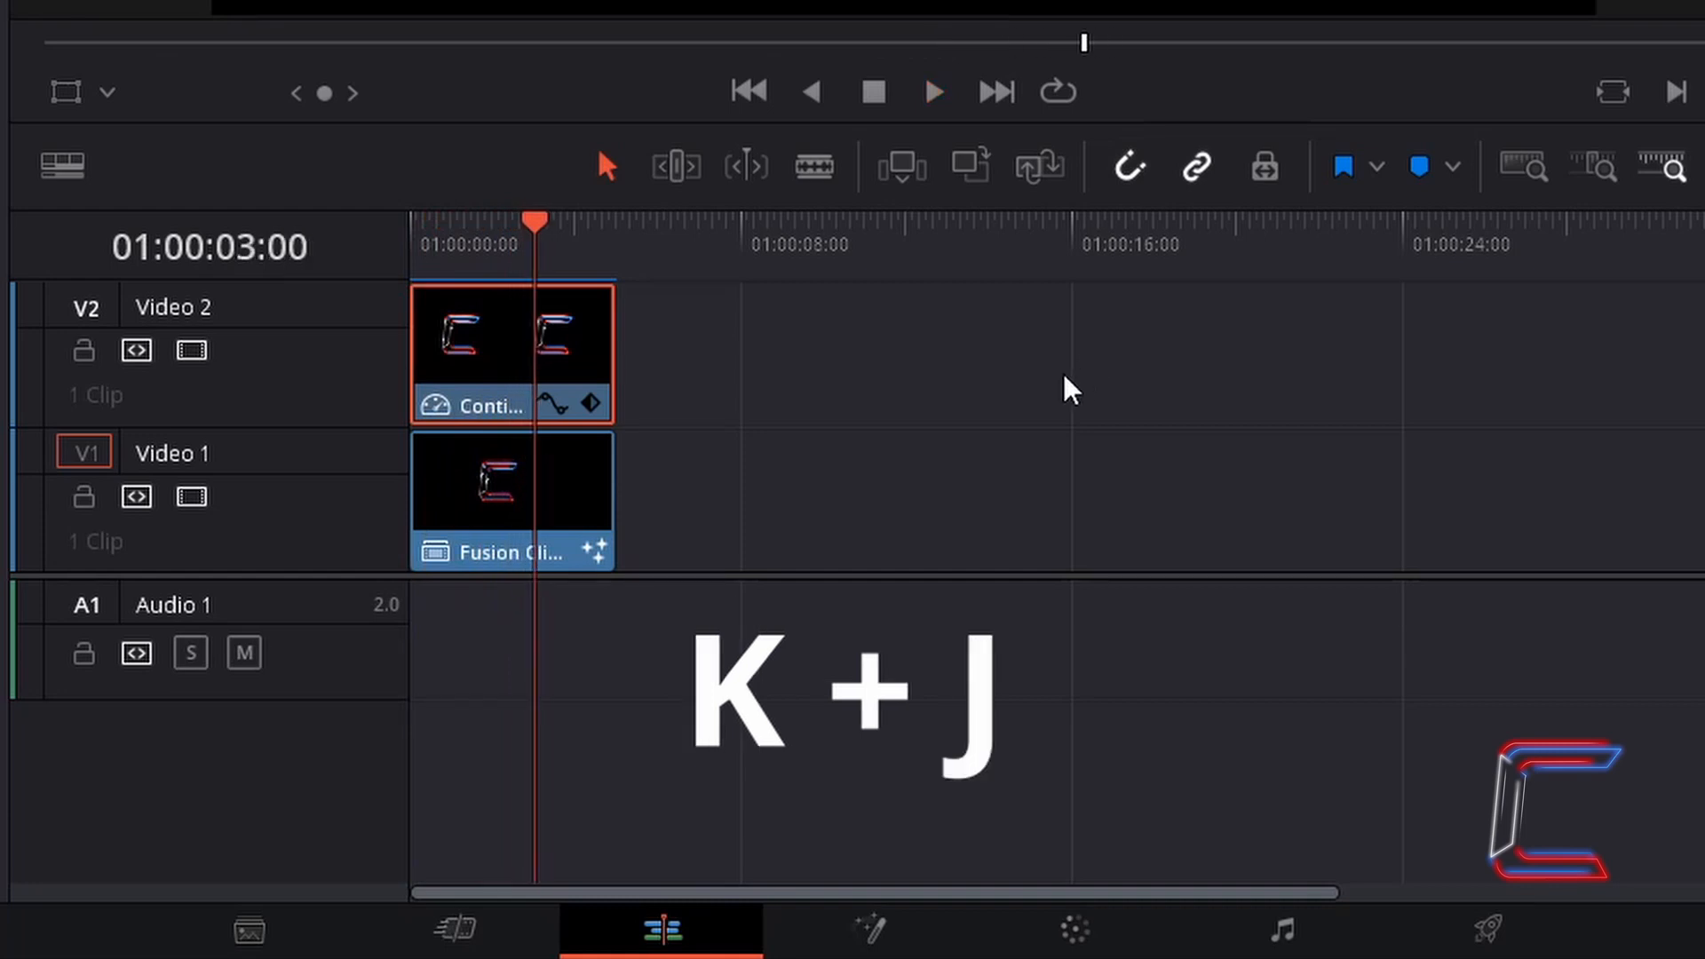
pyautogui.moveTo(852, 383)
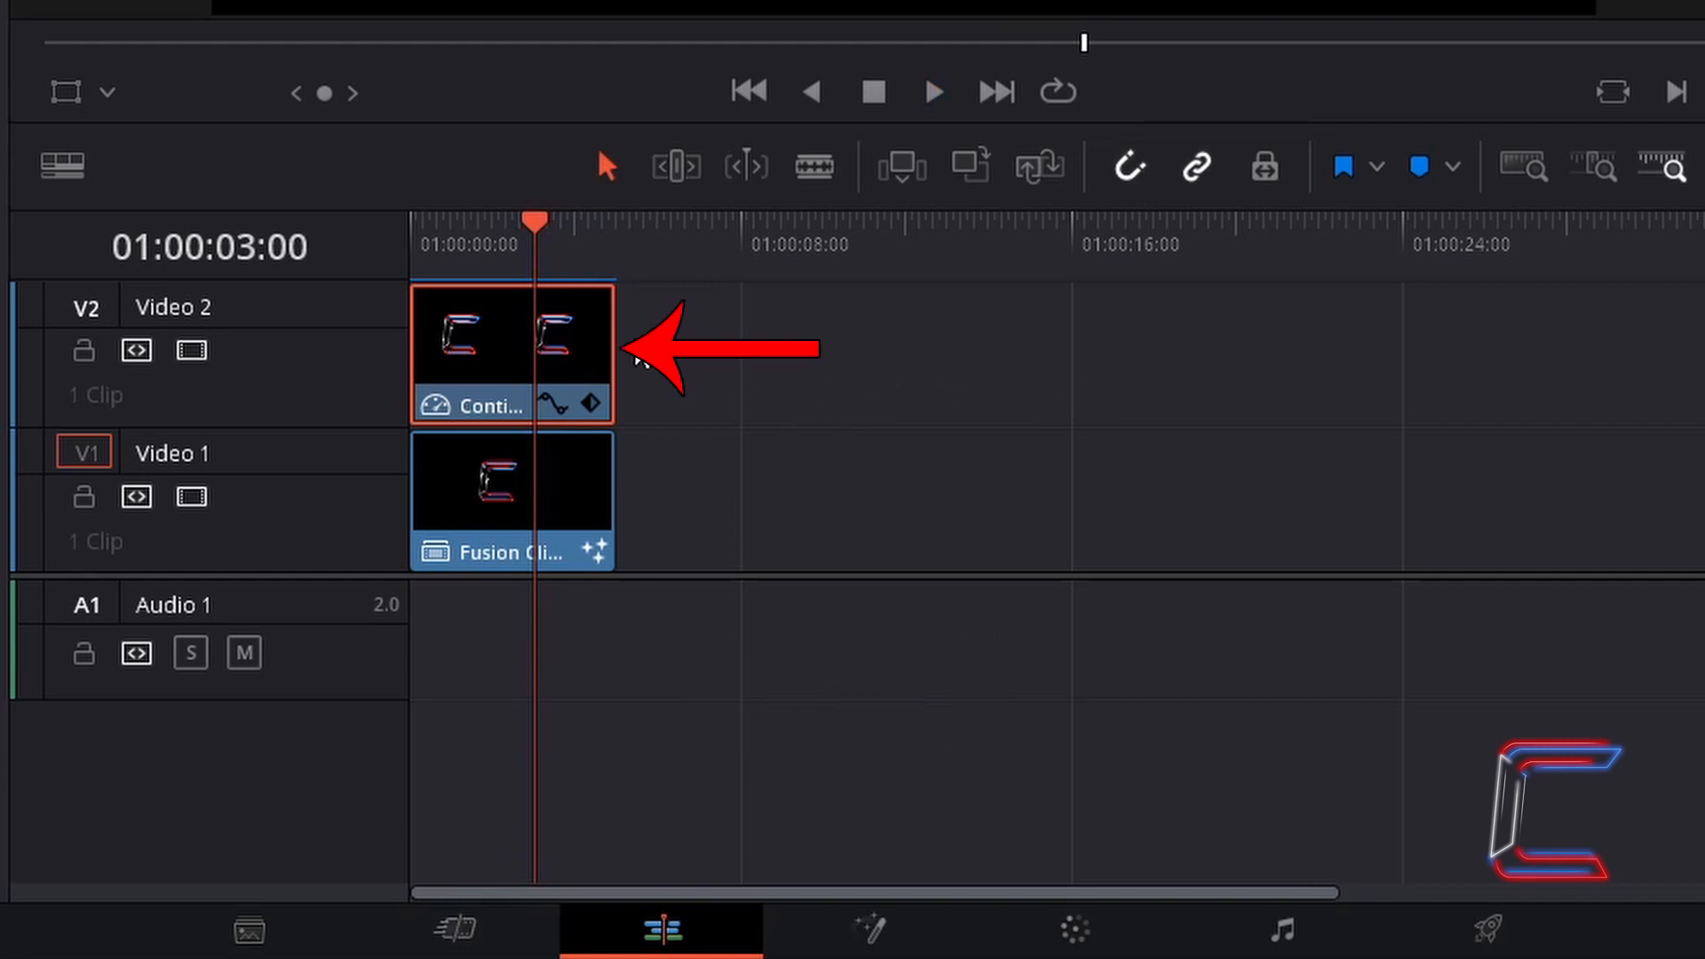
pyautogui.moveTo(1269, 117)
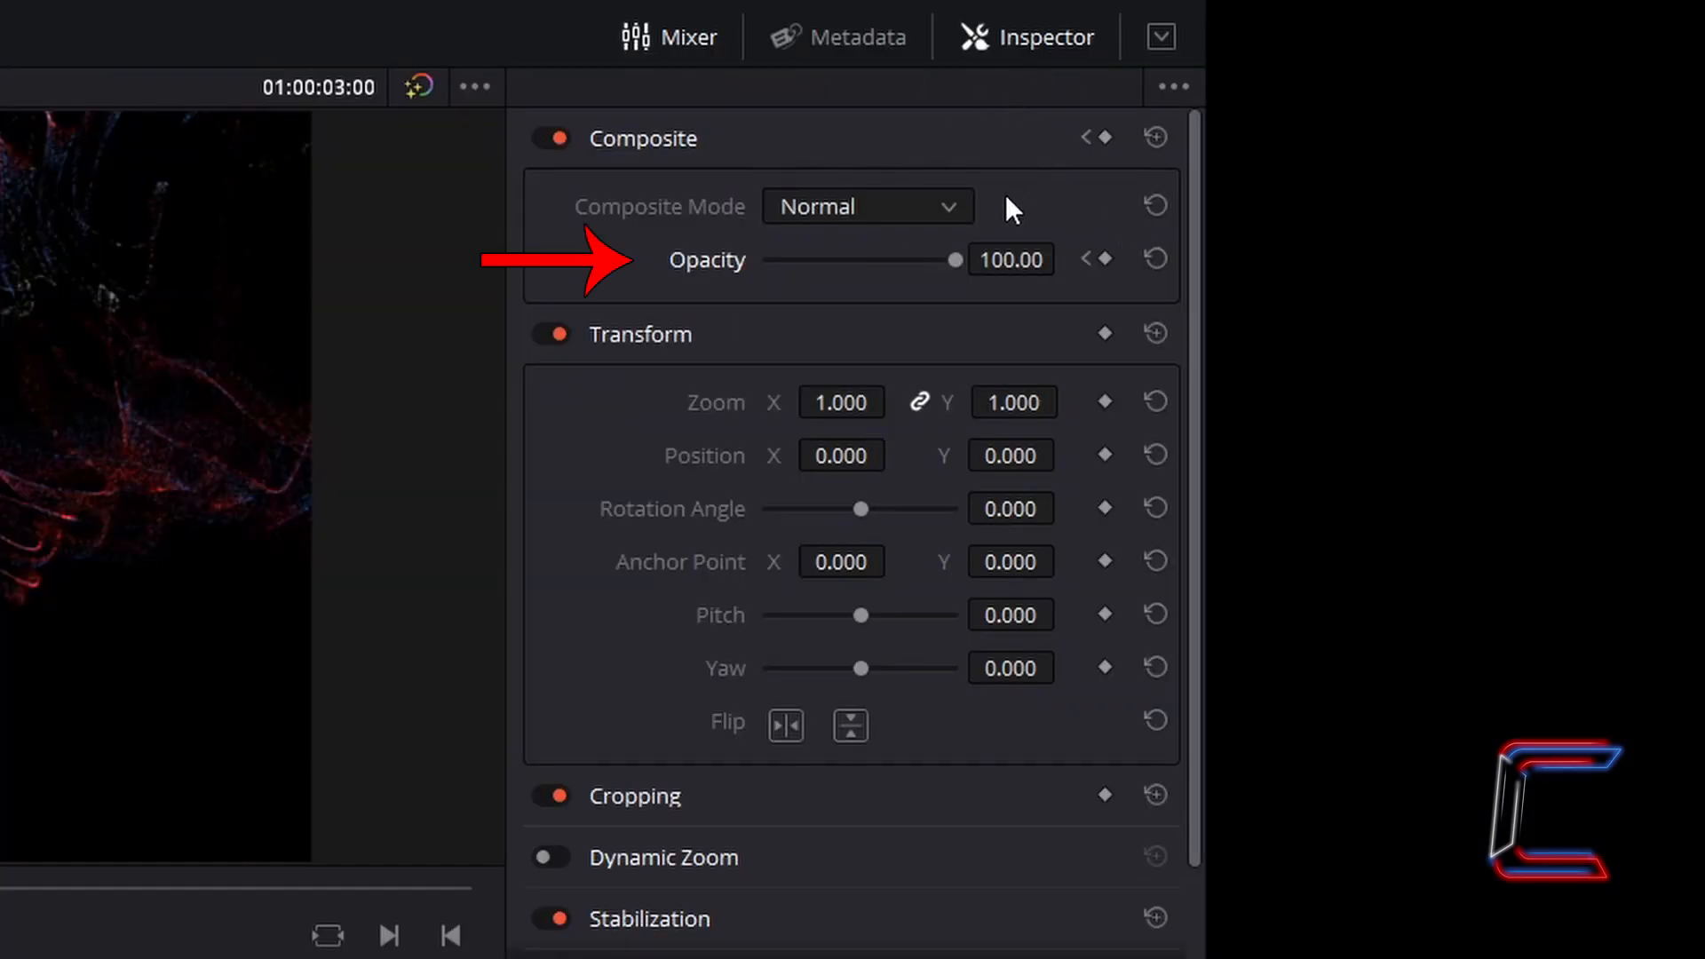
pyautogui.moveTo(955, 258); pyautogui.dragTo(941, 258)
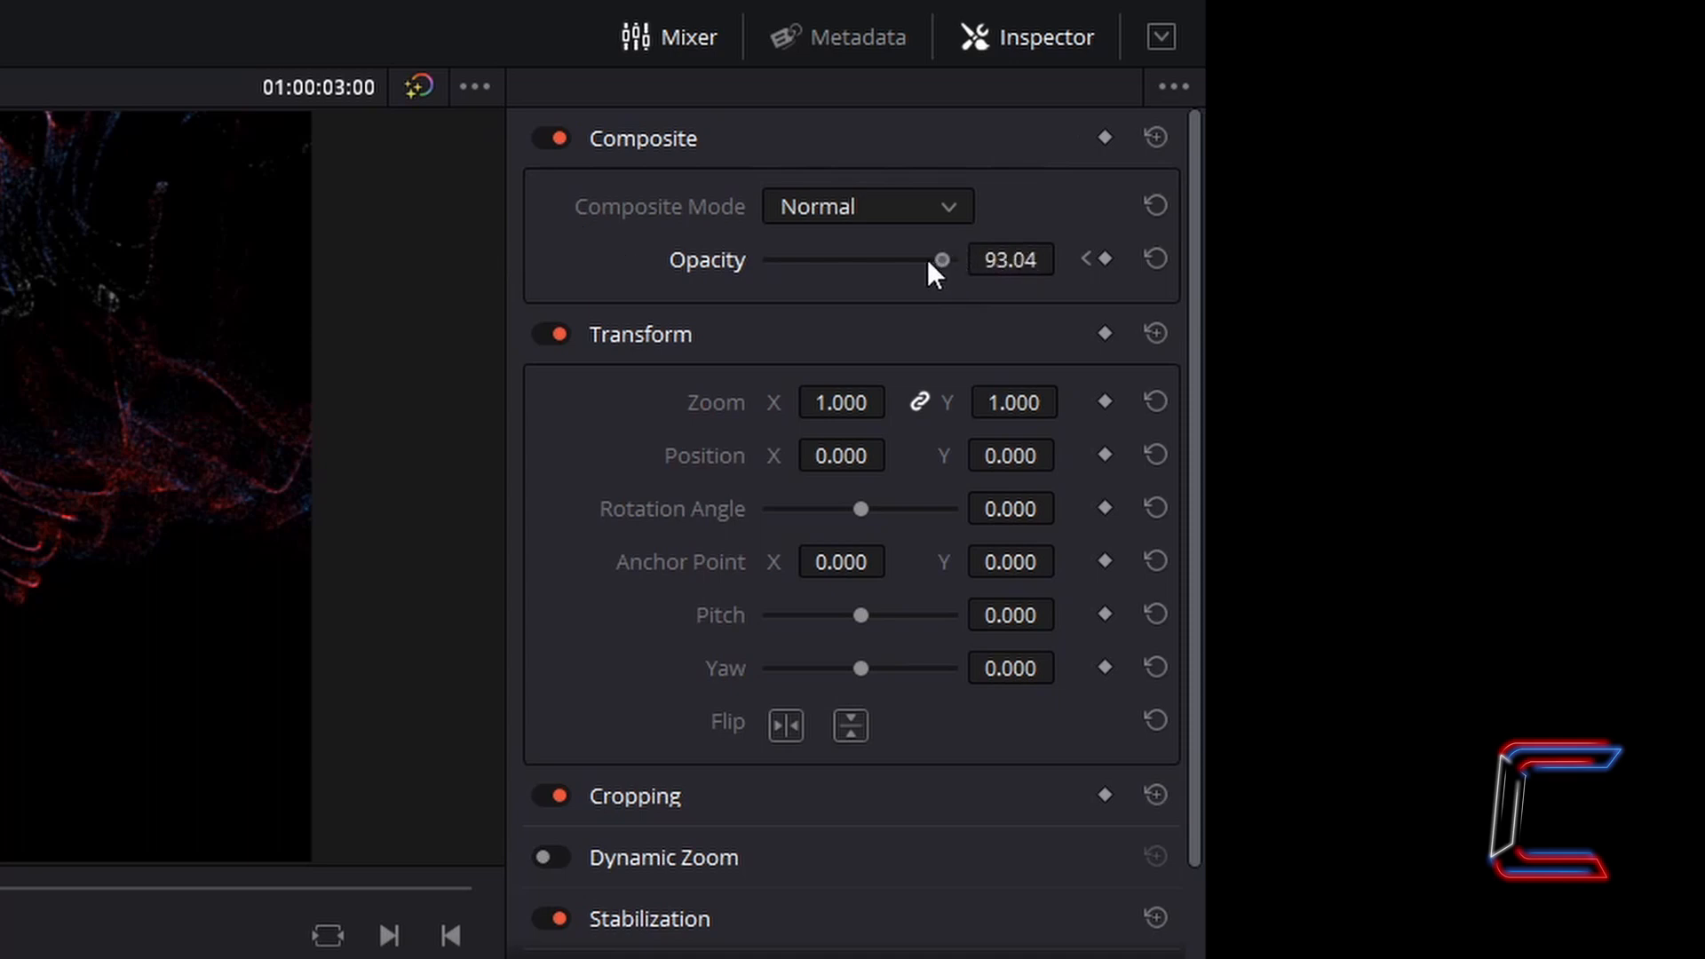